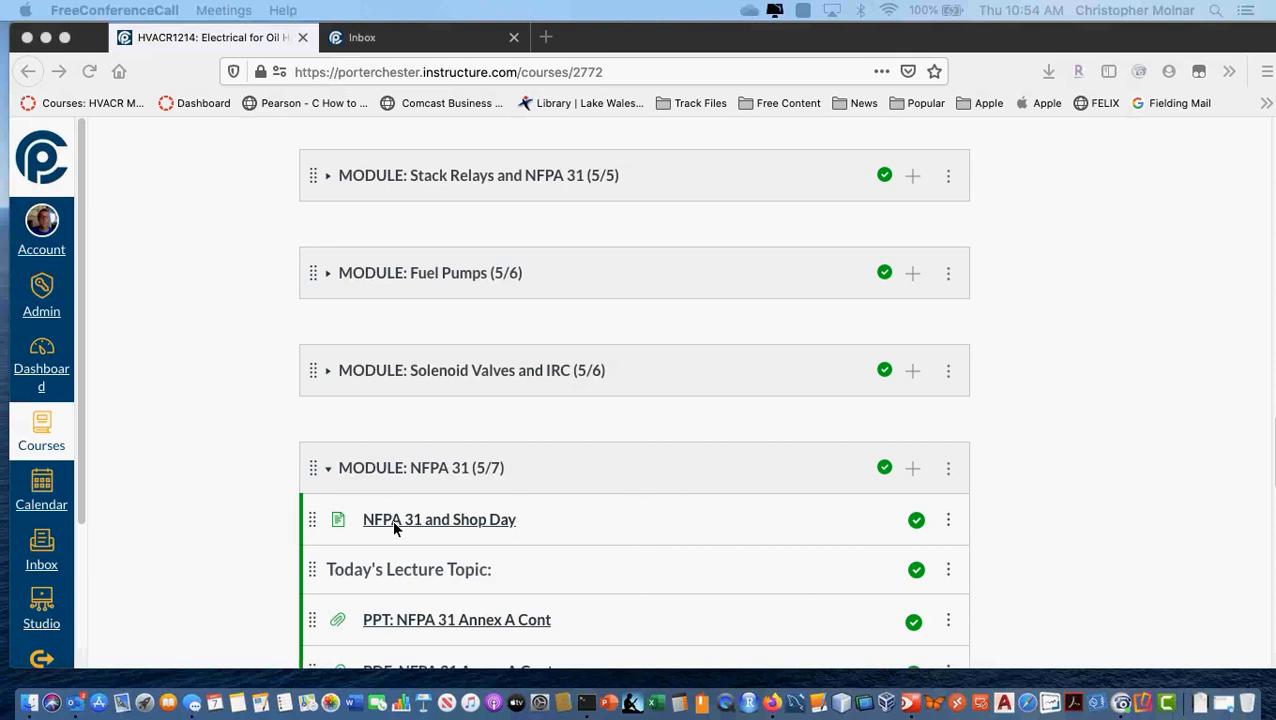
mouse_move(330, 532)
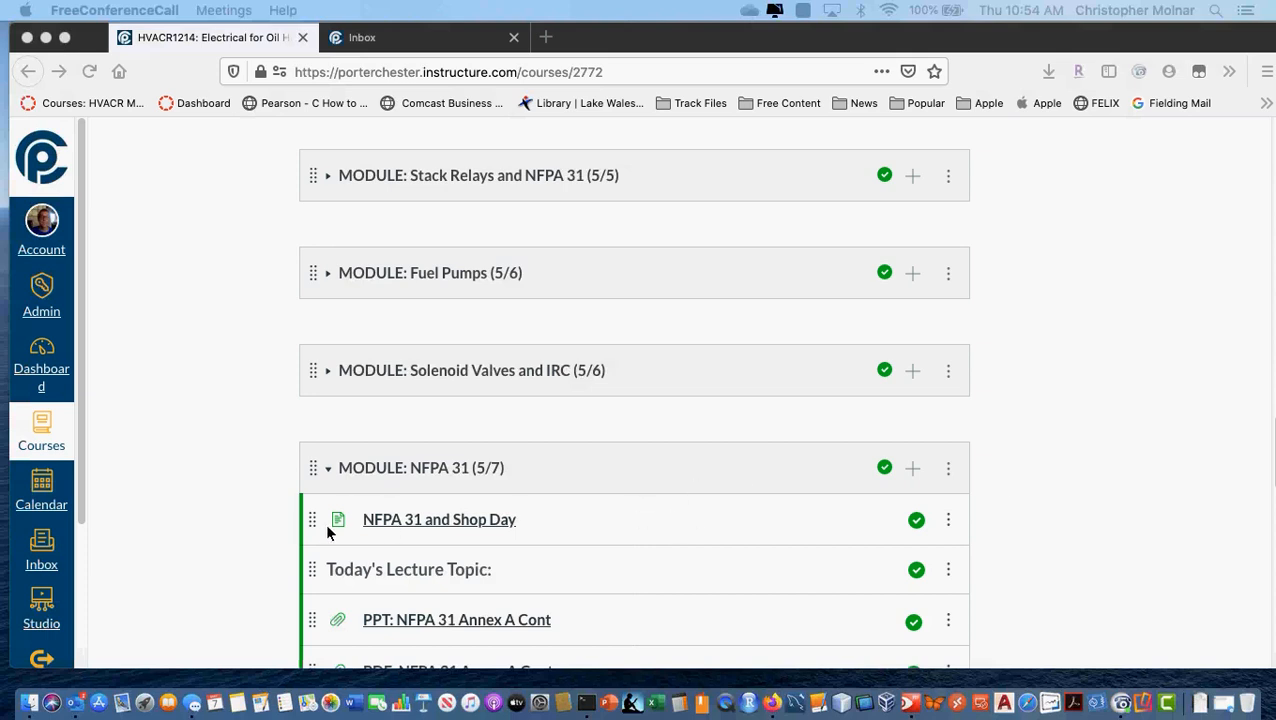
mouse_move(170, 414)
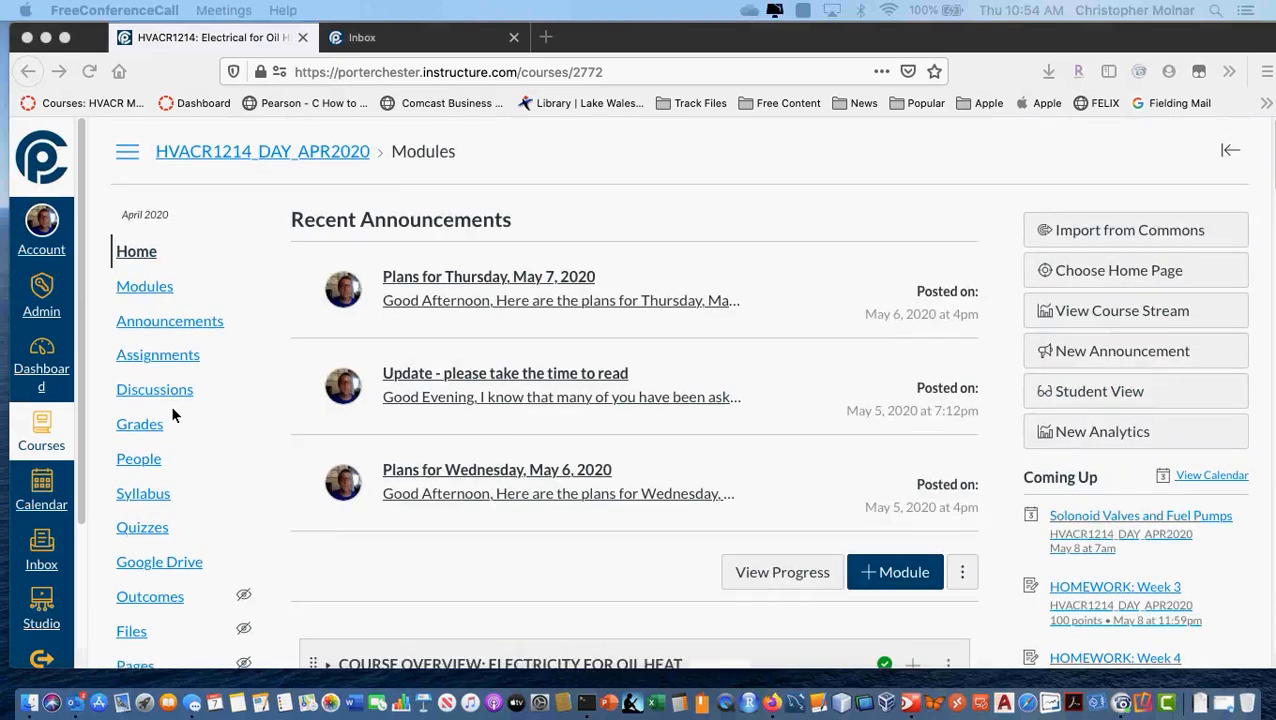
Expand the COURSE OVERVIEW module and scroll to its Online NFPA Code Access web link
scroll(down, 3)
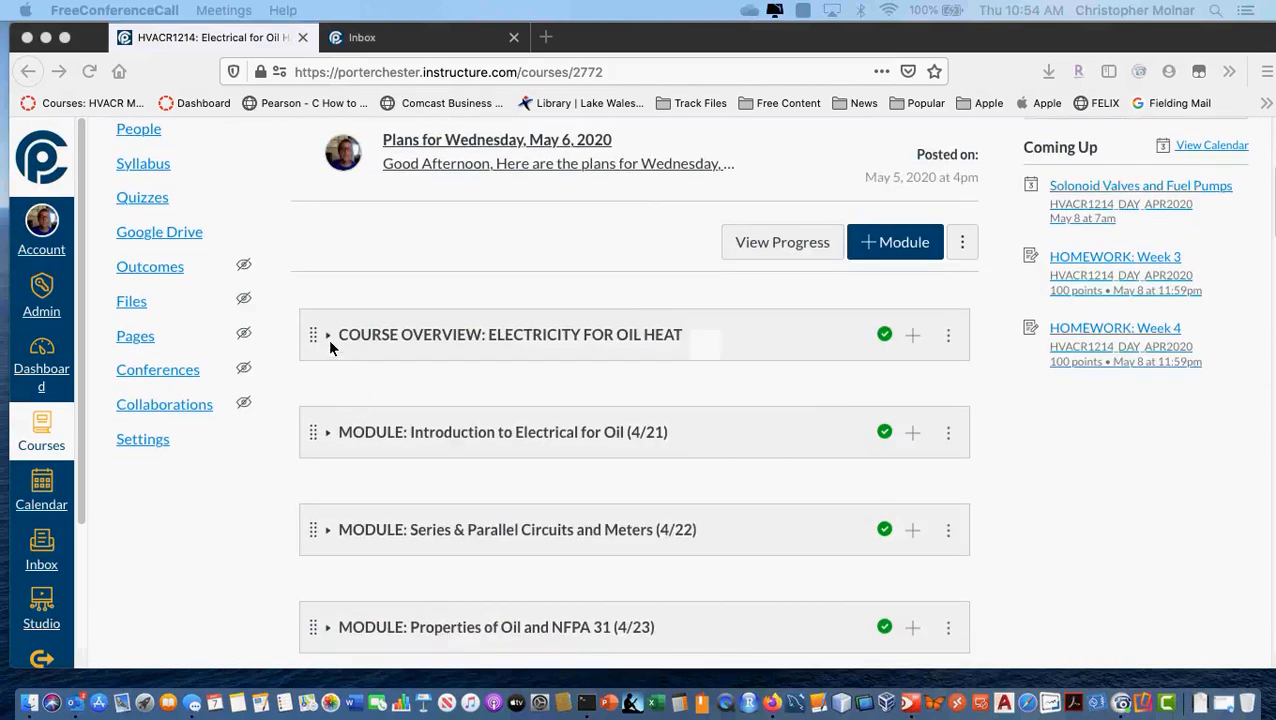
click(328, 334)
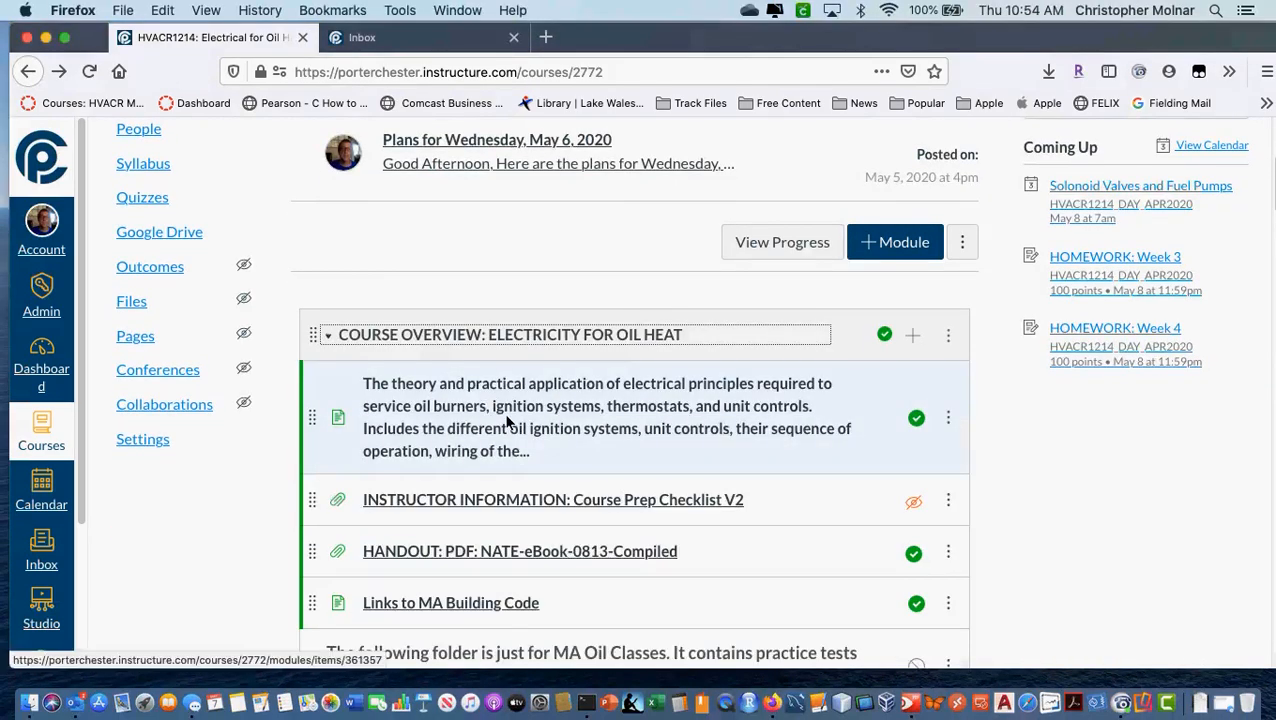
scroll(down, 3)
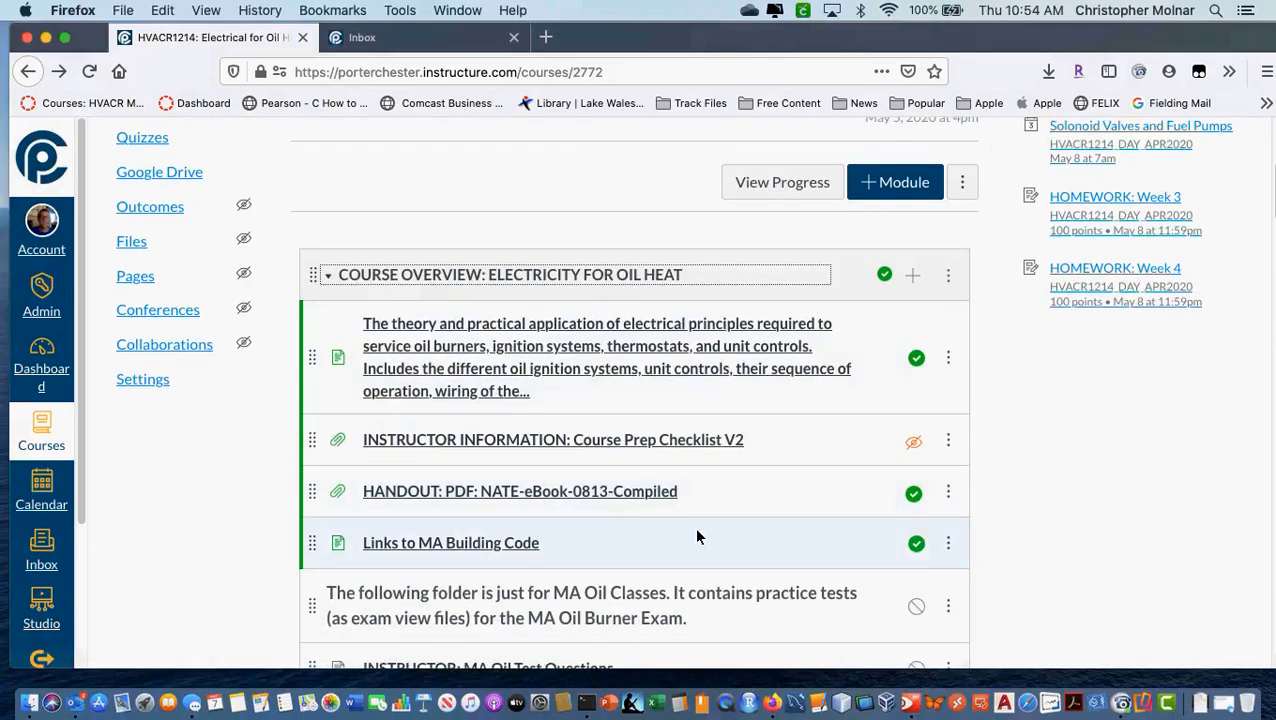
scroll(down, 3)
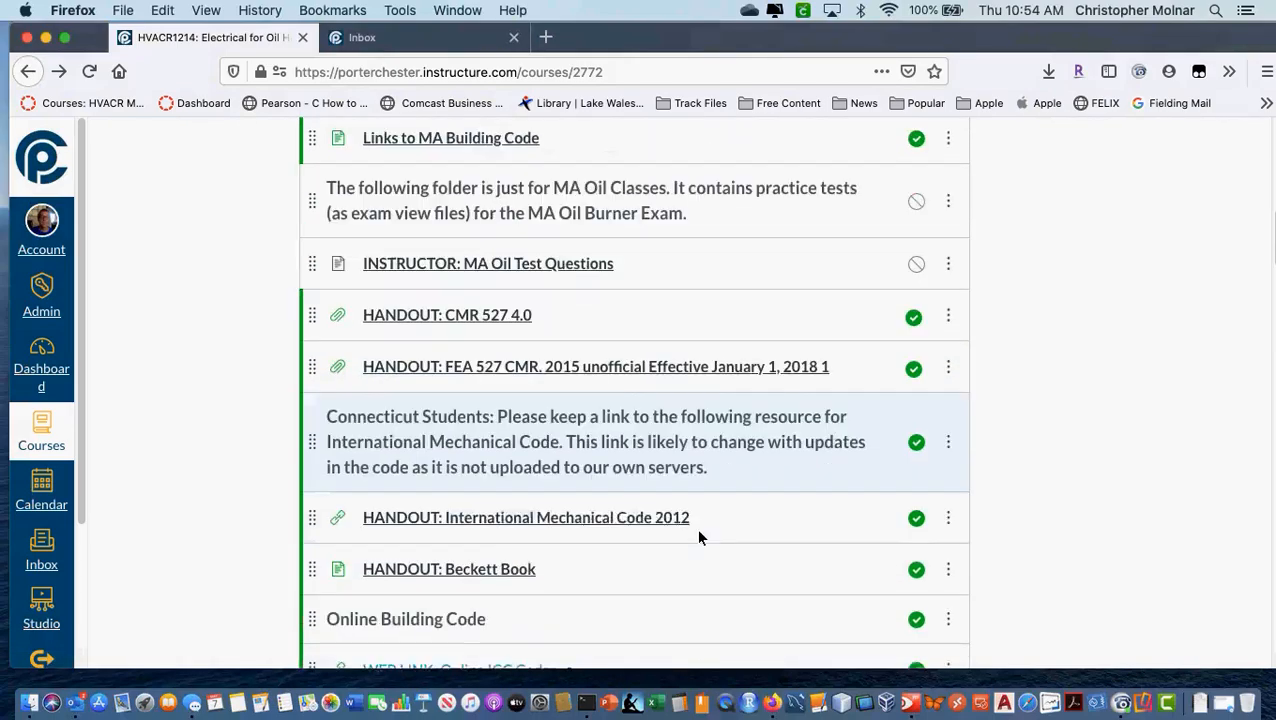
scroll(down, 3)
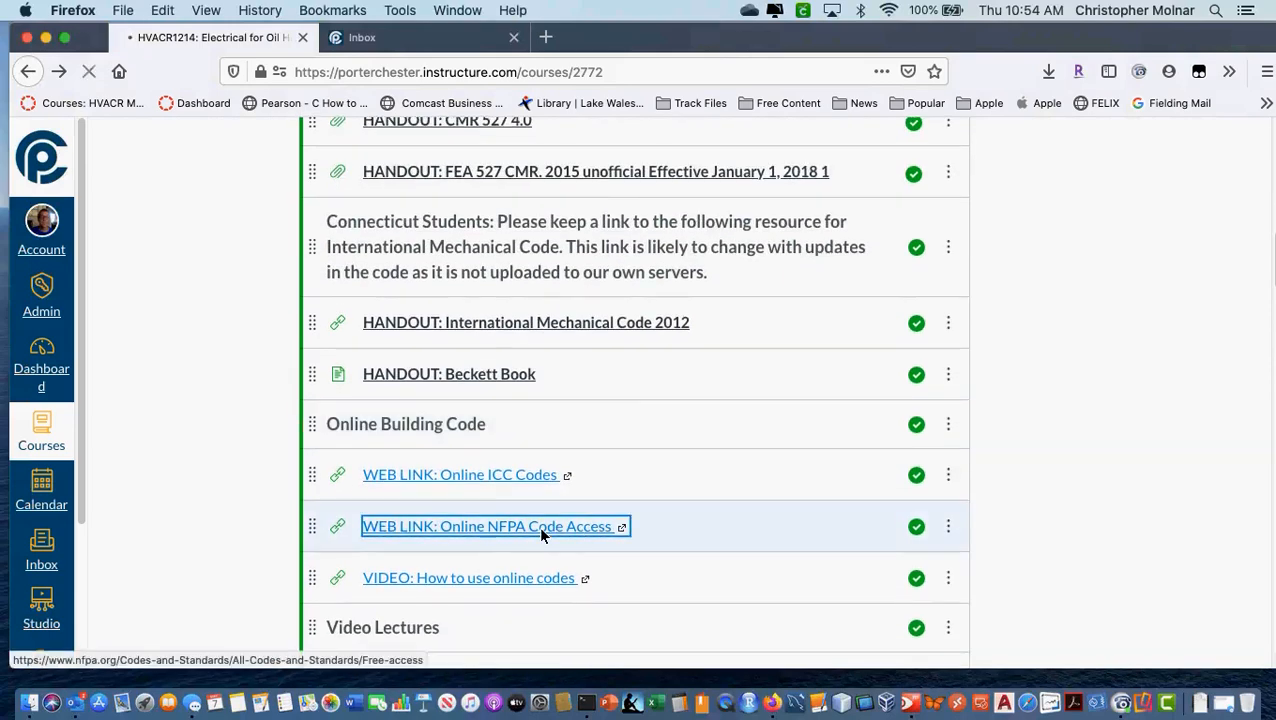
Launch the Online NFPA Code Access link in a new window, then return to the Canvas Modules list
click(488, 526)
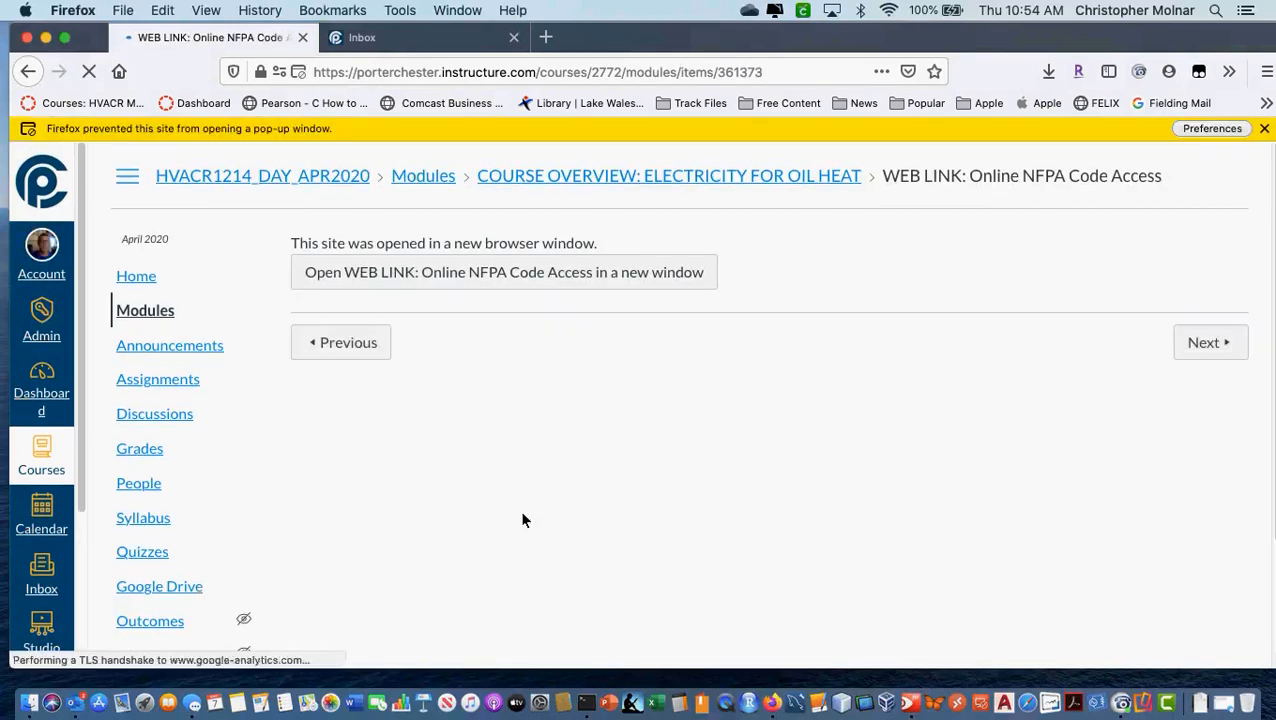
click(502, 272)
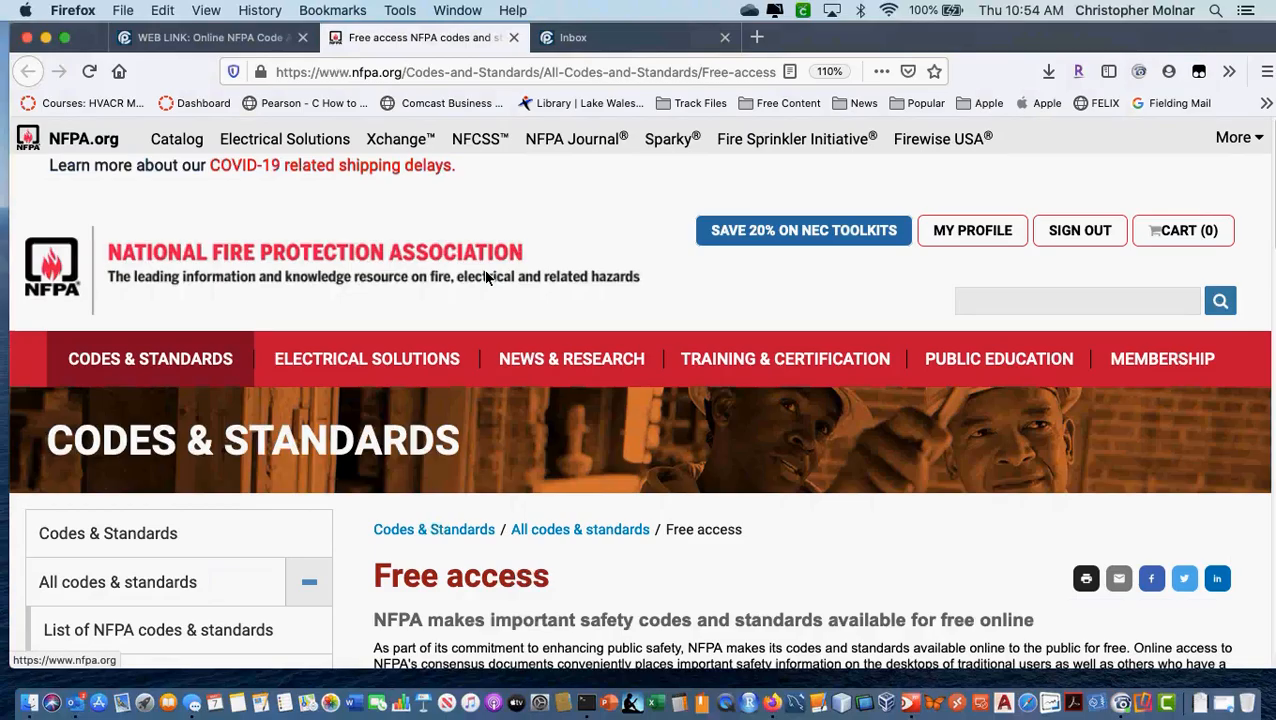
mouse_move(196, 72)
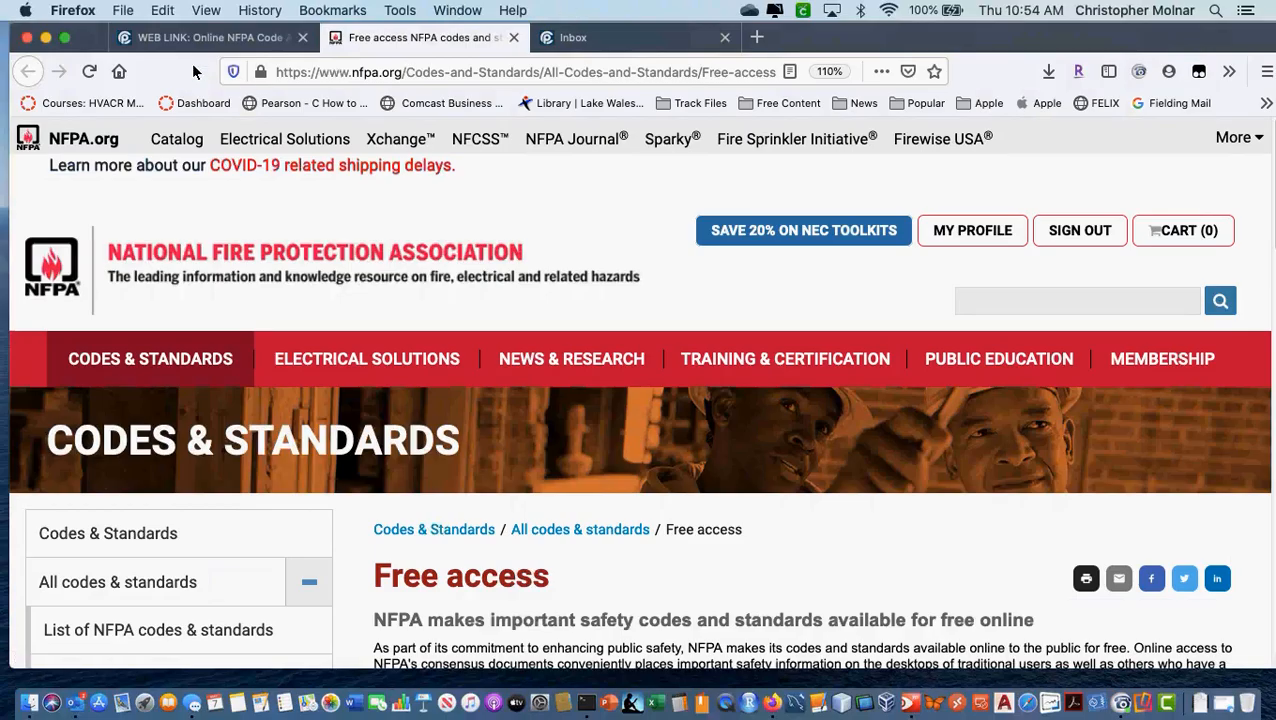
click(204, 36)
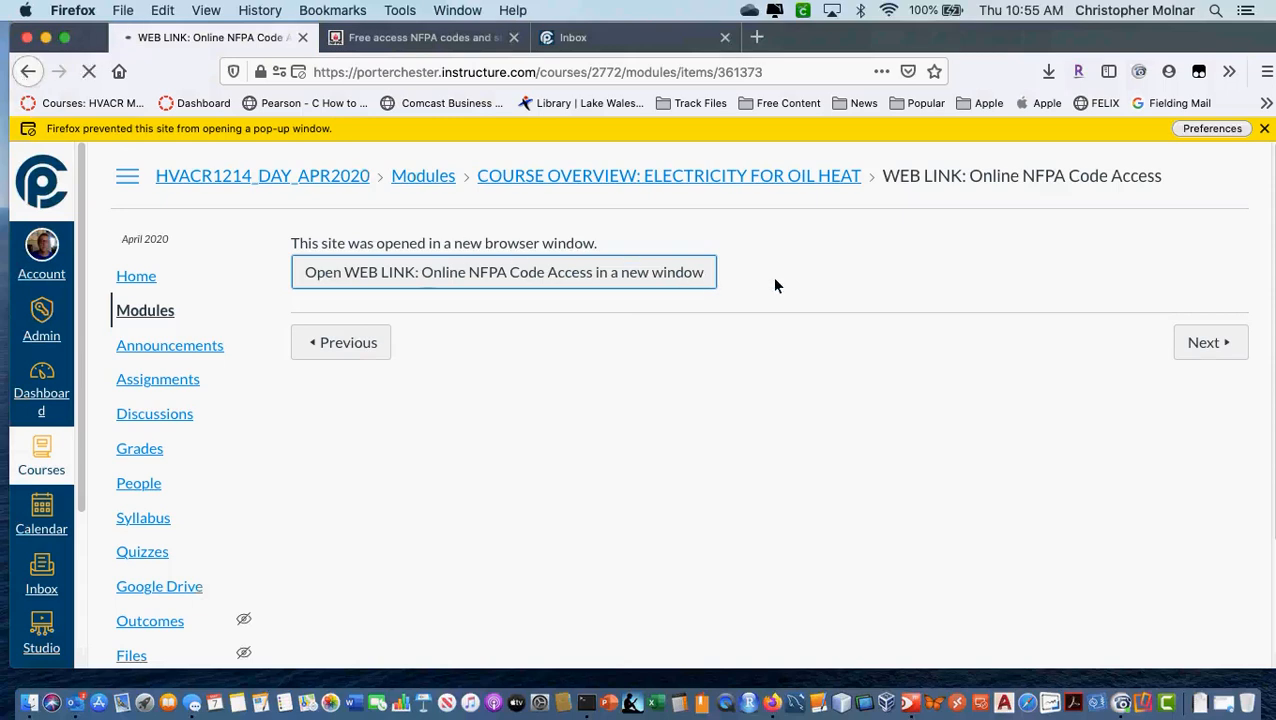
click(28, 72)
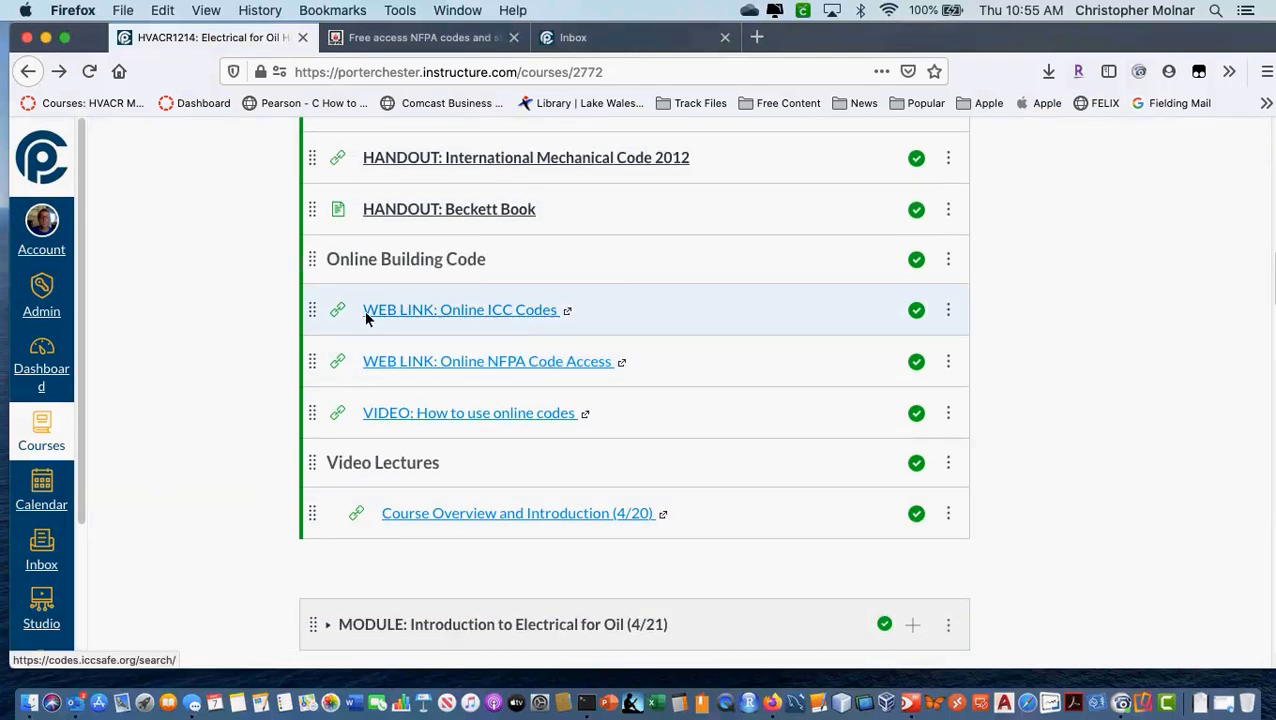
mouse_move(550, 322)
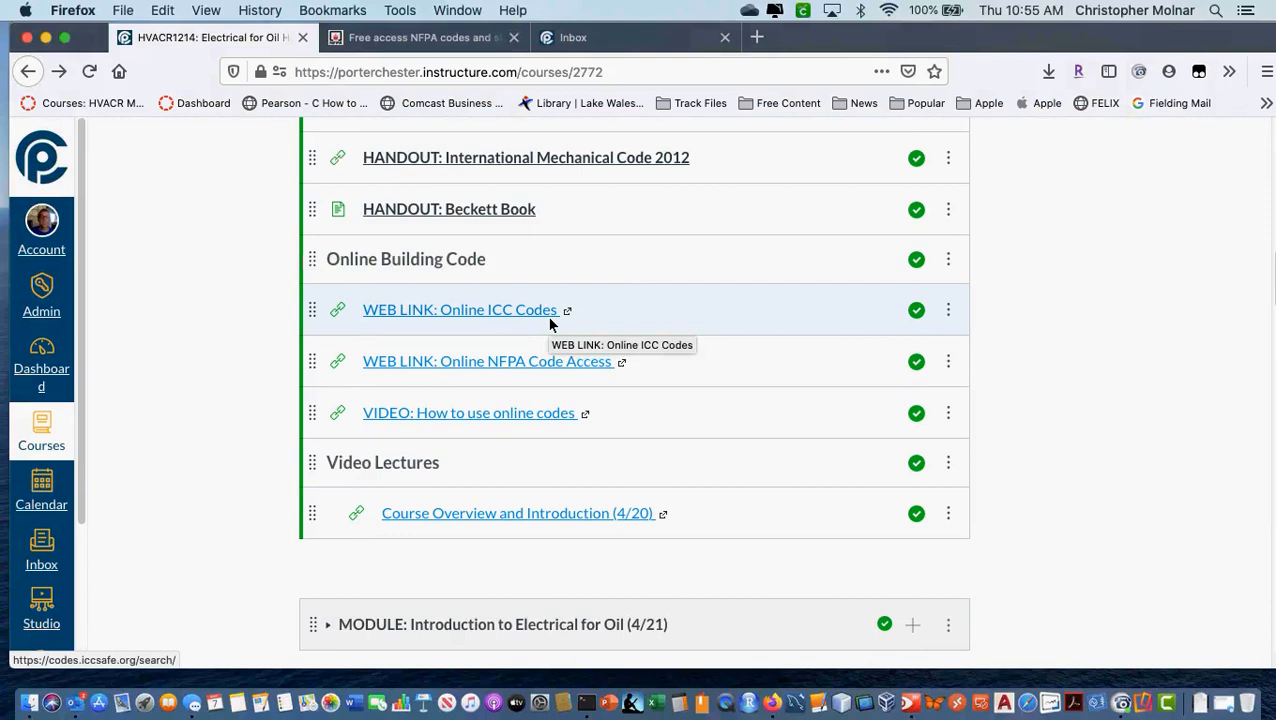
mouse_move(568, 374)
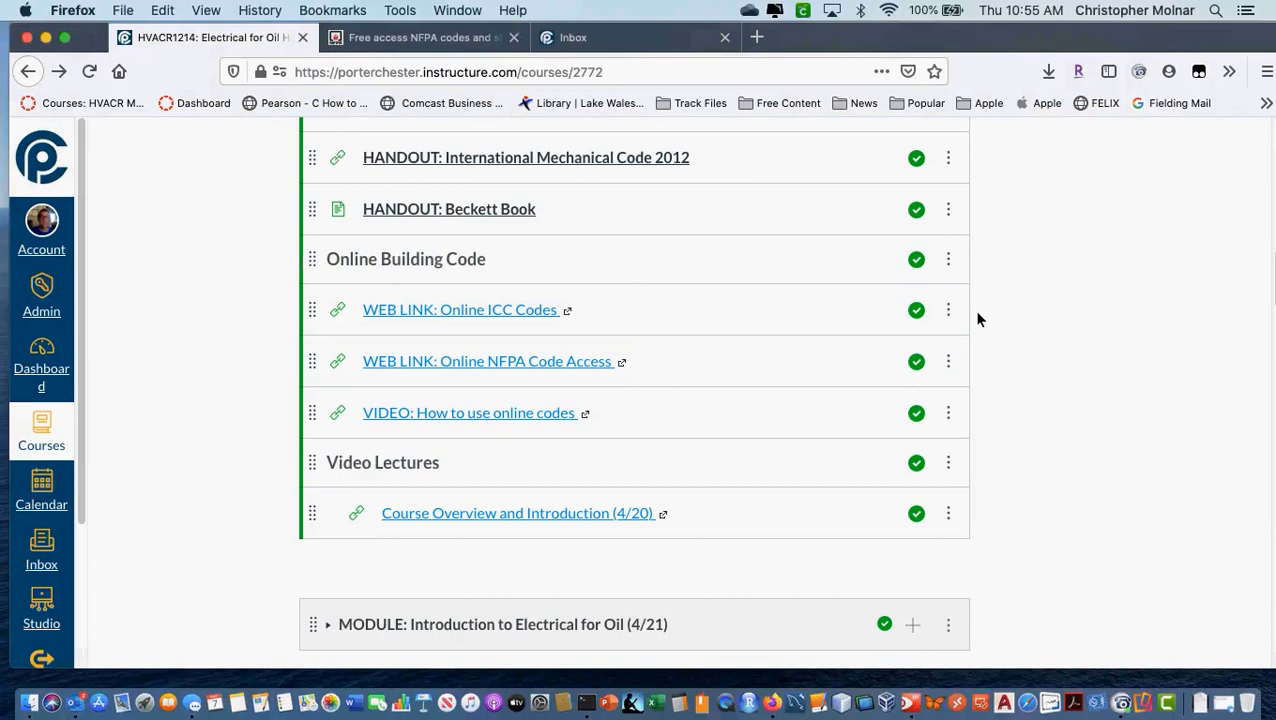
mouse_move(468, 412)
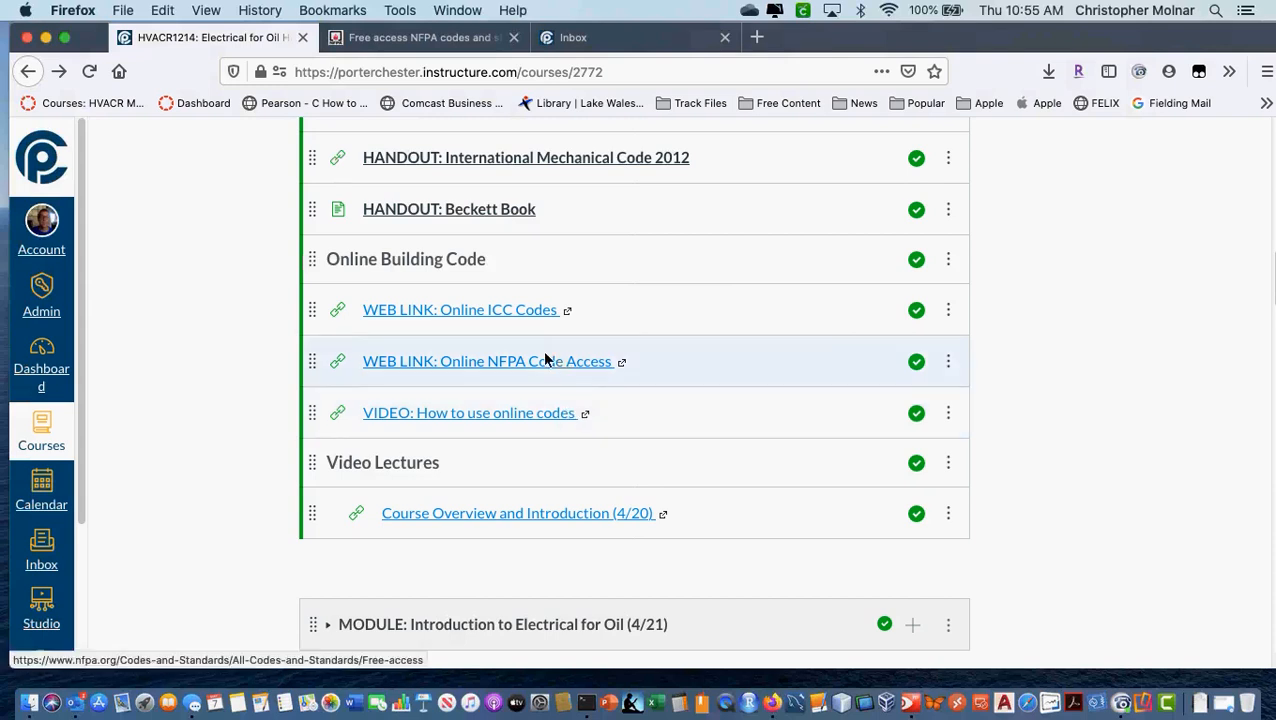
mouse_move(650, 370)
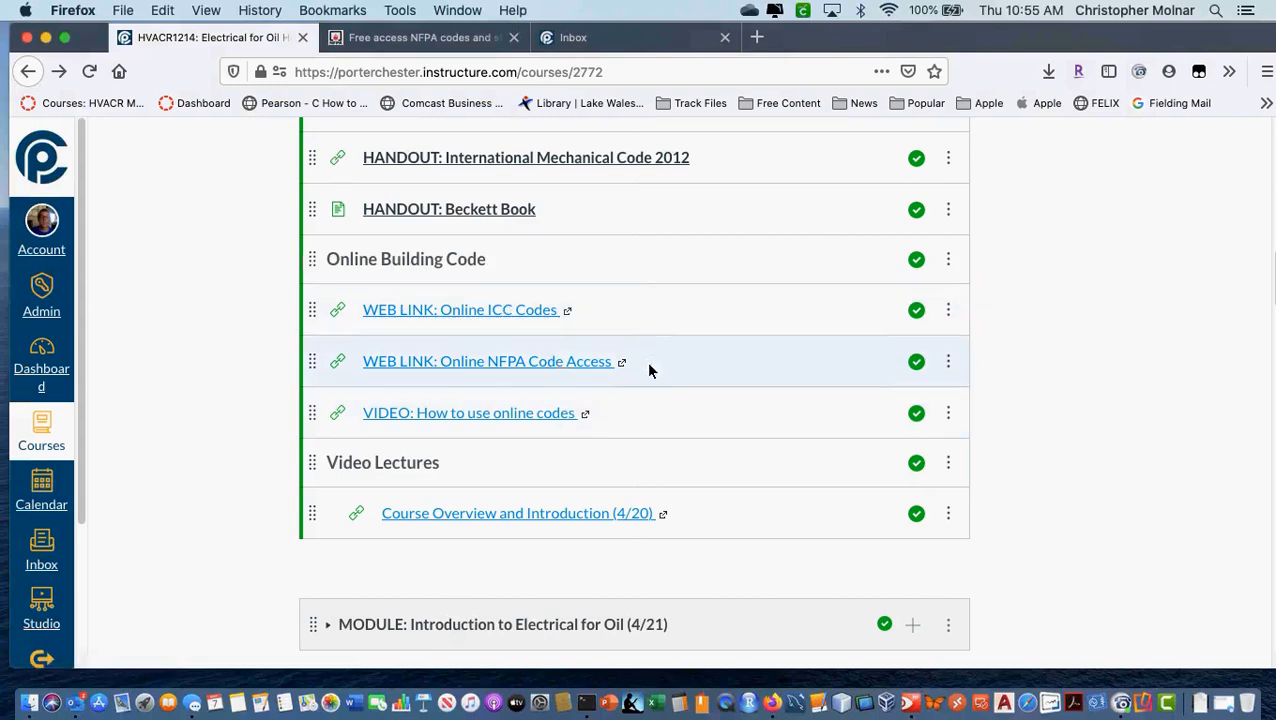
mouse_move(672, 368)
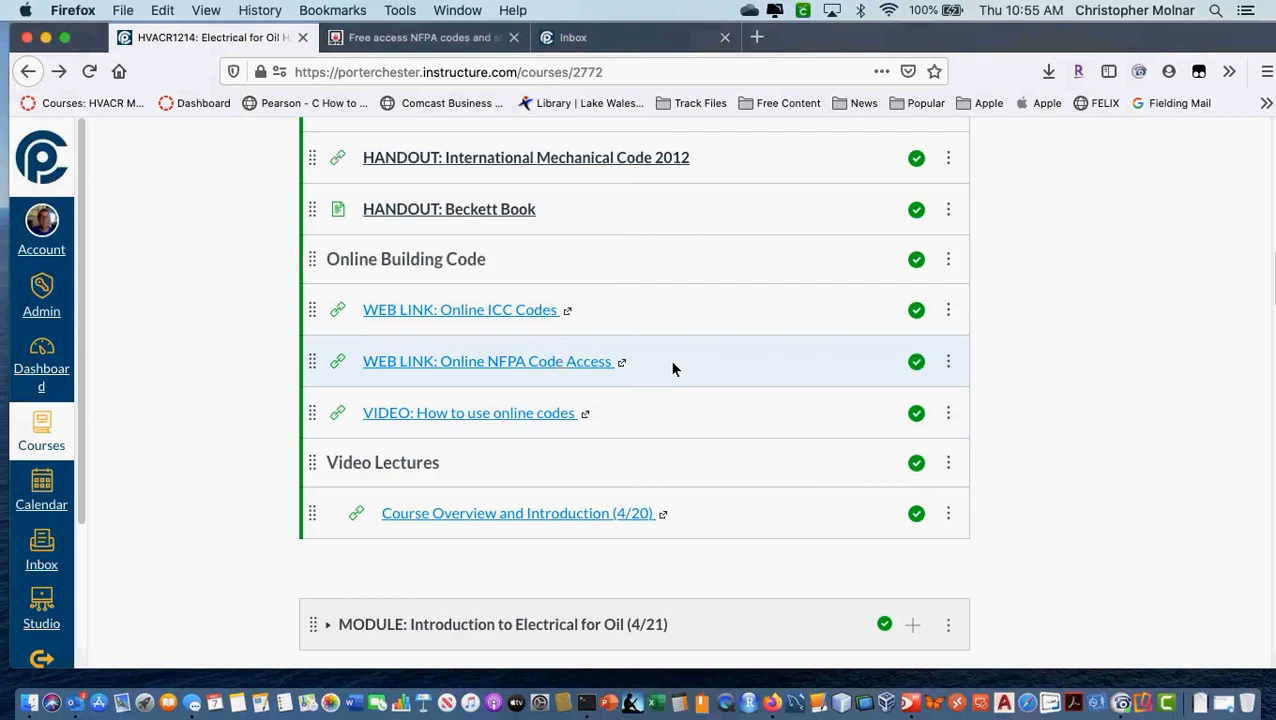
mouse_move(1016, 380)
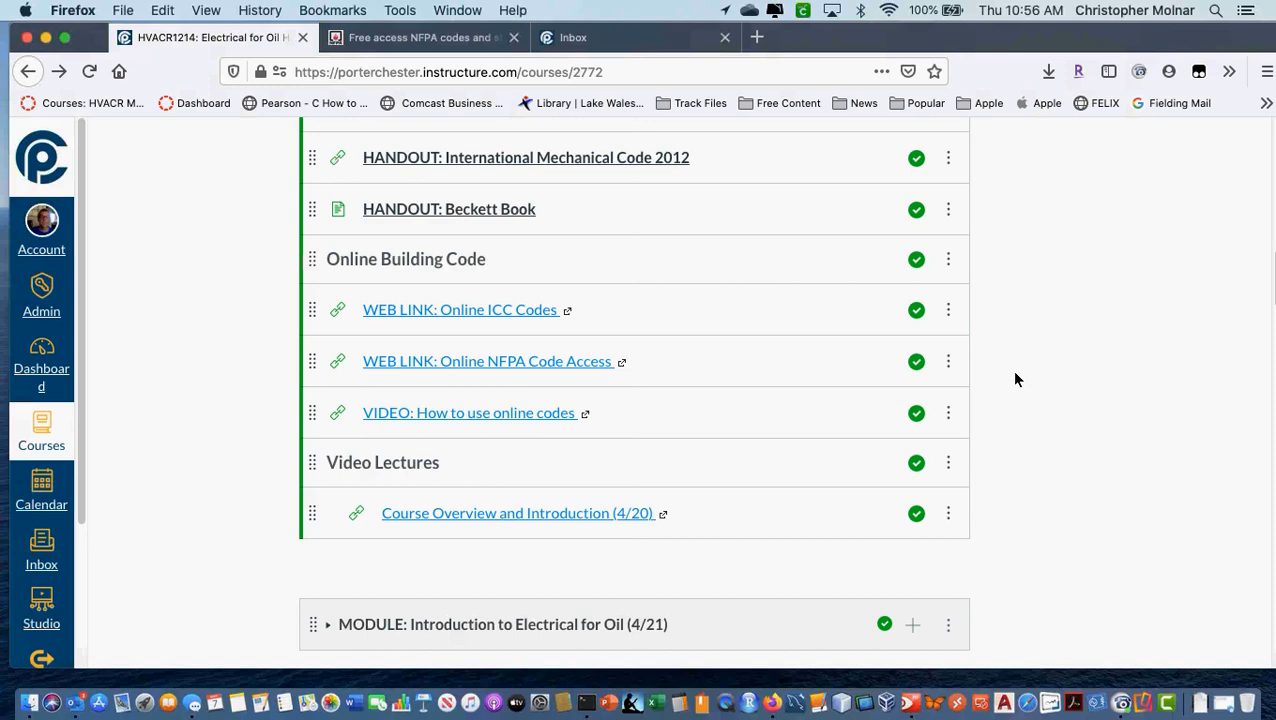
mouse_move(1022, 408)
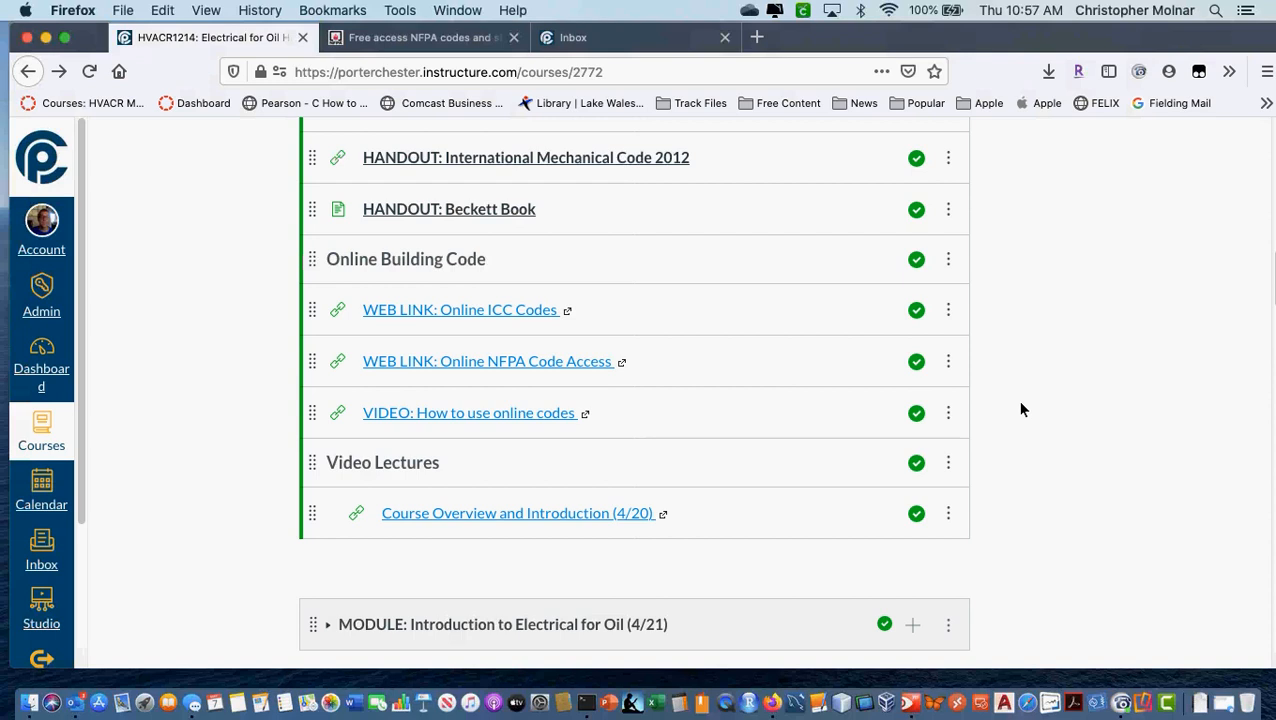
mouse_move(578, 388)
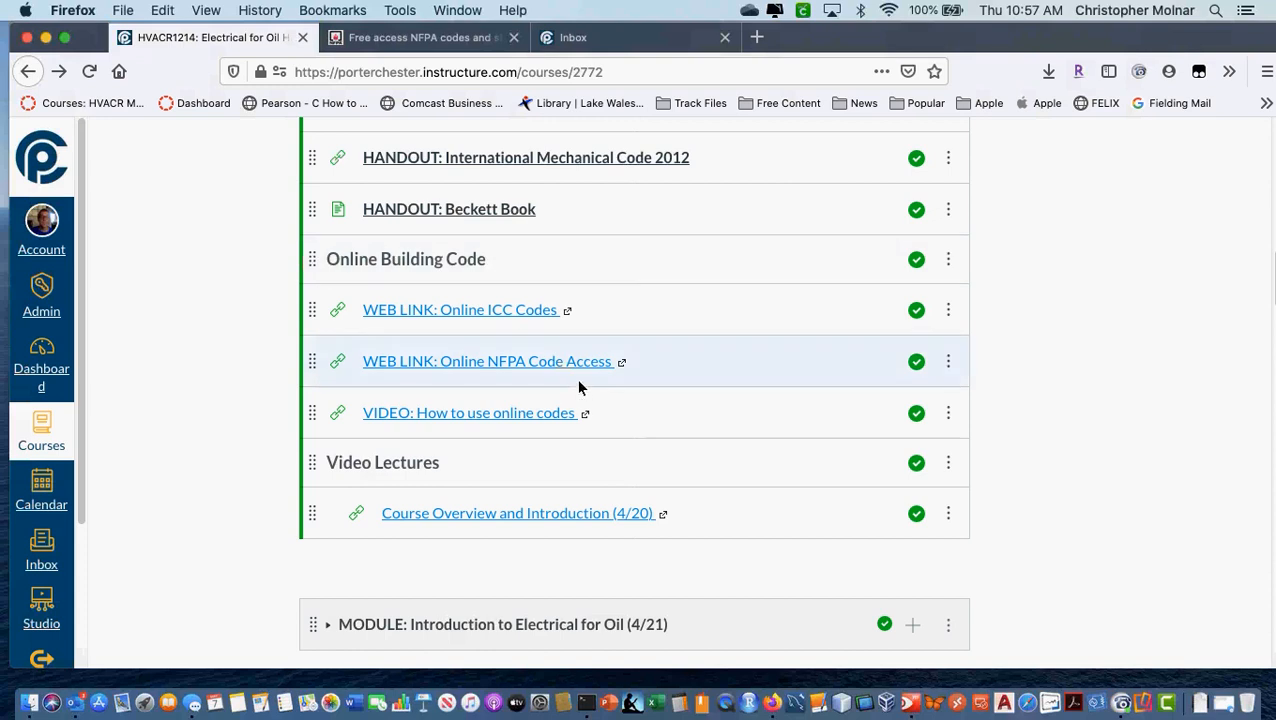
mouse_move(424, 320)
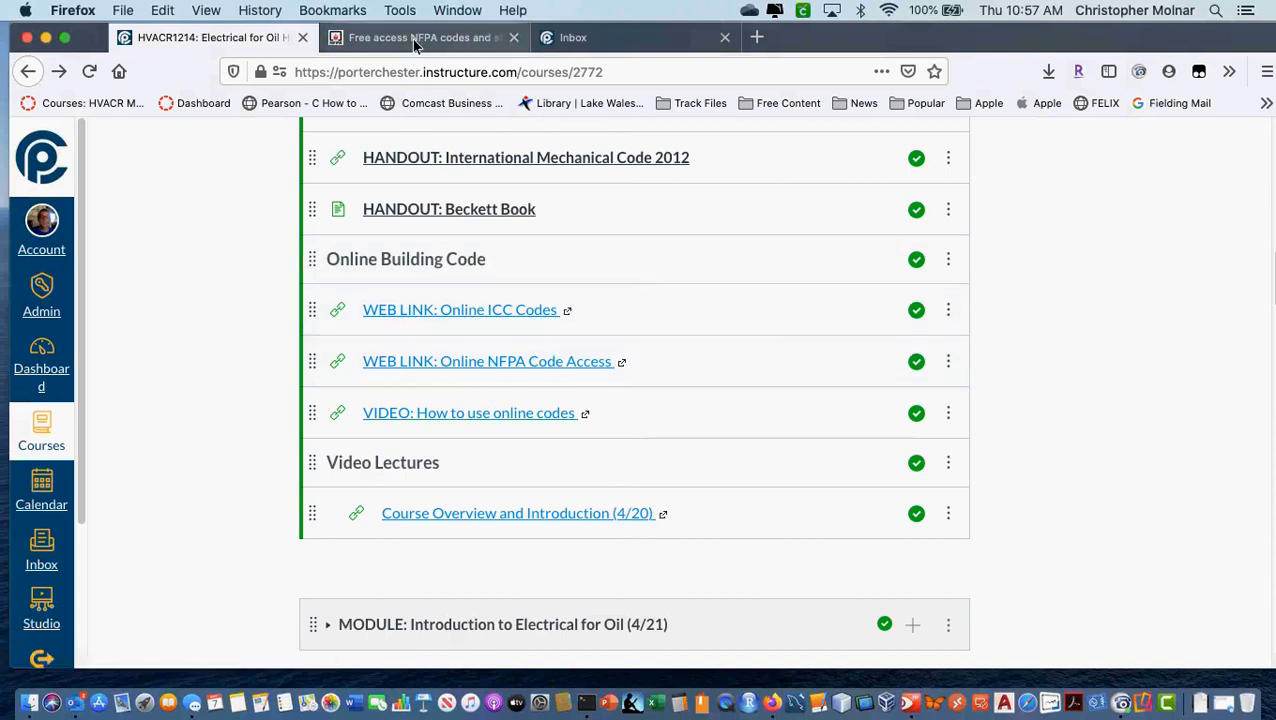
From the NFPA Free access tab, follow 'View the list of NFPA's codes and standards'
click(420, 36)
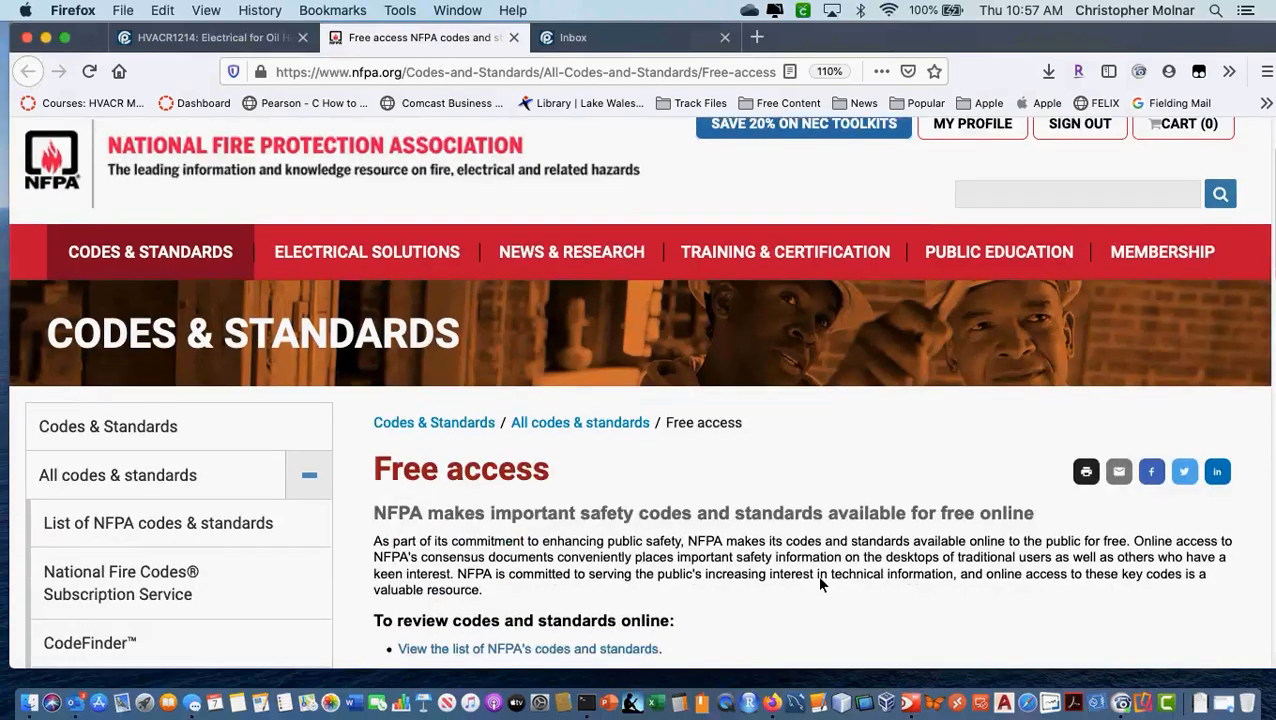
scroll(down, 3)
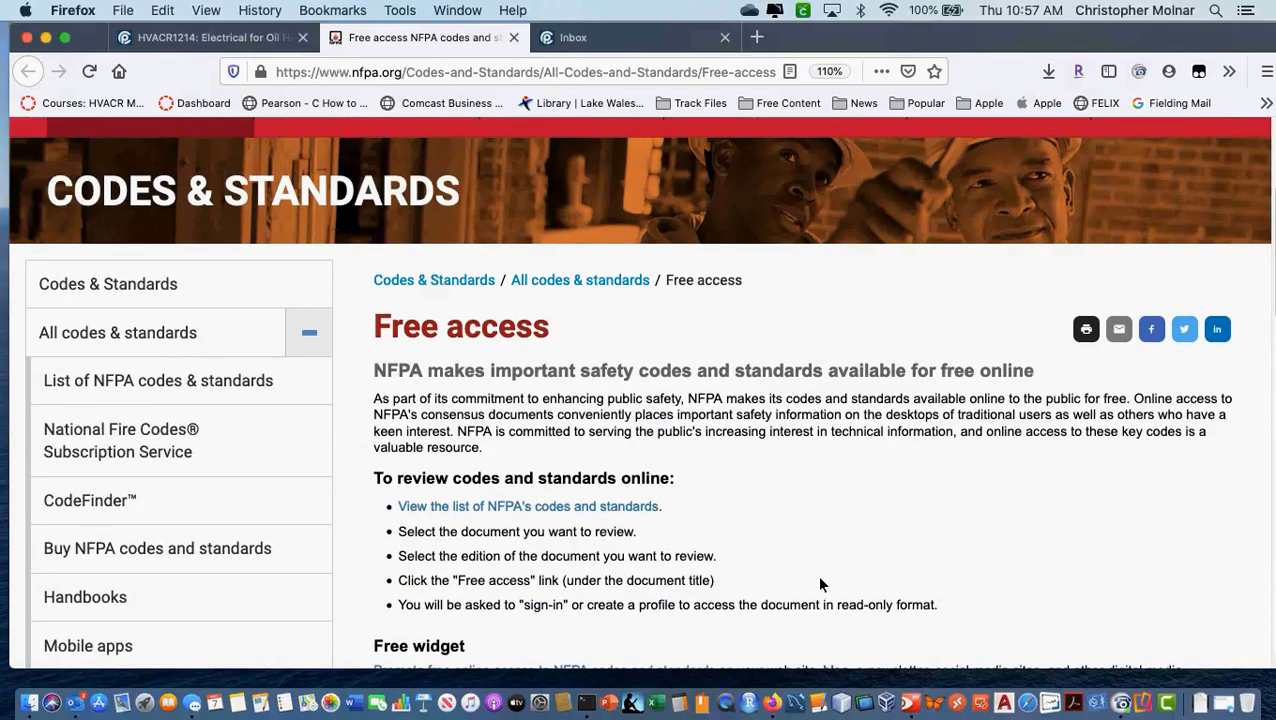
mouse_move(512, 506)
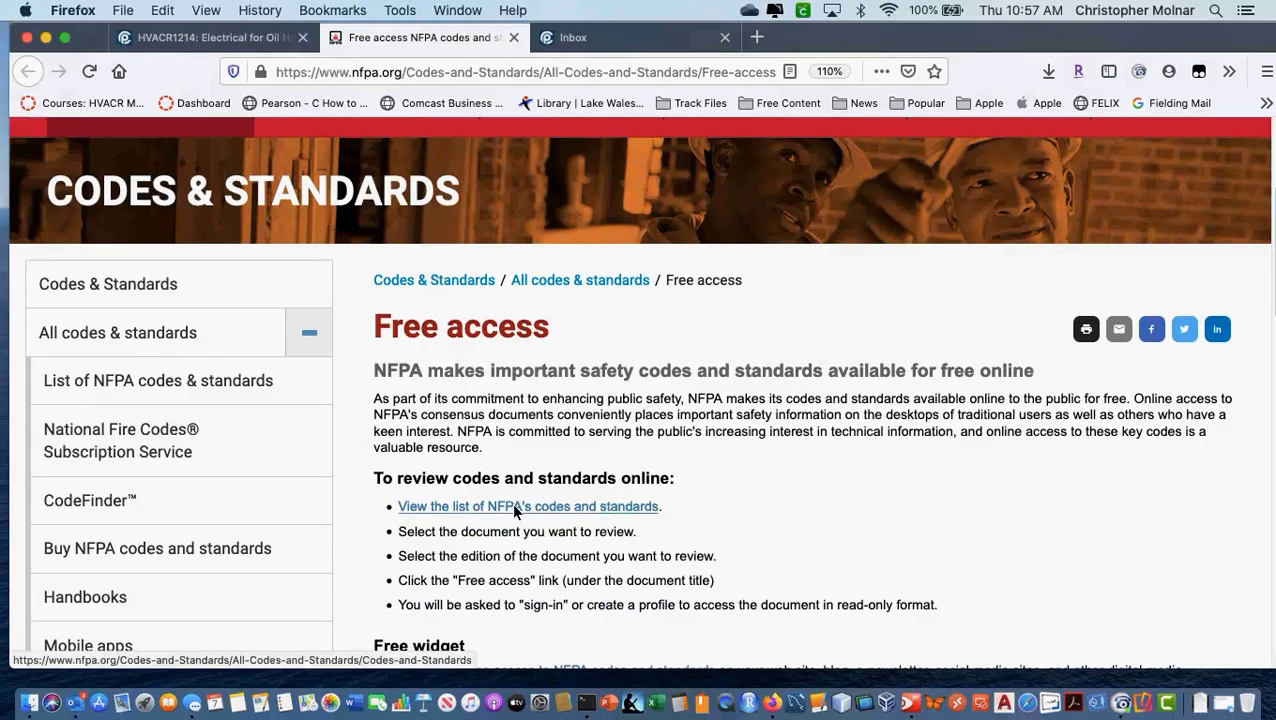
scroll(down, 3)
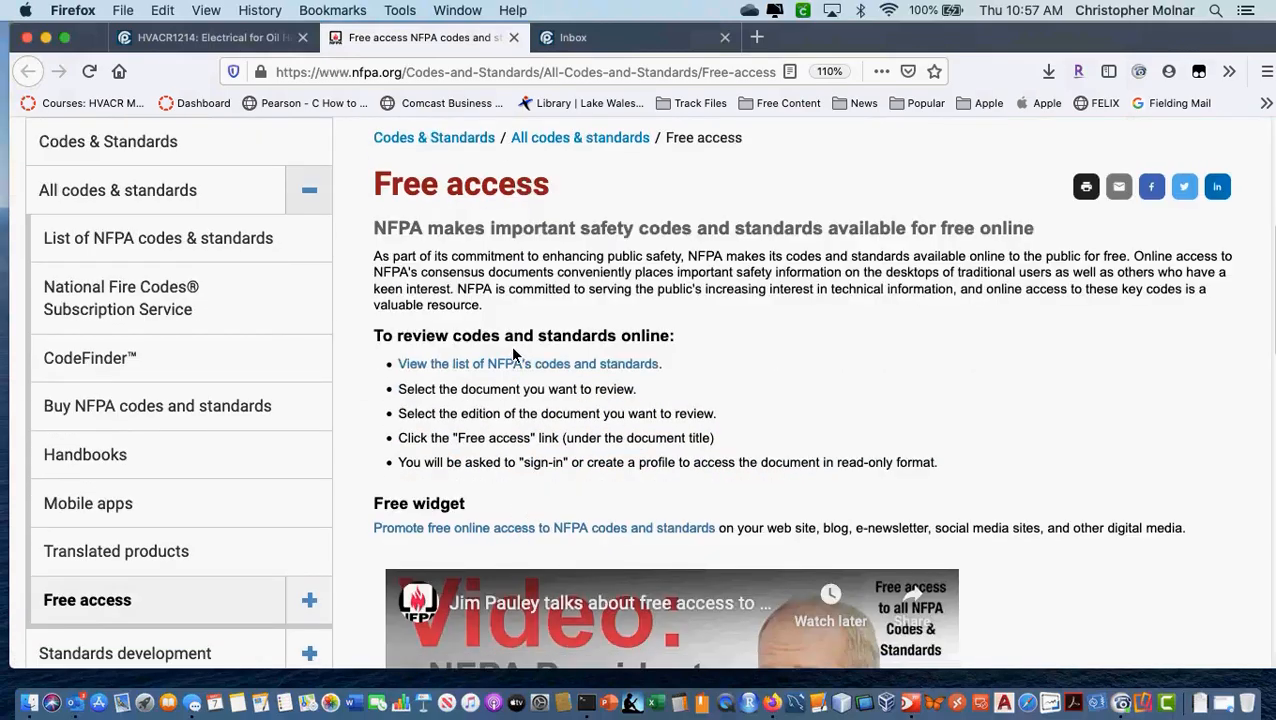
click(528, 364)
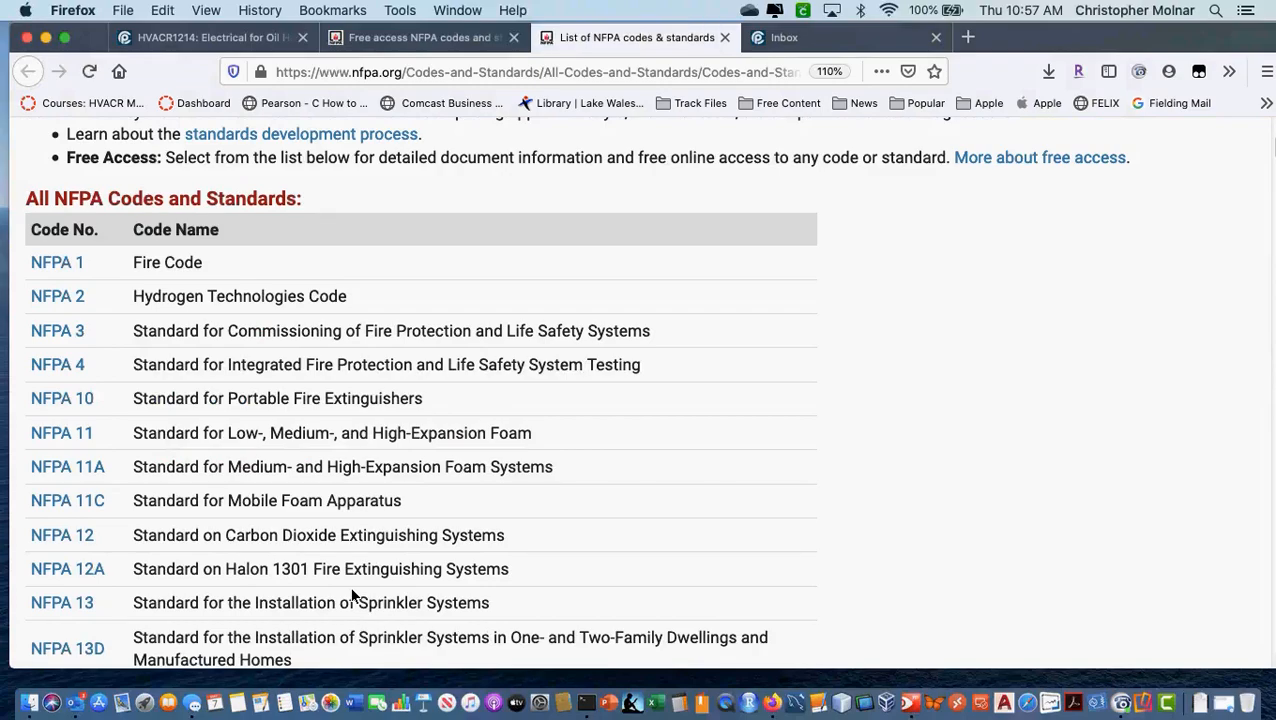
Scroll the codes list to NFPA 31, Standard for the Installation of Oil-Burning Equipment, and open it
scroll(down, 3)
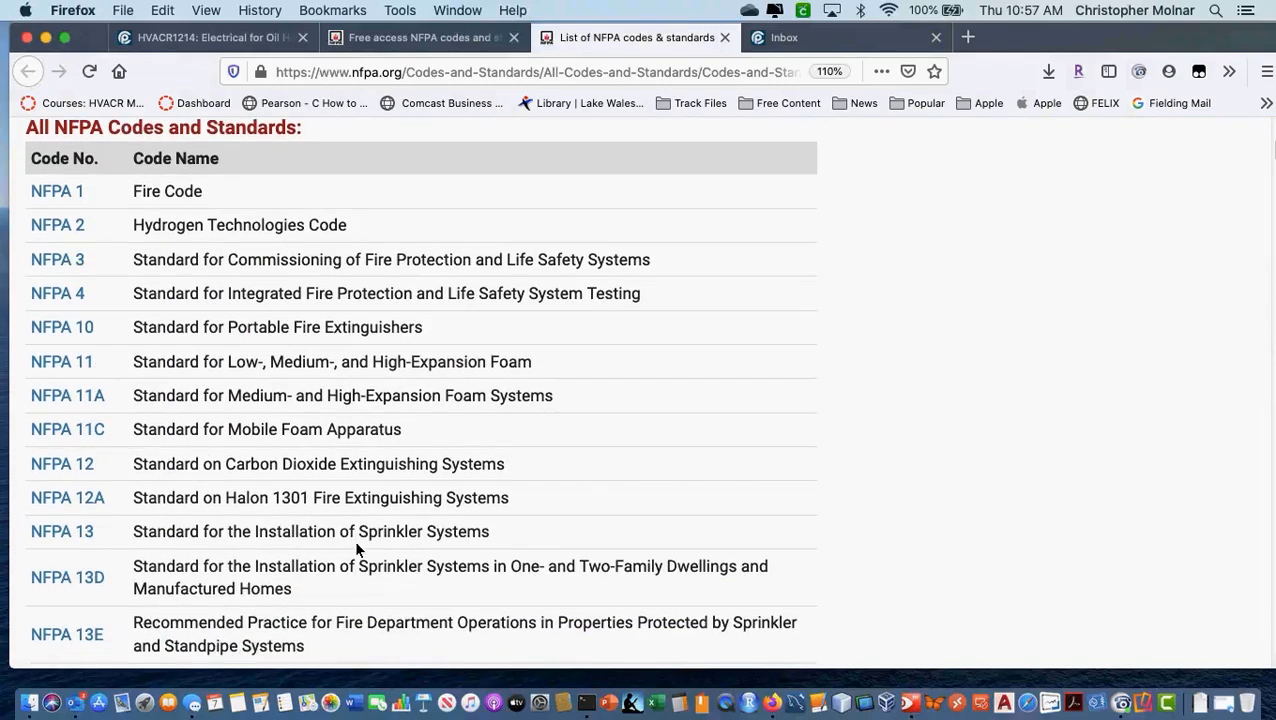
mouse_move(470, 548)
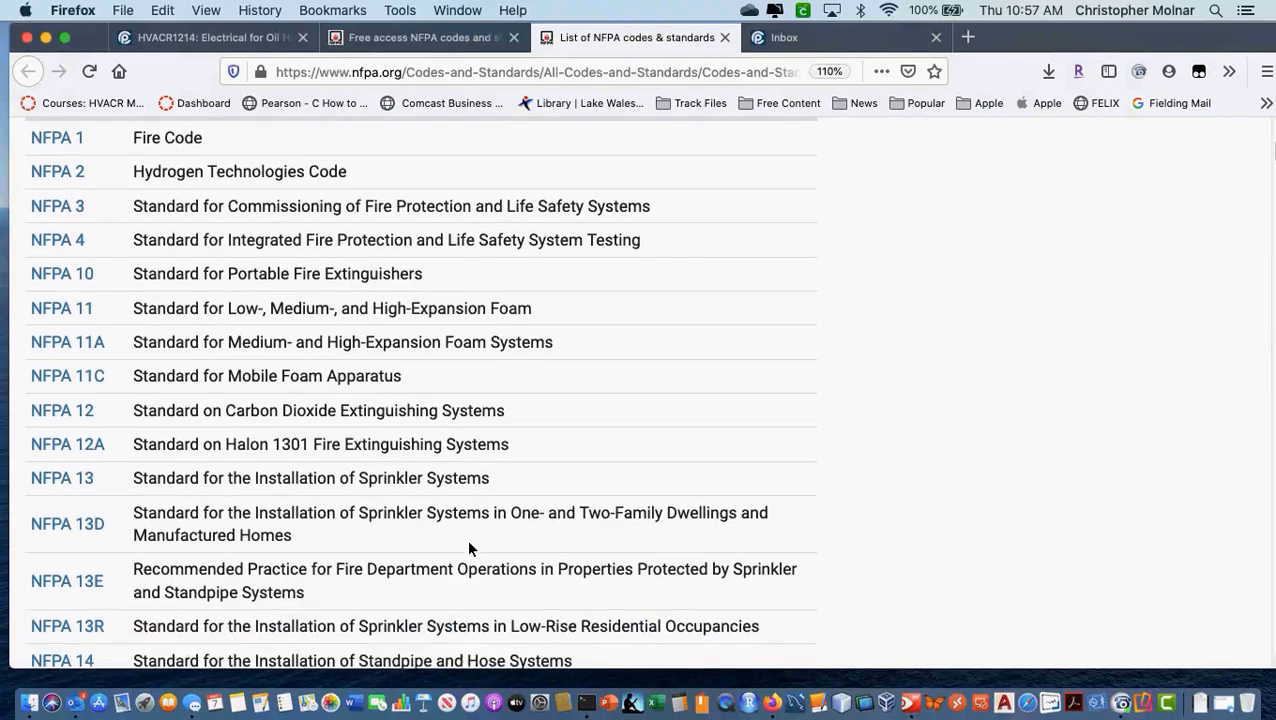
scroll(down, 3)
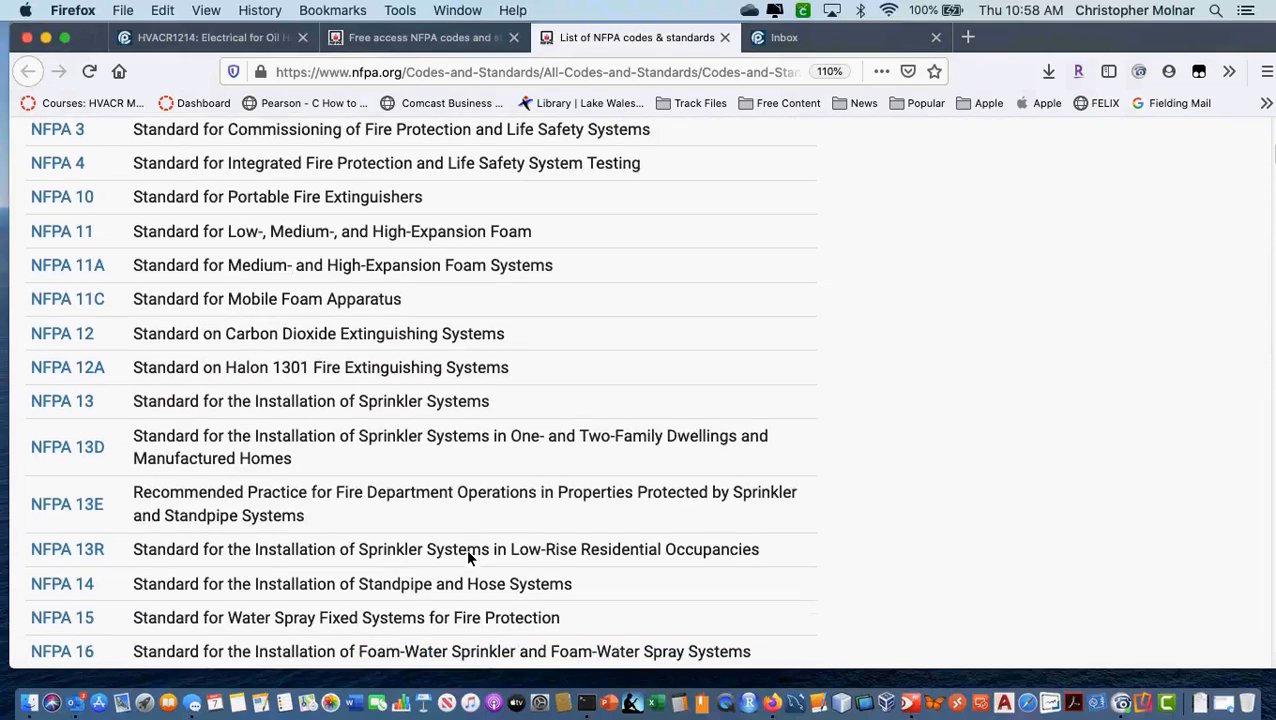
scroll(down, 3)
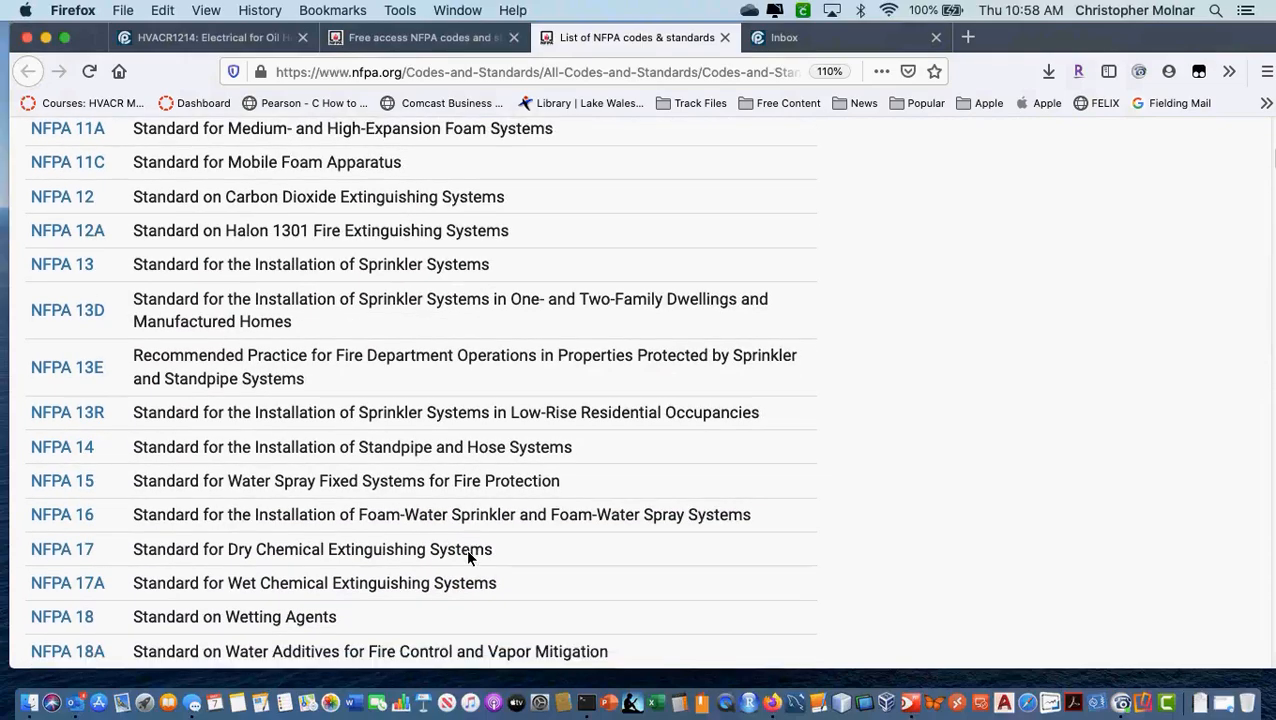
scroll(down, 3)
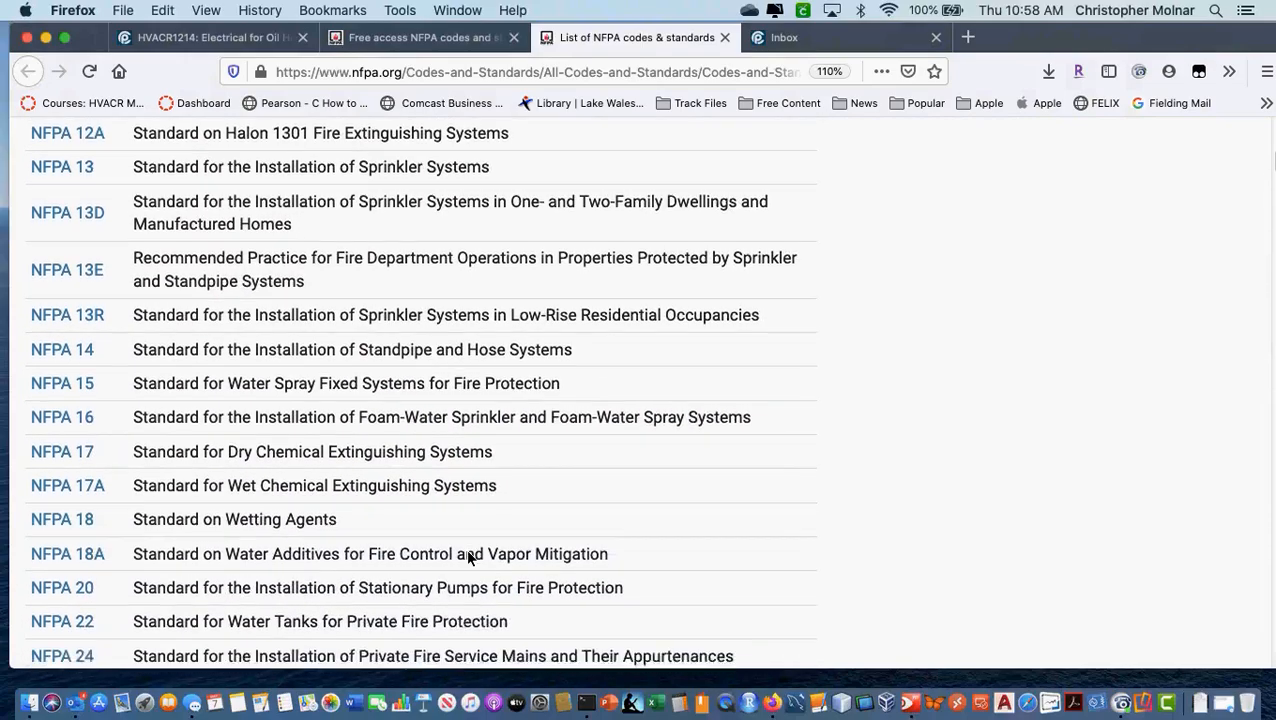
scroll(down, 3)
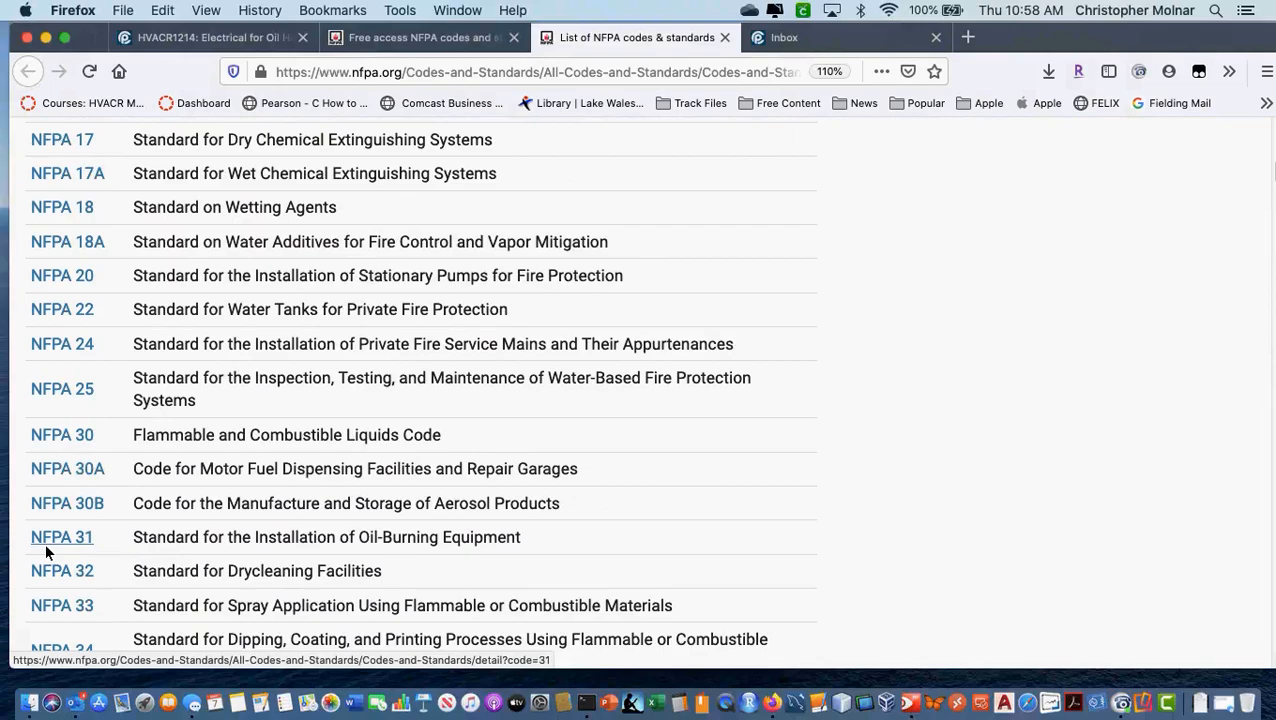
scroll(down, 3)
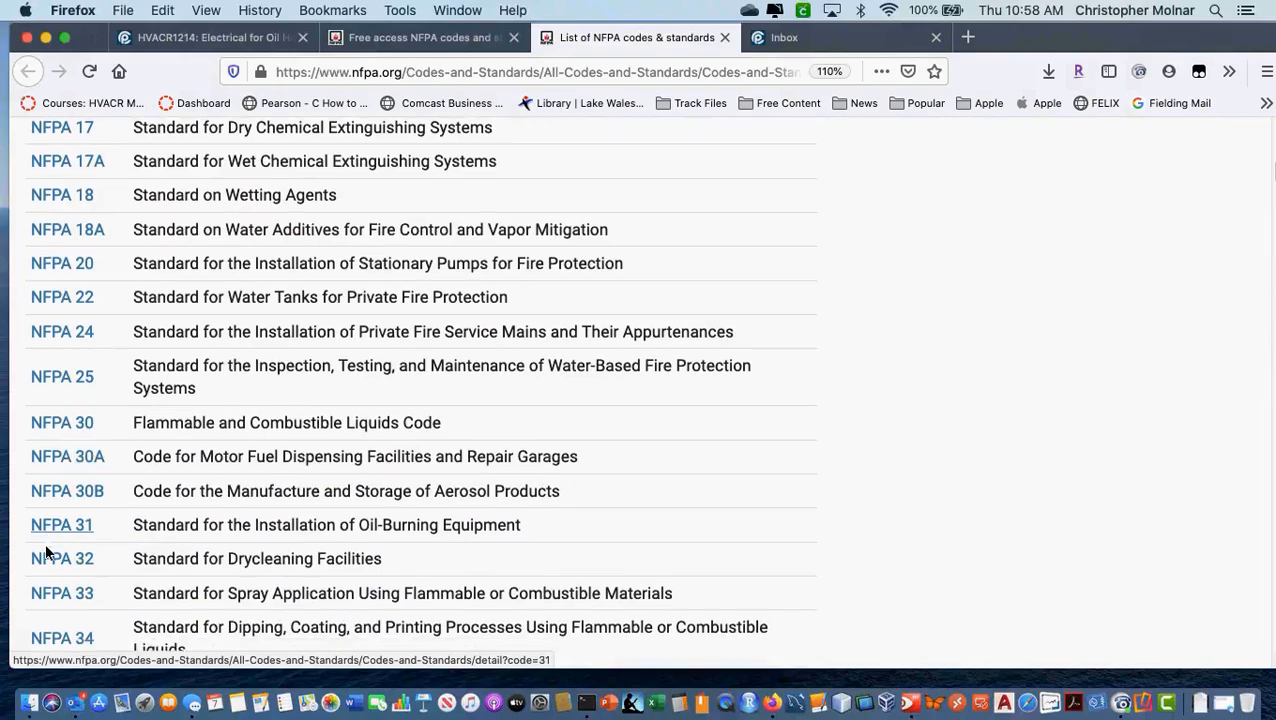
scroll(down, 3)
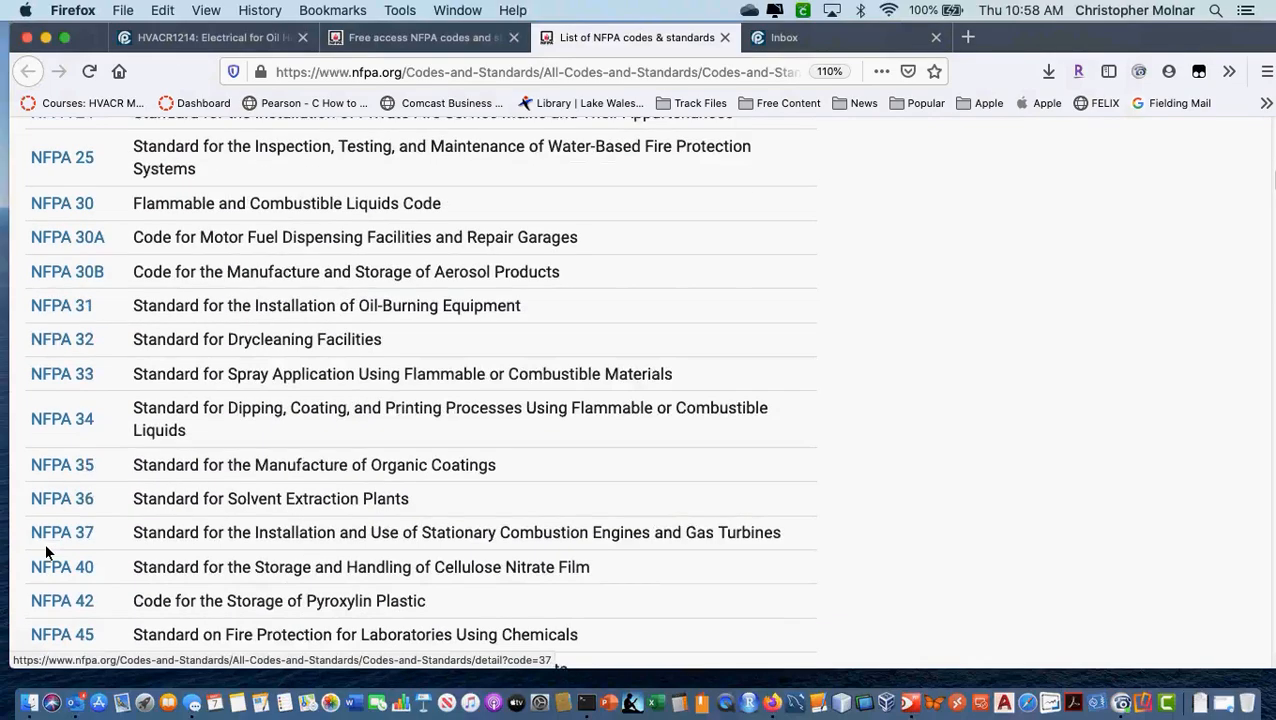
scroll(down, 3)
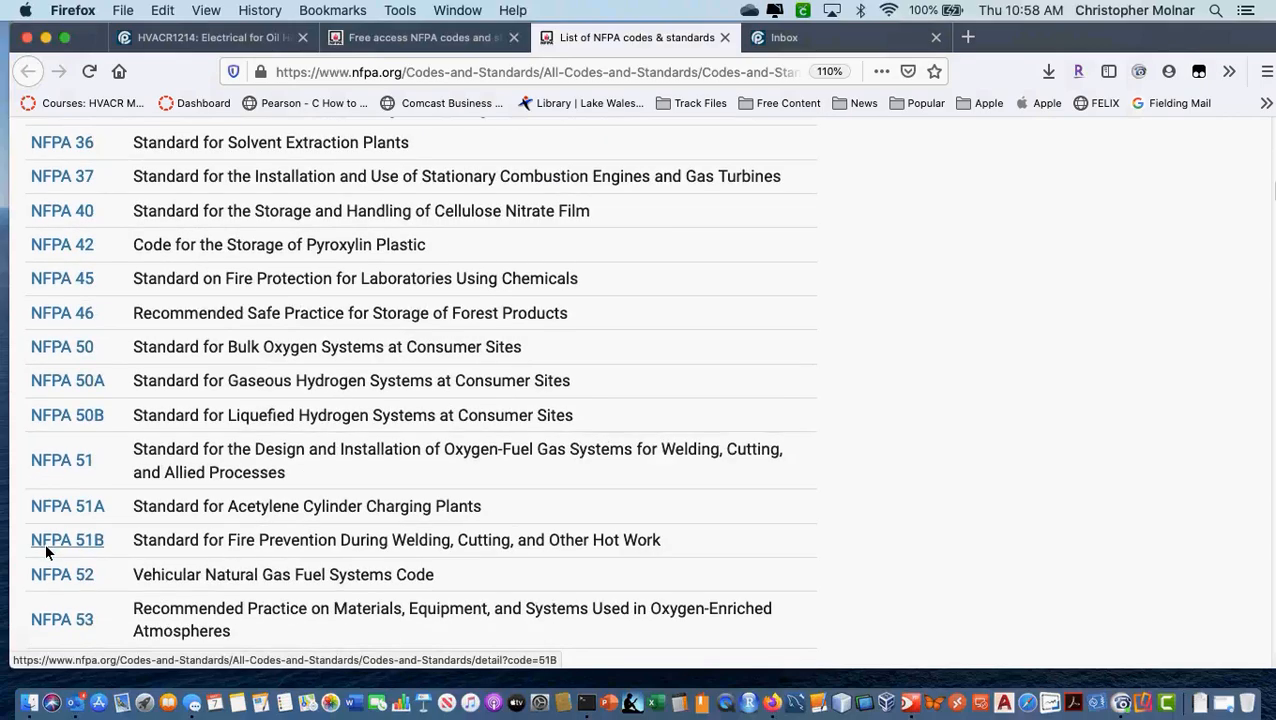
scroll(down, 3)
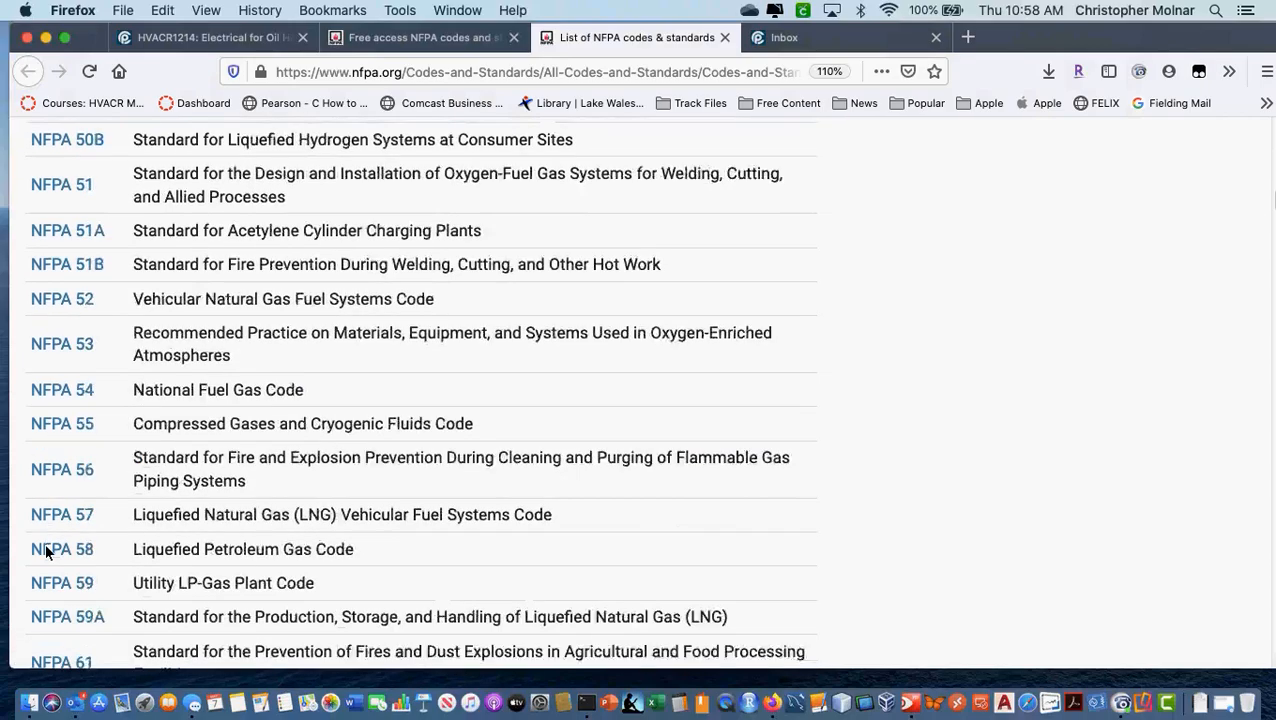
scroll(down, 3)
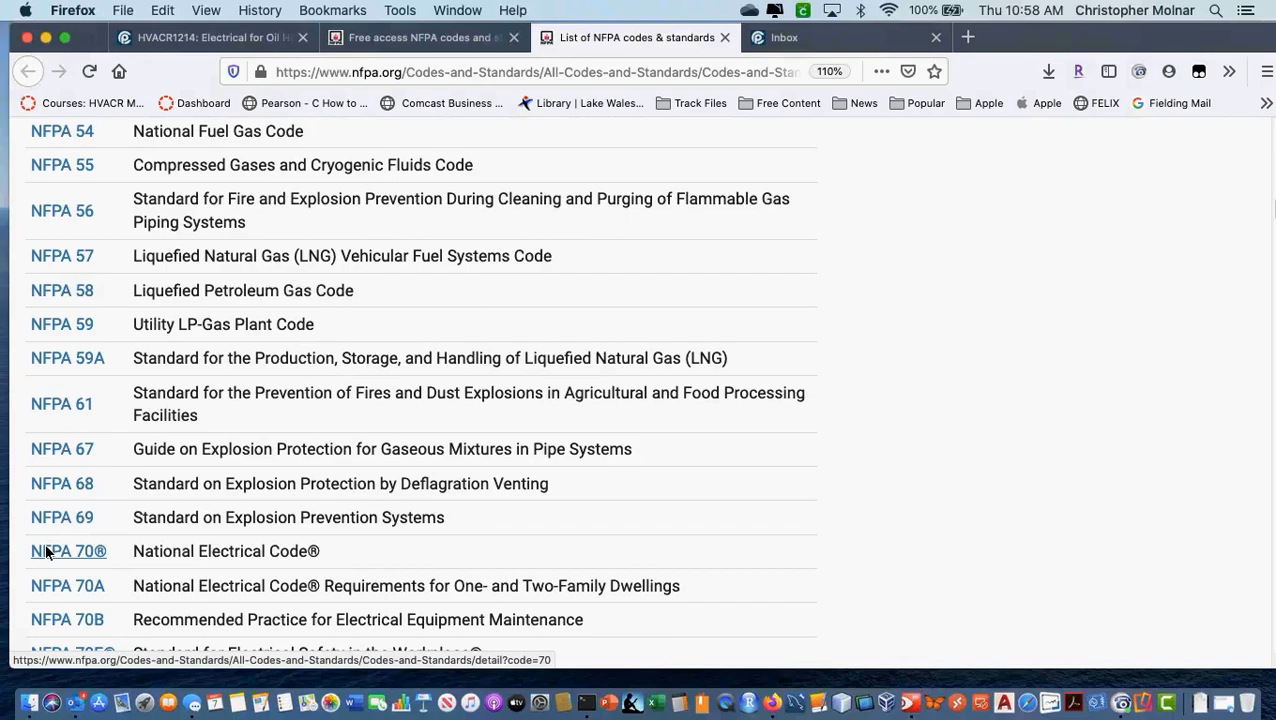
scroll(down, 3)
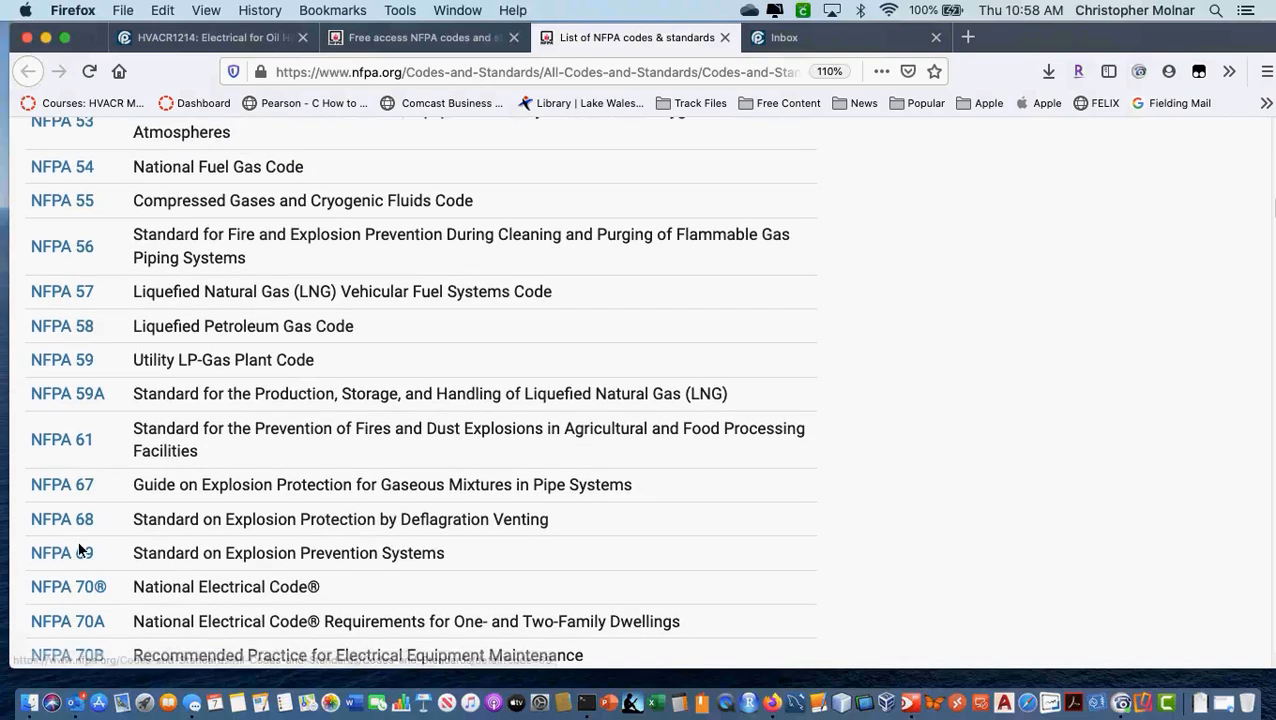
scroll(up, 3)
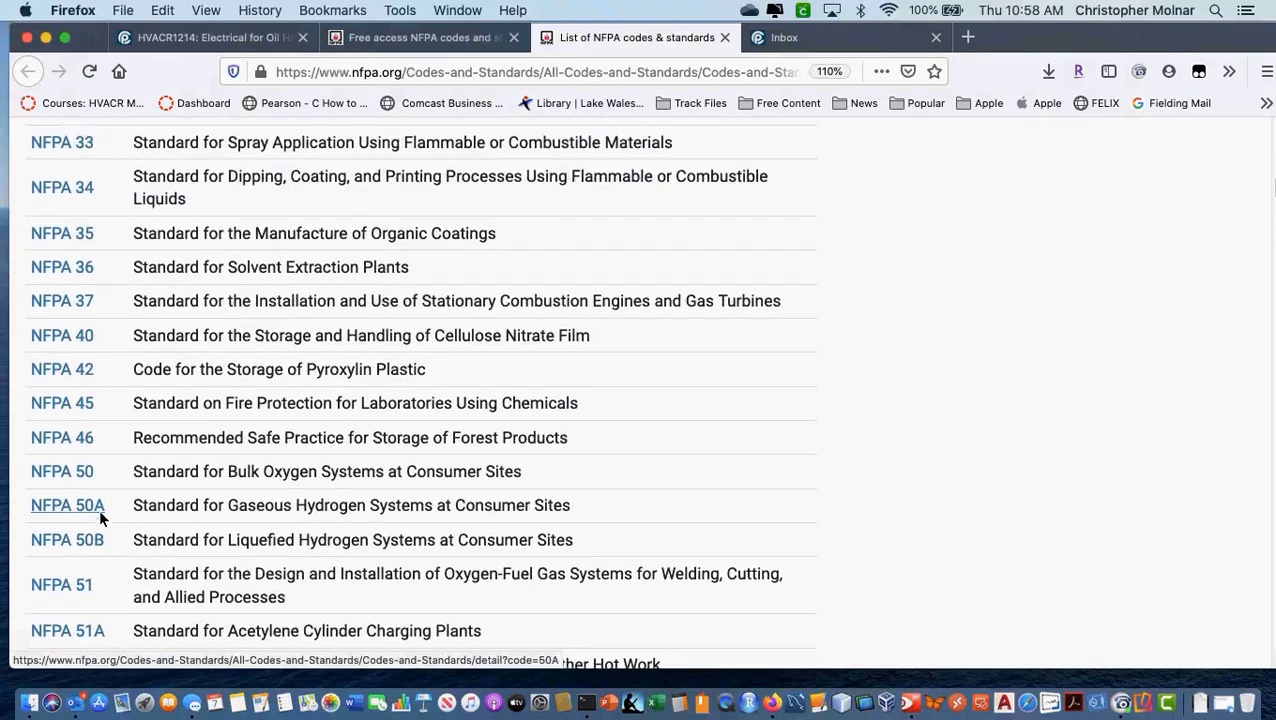
scroll(up, 3)
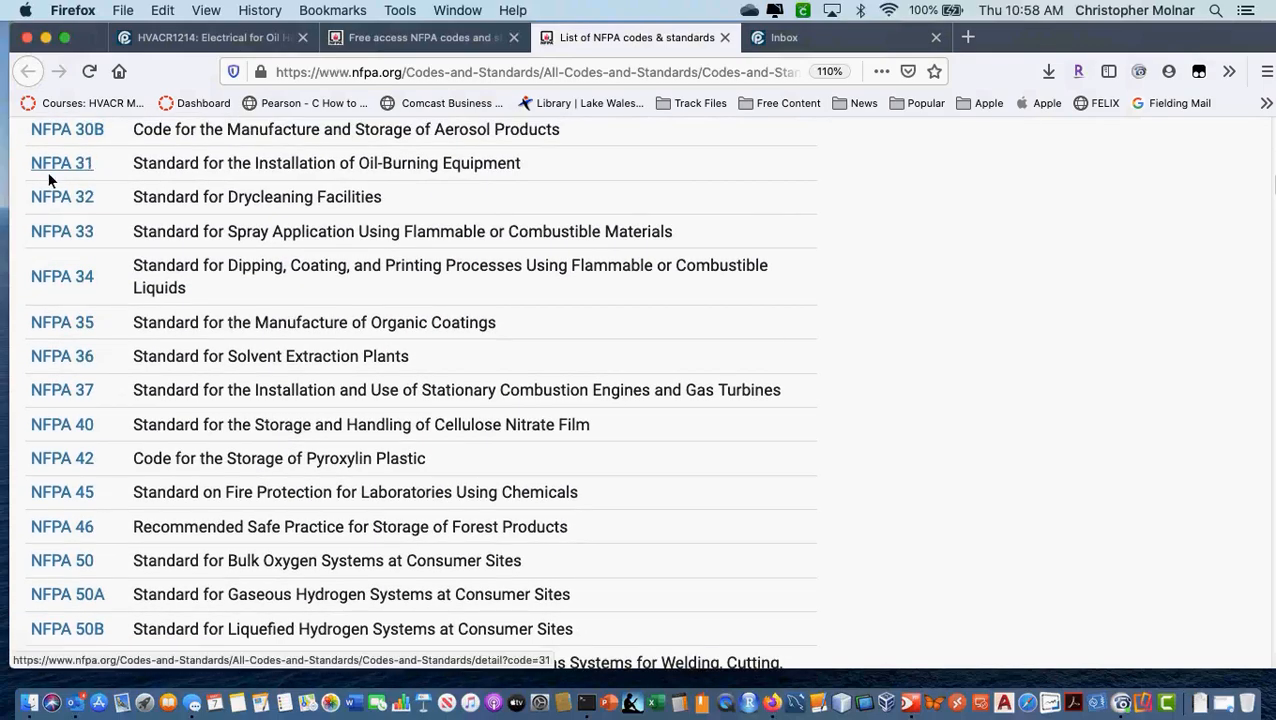
click(60, 164)
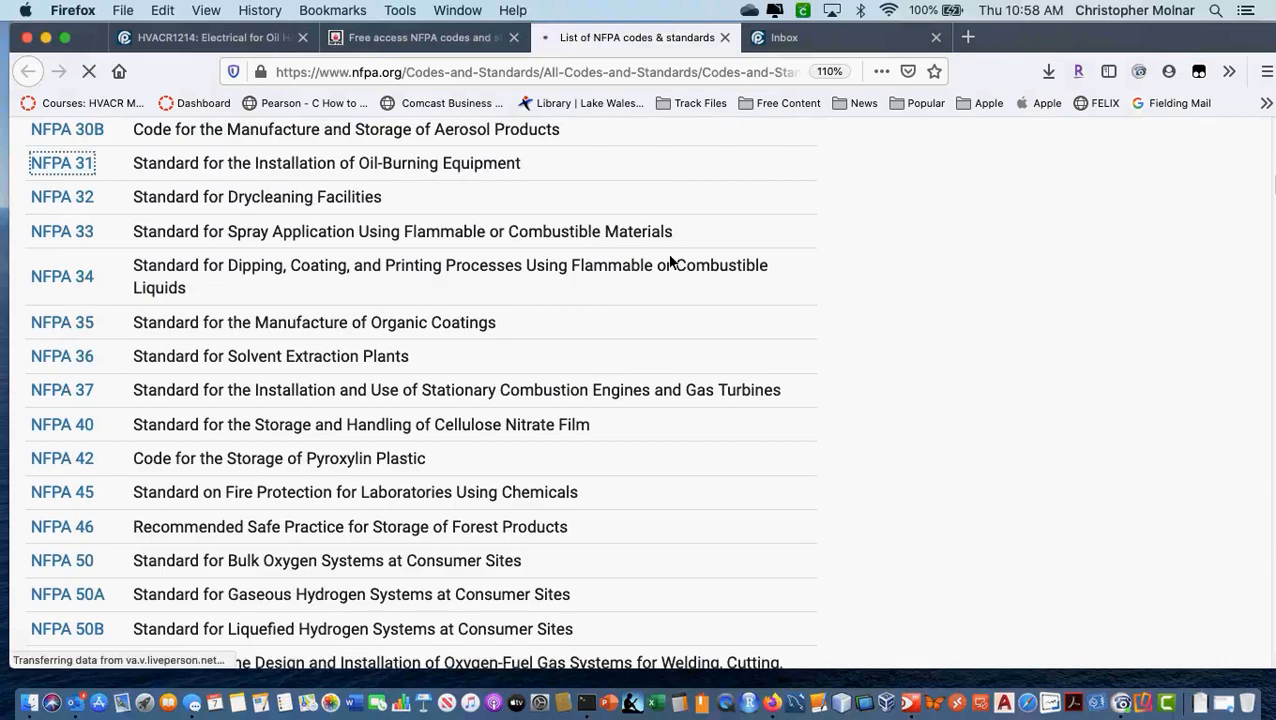
click(62, 164)
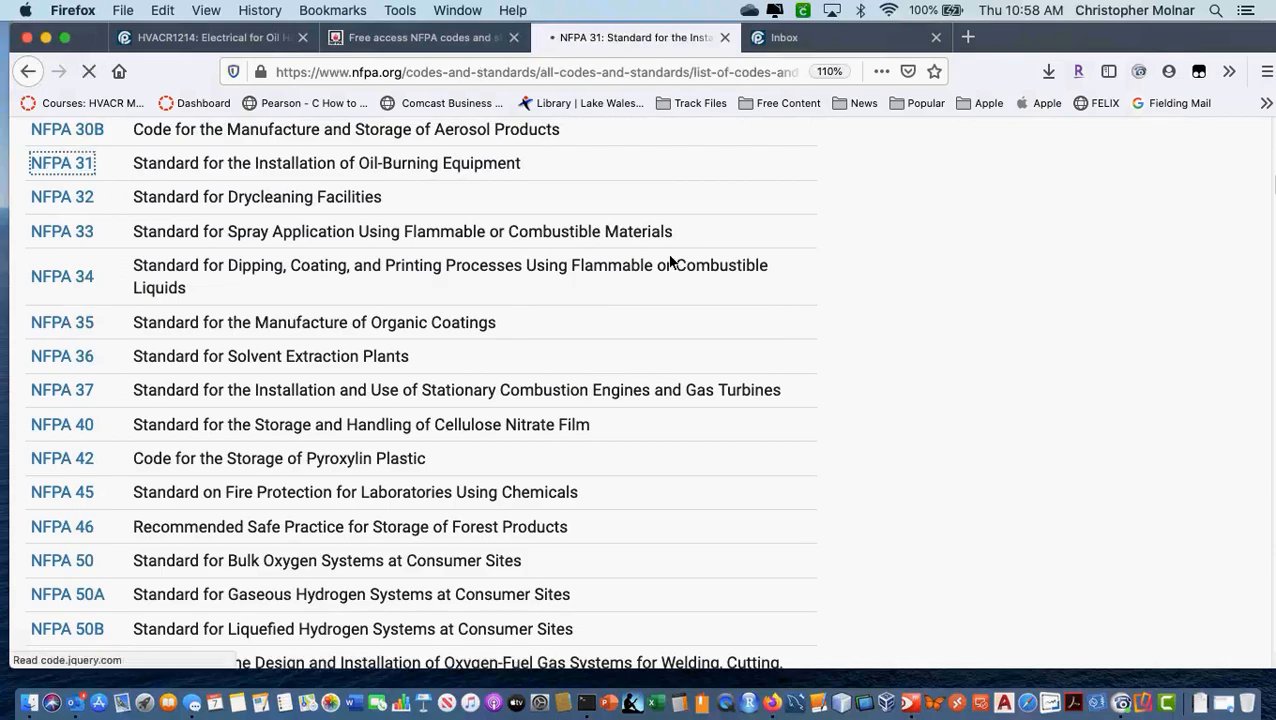
On the NFPA 31 page, choose FREE ACCESS under View this Document
click(60, 164)
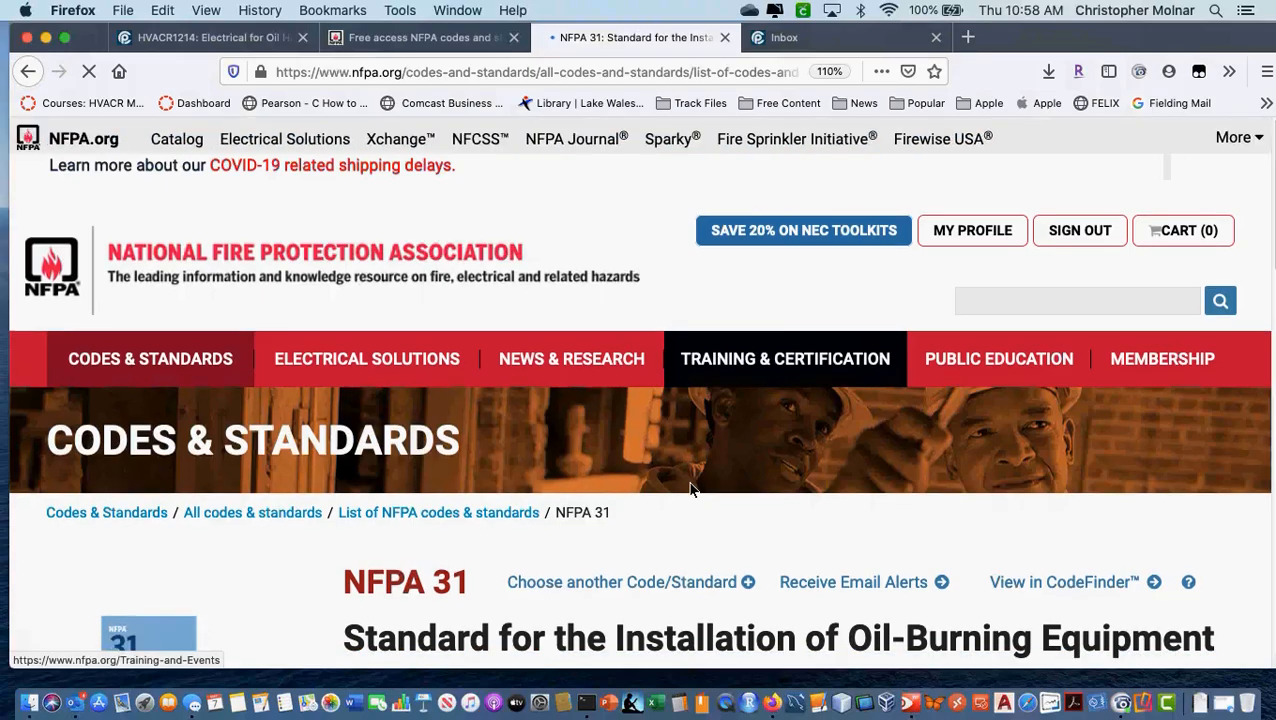
scroll(down, 3)
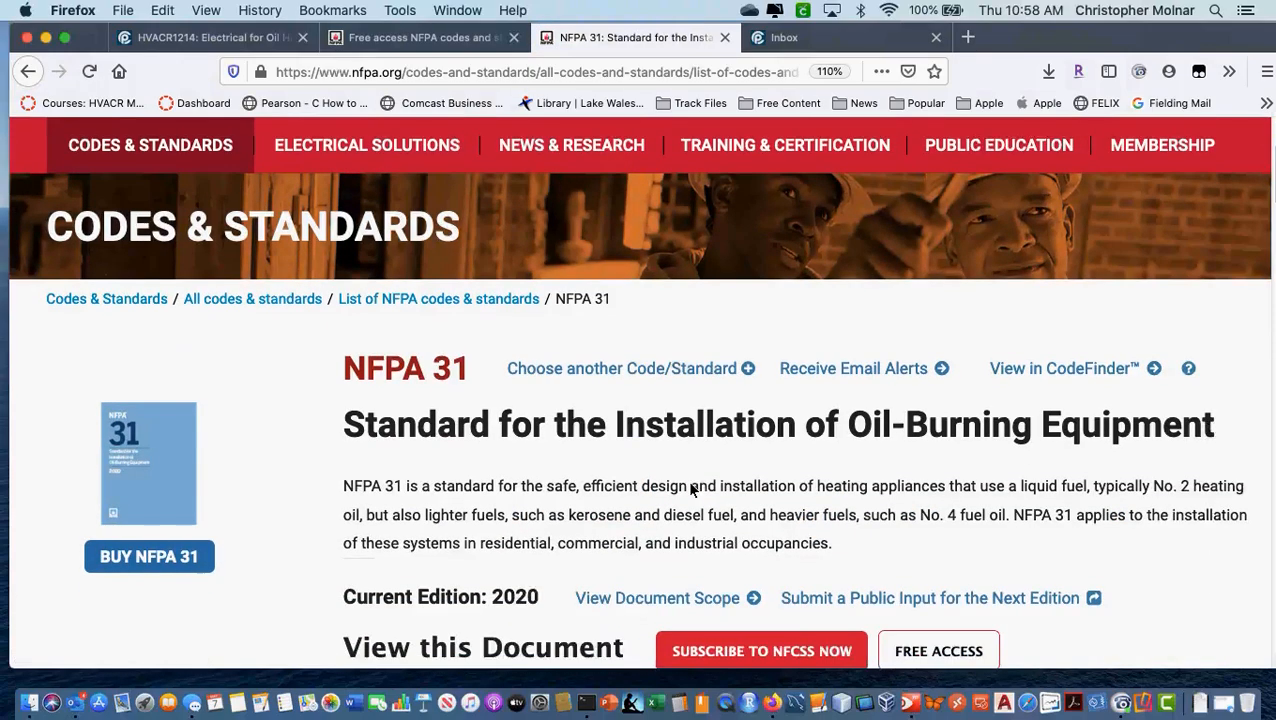
scroll(down, 3)
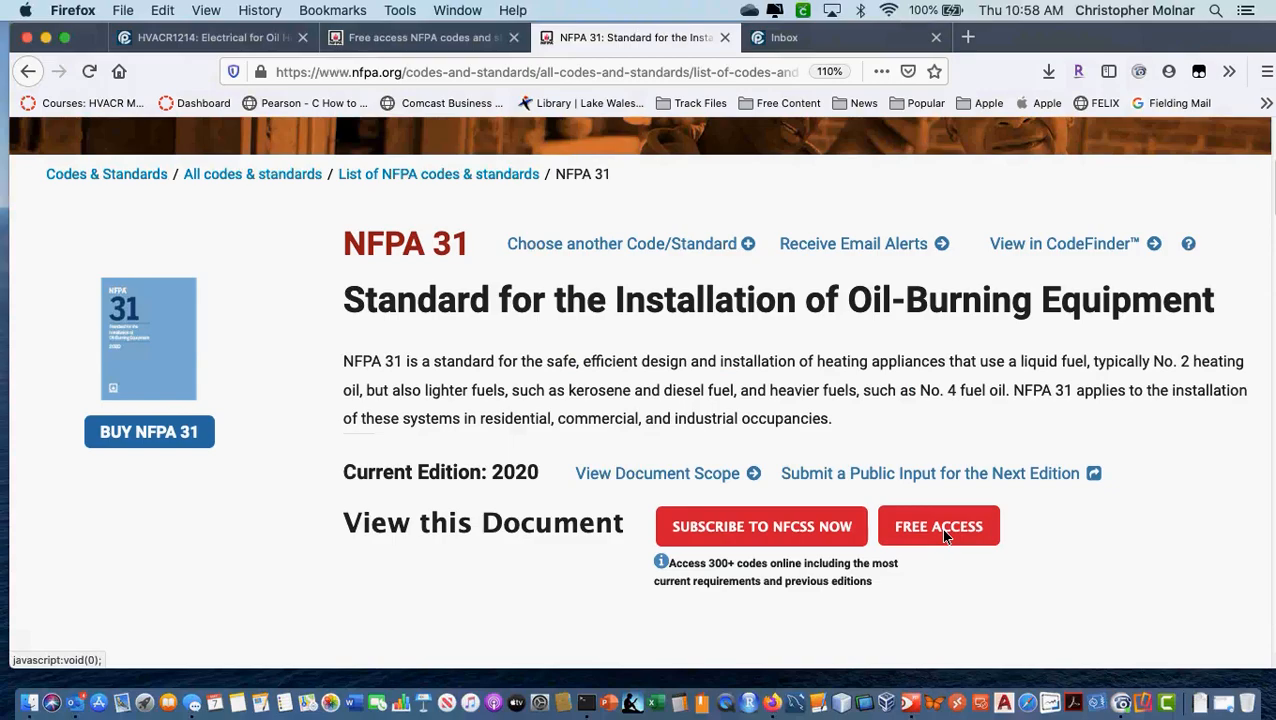
click(938, 526)
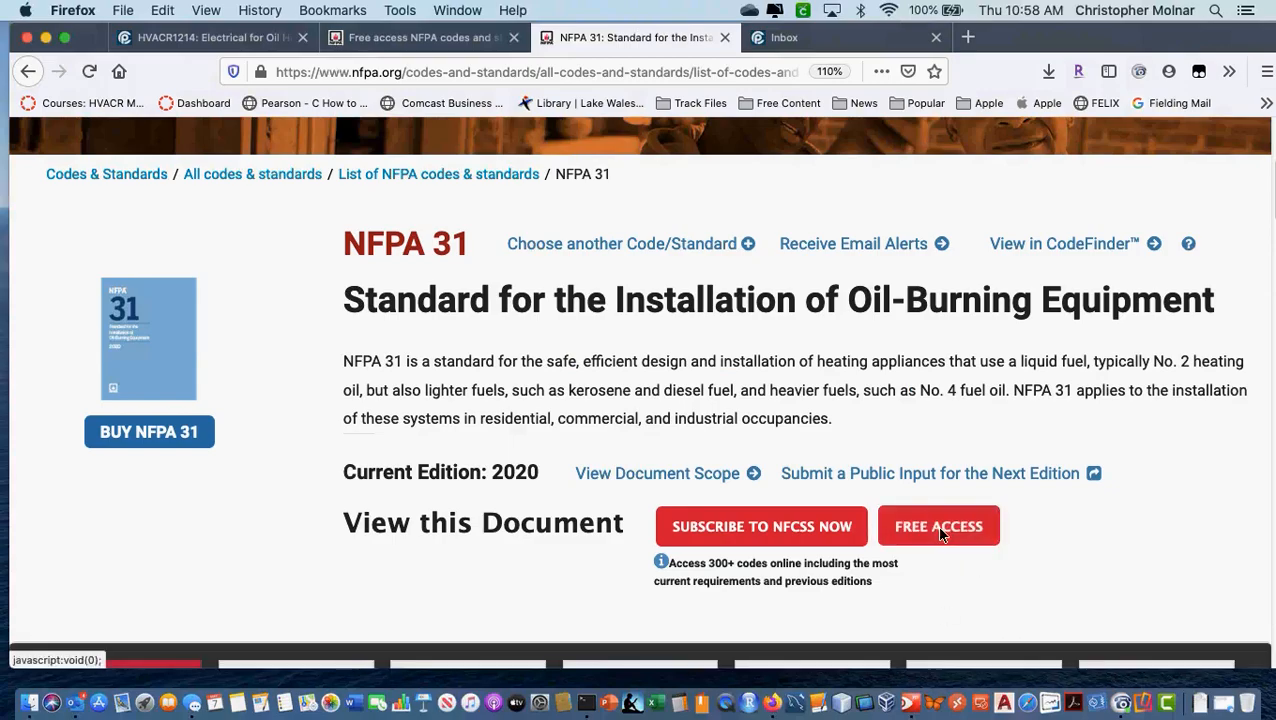
scroll(down, 3)
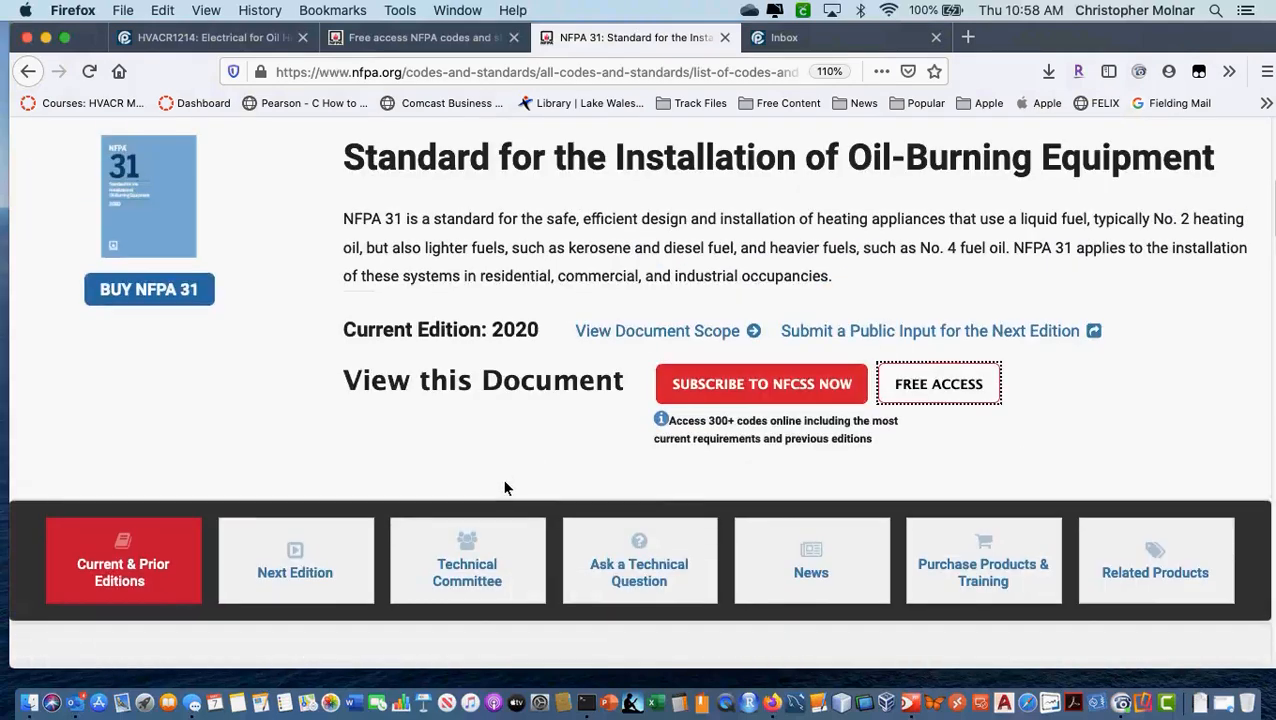
Keep the 2020 Edition in the edition dropdown and confirm with SELECT EDITION
scroll(down, 3)
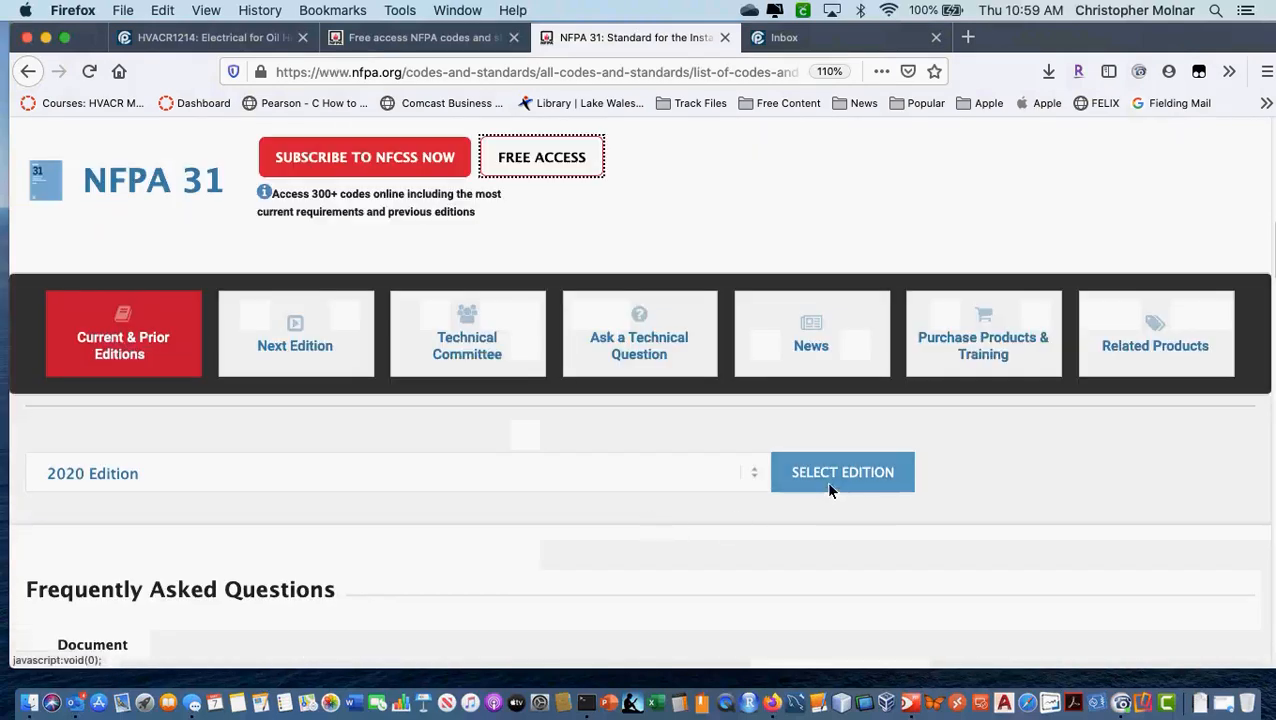
click(396, 472)
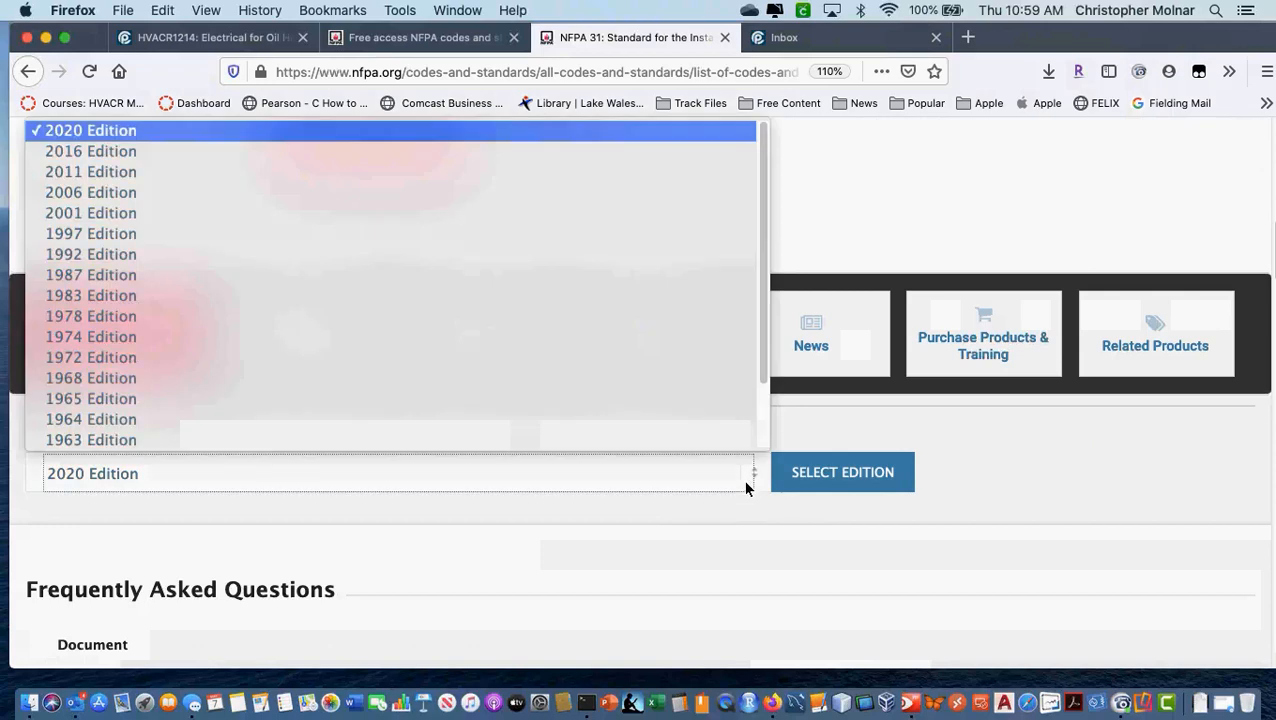
mouse_move(352, 152)
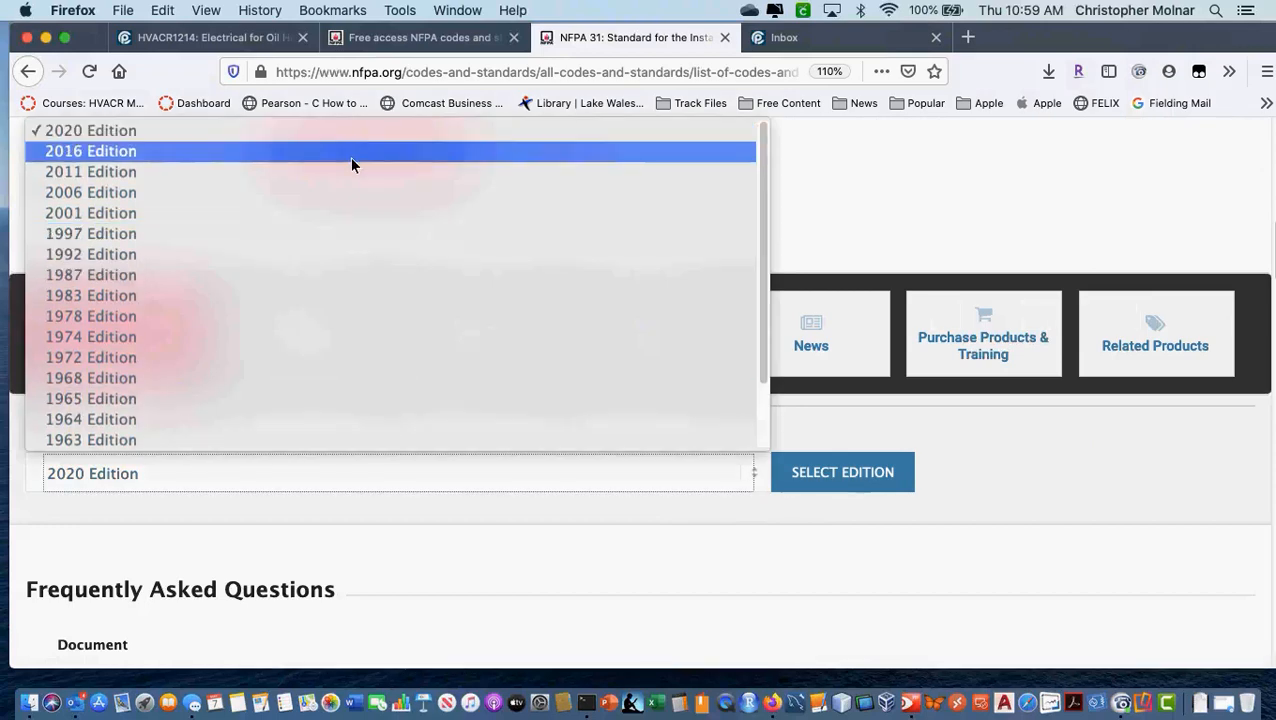
mouse_move(348, 136)
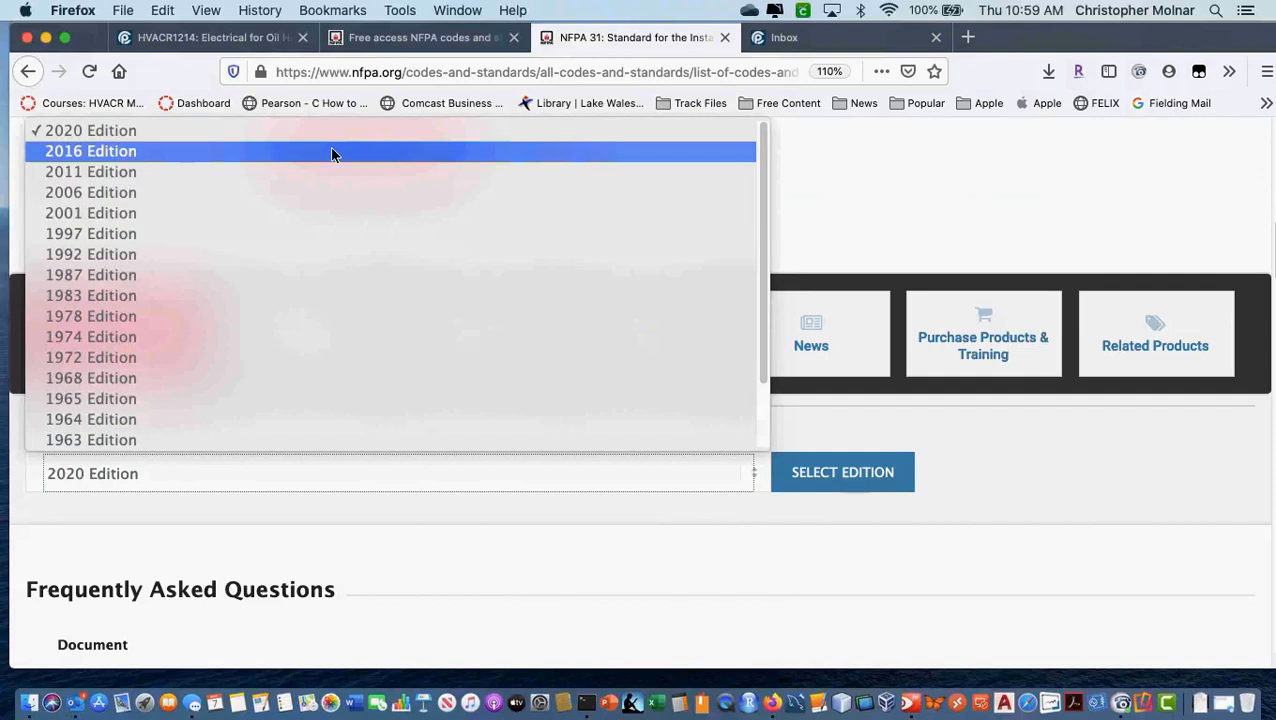
mouse_move(320, 130)
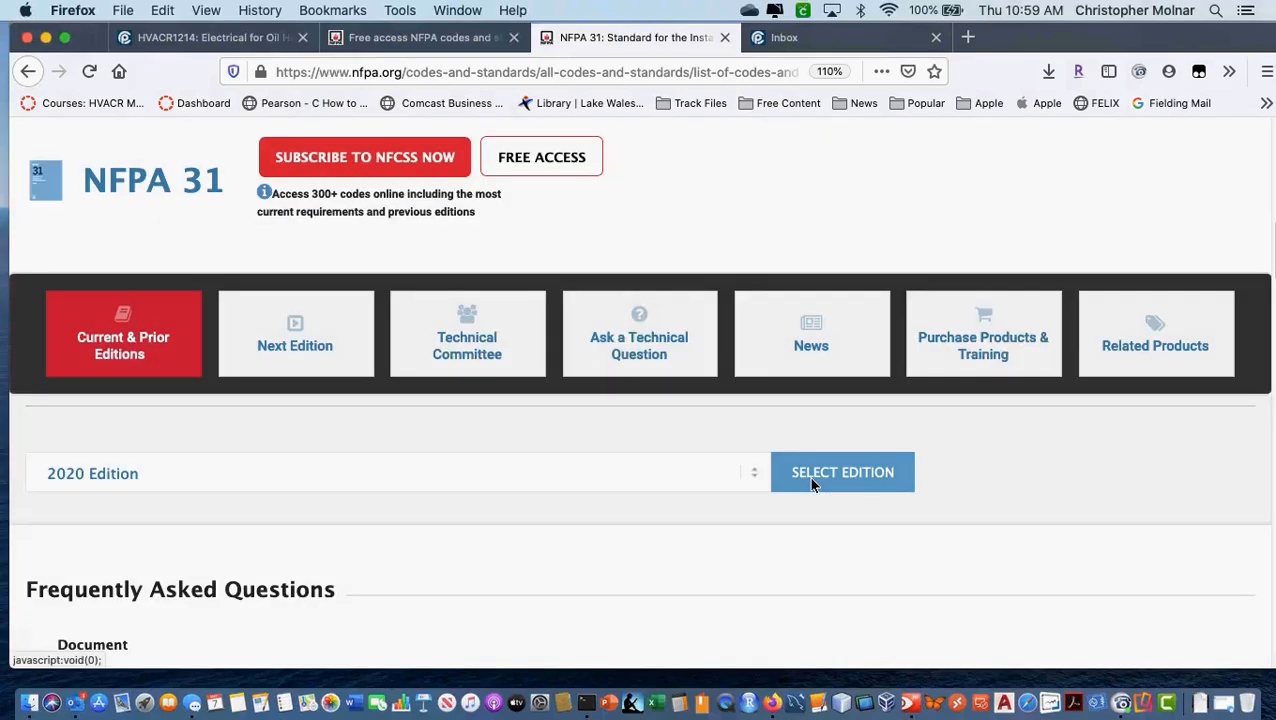
mouse_move(1044, 474)
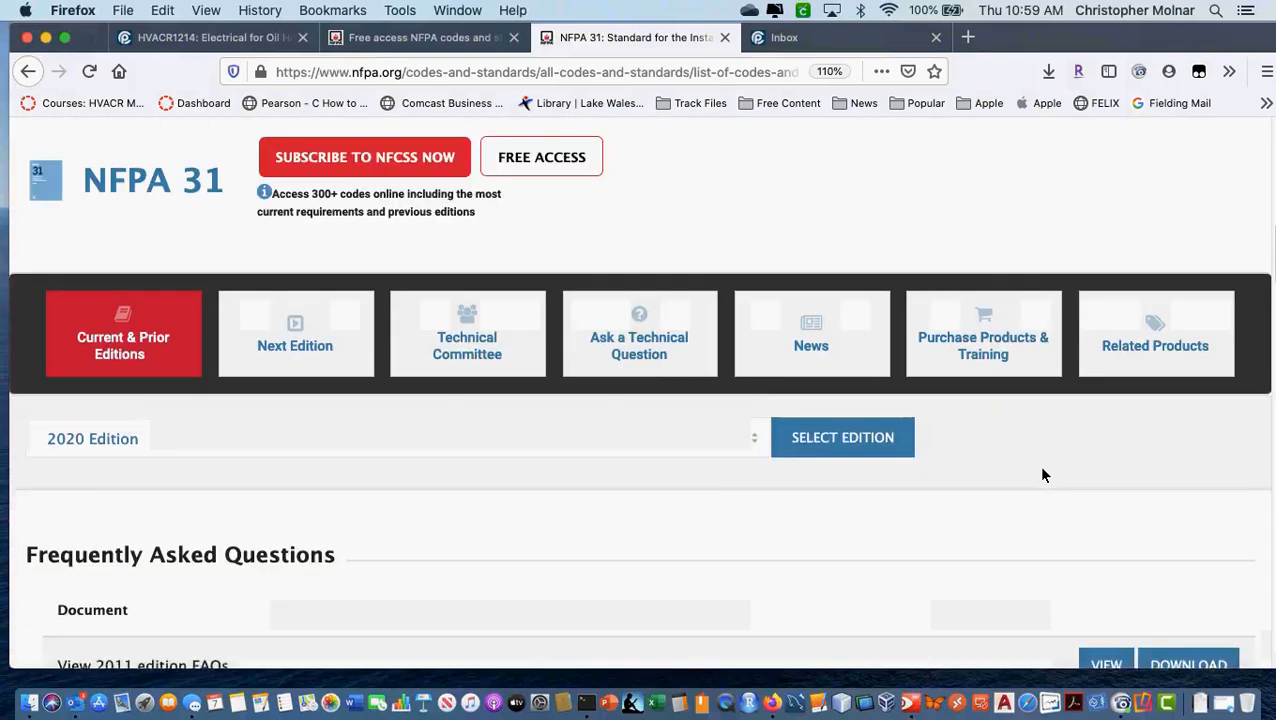
click(842, 436)
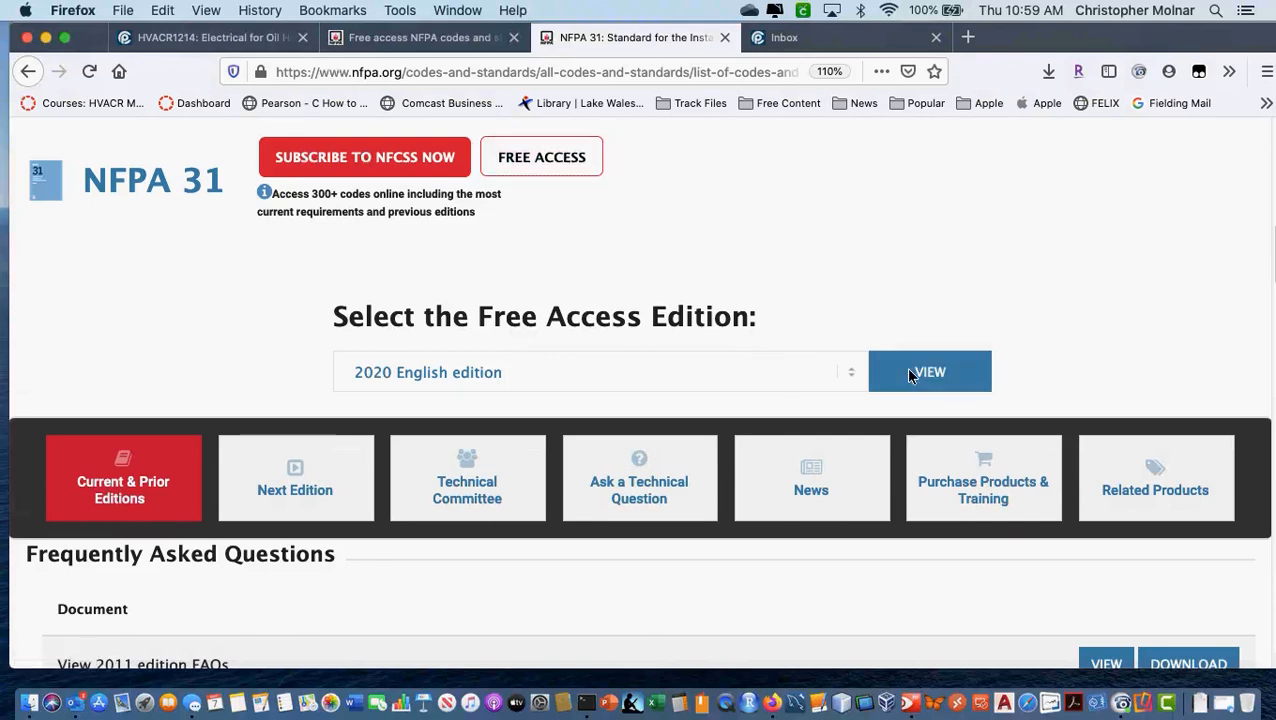
View the 2020 edition, agreeing to the free-access terms, so the reader loads the NFPA 31 cover
click(928, 370)
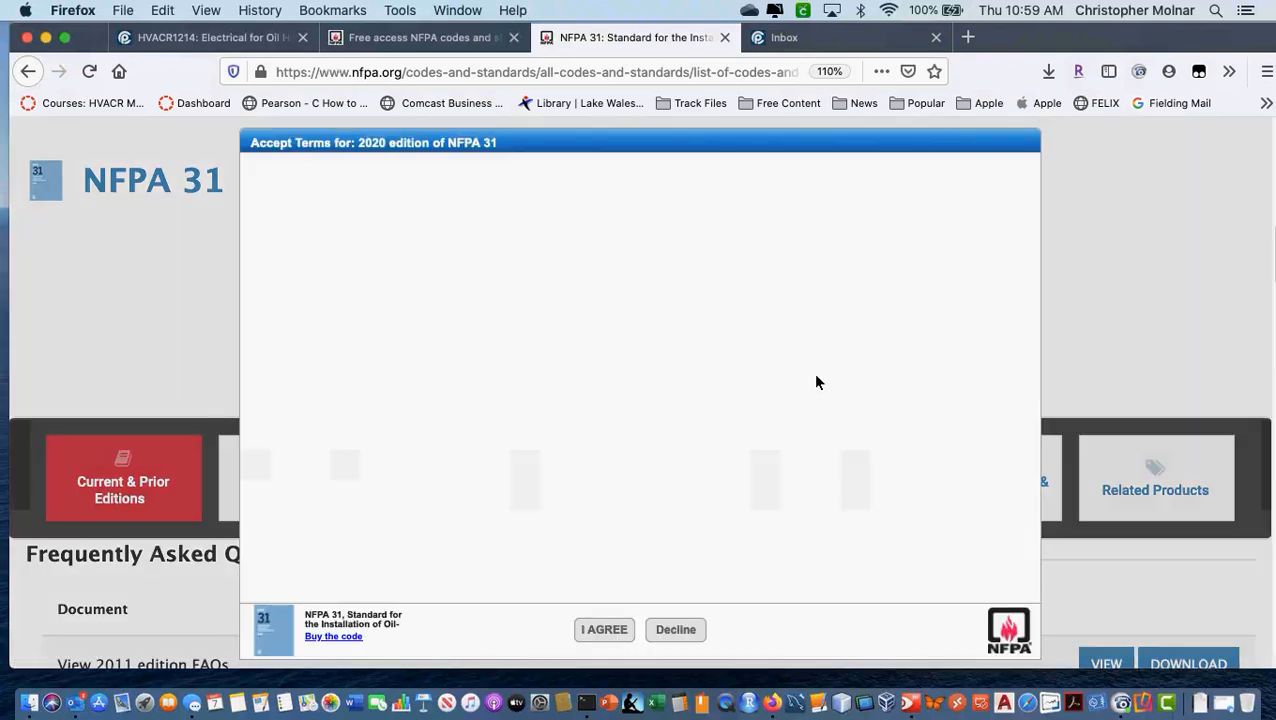
click(604, 628)
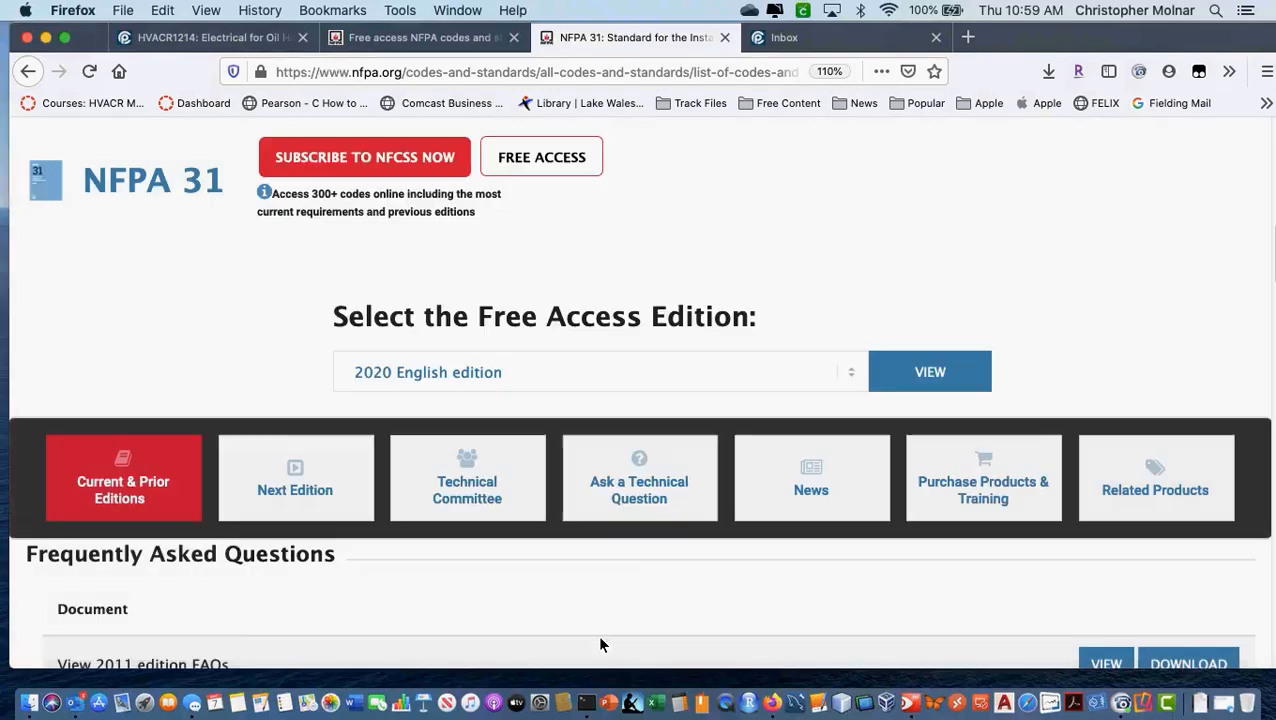
mouse_move(636, 568)
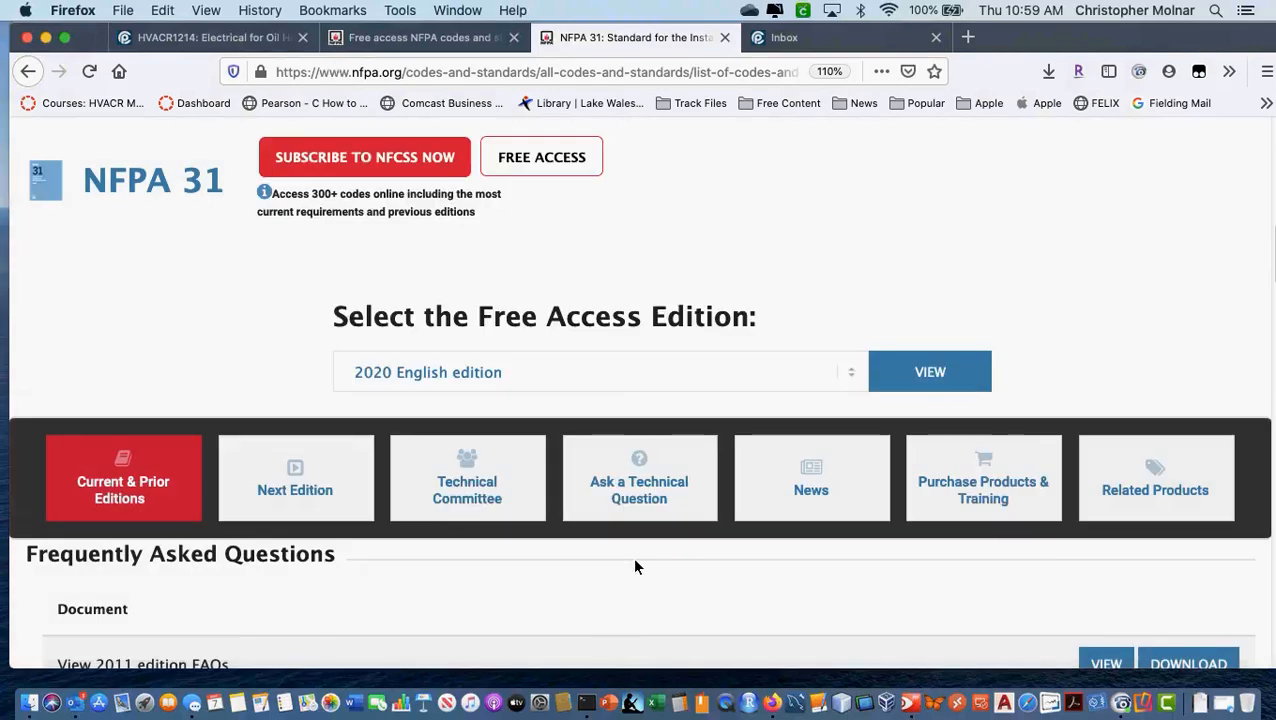
click(928, 370)
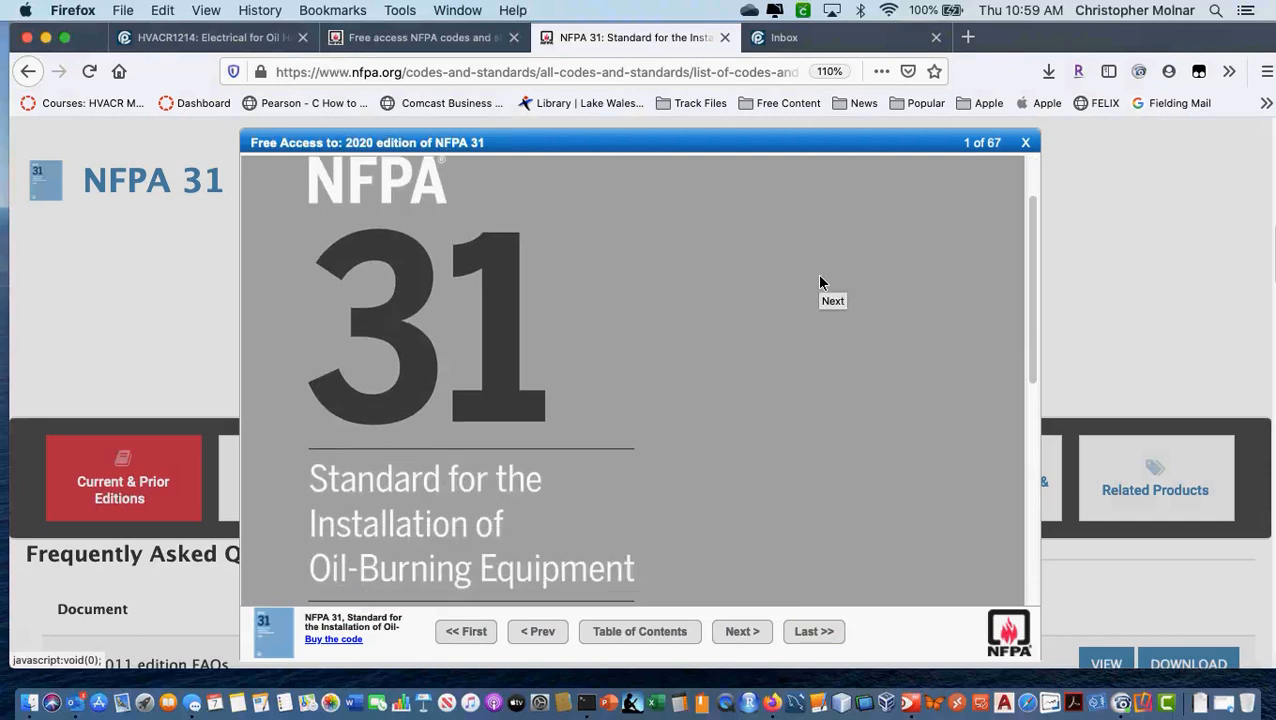
Show the NFPA 31 Table of Contents panel beside the 2020 cover page
scroll(down, 3)
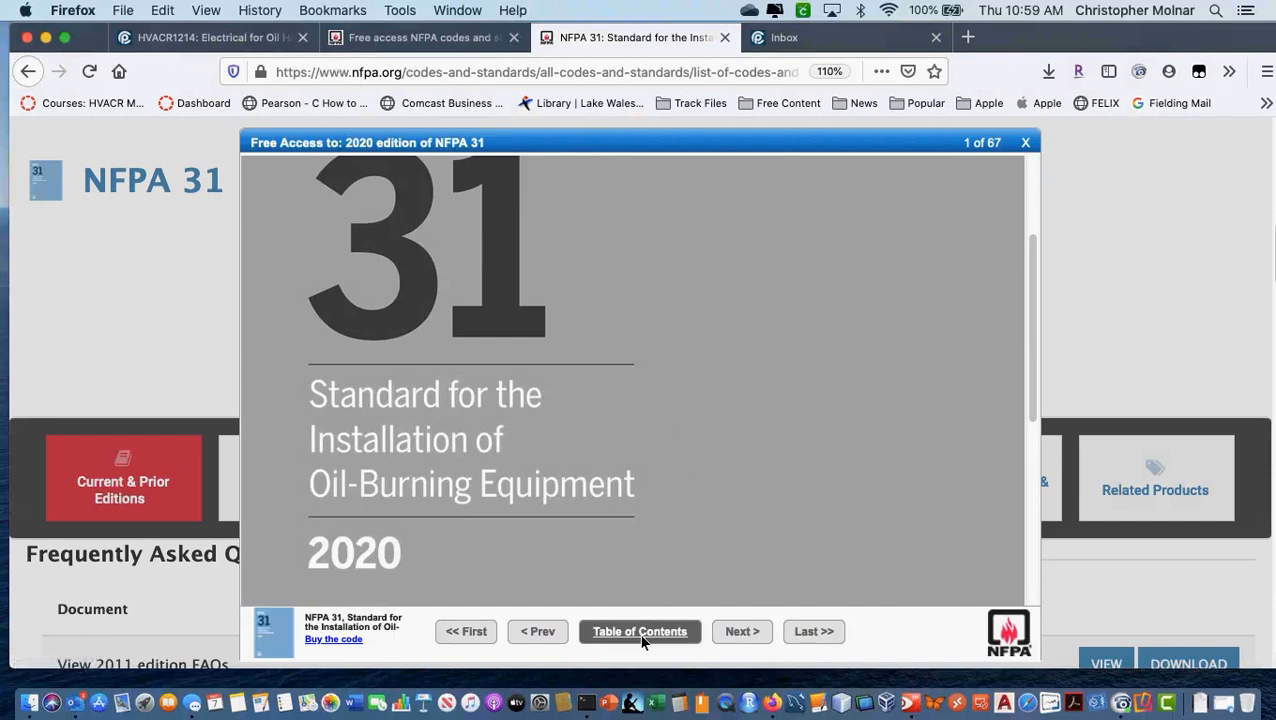
click(640, 632)
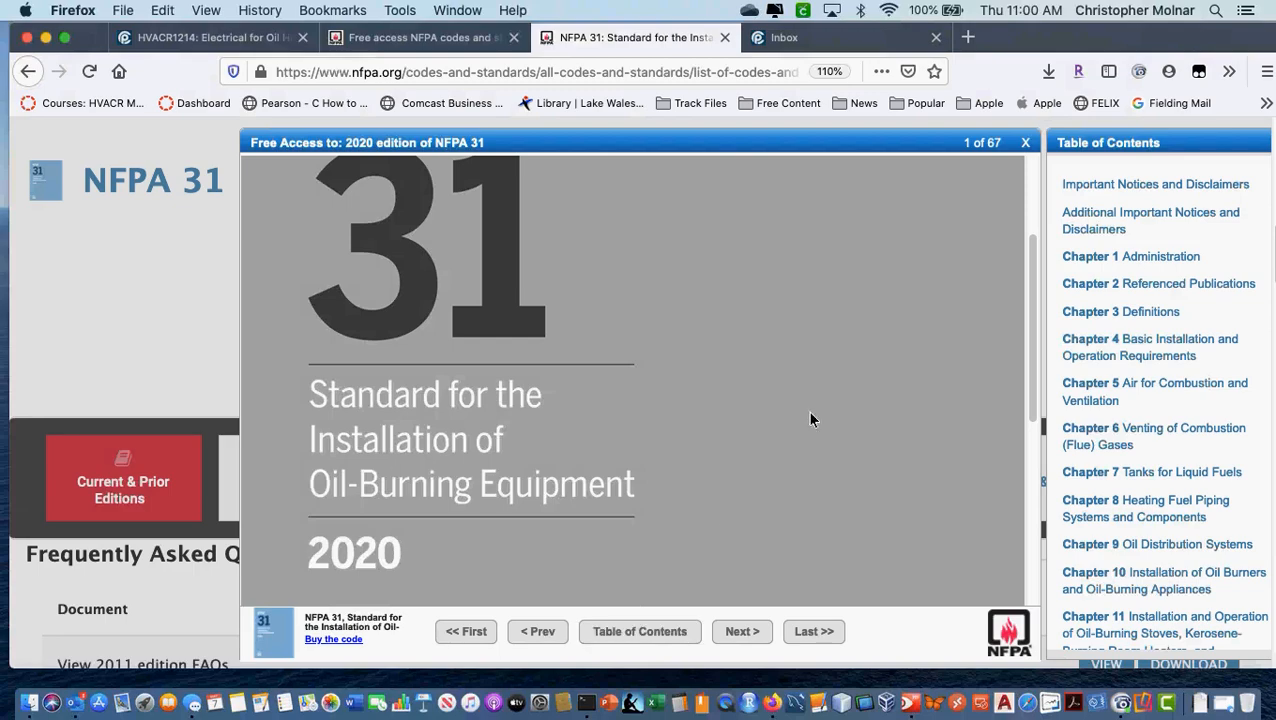
mouse_move(1156, 276)
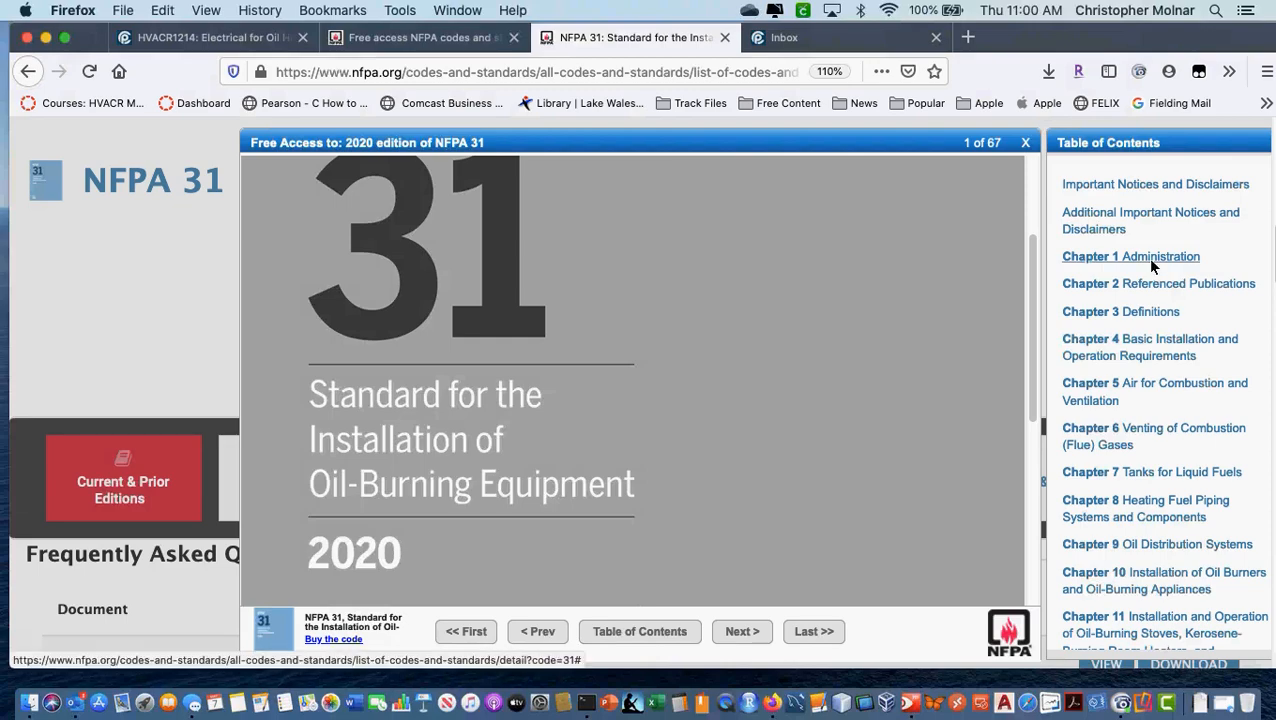
Jump to Chapter 1 Administration, then Chapter 2 Referenced Publications on page 9
click(1130, 256)
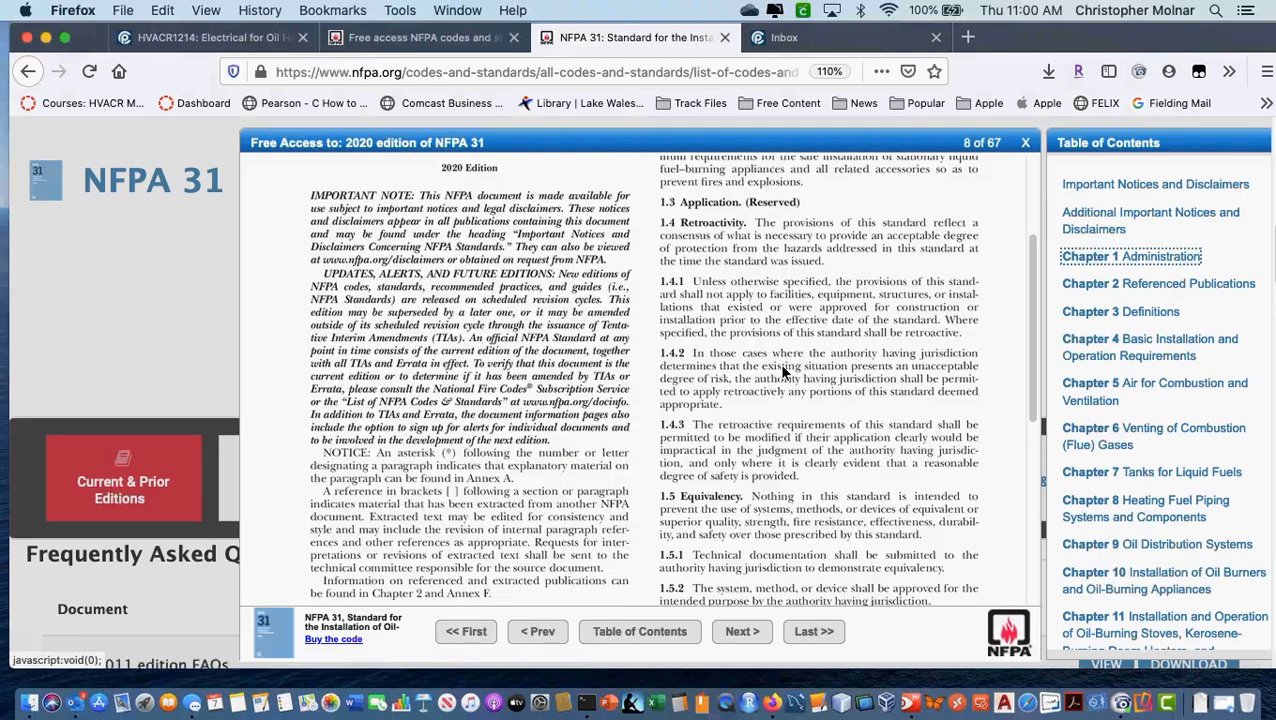
mouse_move(764, 398)
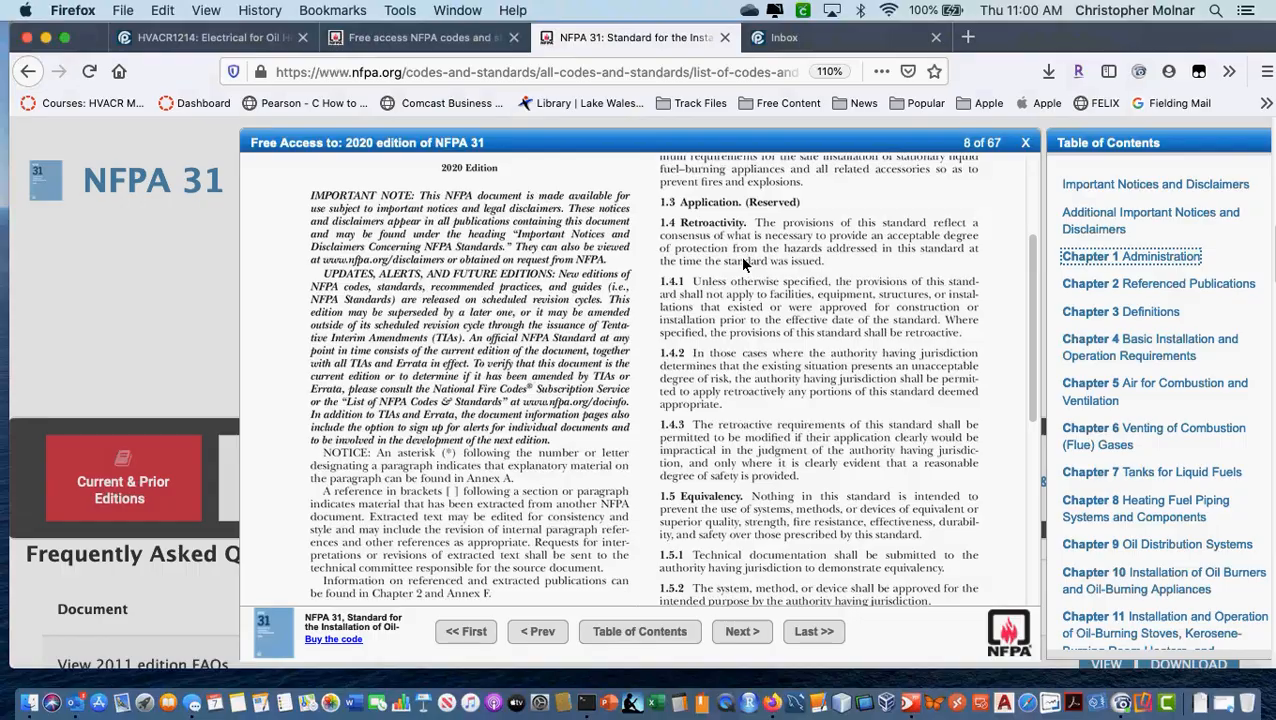
mouse_move(1160, 284)
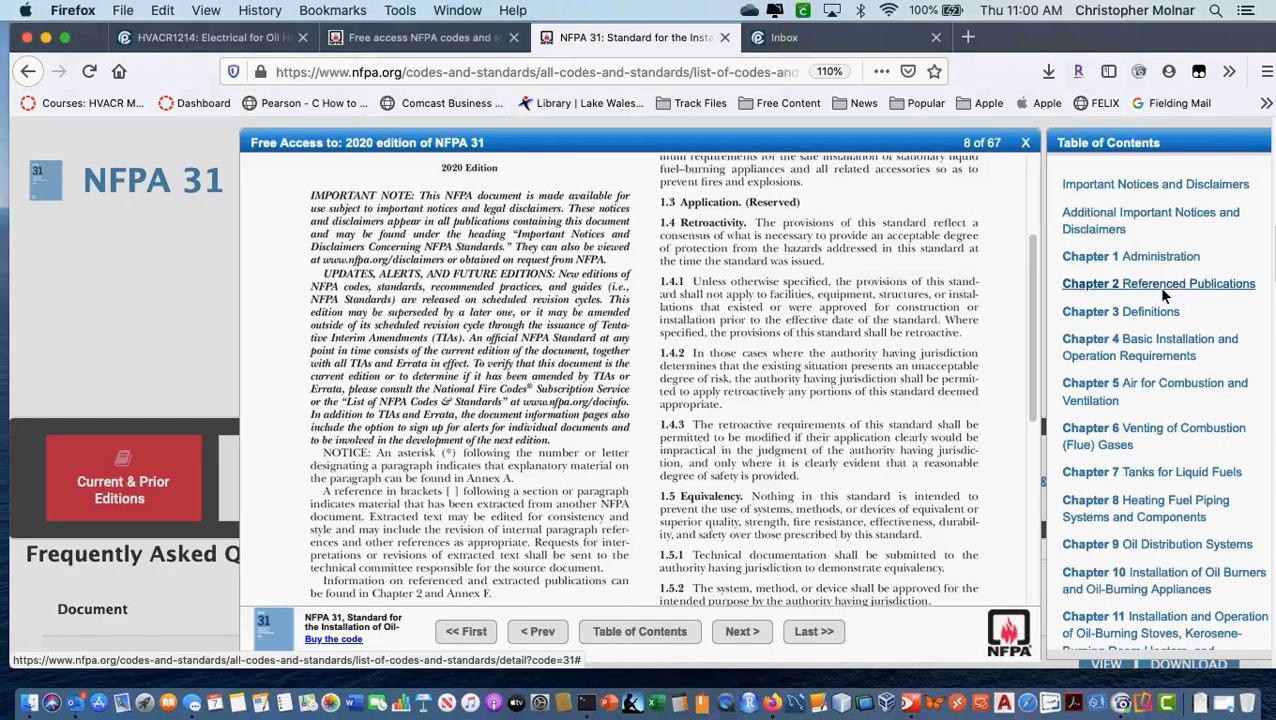
click(740, 632)
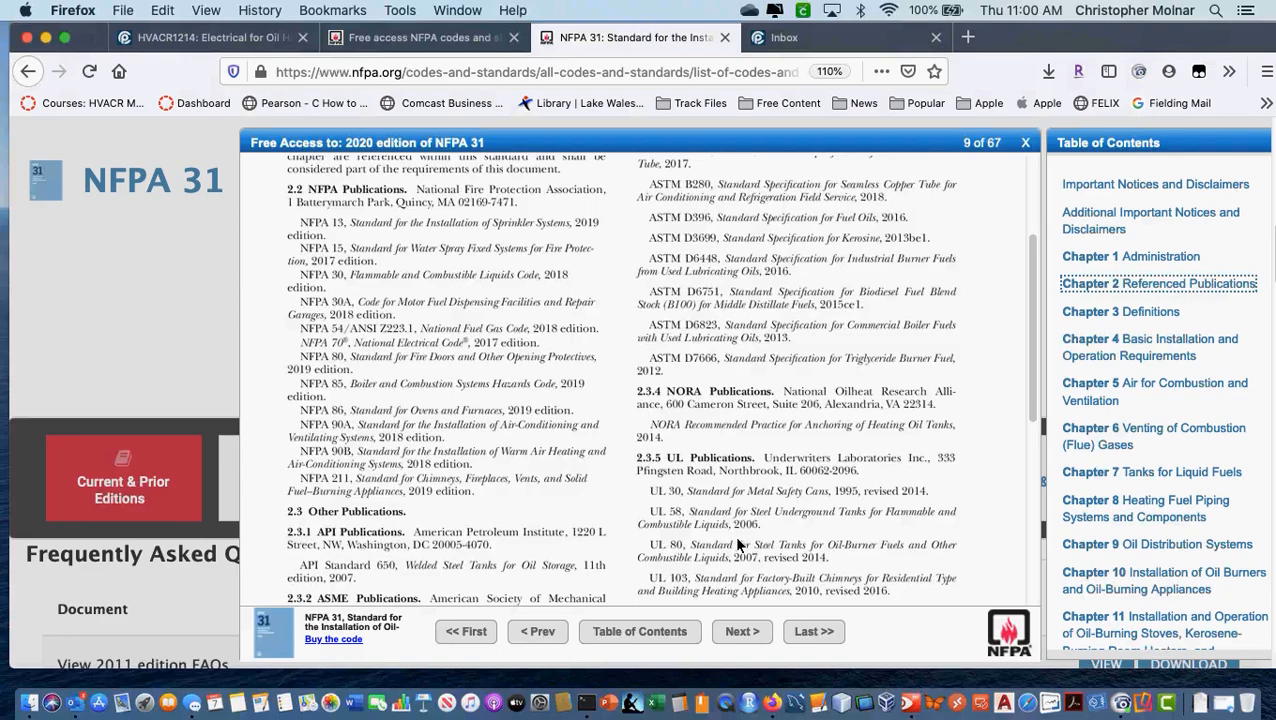
mouse_move(1108, 420)
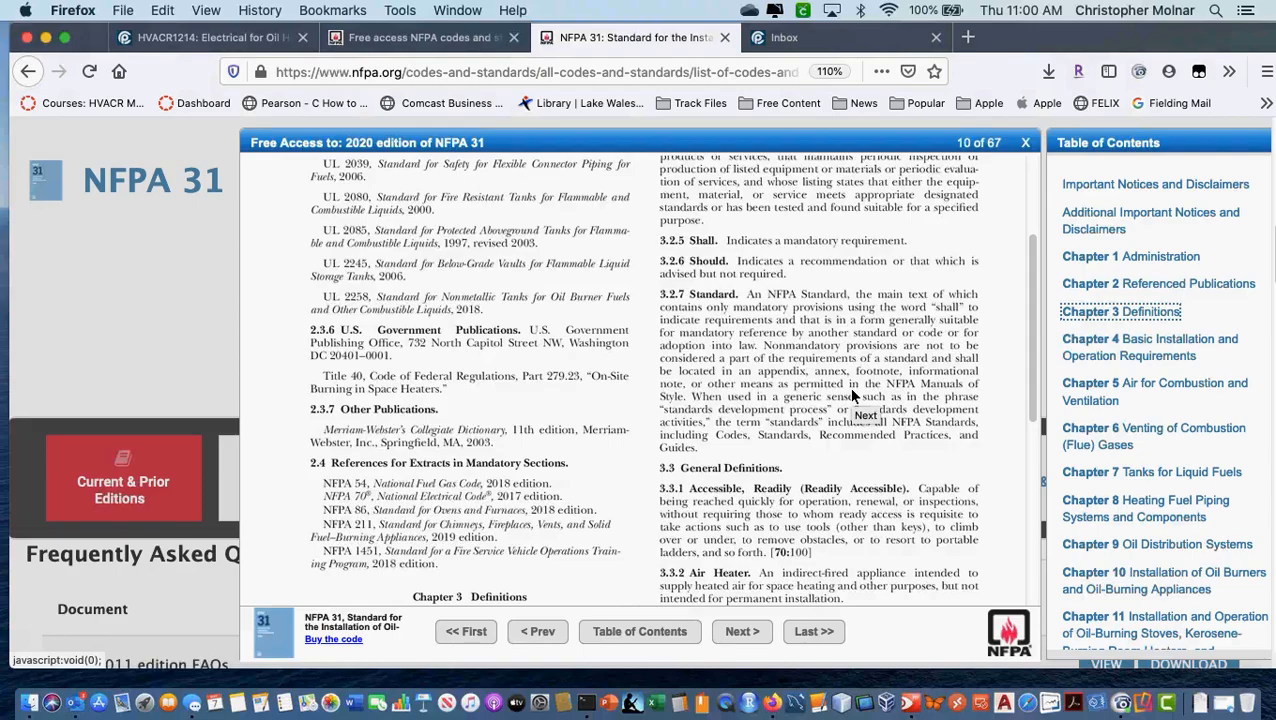
mouse_move(476, 658)
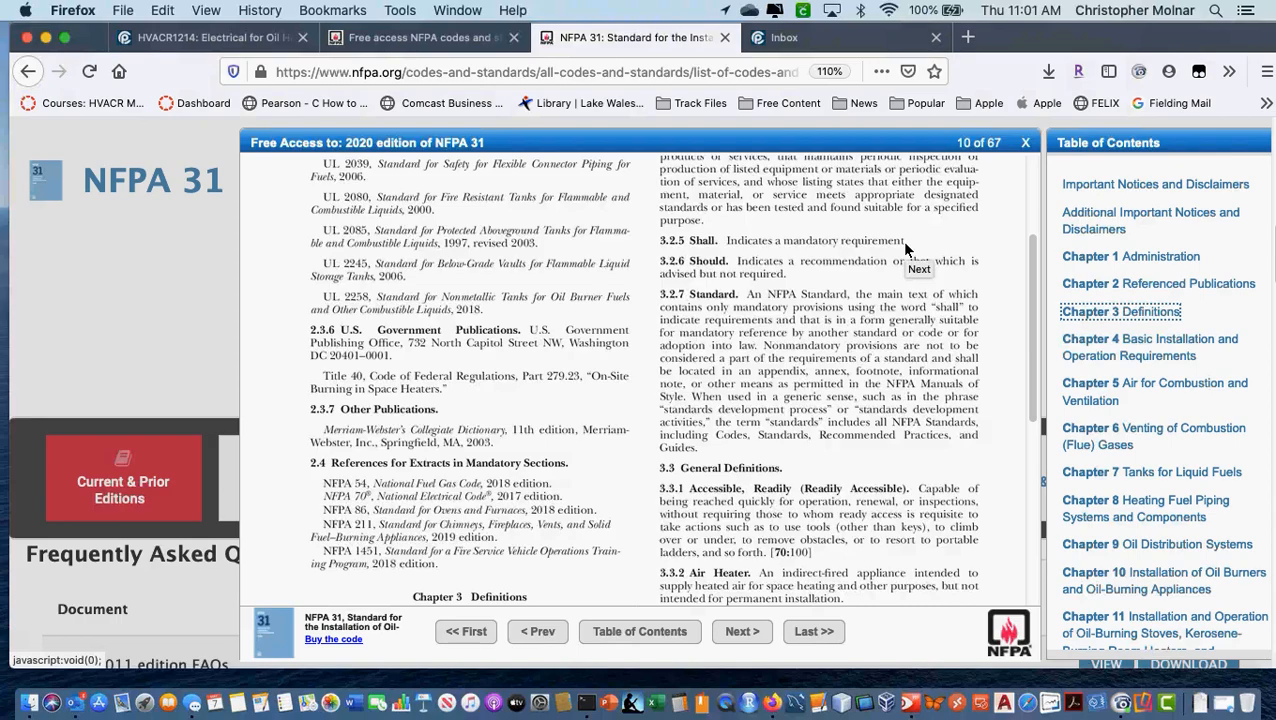
mouse_move(868, 308)
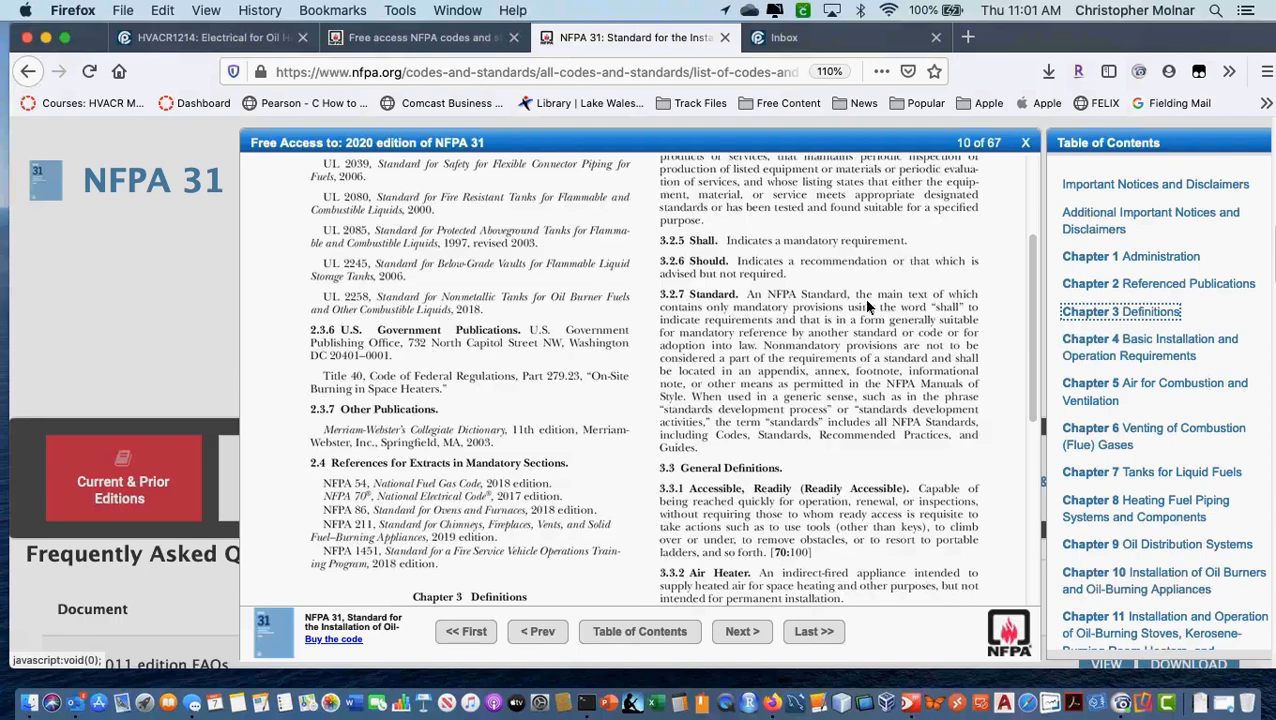
mouse_move(856, 284)
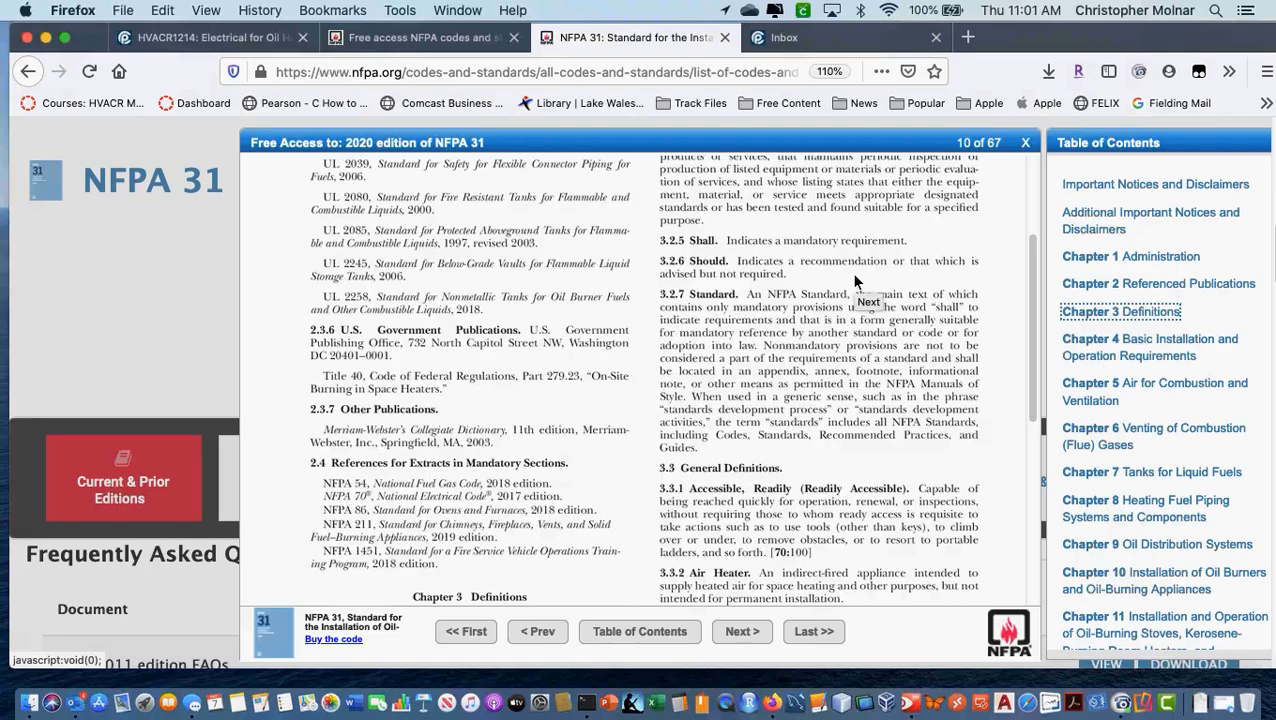
mouse_move(800, 256)
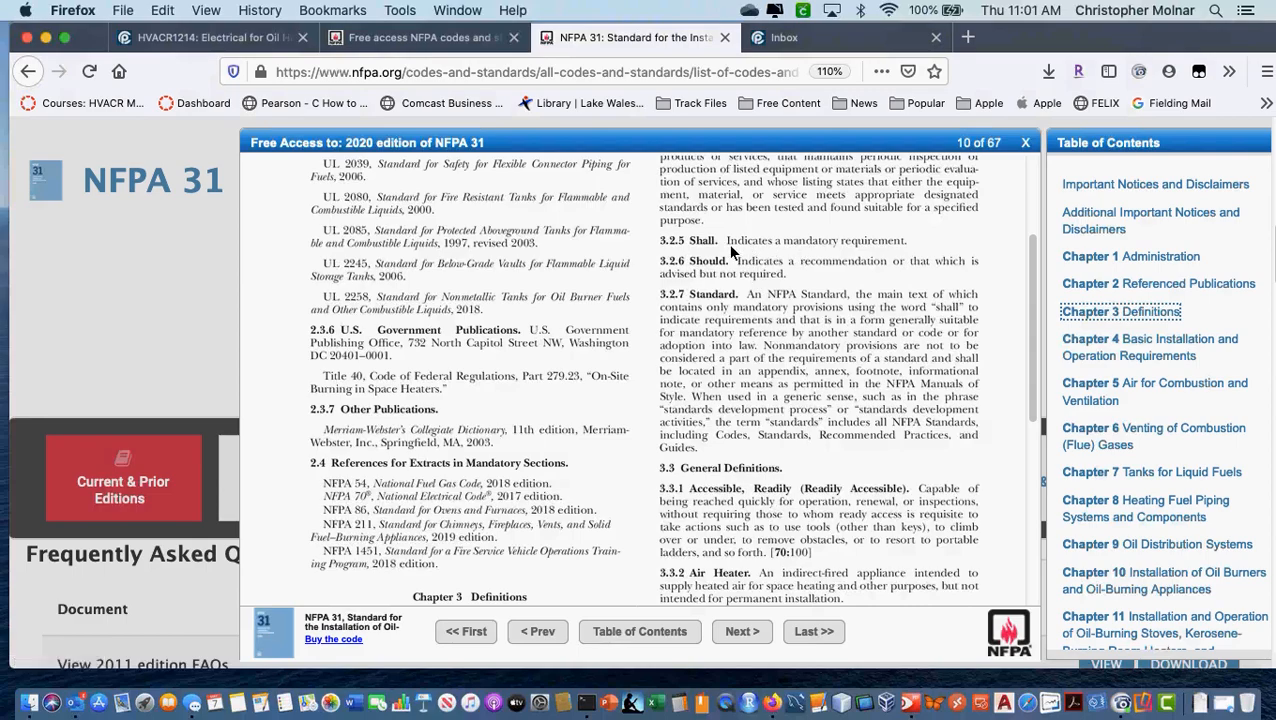
mouse_move(736, 276)
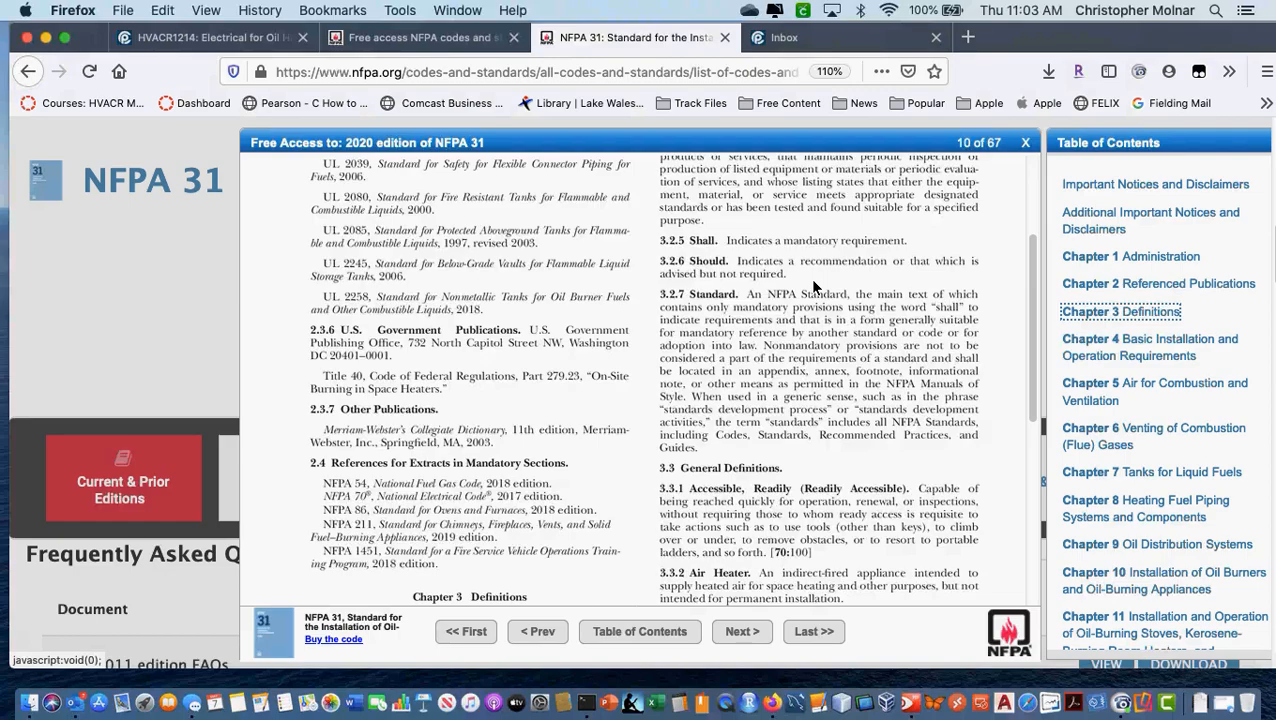
mouse_move(820, 438)
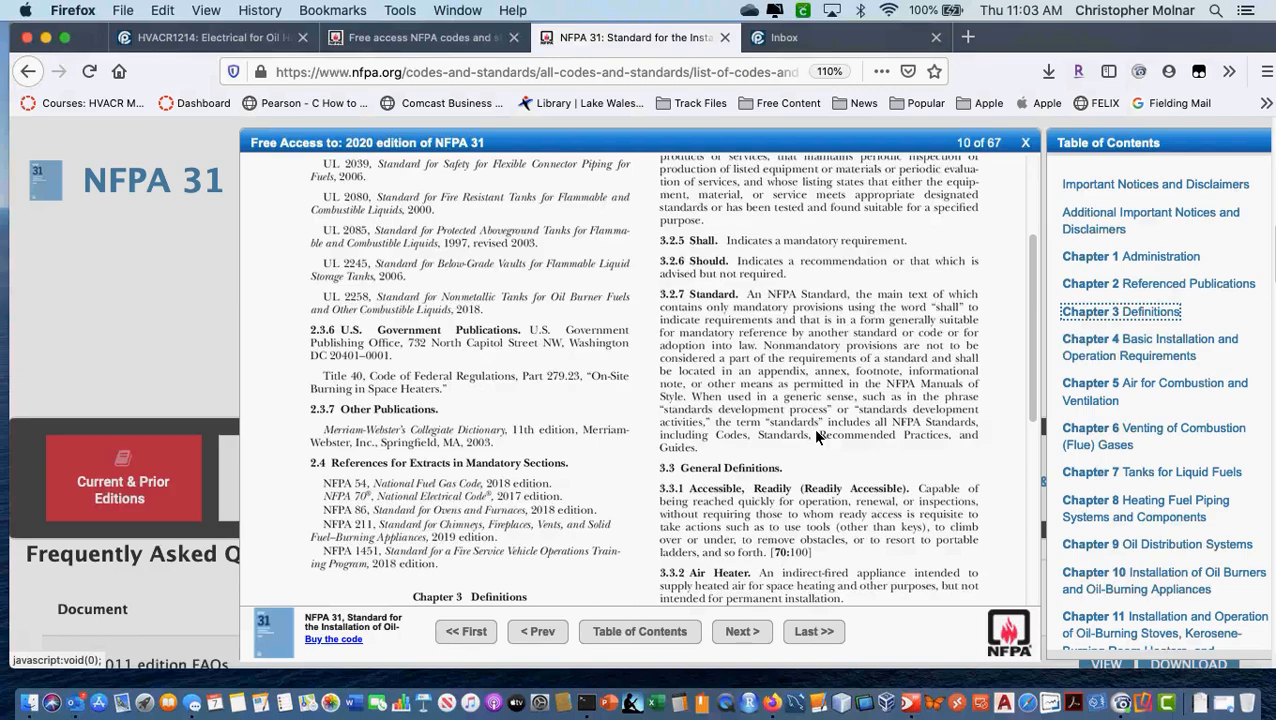
Read down the Chapter 3 definitions and advance to the next page toward page 14 of 67
scroll(down, 3)
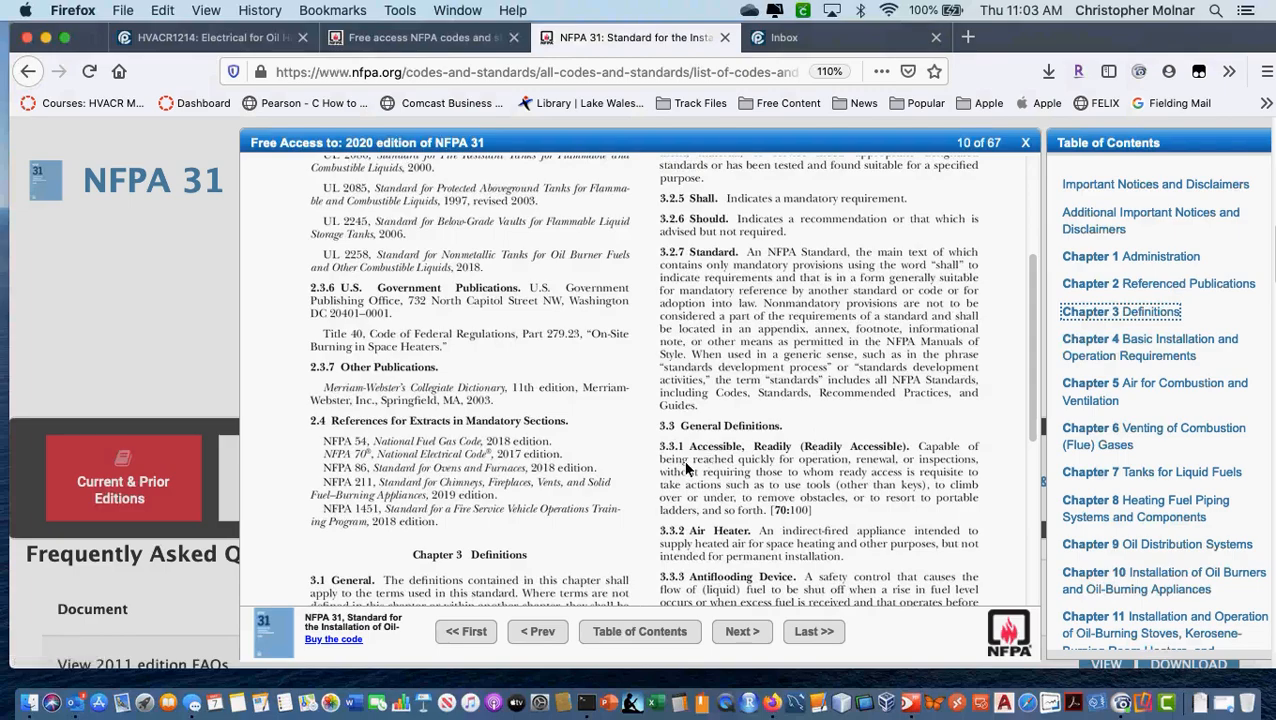
scroll(down, 3)
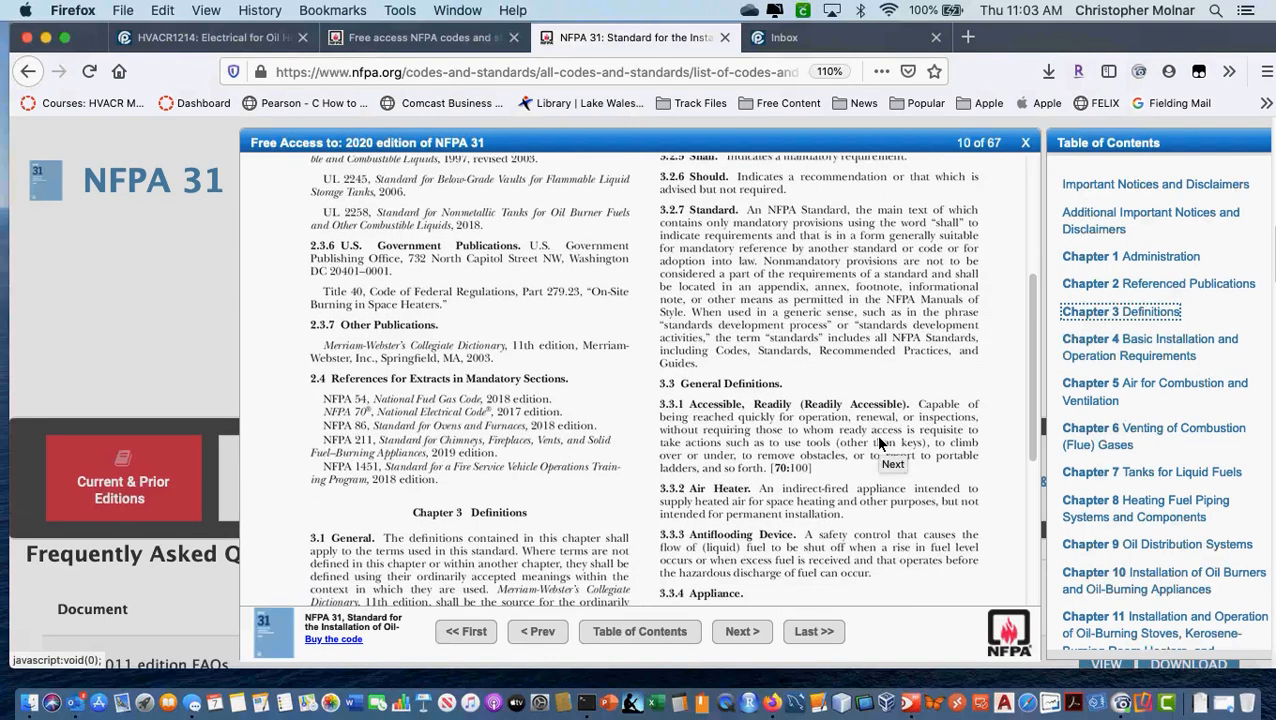
scroll(down, 3)
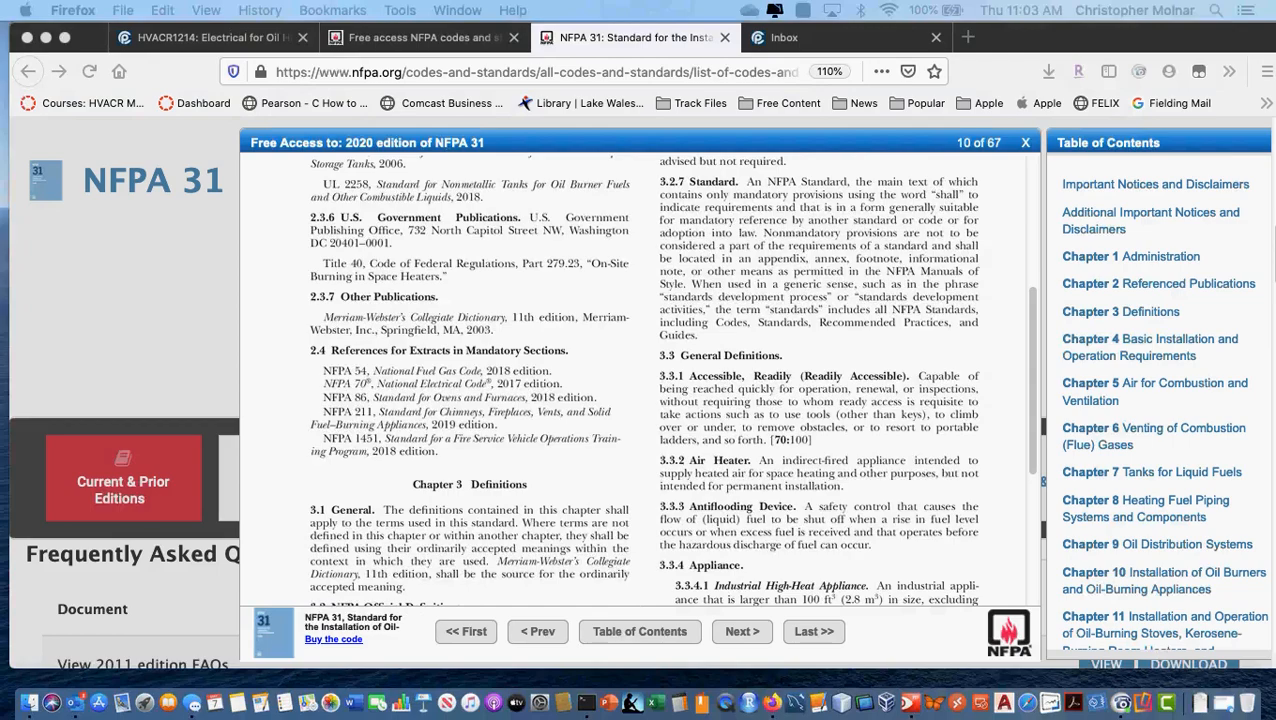
mouse_move(932, 448)
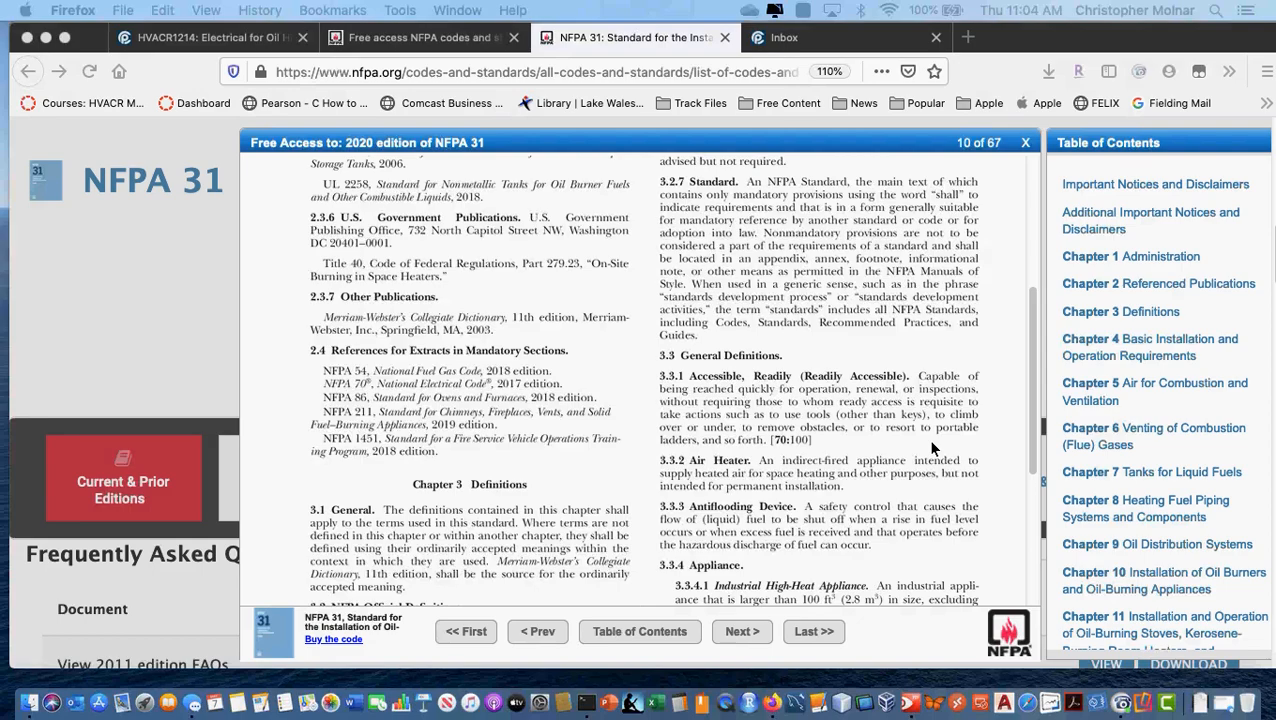
scroll(down, 3)
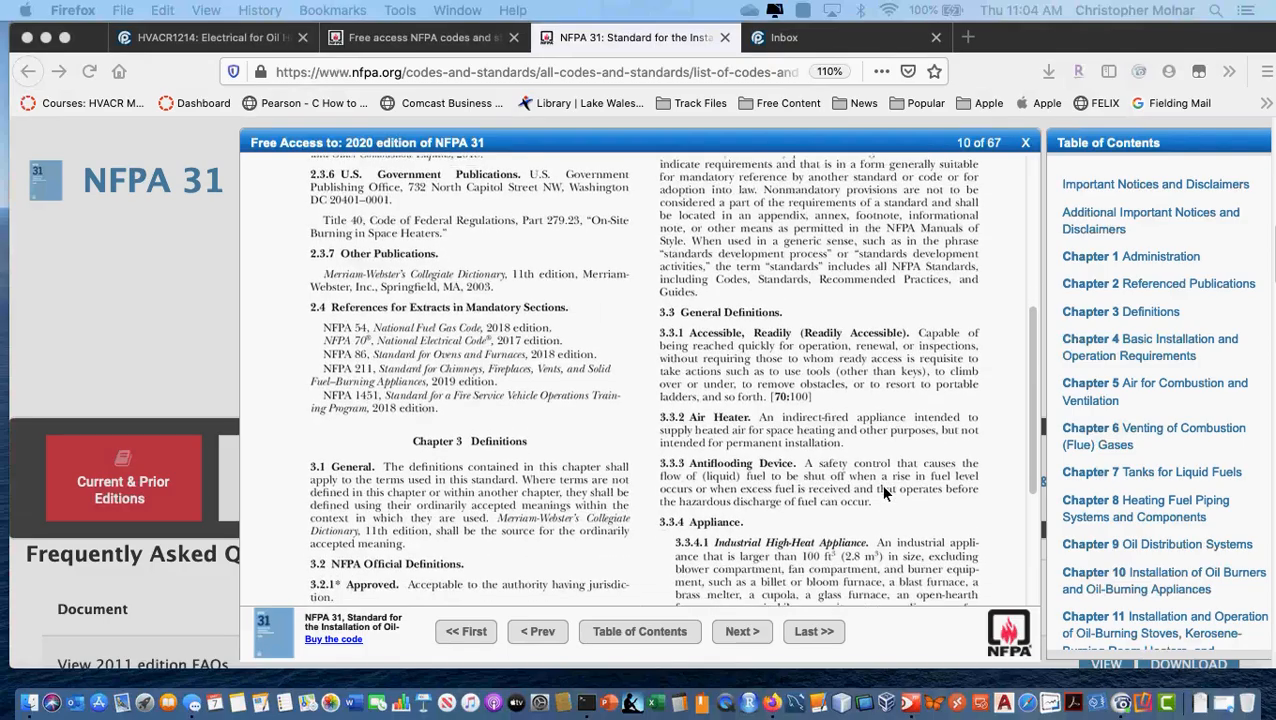
scroll(down, 3)
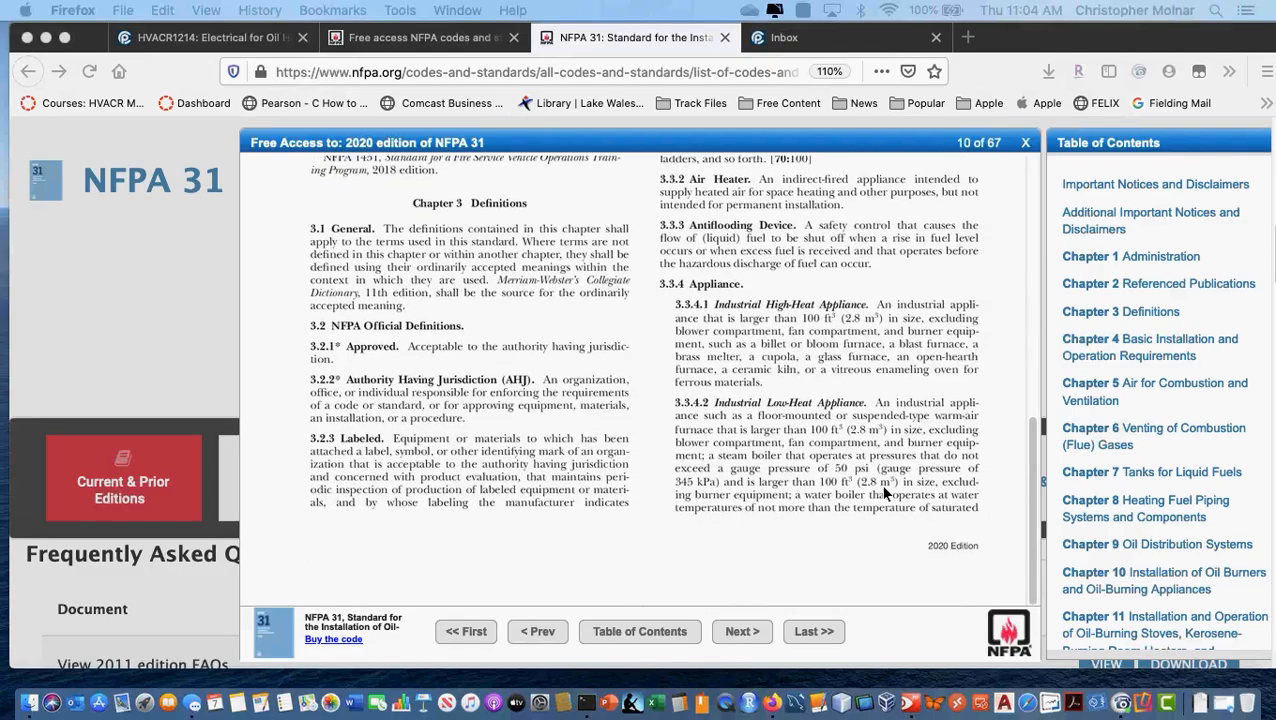
click(740, 632)
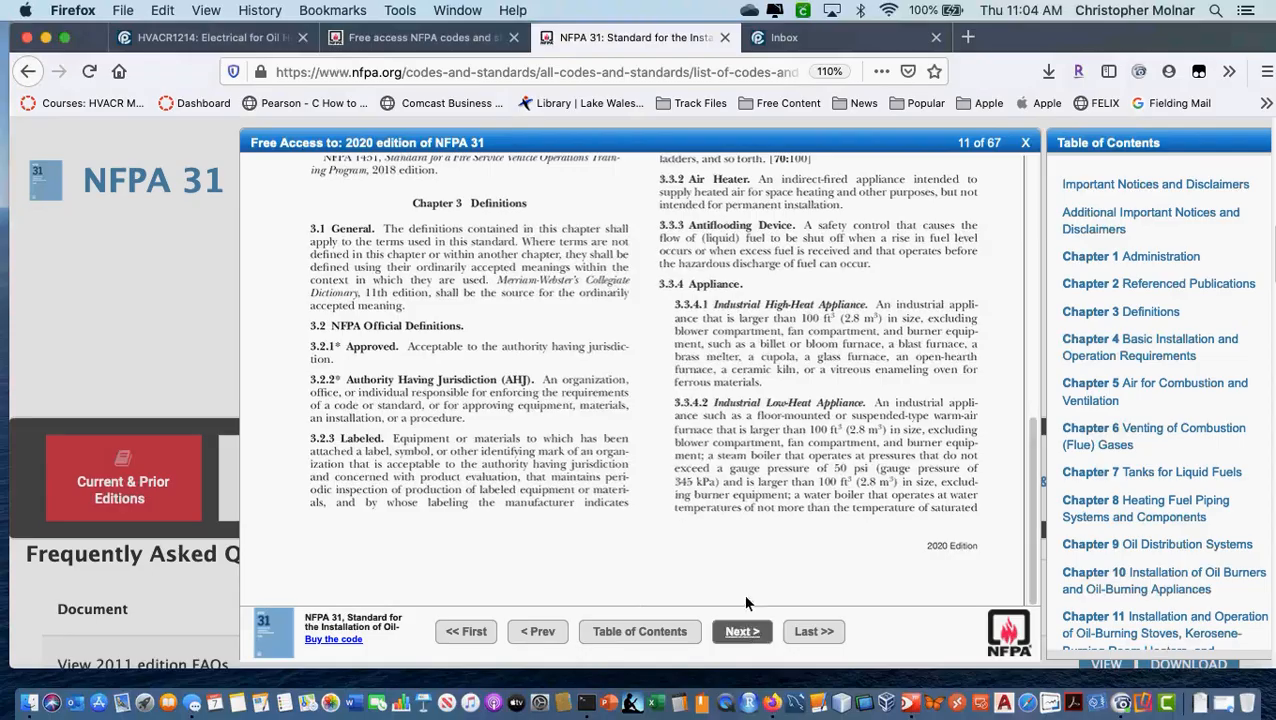
scroll(down, 3)
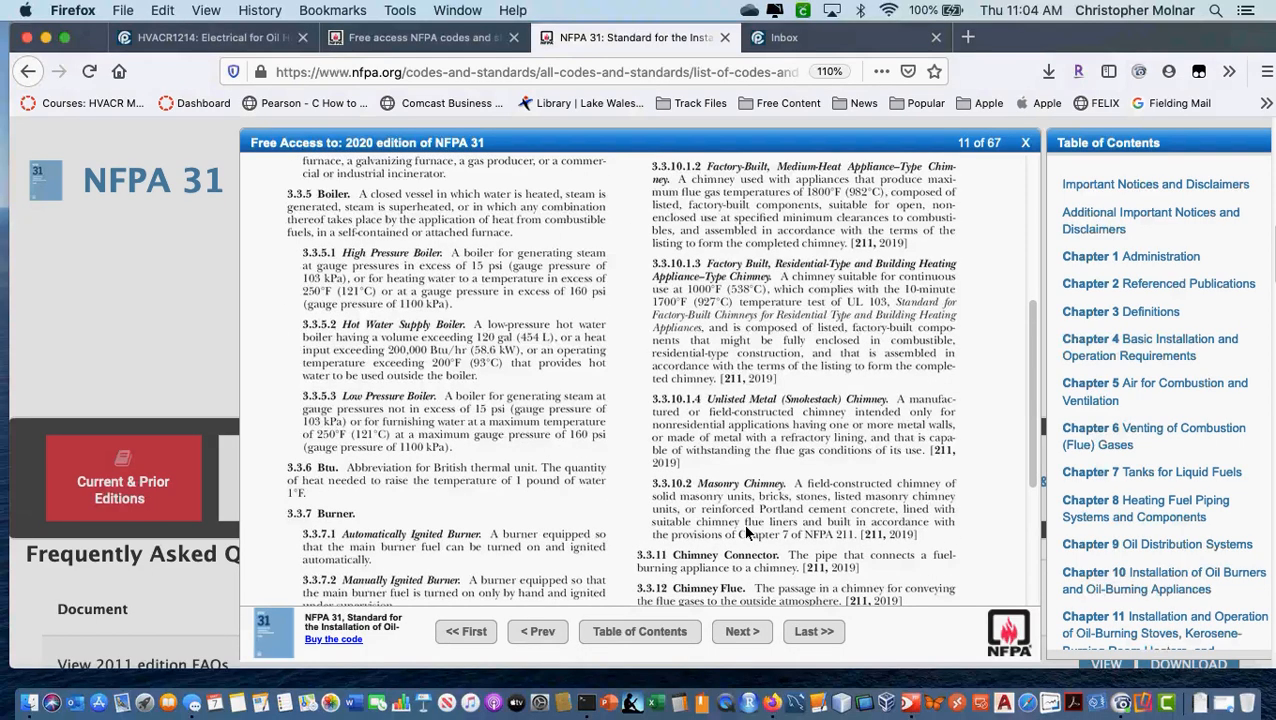
mouse_move(532, 388)
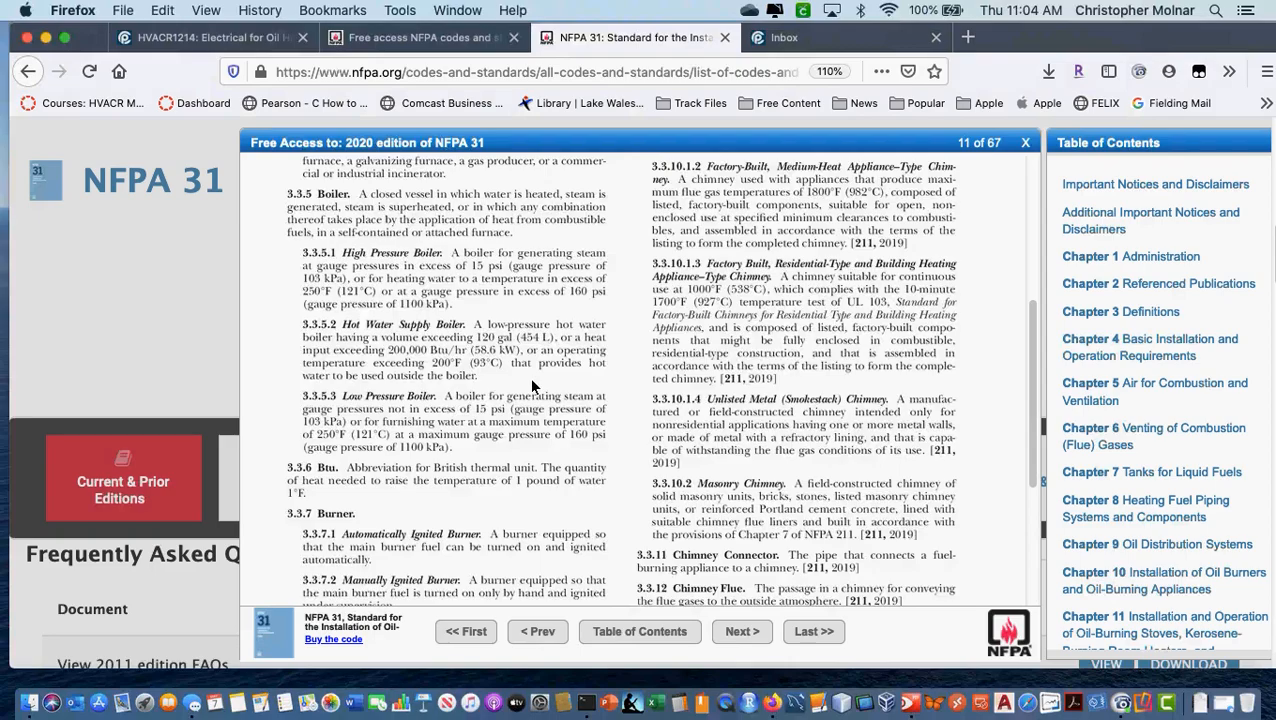
mouse_move(458, 280)
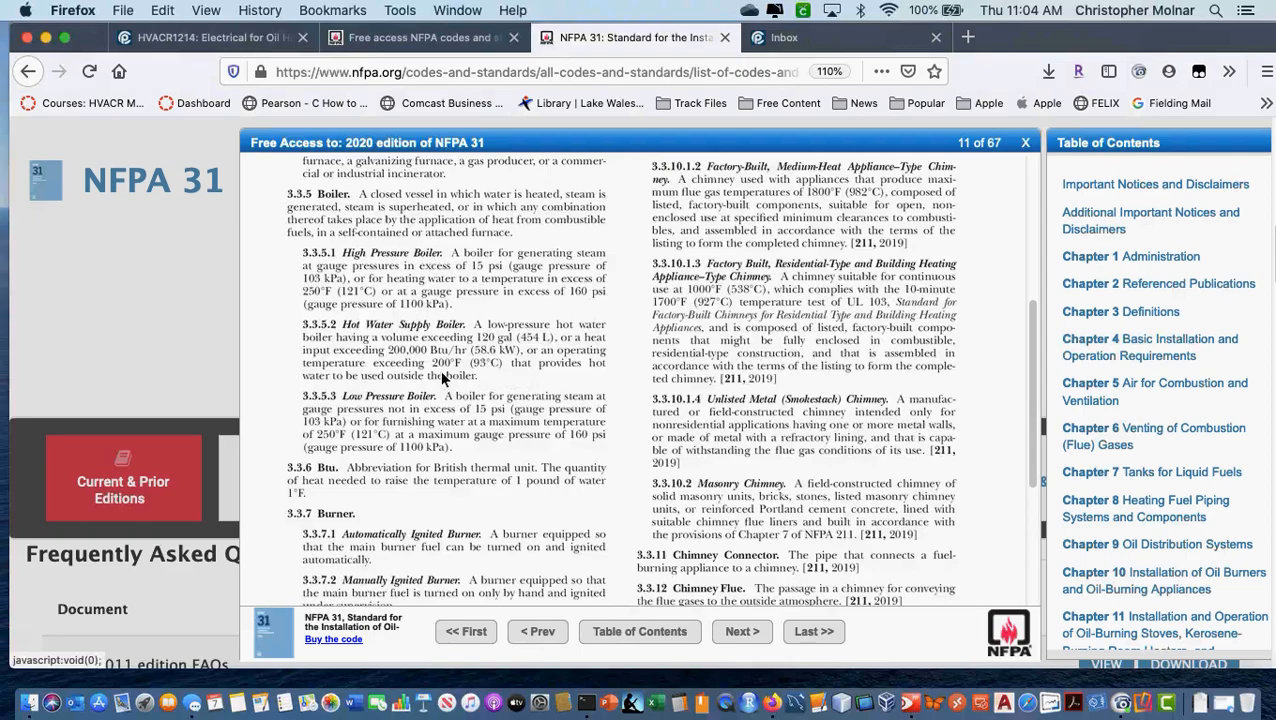
mouse_move(420, 414)
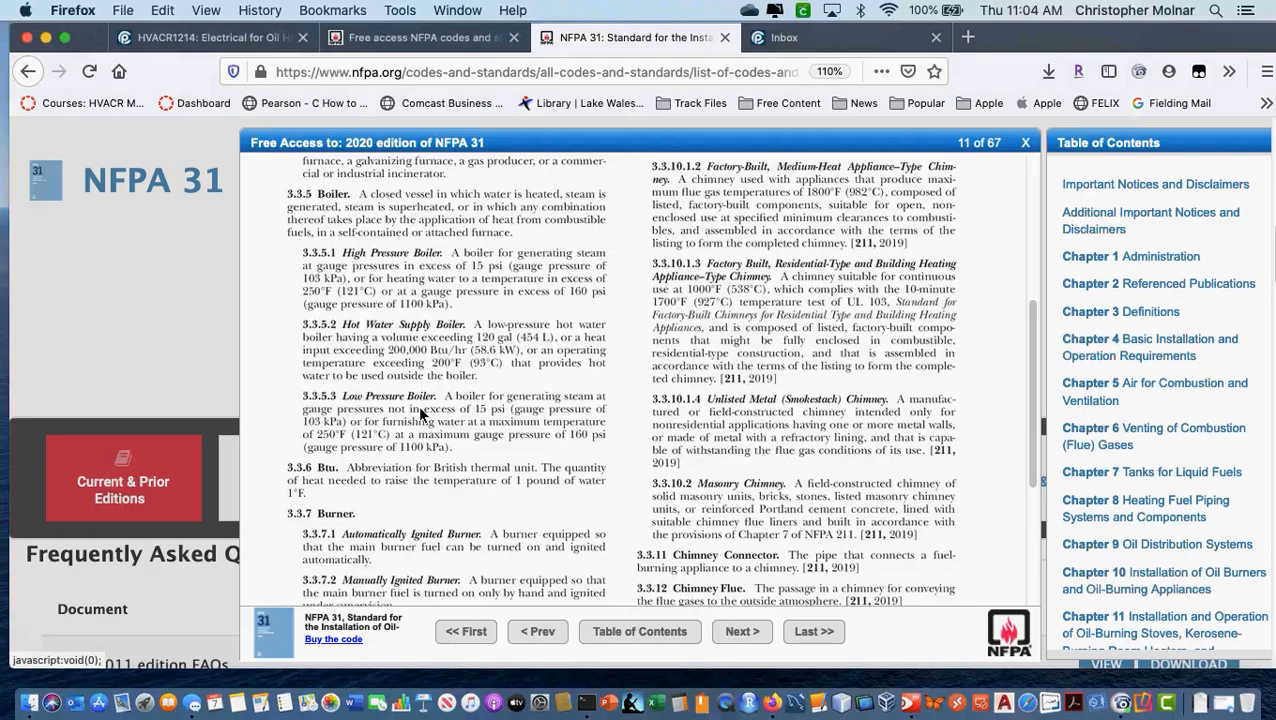
mouse_move(420, 512)
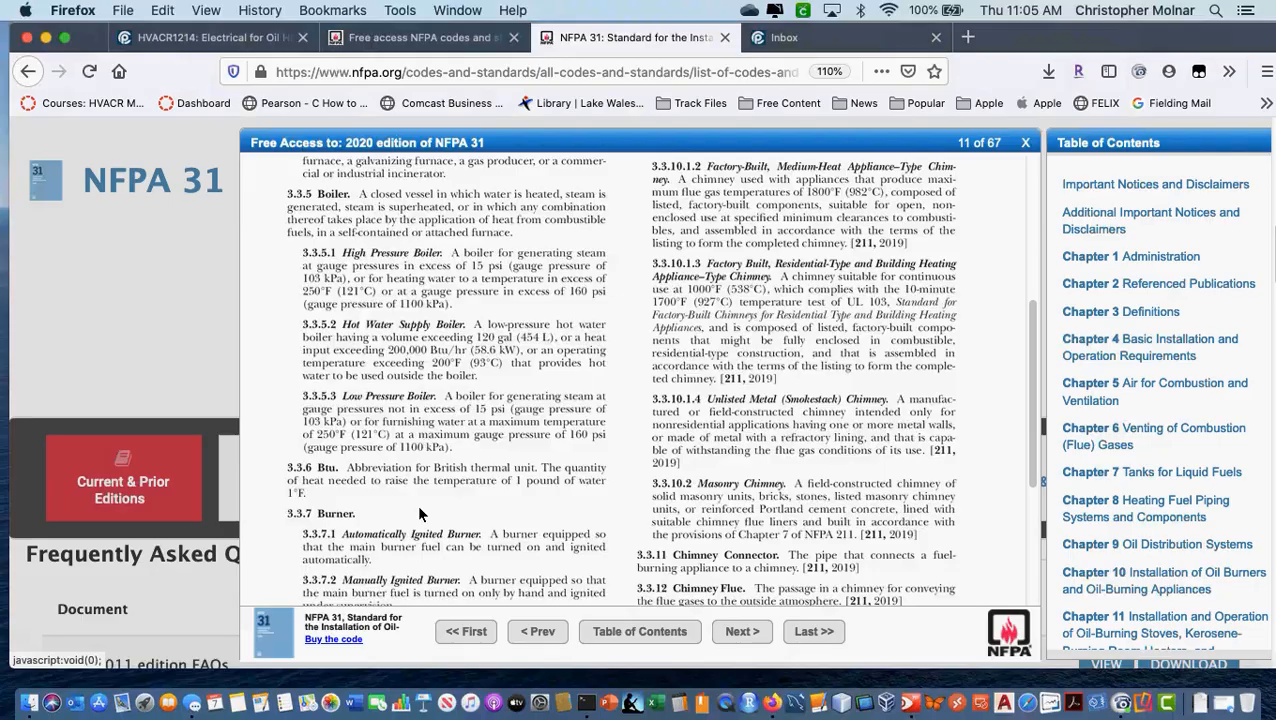
scroll(down, 3)
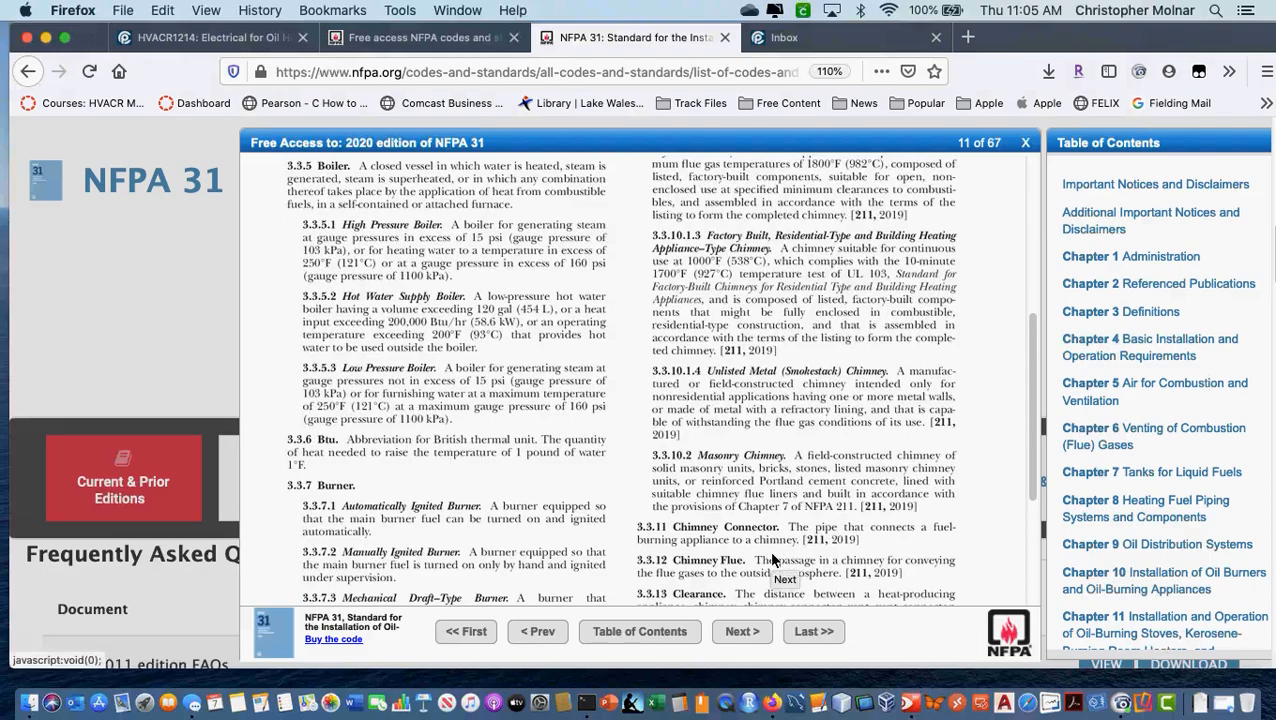
mouse_move(824, 558)
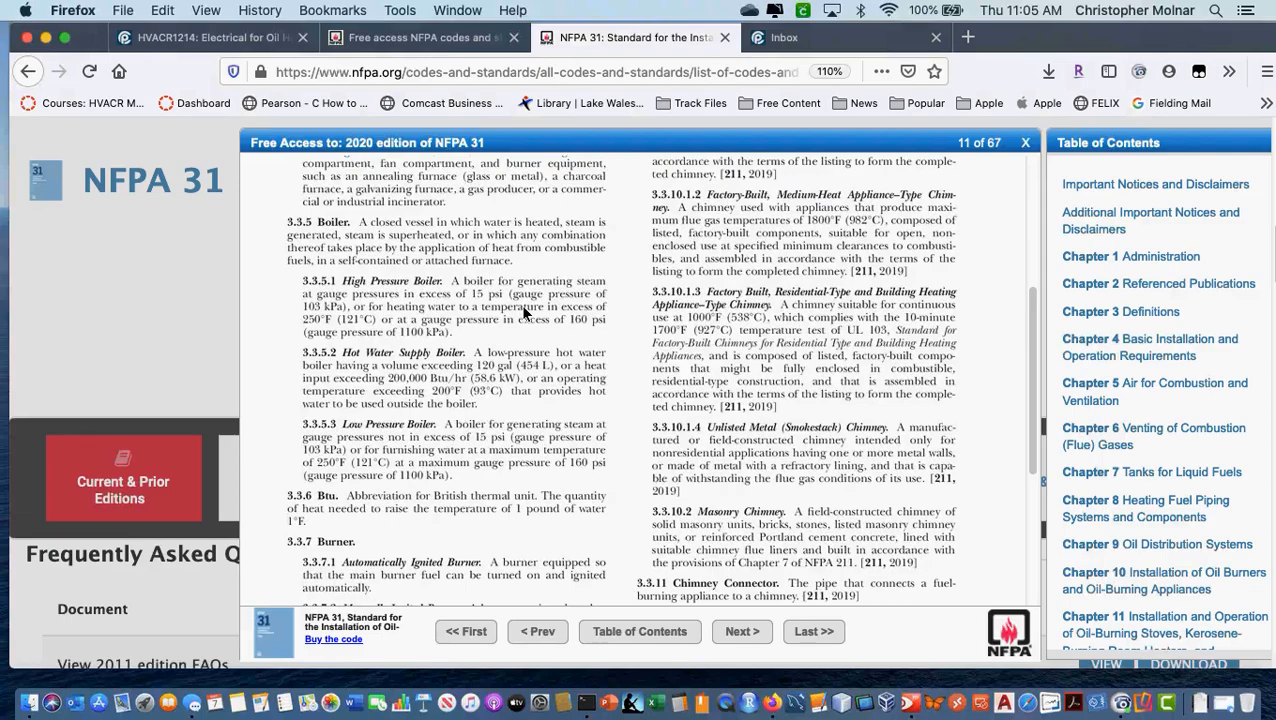
mouse_move(648, 332)
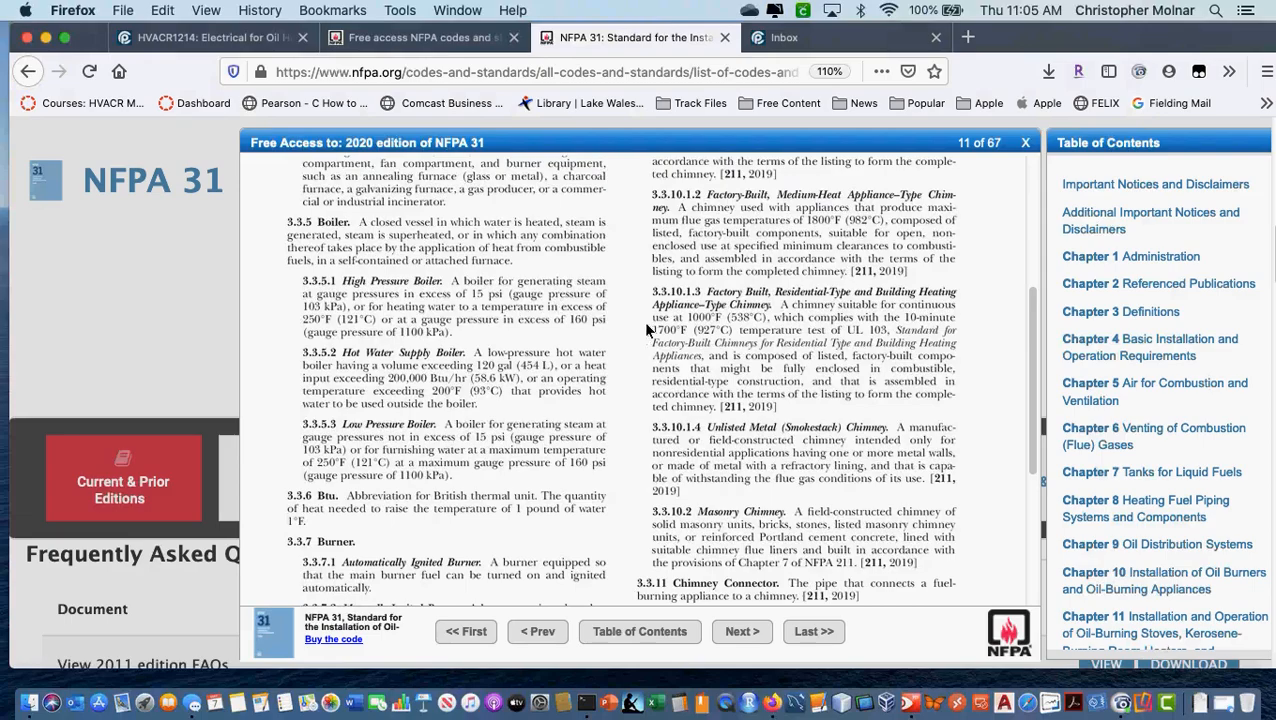
mouse_move(536, 468)
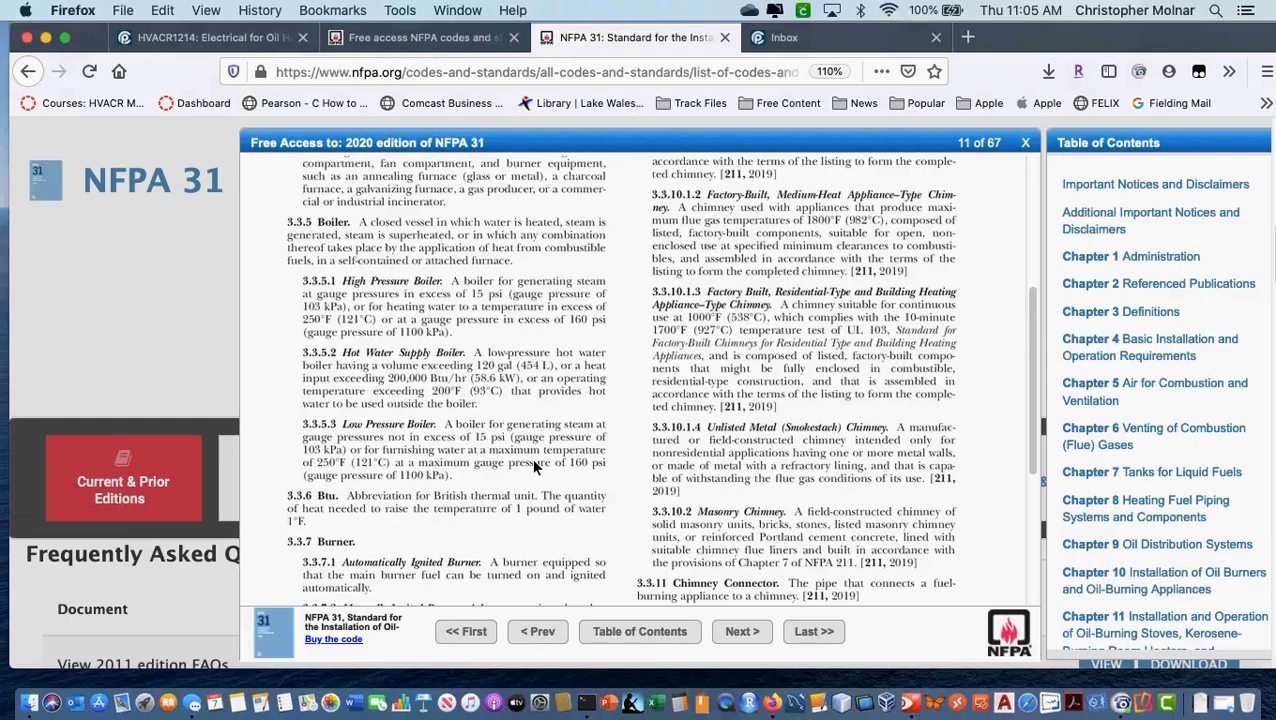
mouse_move(936, 412)
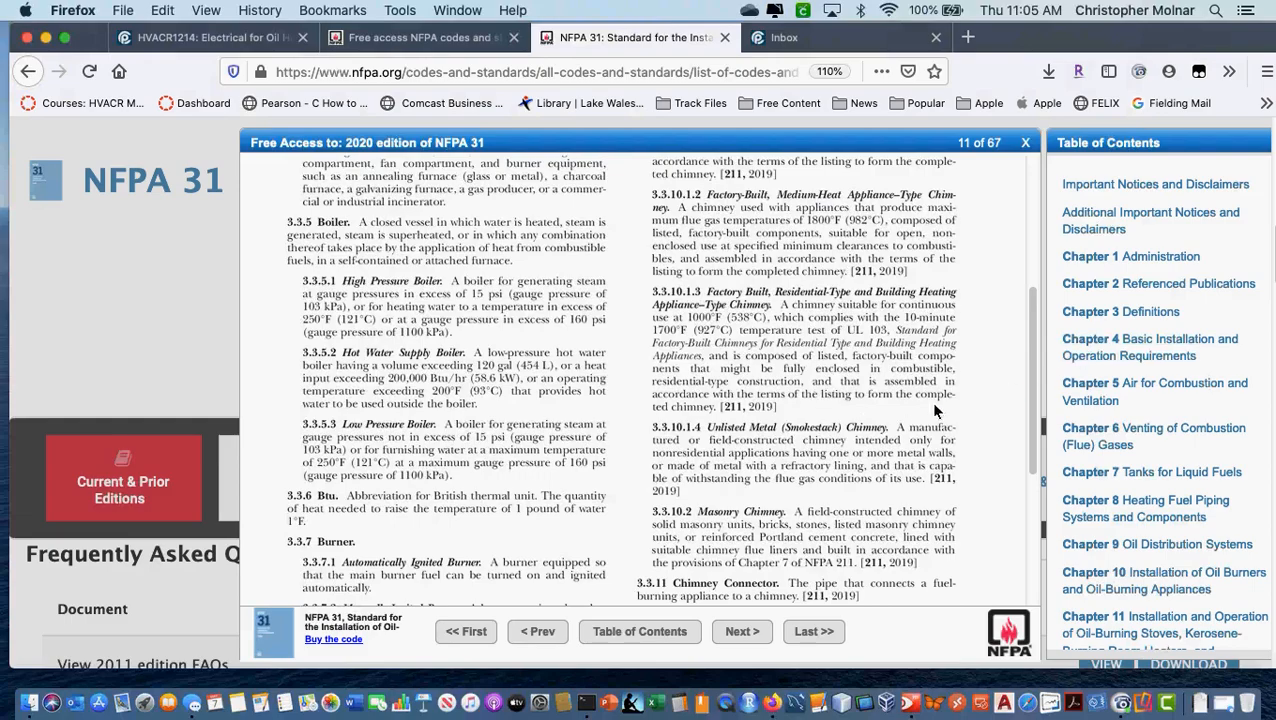
mouse_move(912, 408)
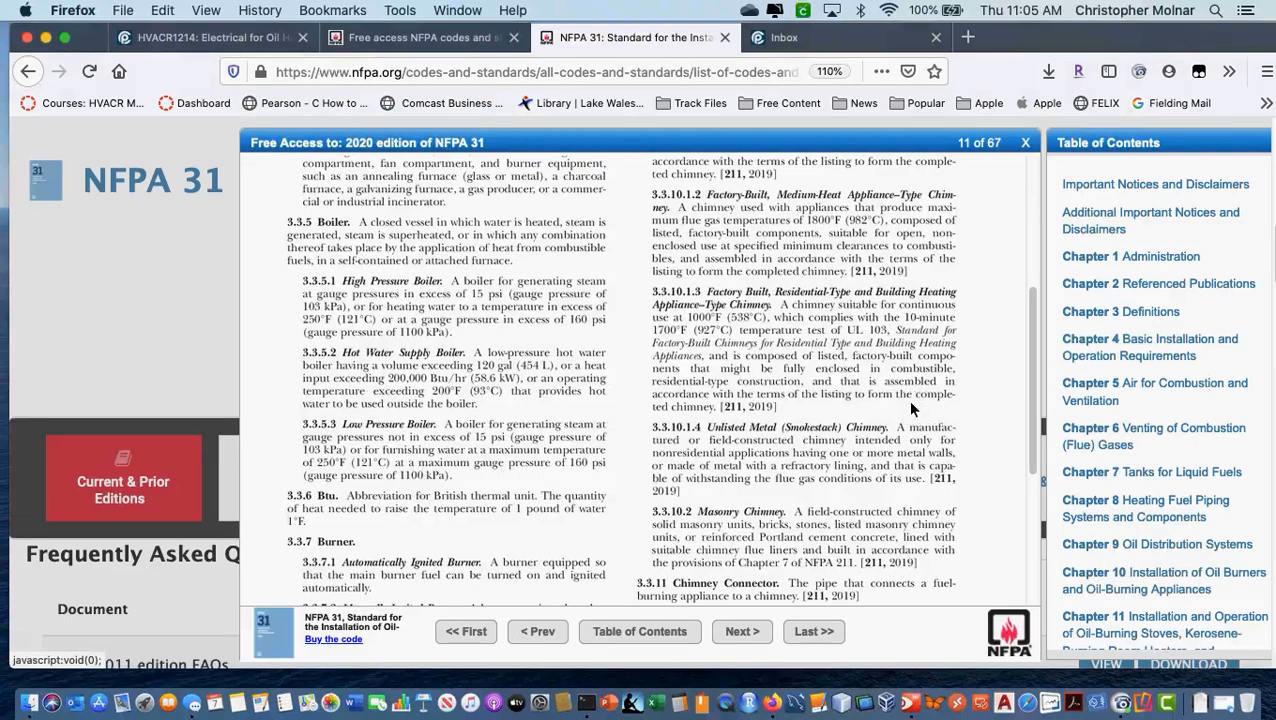
mouse_move(1088, 344)
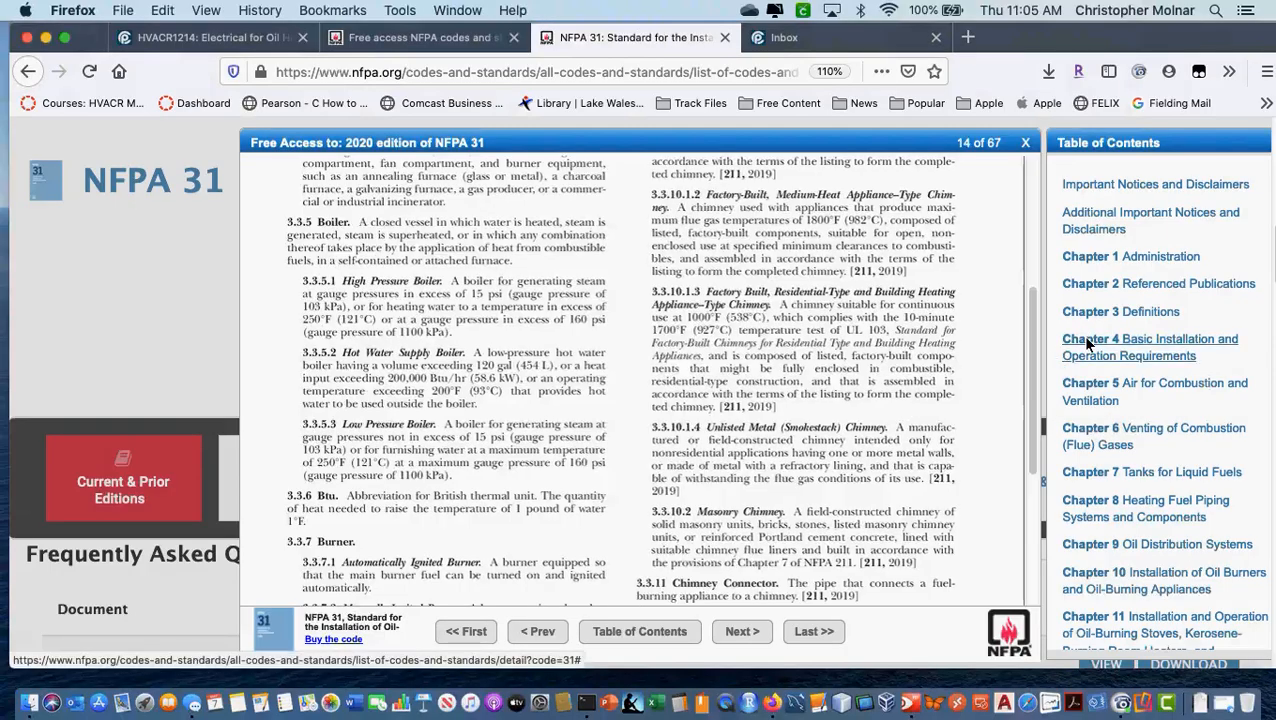
Scroll down page 14 past the Chapter 3 definitions to Chapter 4 sections 4.1–4.5
scroll(down, 3)
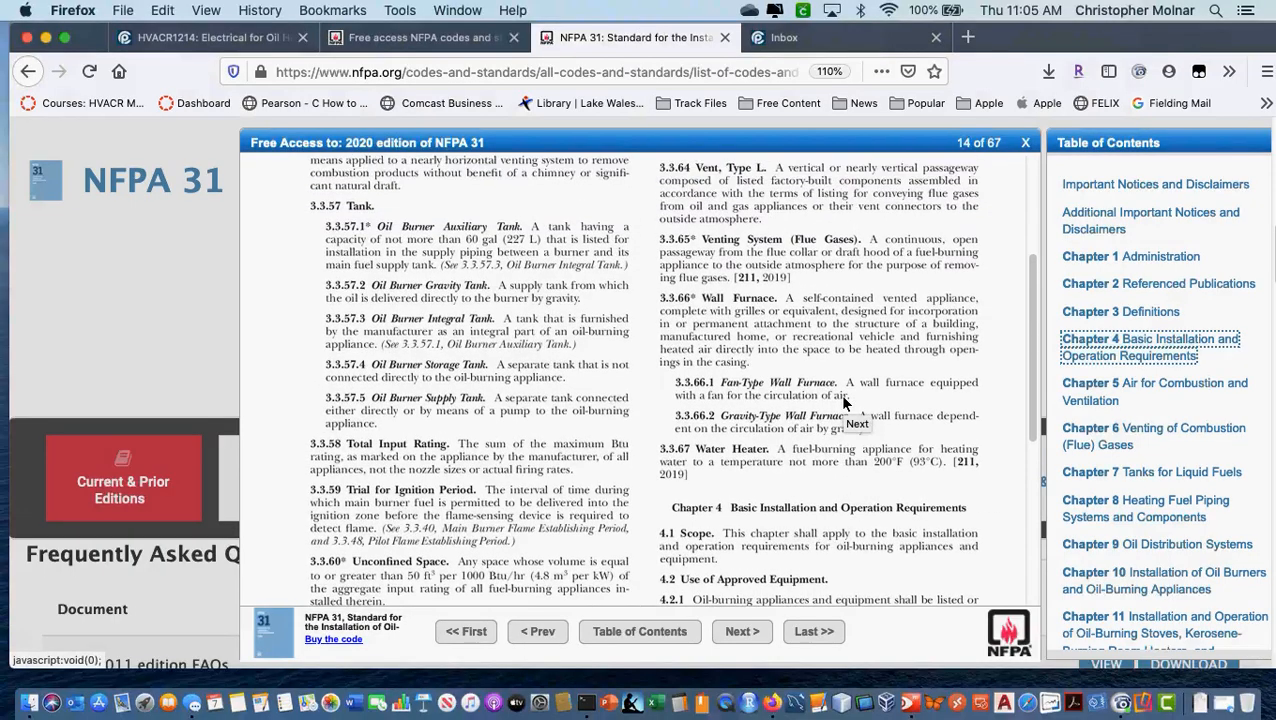
scroll(down, 3)
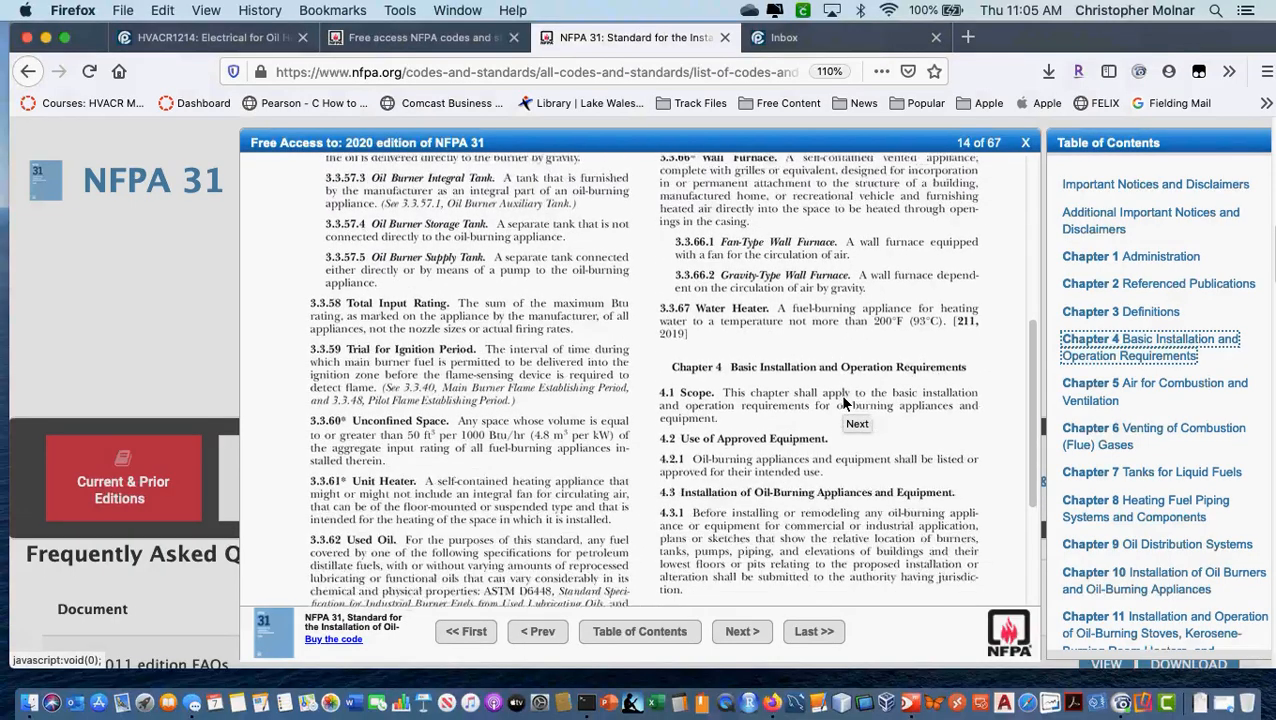
scroll(down, 3)
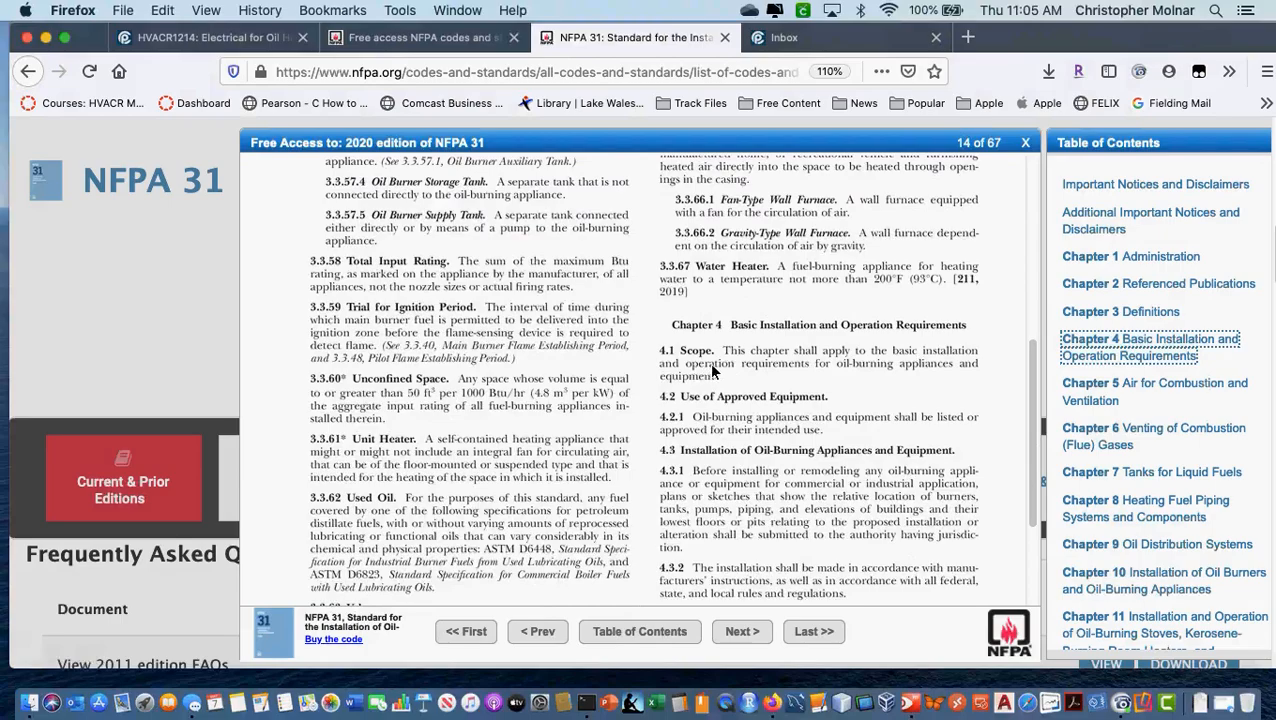
mouse_move(736, 384)
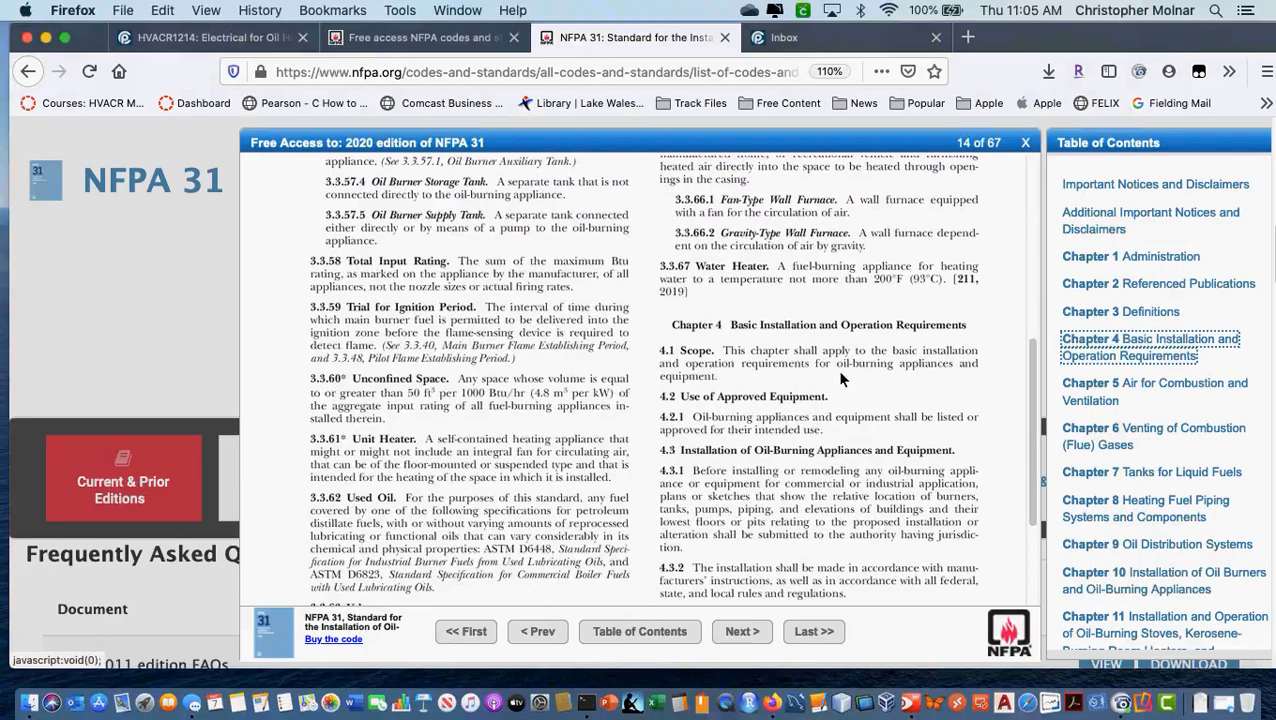
mouse_move(712, 424)
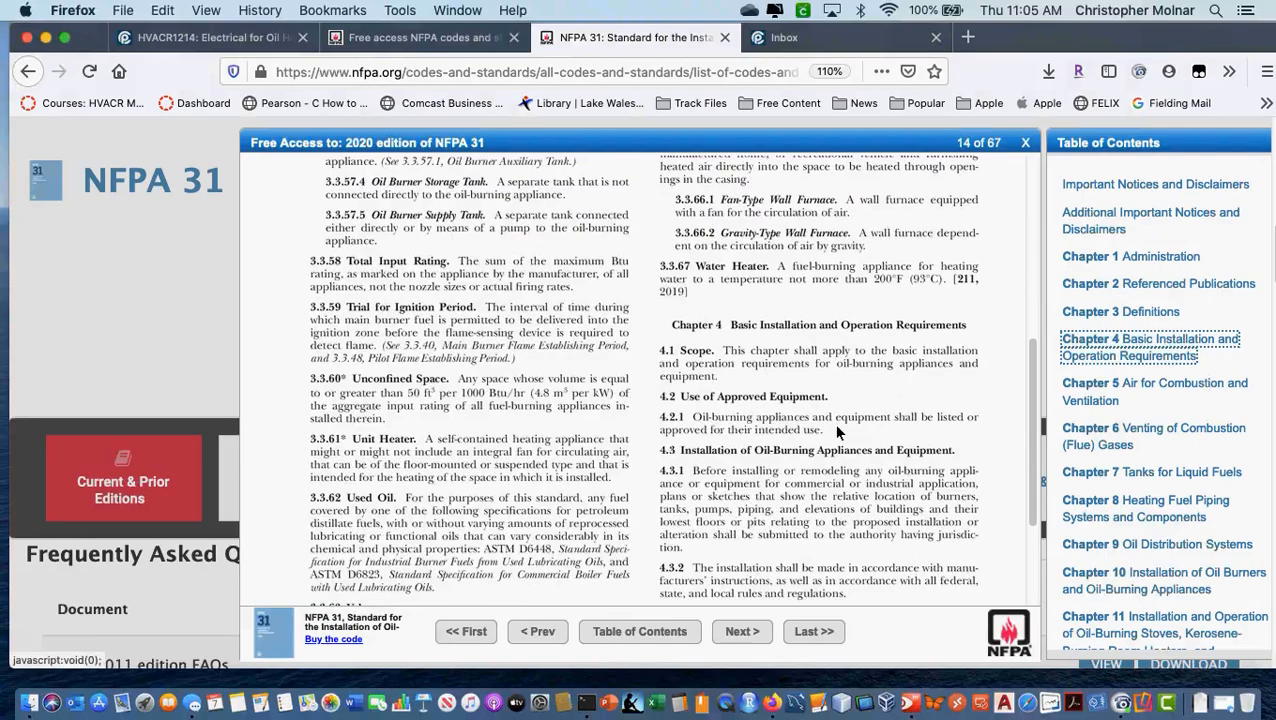
scroll(down, 3)
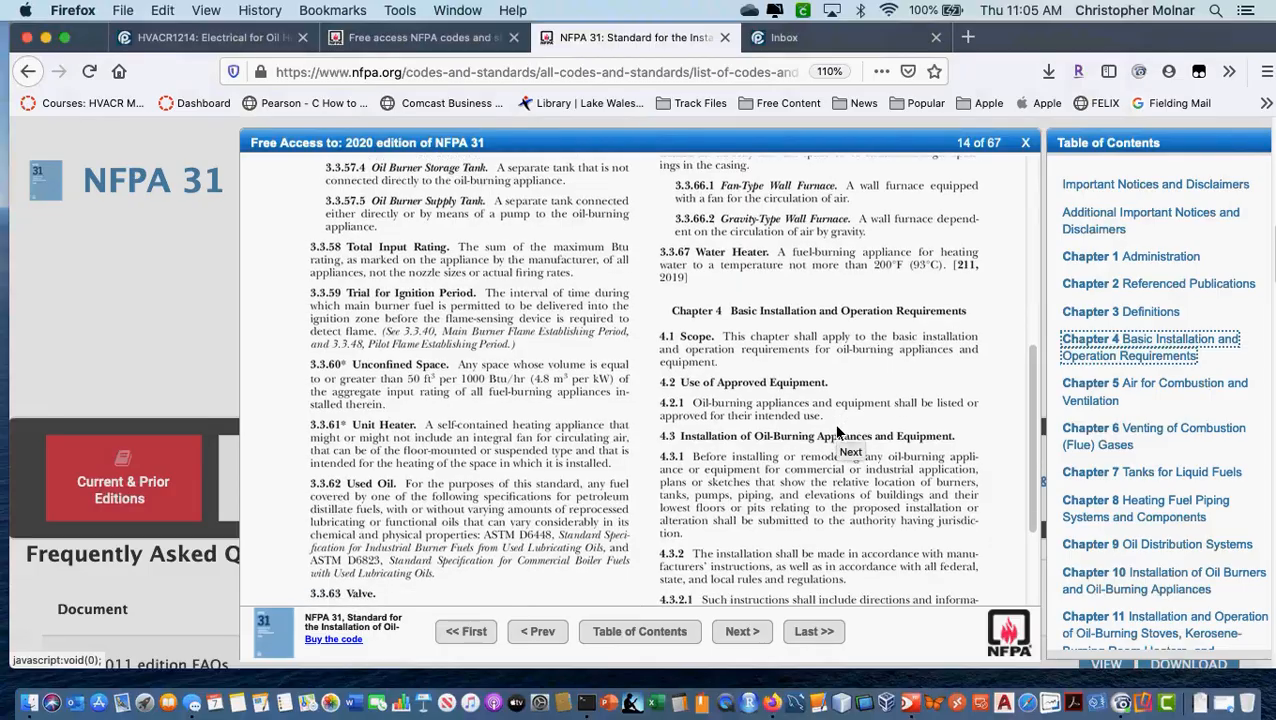
scroll(down, 3)
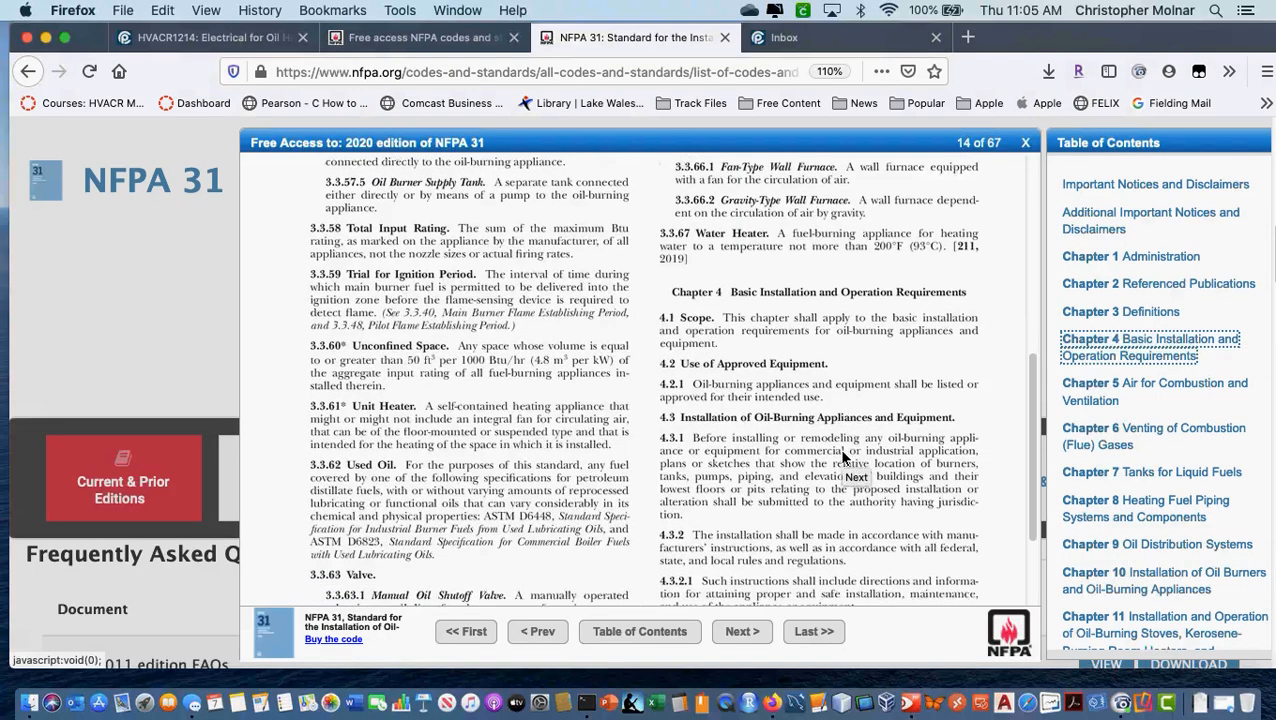
scroll(down, 3)
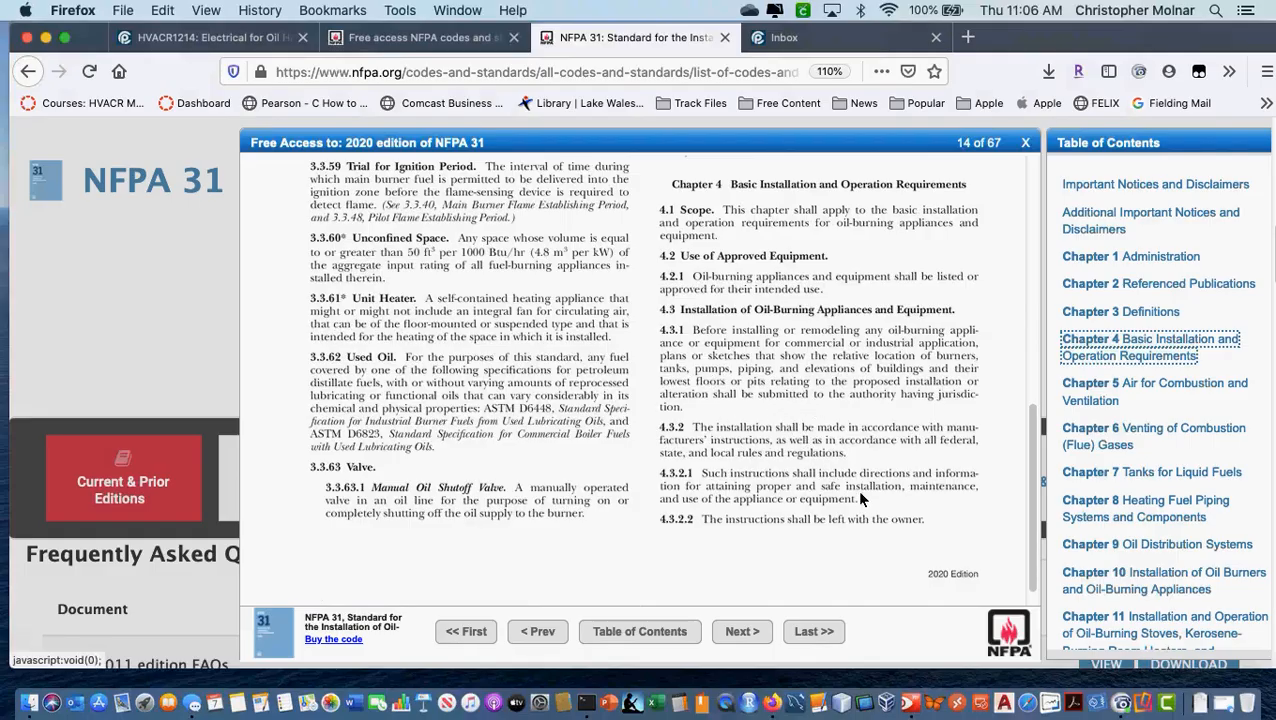
mouse_move(866, 544)
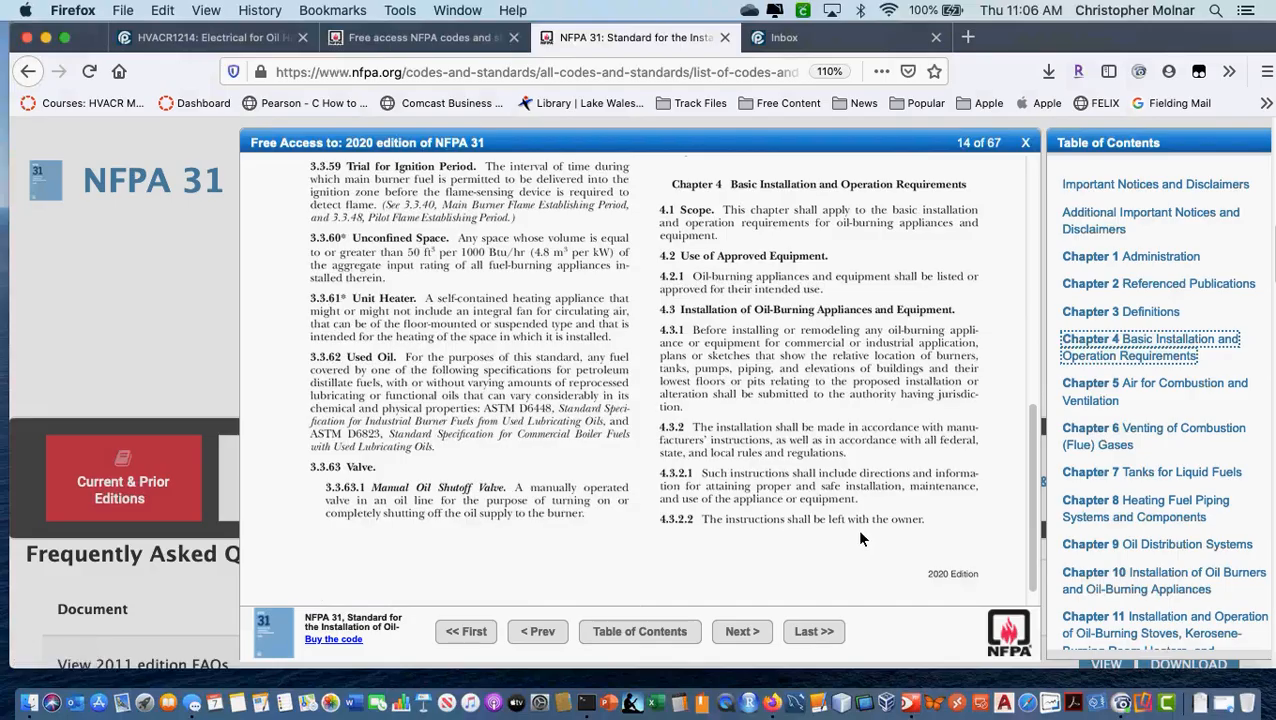
mouse_move(702, 530)
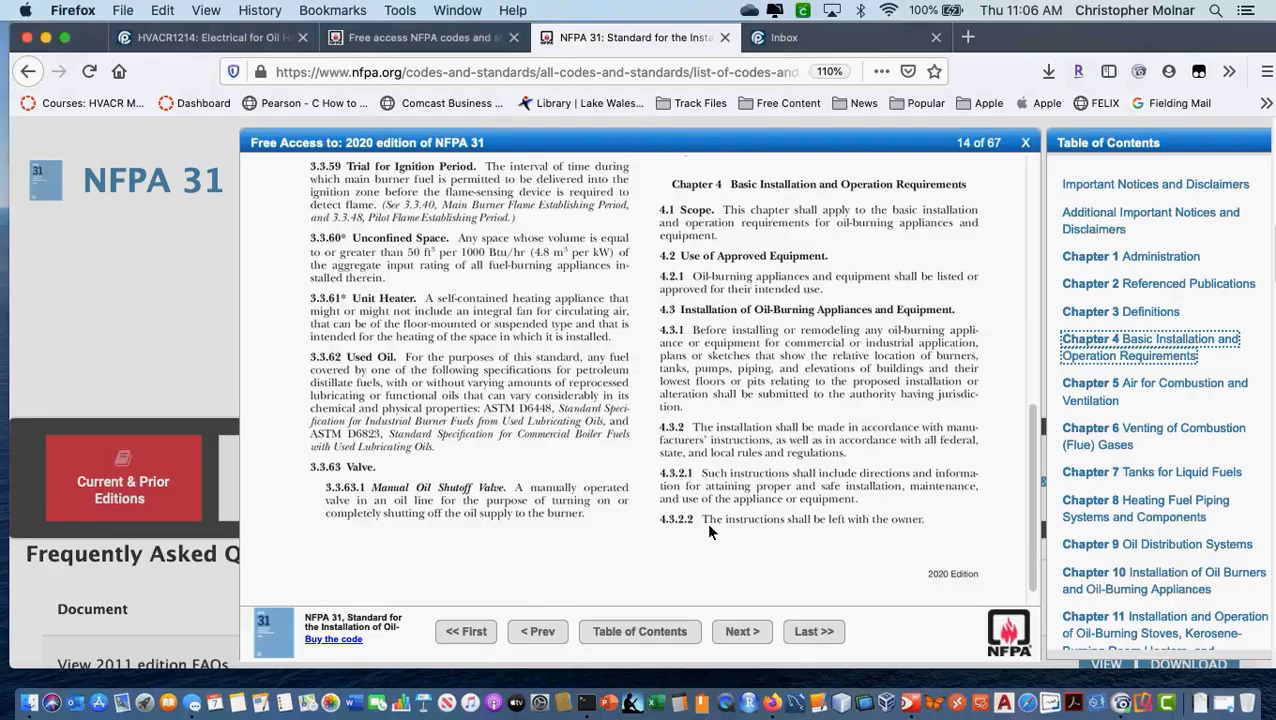
mouse_move(740, 532)
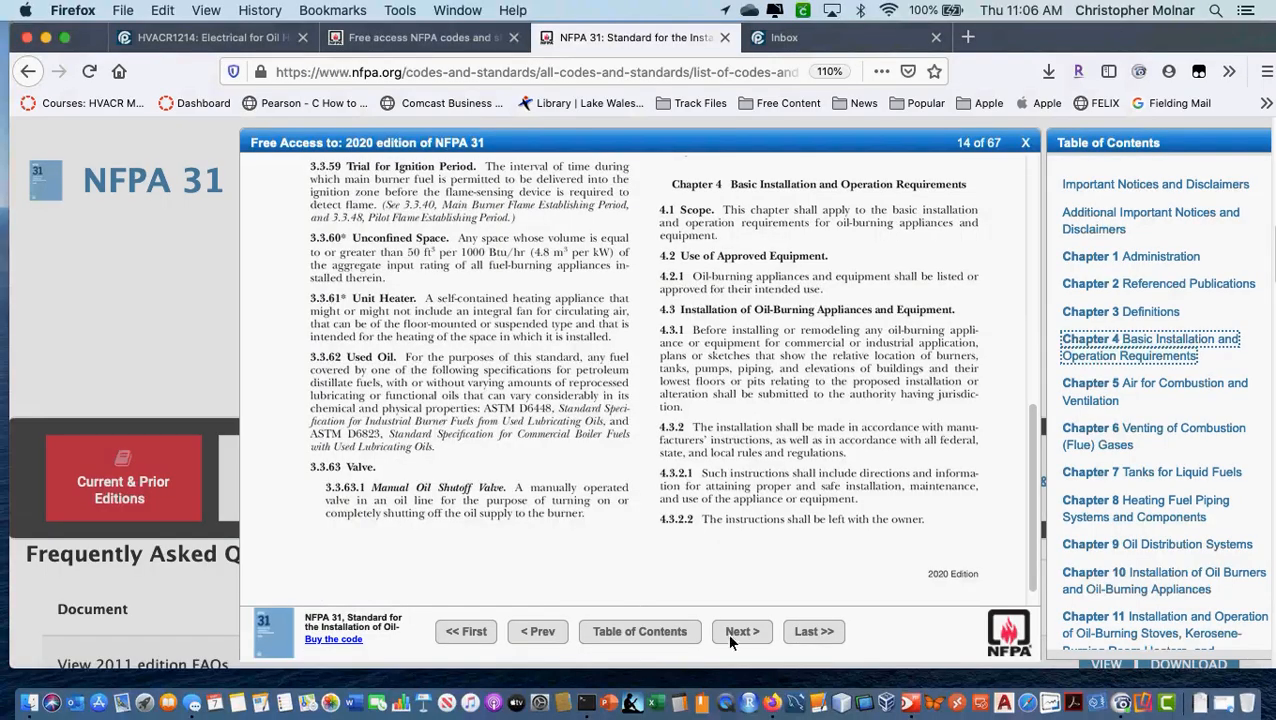
Move to page 15 of 67 and read into the Chapter 4 installation requirements
click(740, 632)
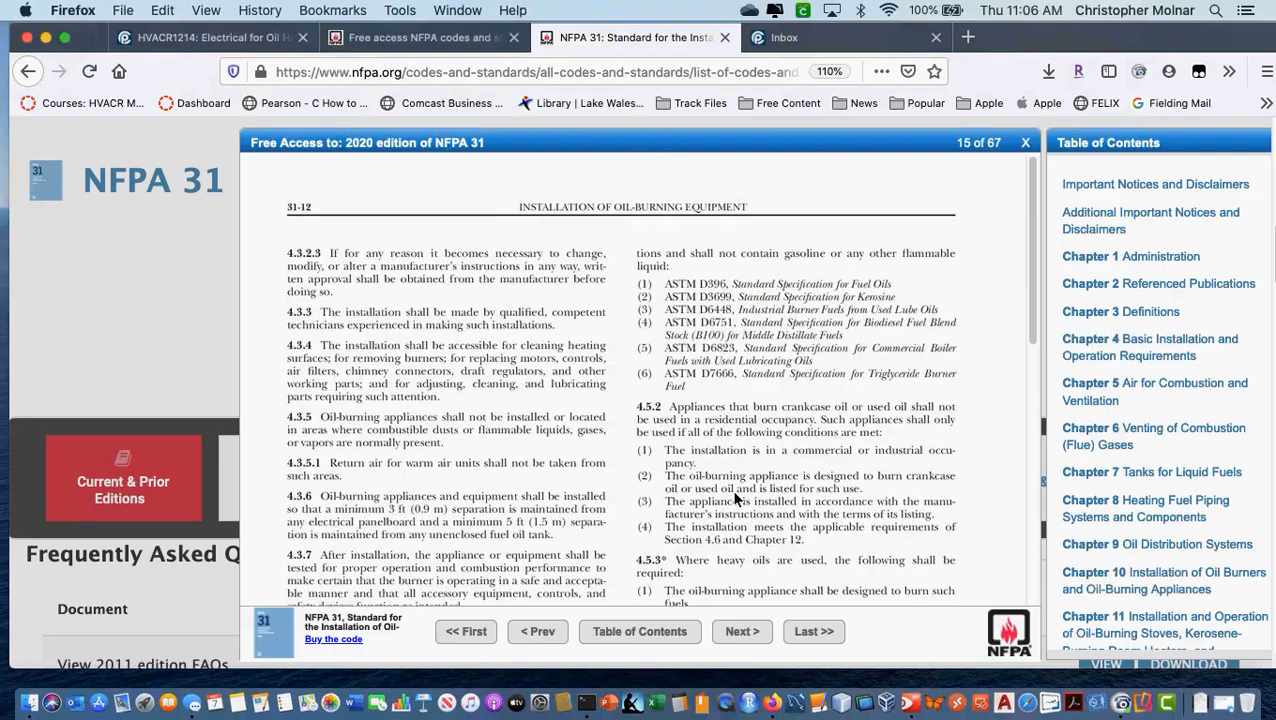
mouse_move(378, 468)
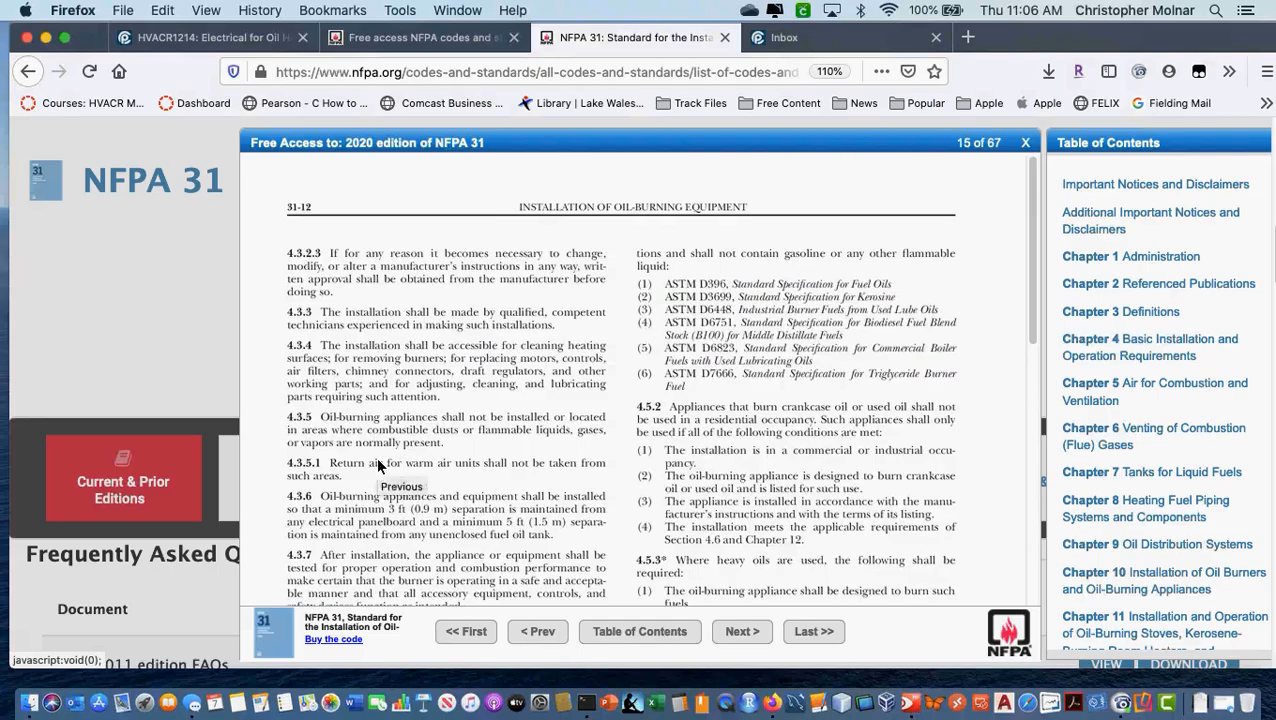
scroll(down, 3)
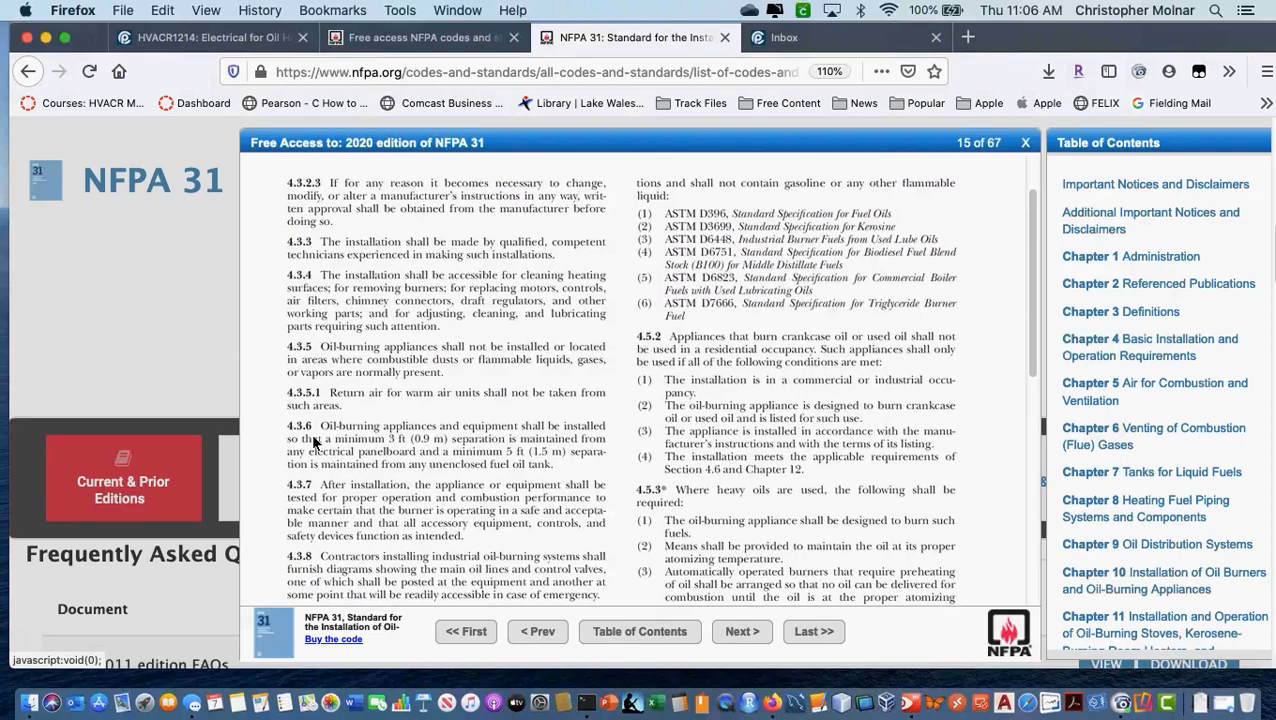
mouse_move(300, 440)
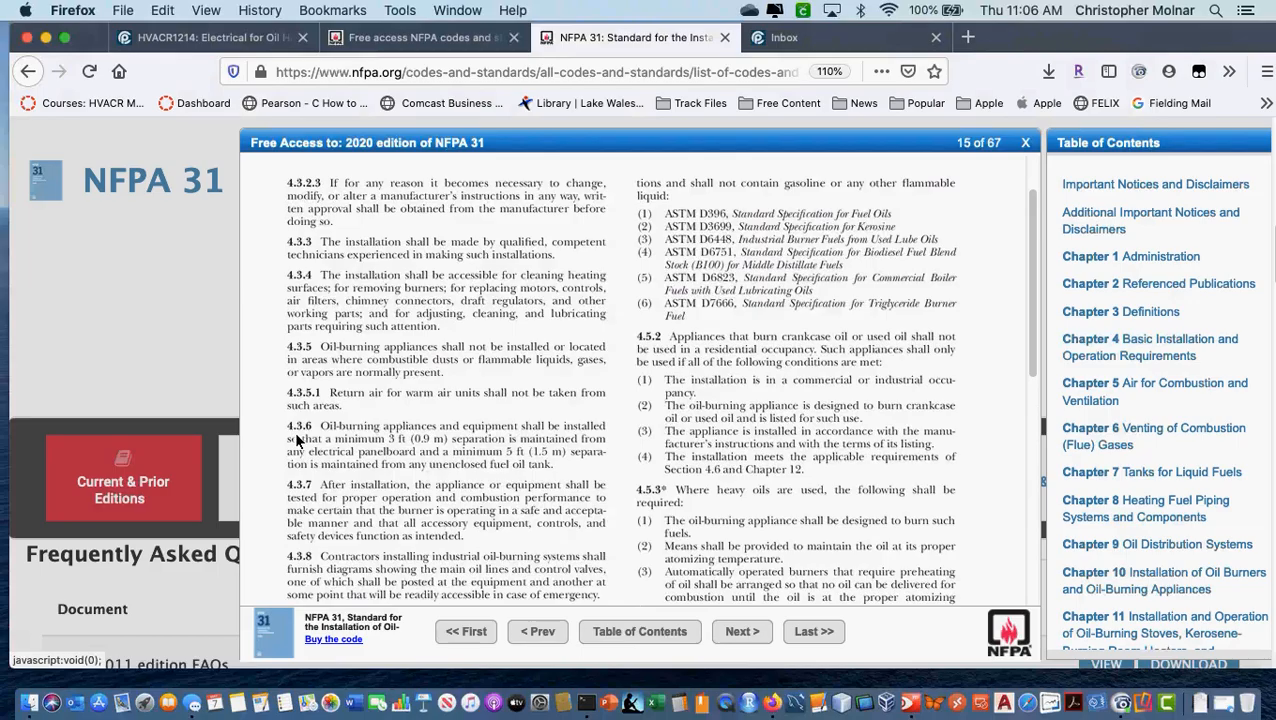
mouse_move(400, 470)
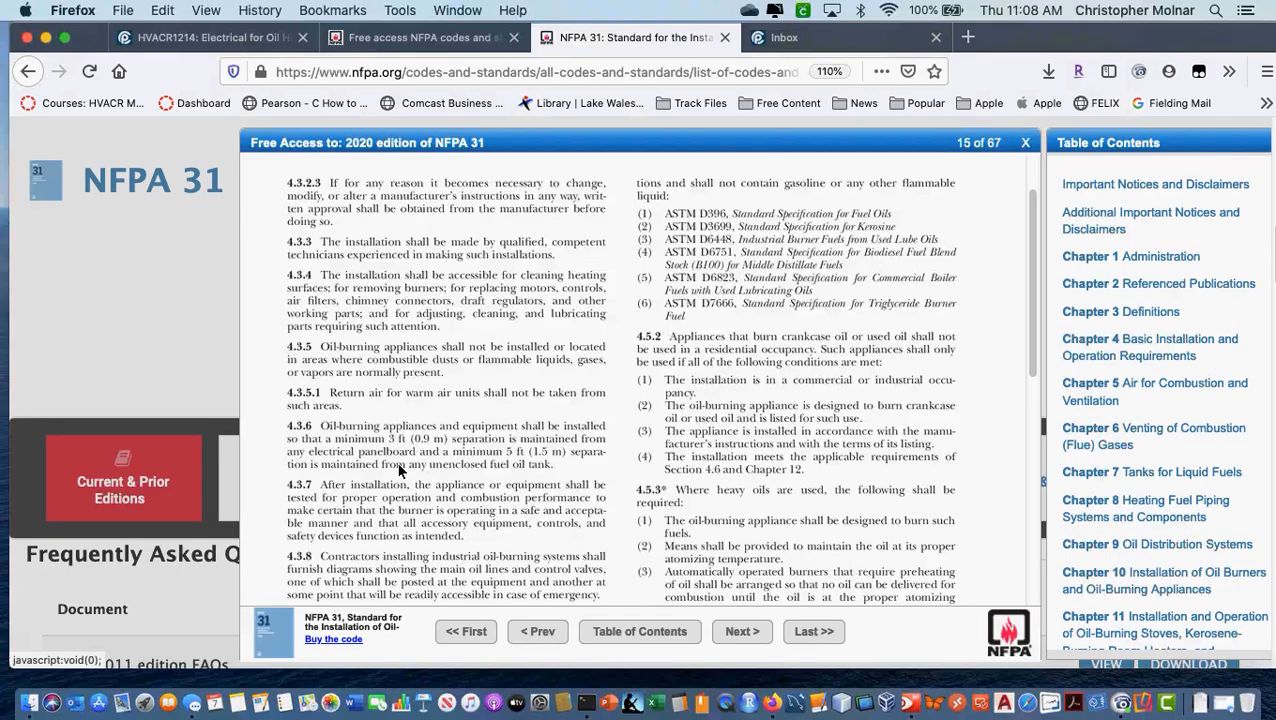
mouse_move(452, 440)
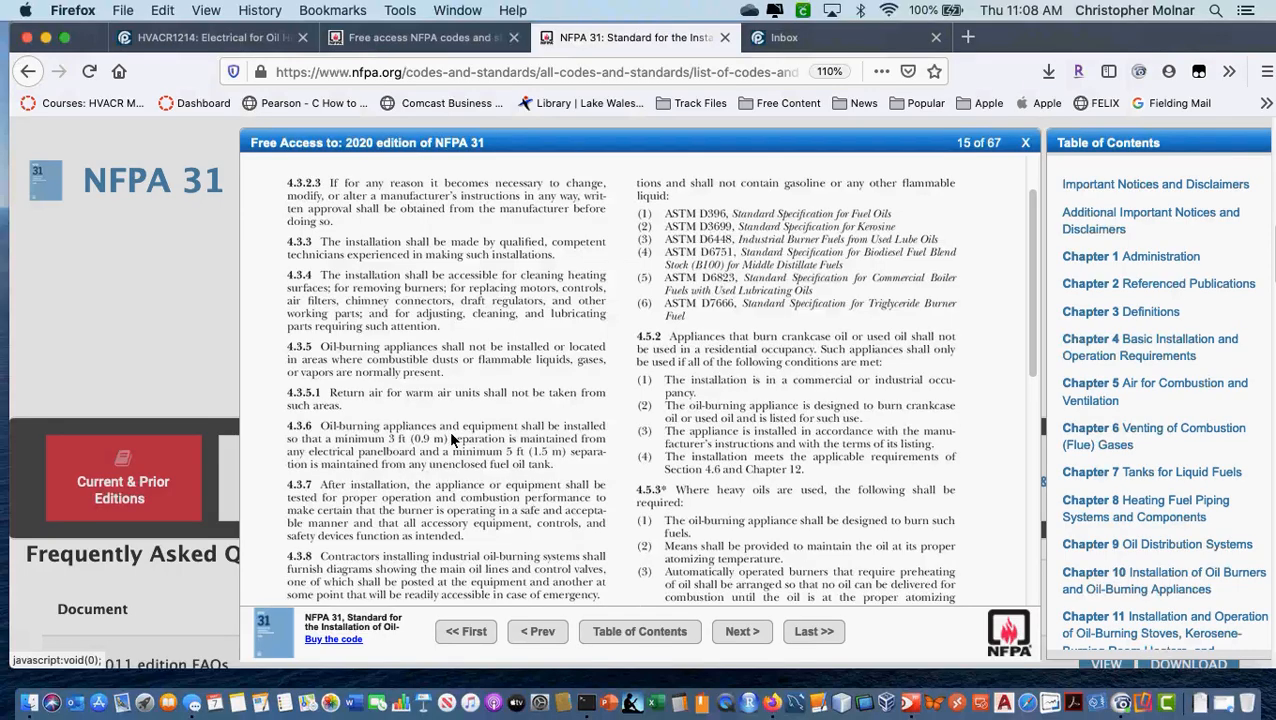
mouse_move(418, 472)
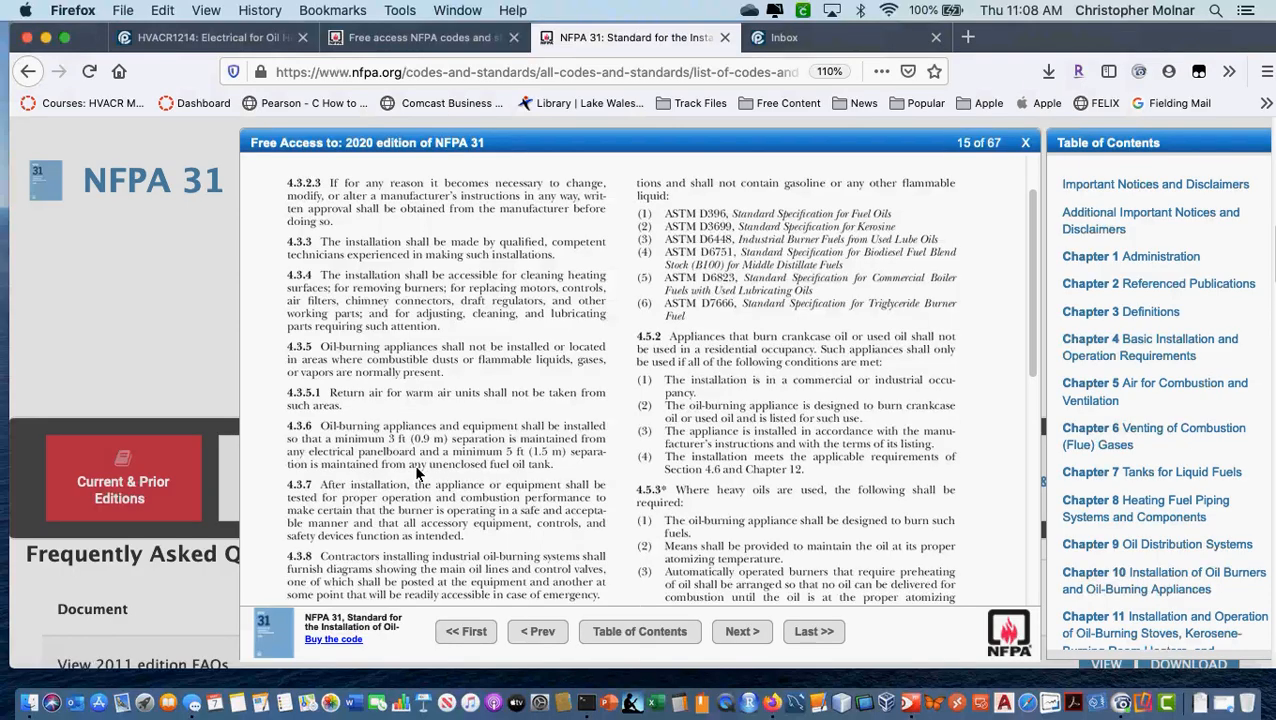
mouse_move(418, 472)
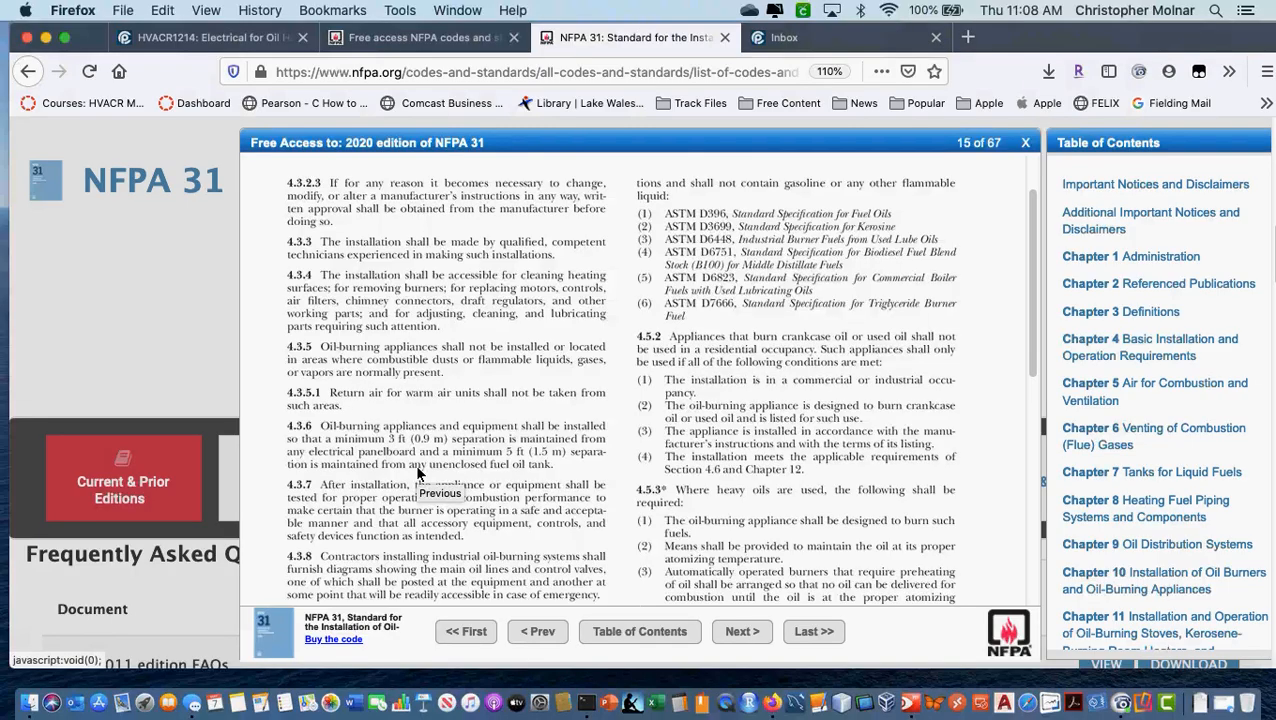
mouse_move(520, 424)
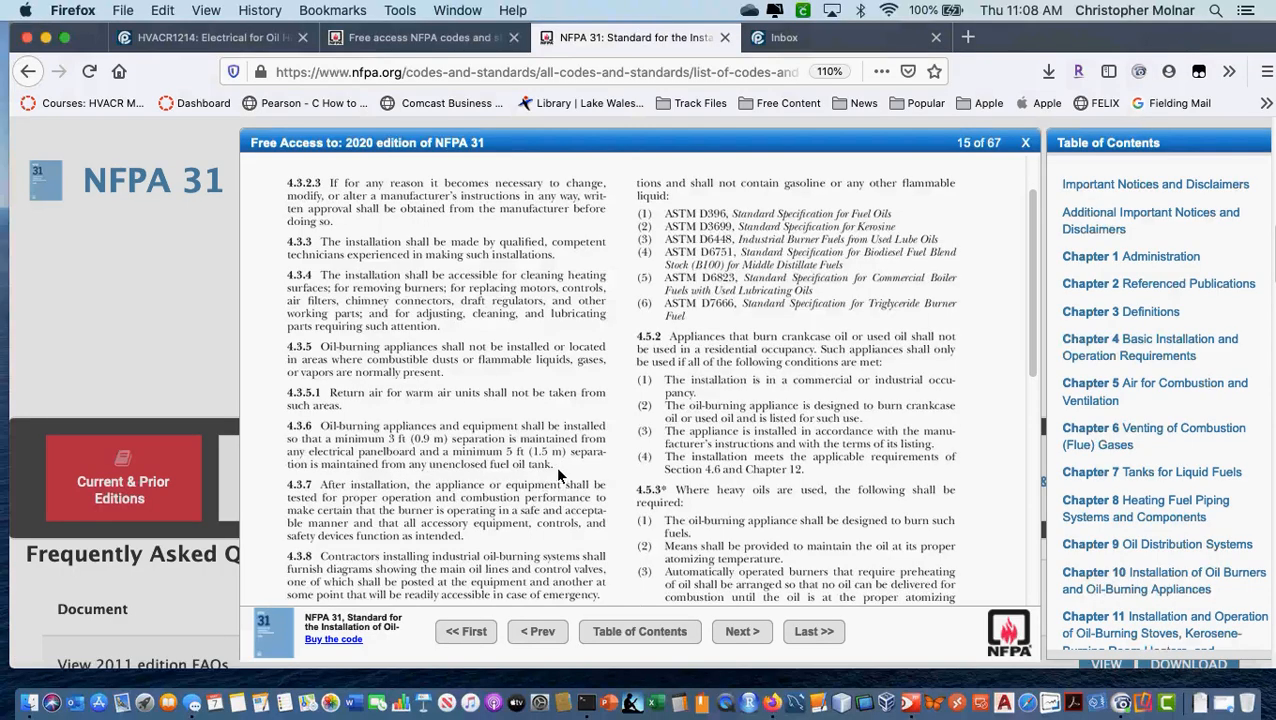
mouse_move(524, 476)
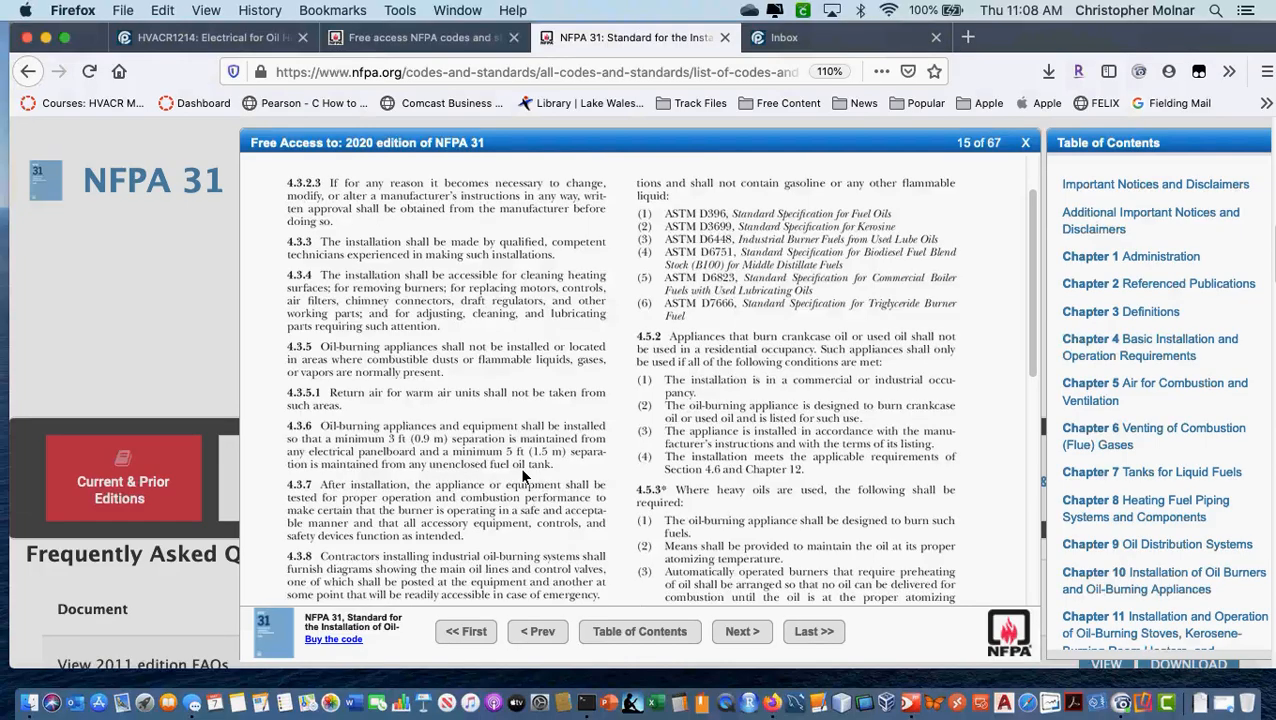
Read down page 15 through the crankcase oil sections, then advance to page 16
scroll(down, 3)
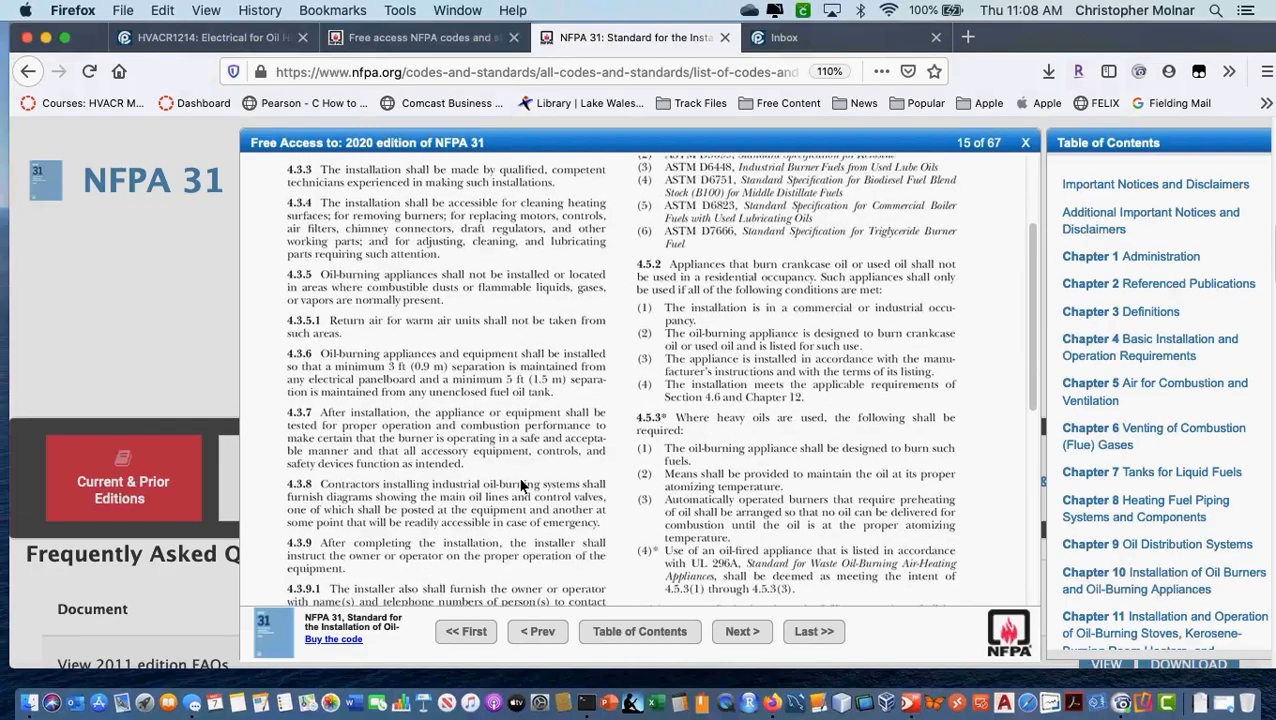
scroll(down, 3)
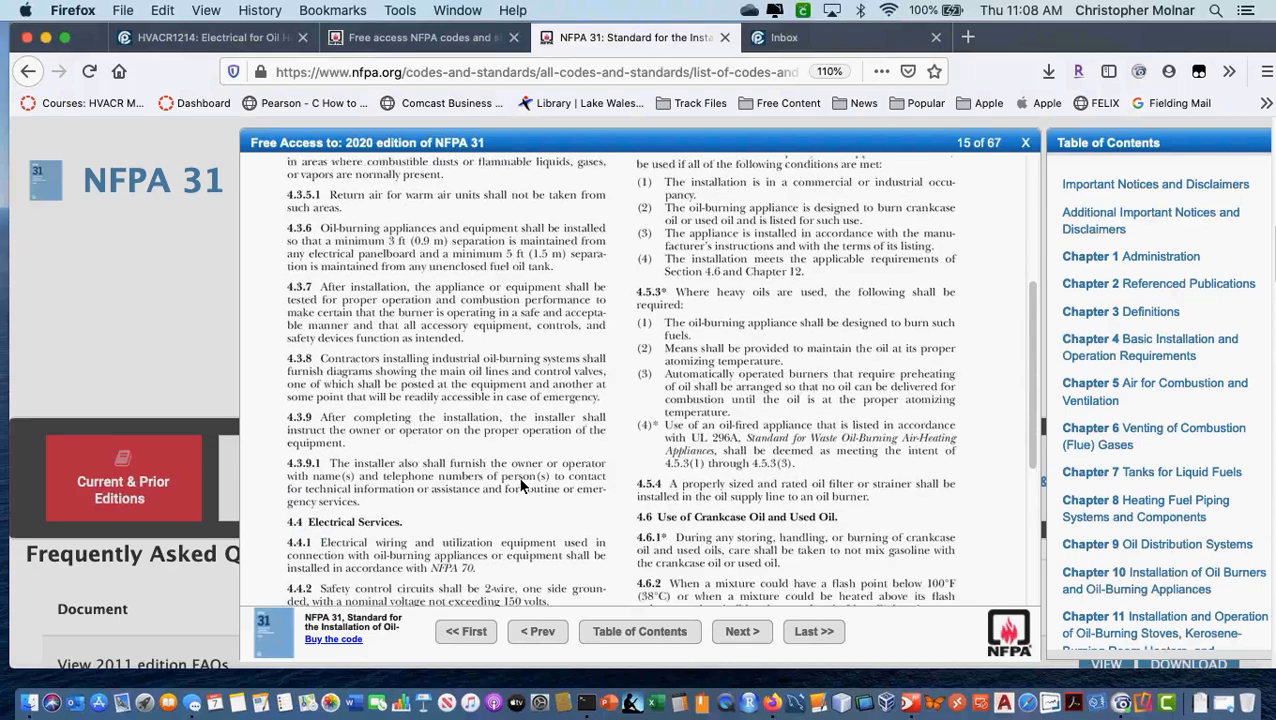
scroll(down, 3)
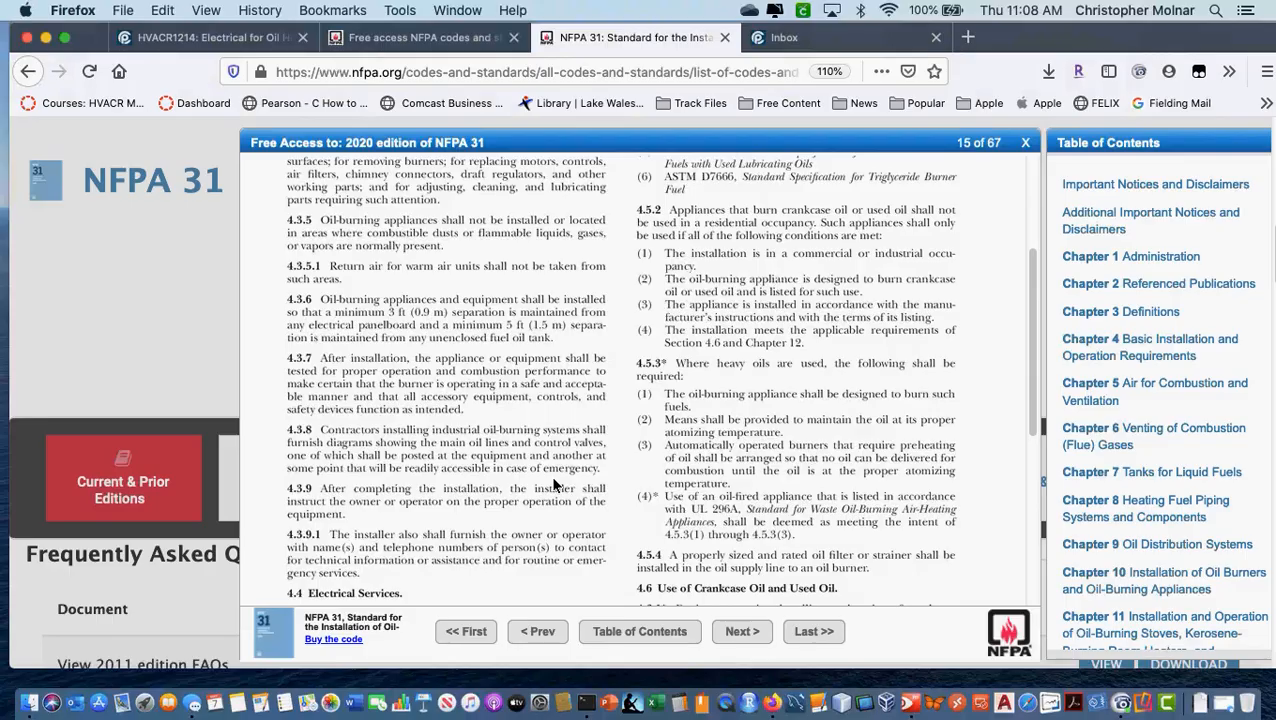
scroll(down, 3)
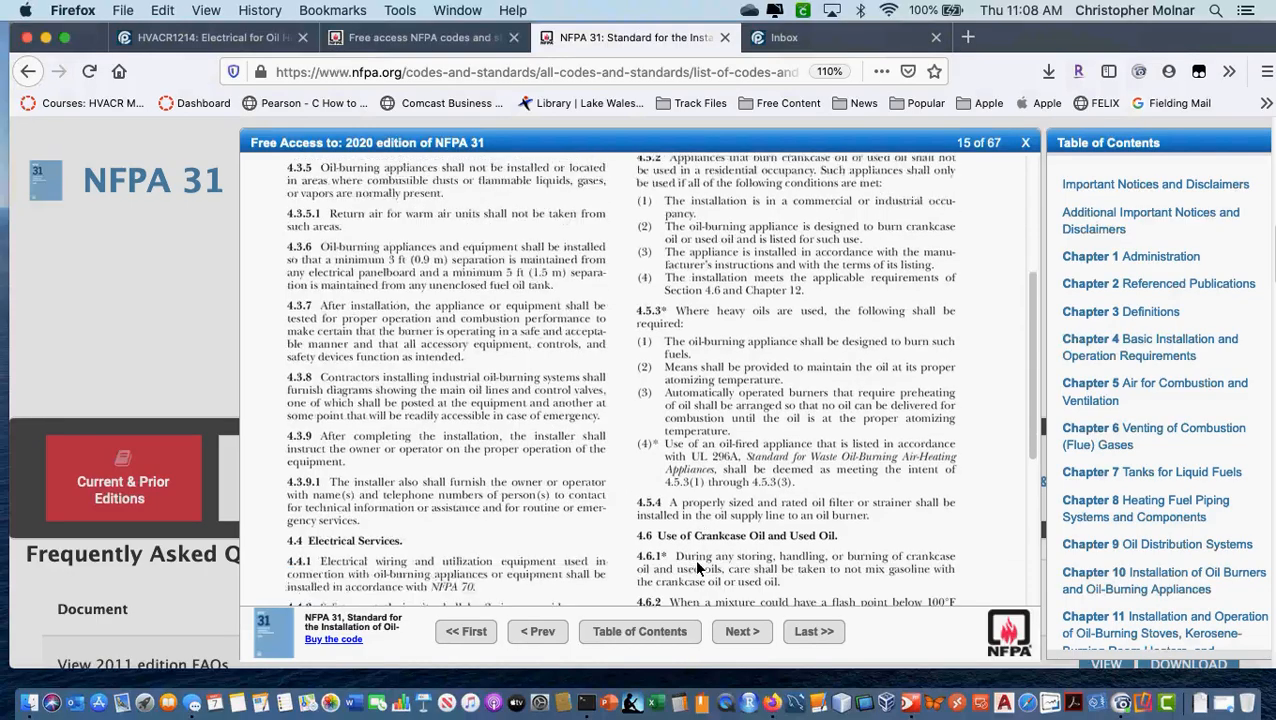
scroll(down, 3)
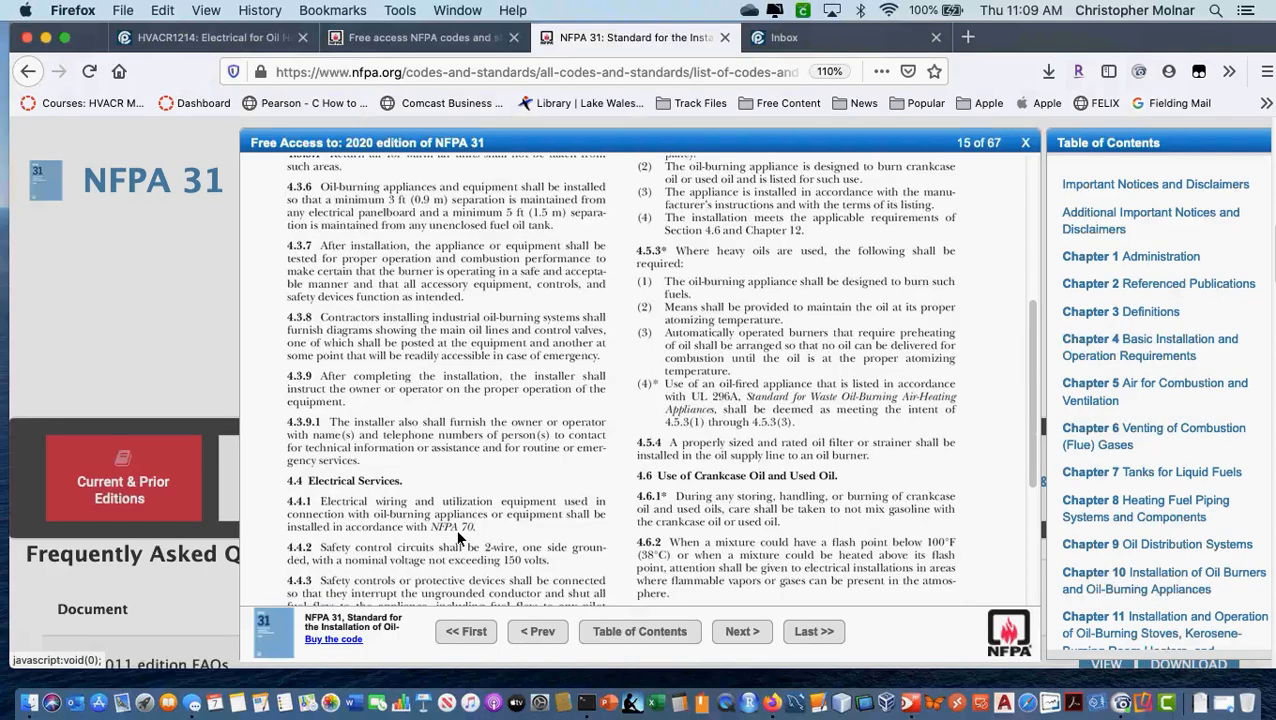
mouse_move(464, 540)
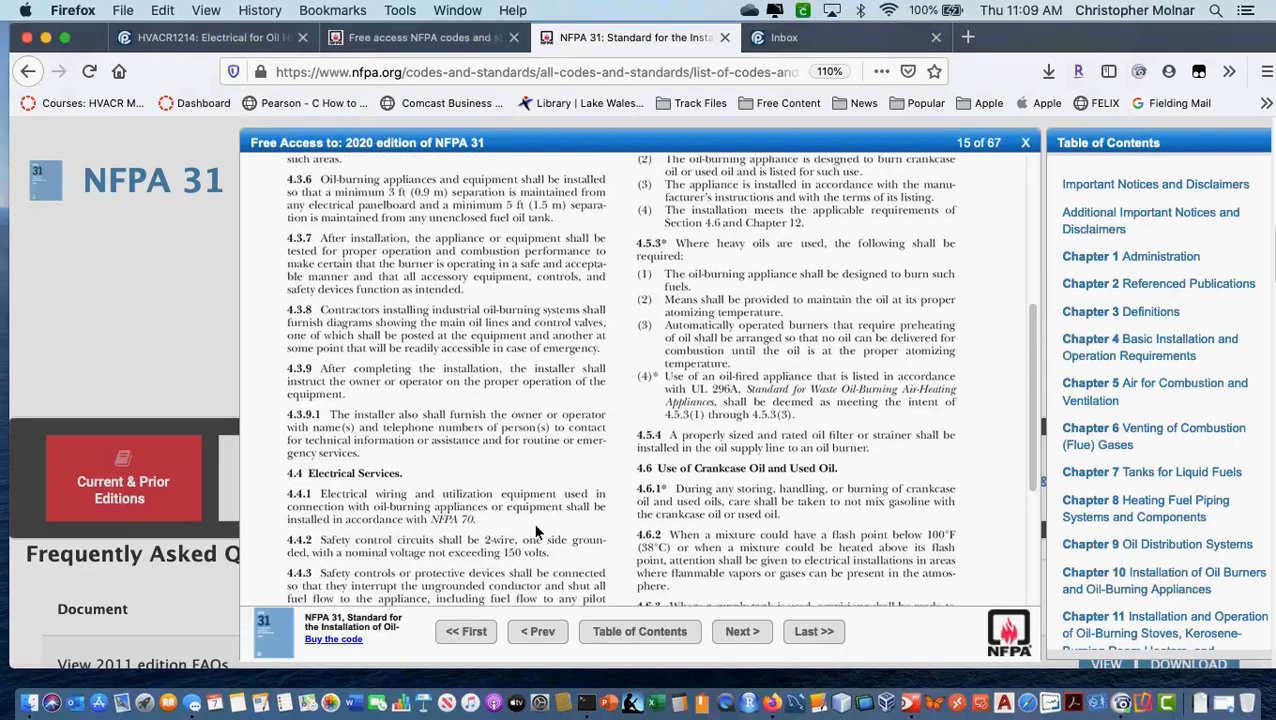
scroll(down, 3)
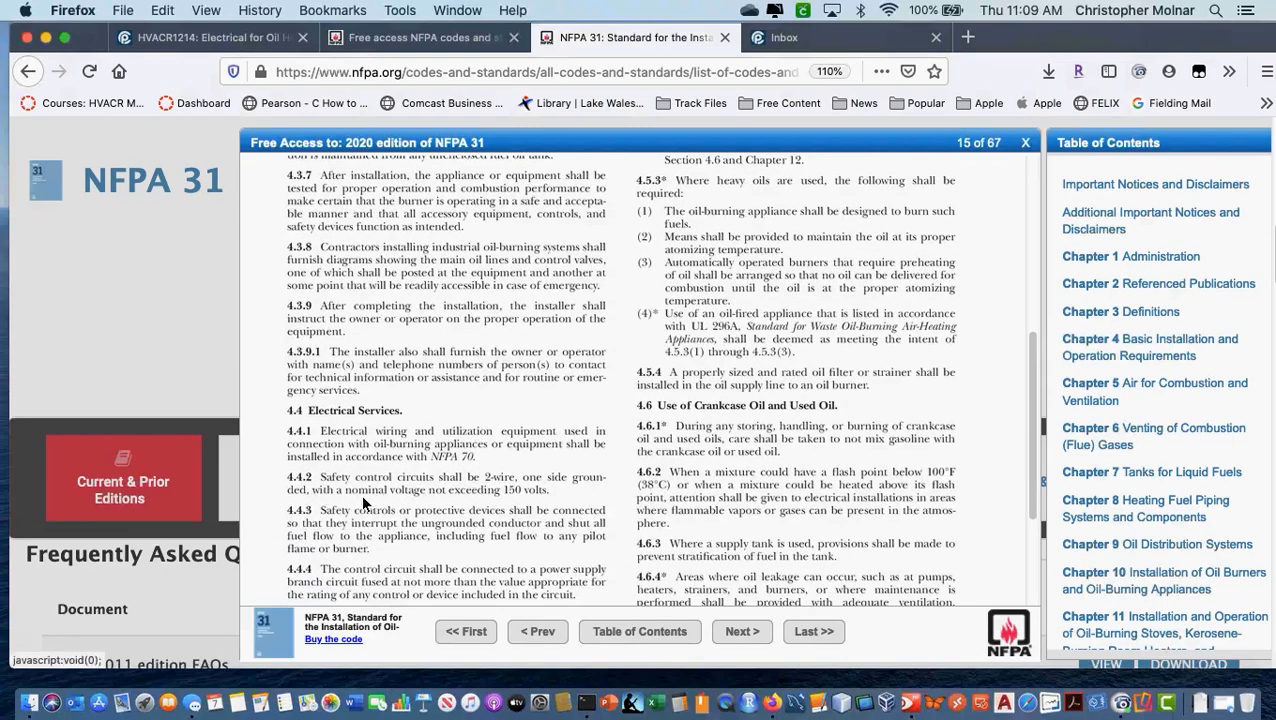
mouse_move(362, 496)
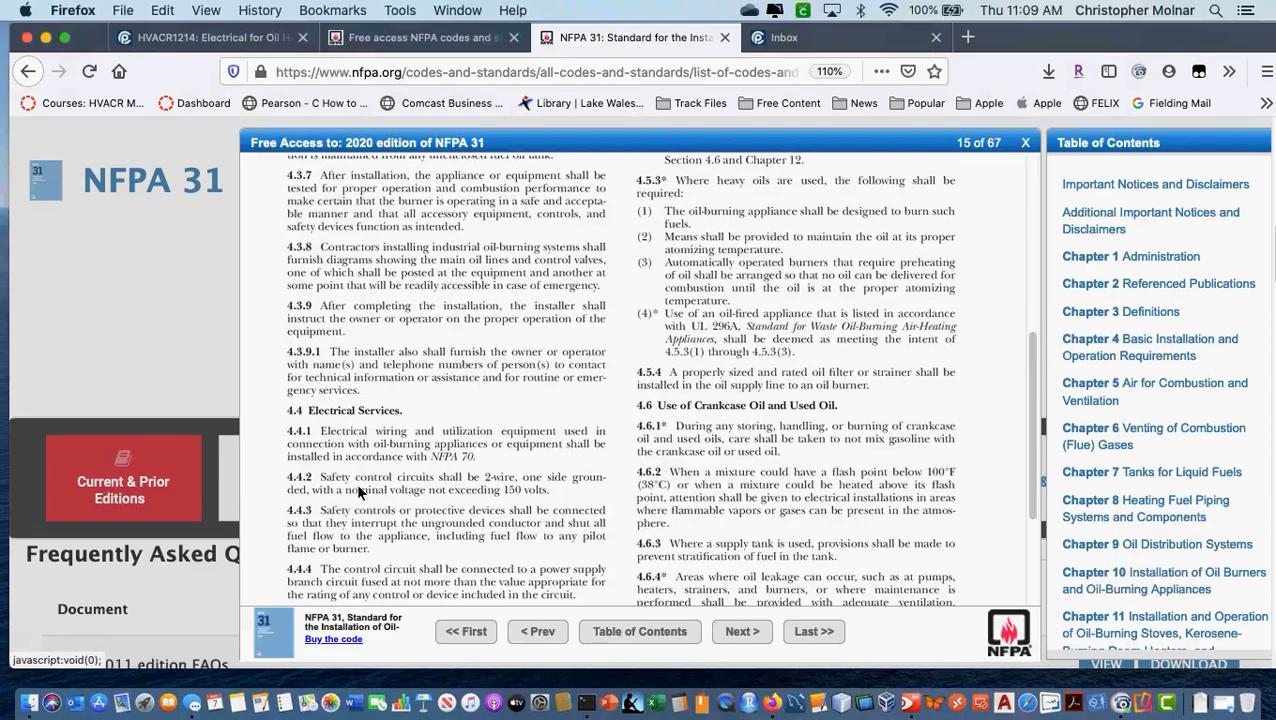
mouse_move(560, 498)
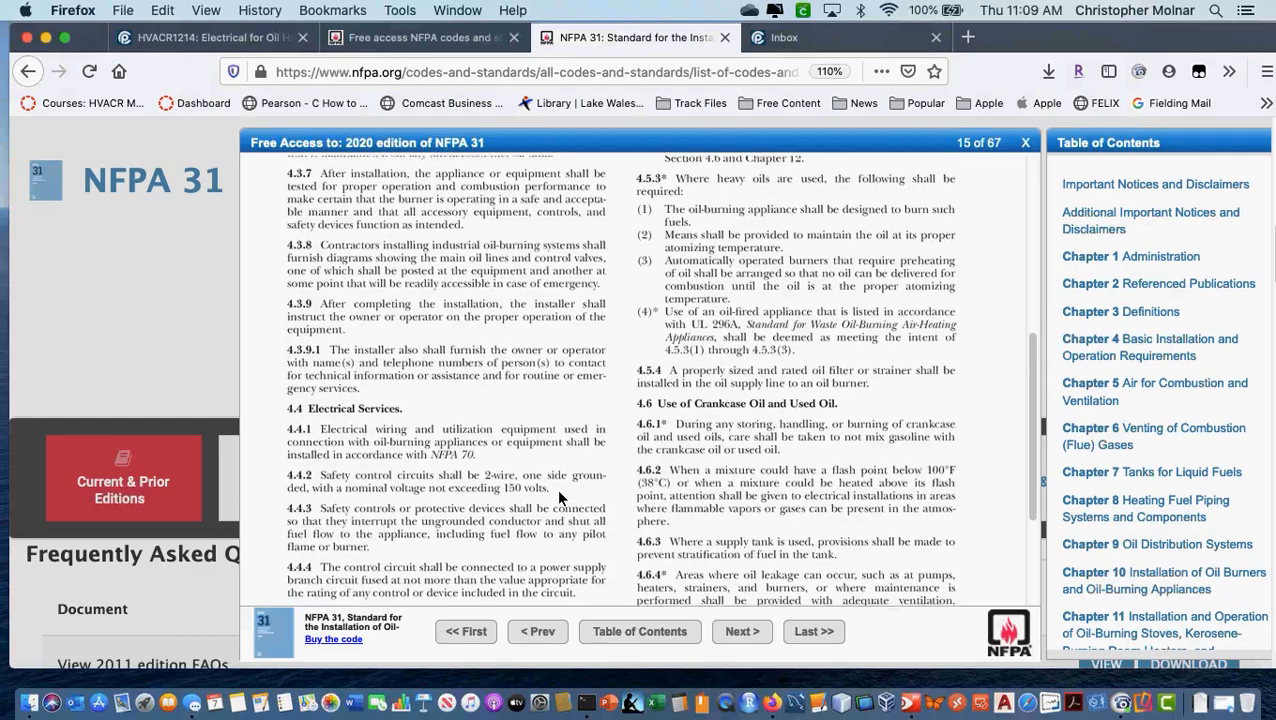
scroll(down, 3)
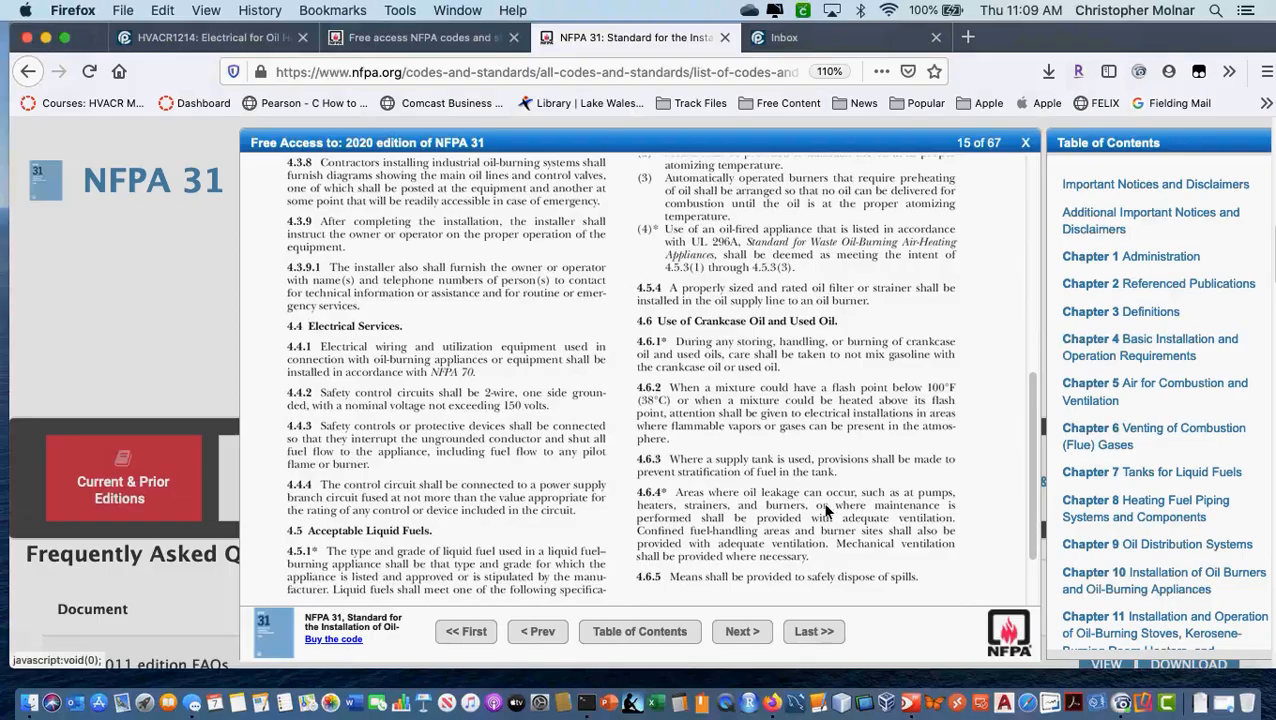
mouse_move(804, 540)
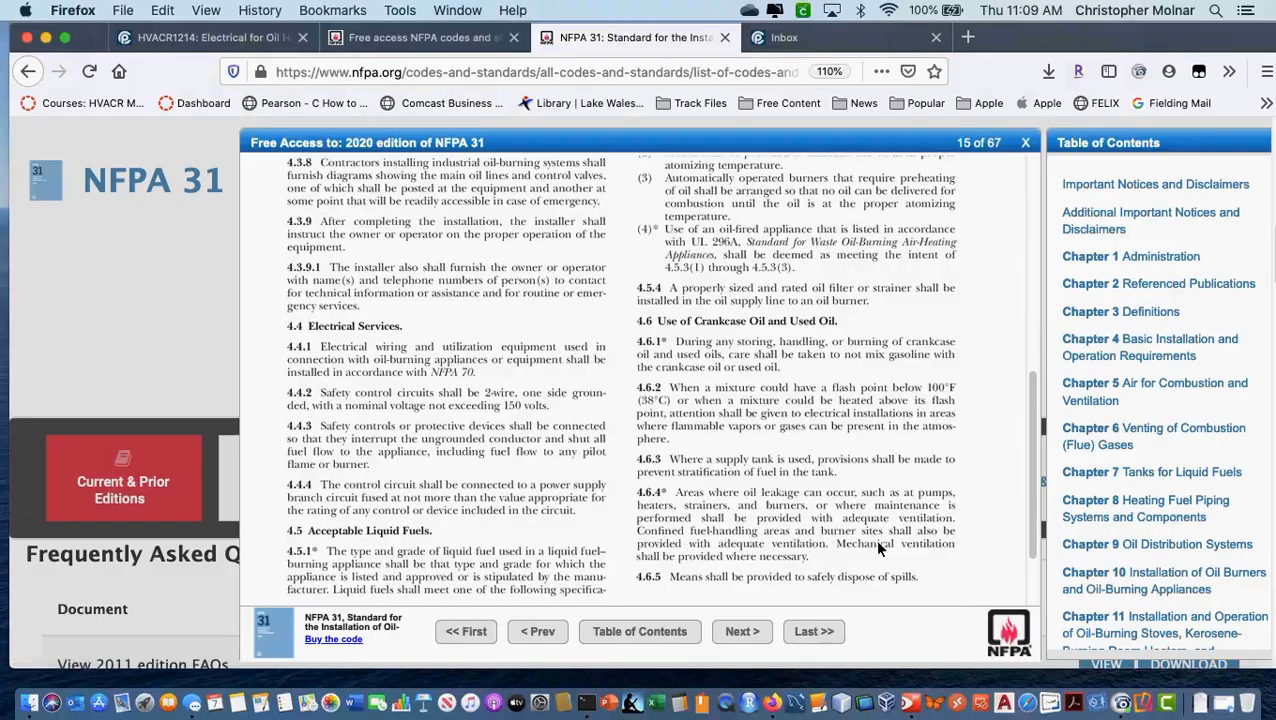
mouse_move(844, 552)
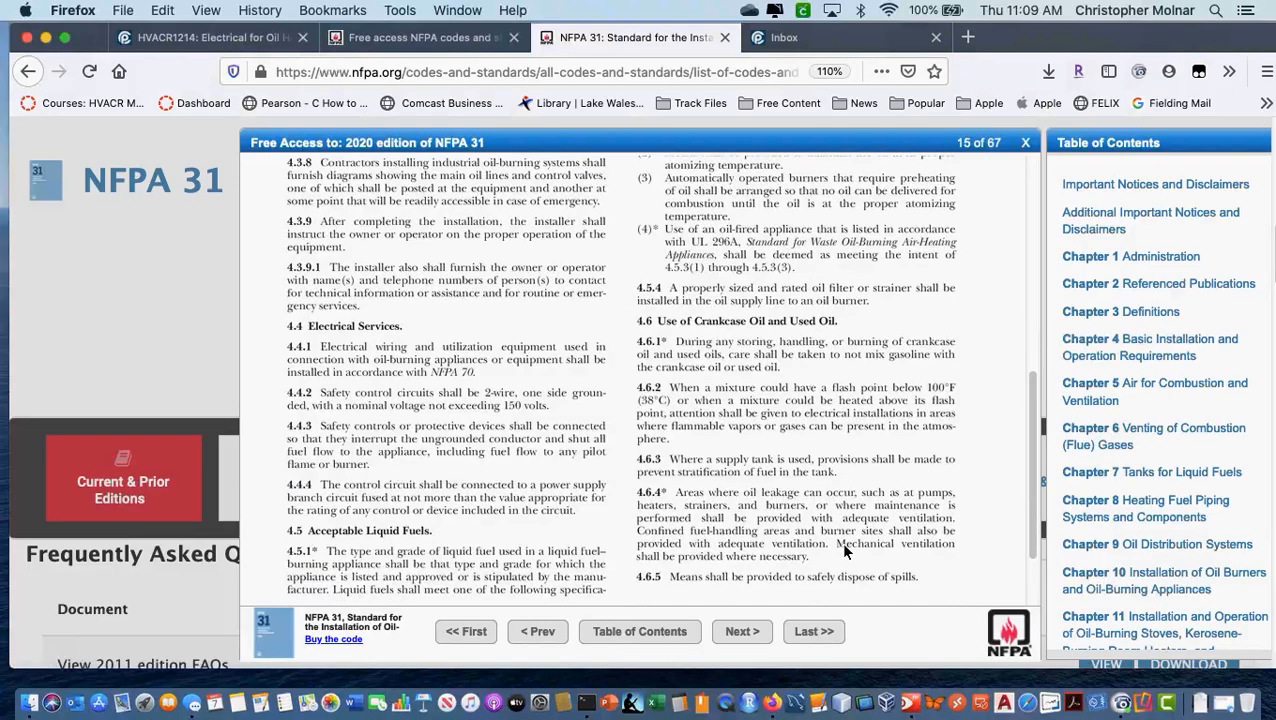
mouse_move(758, 662)
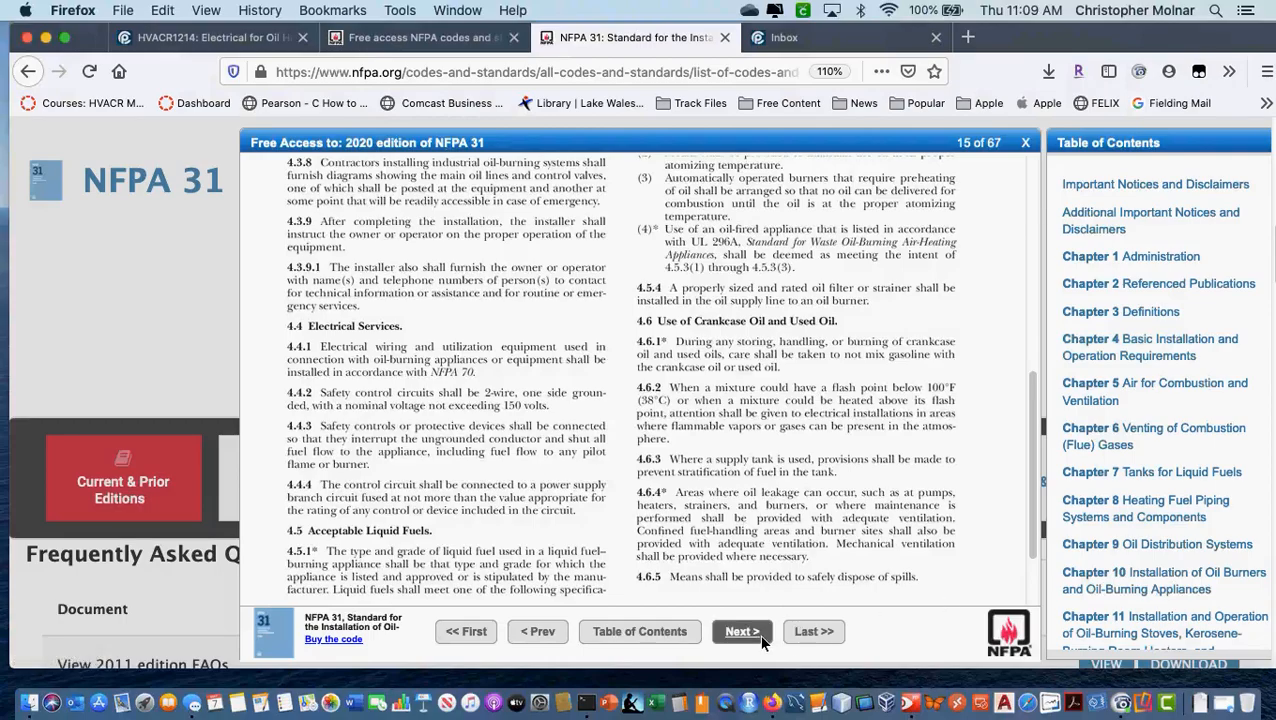
click(742, 632)
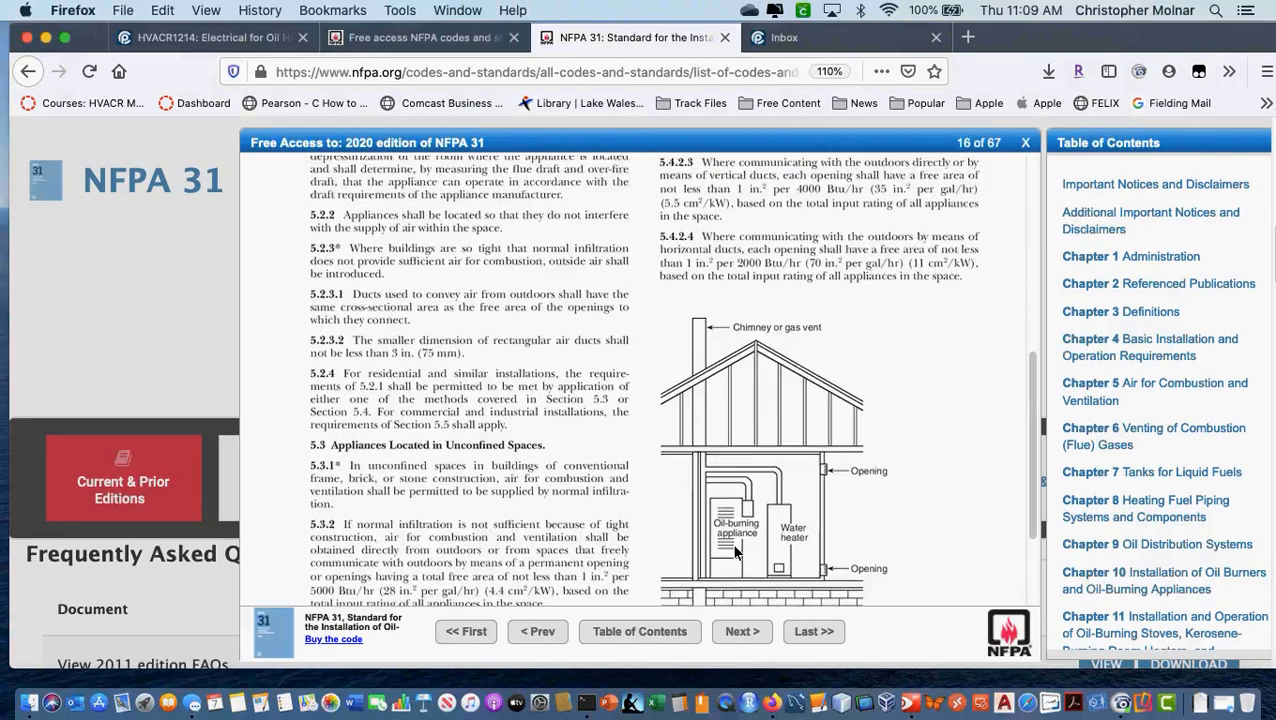
Read page 16 past Figure 5.4.1.1 on confined-space appliances, then advance to page 17
scroll(down, 3)
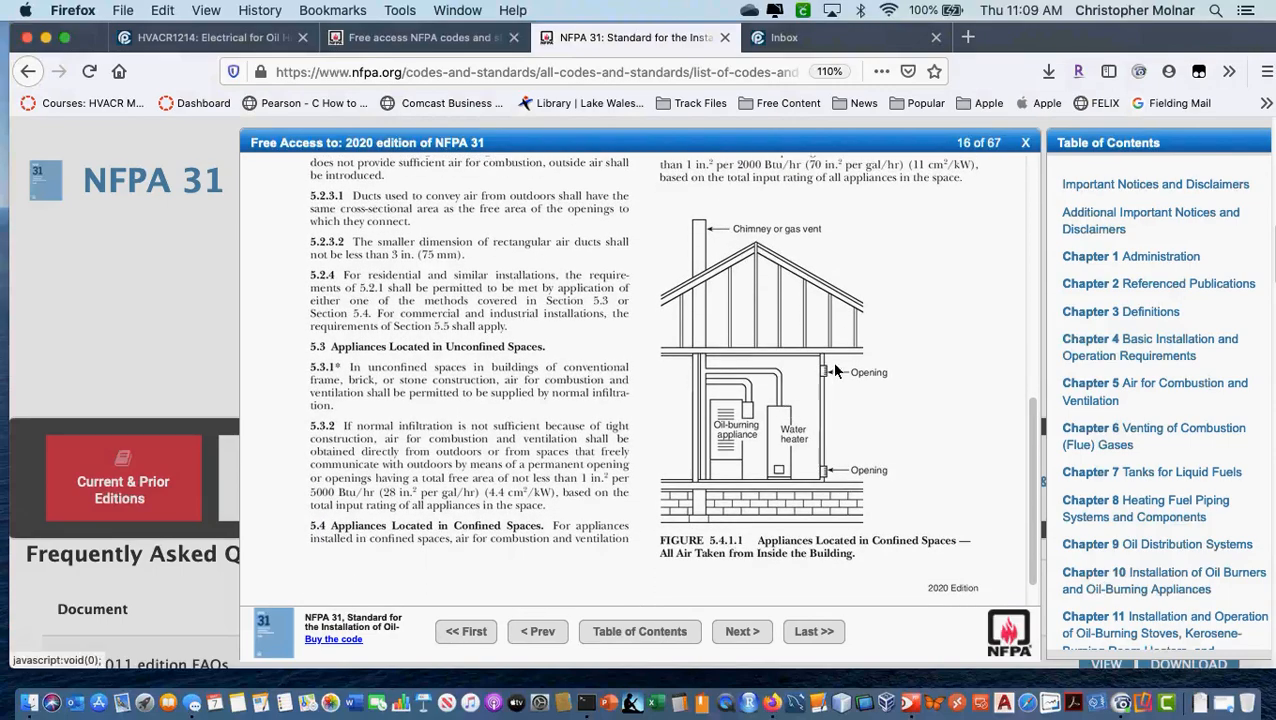
mouse_move(792, 380)
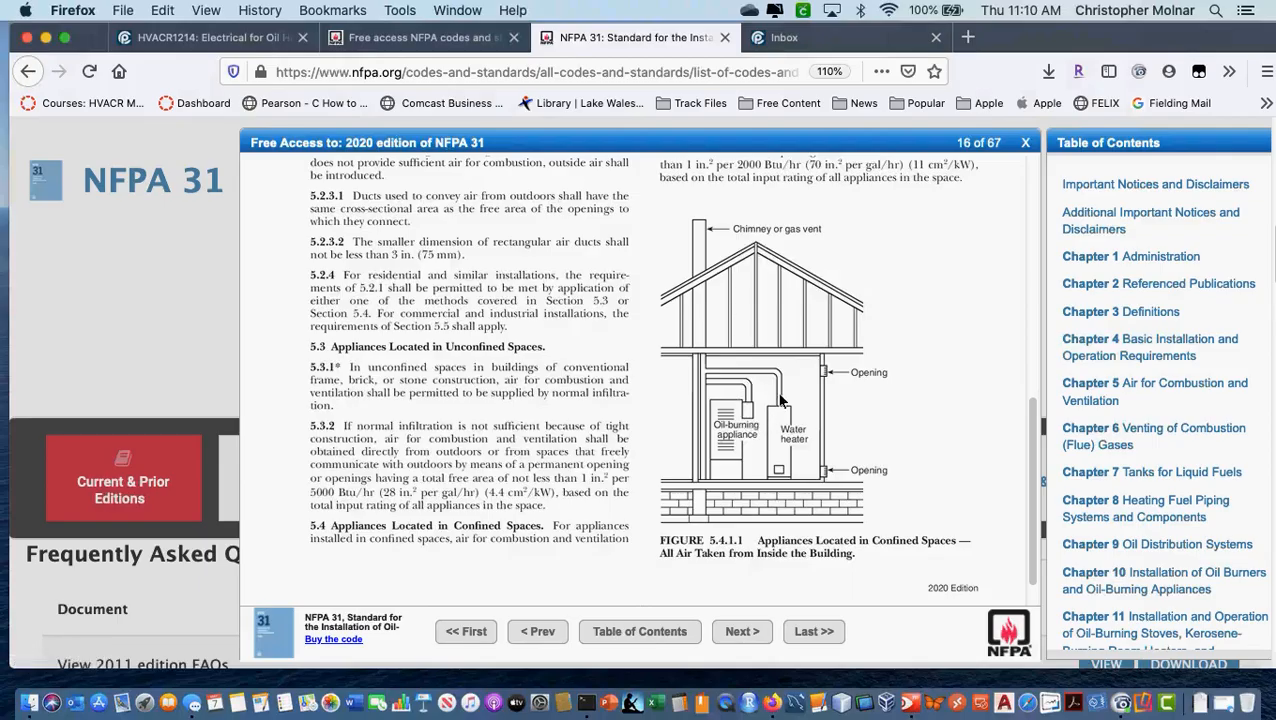
mouse_move(784, 358)
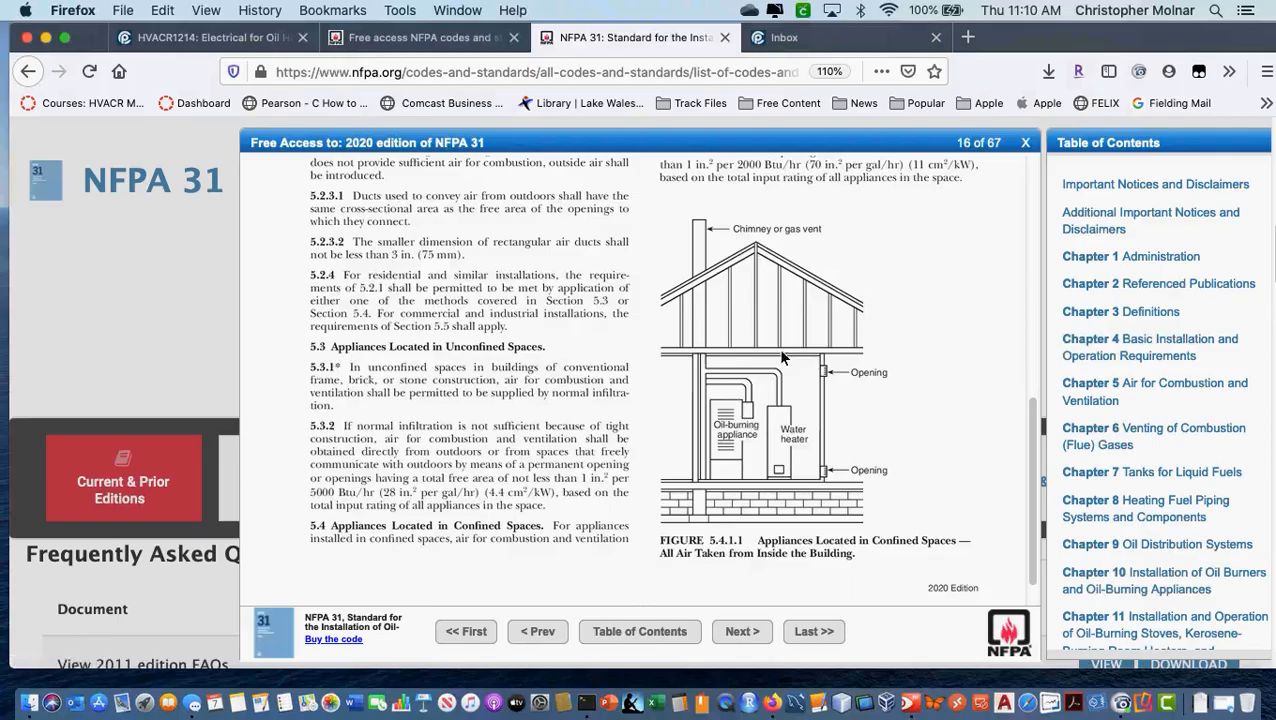
mouse_move(800, 388)
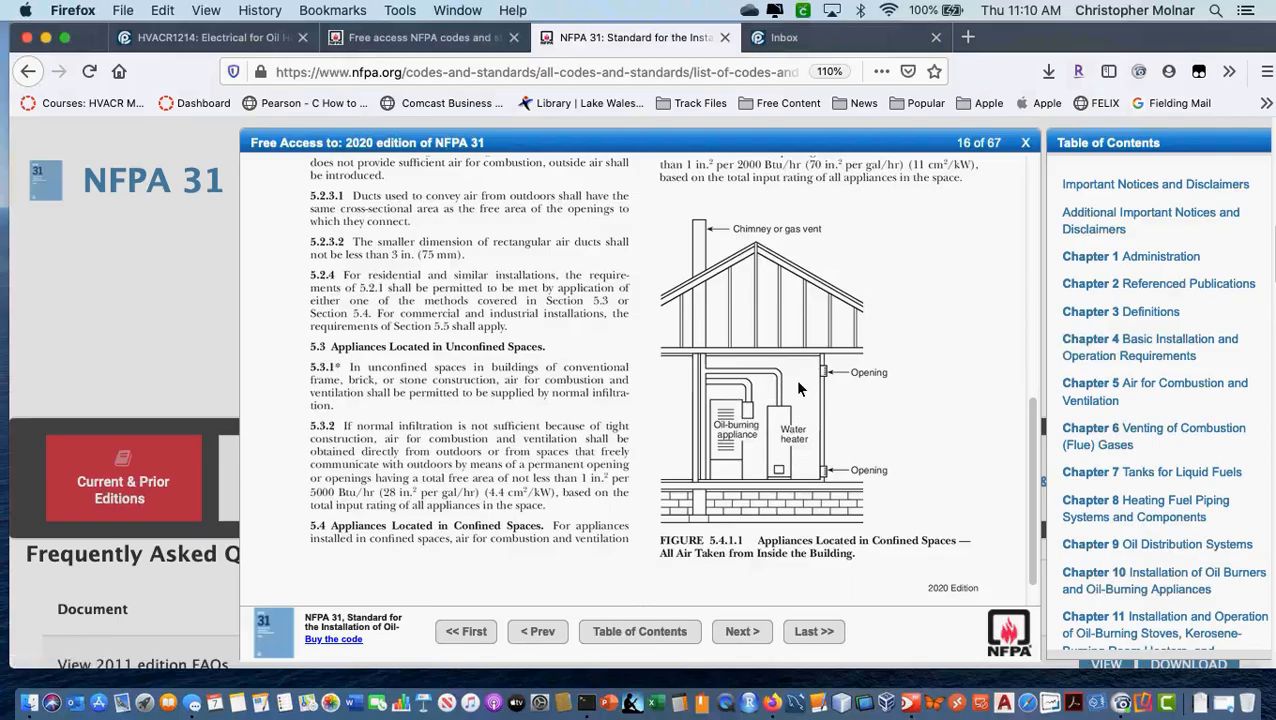
mouse_move(772, 458)
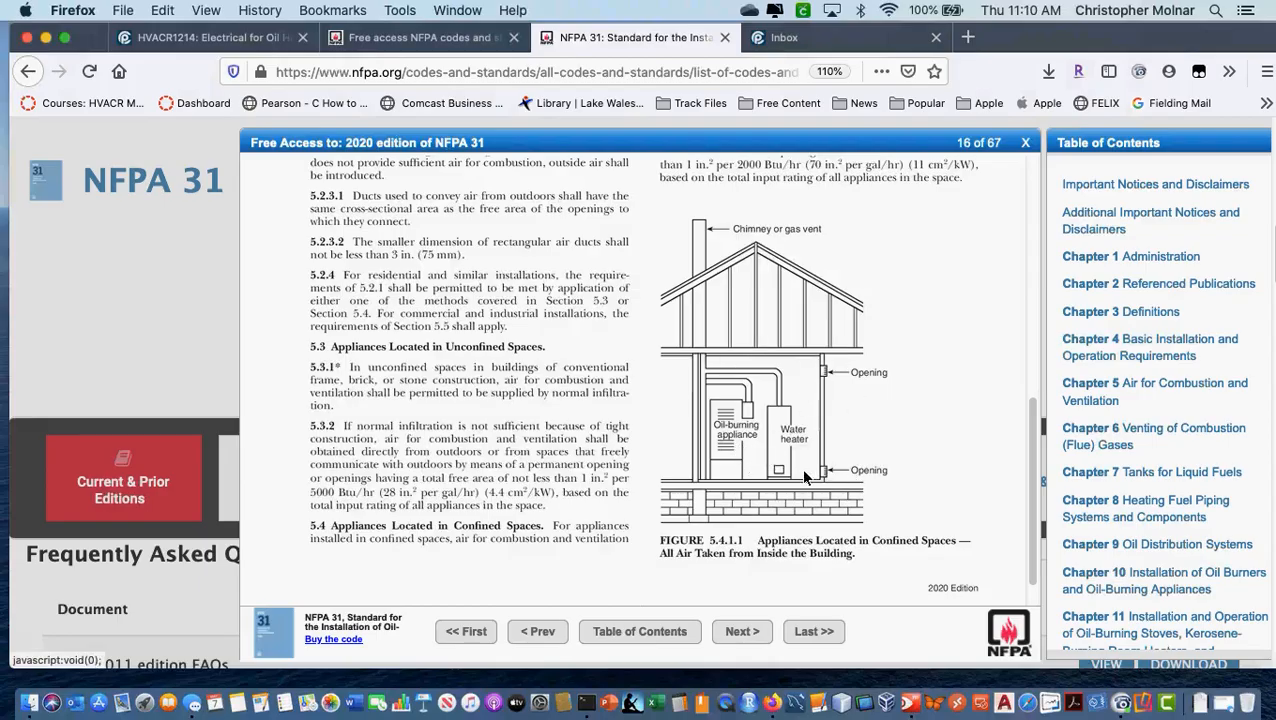
mouse_move(864, 402)
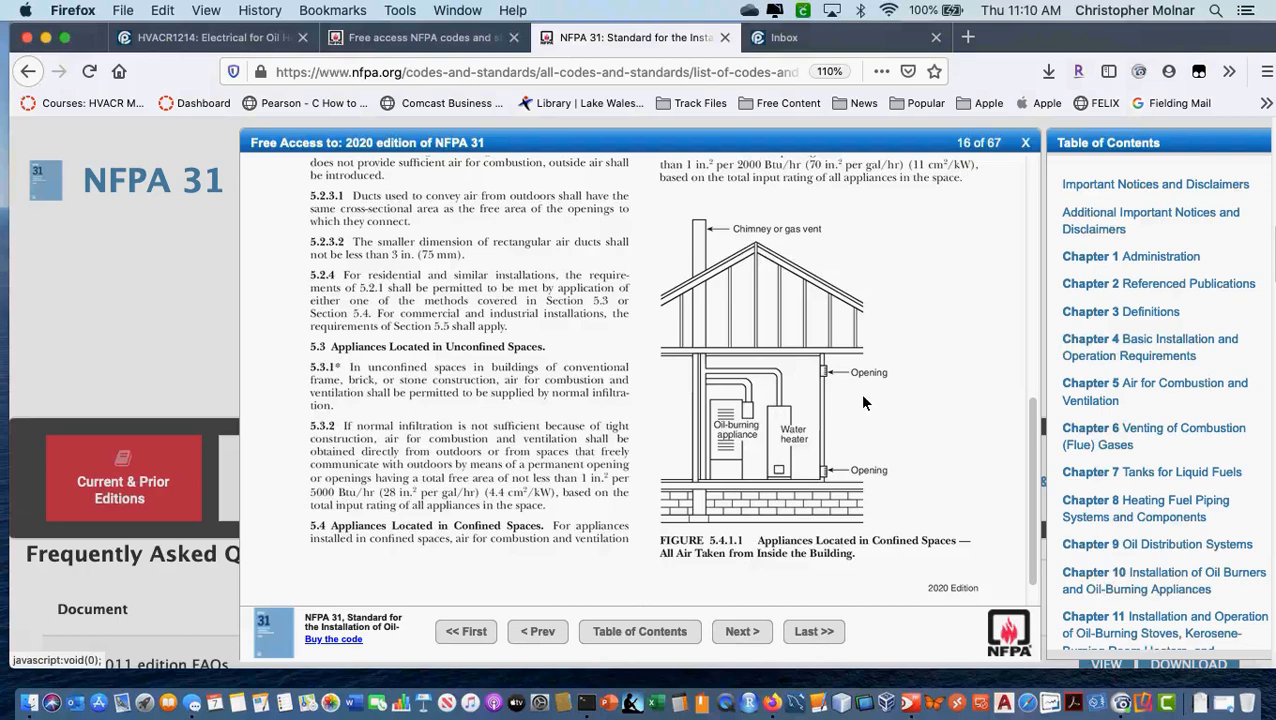
mouse_move(864, 460)
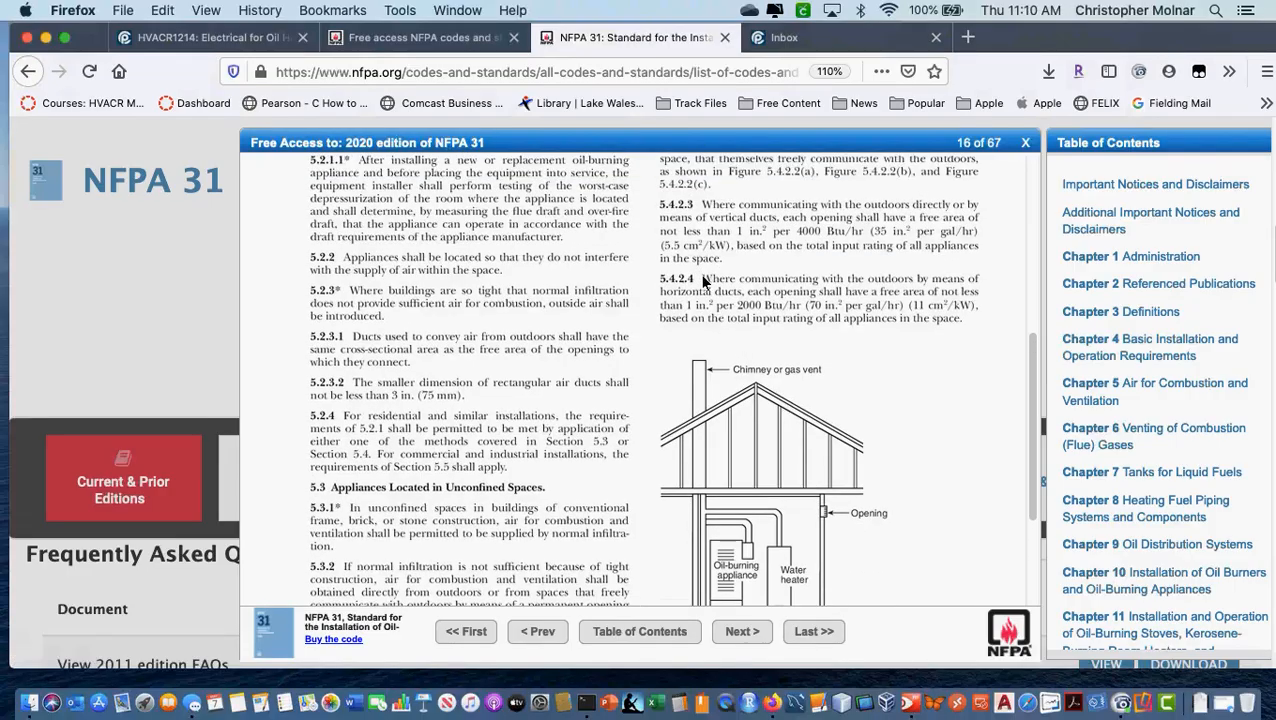
mouse_move(704, 318)
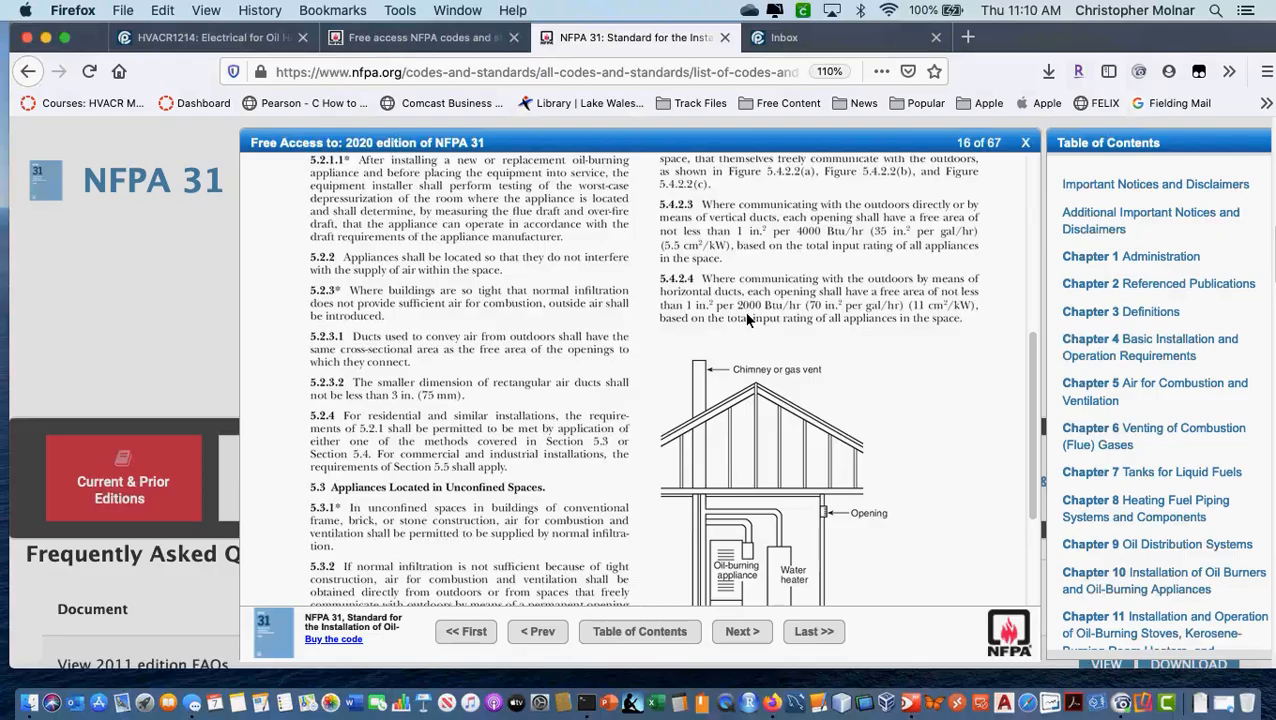
mouse_move(850, 350)
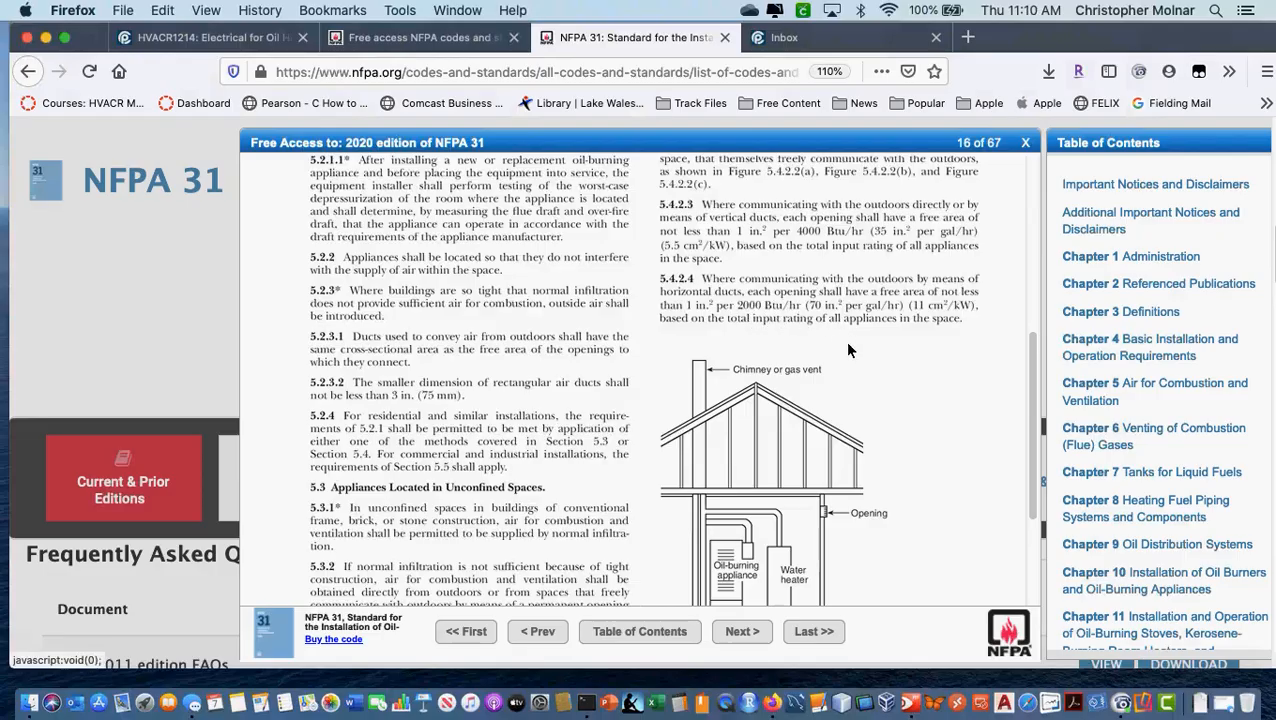
mouse_move(866, 362)
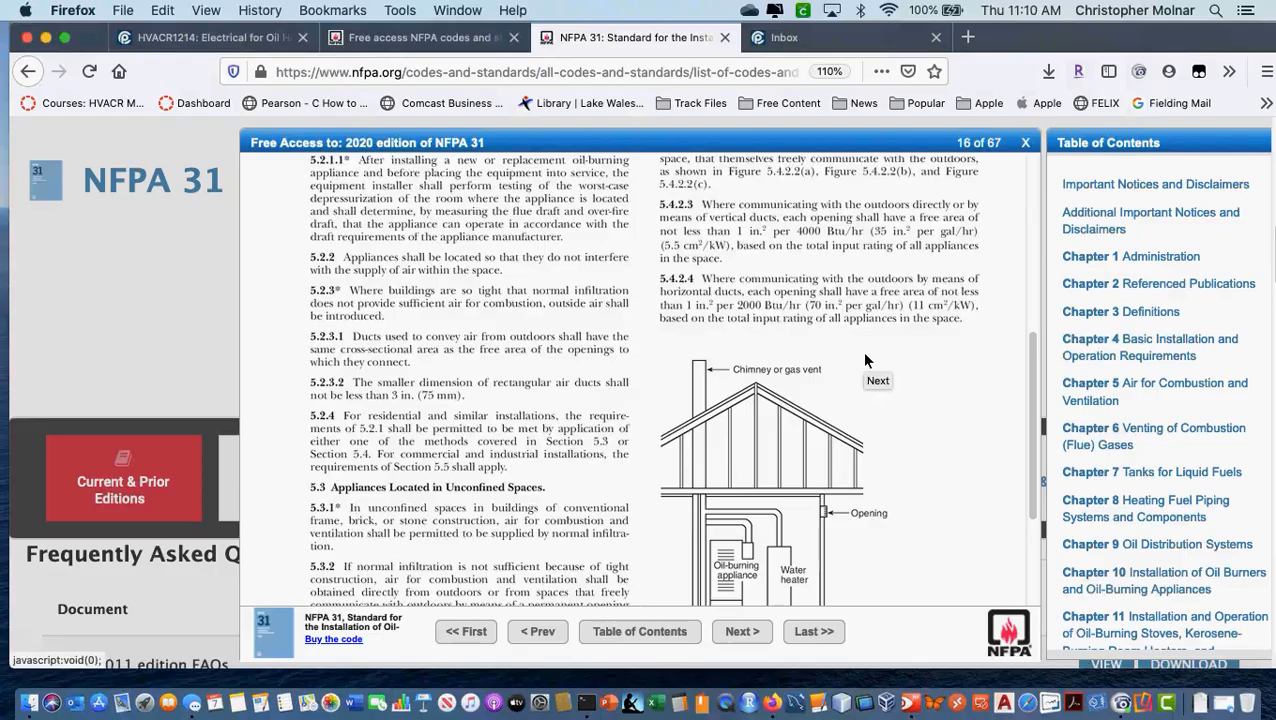
scroll(down, 3)
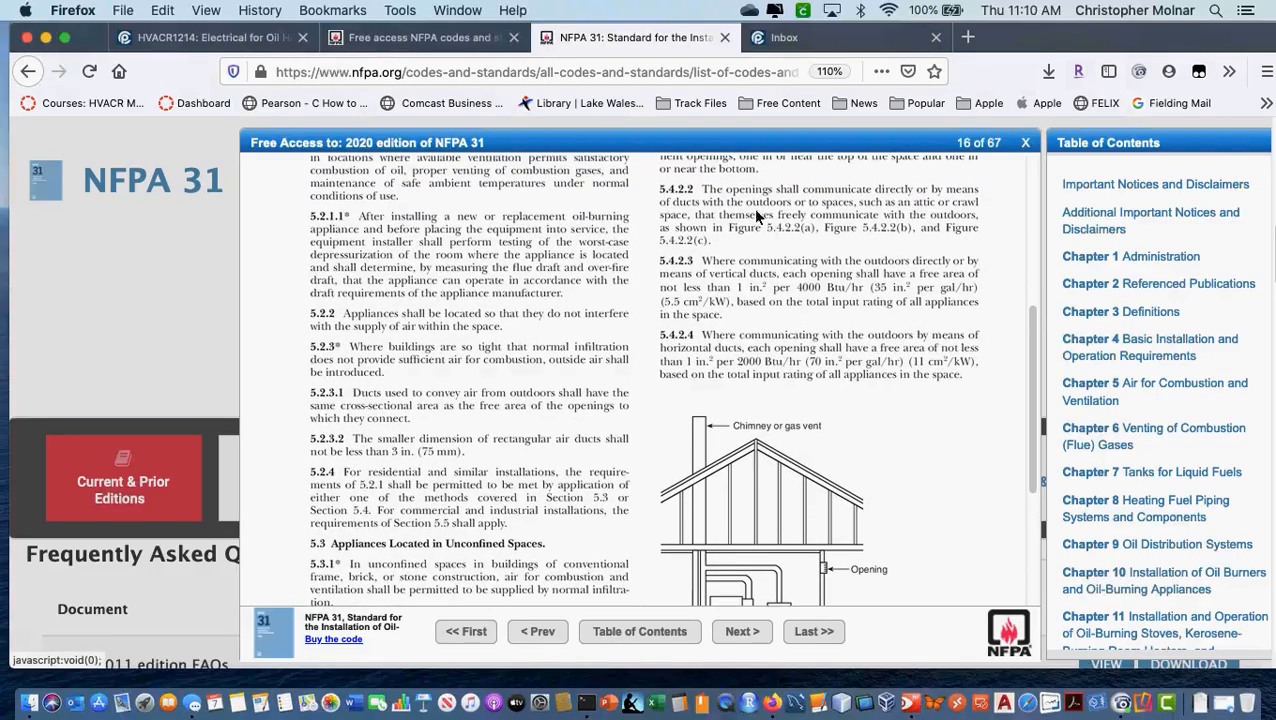
scroll(down, 3)
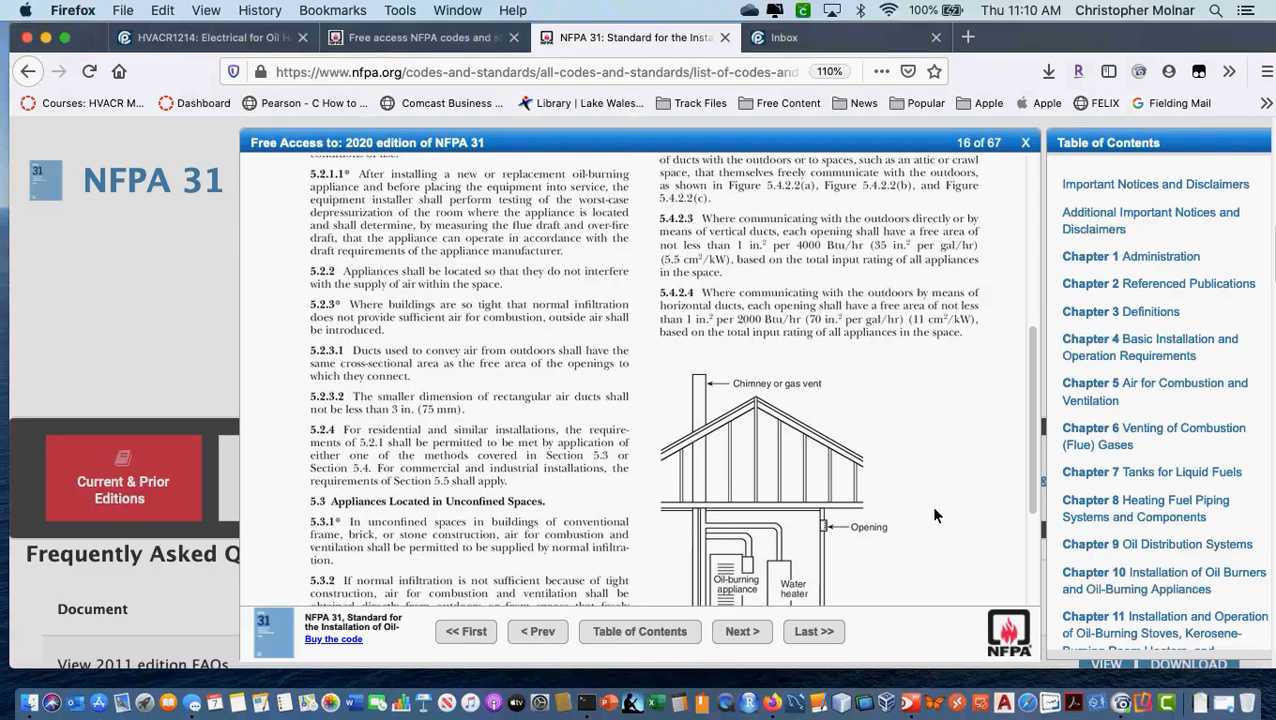
click(740, 632)
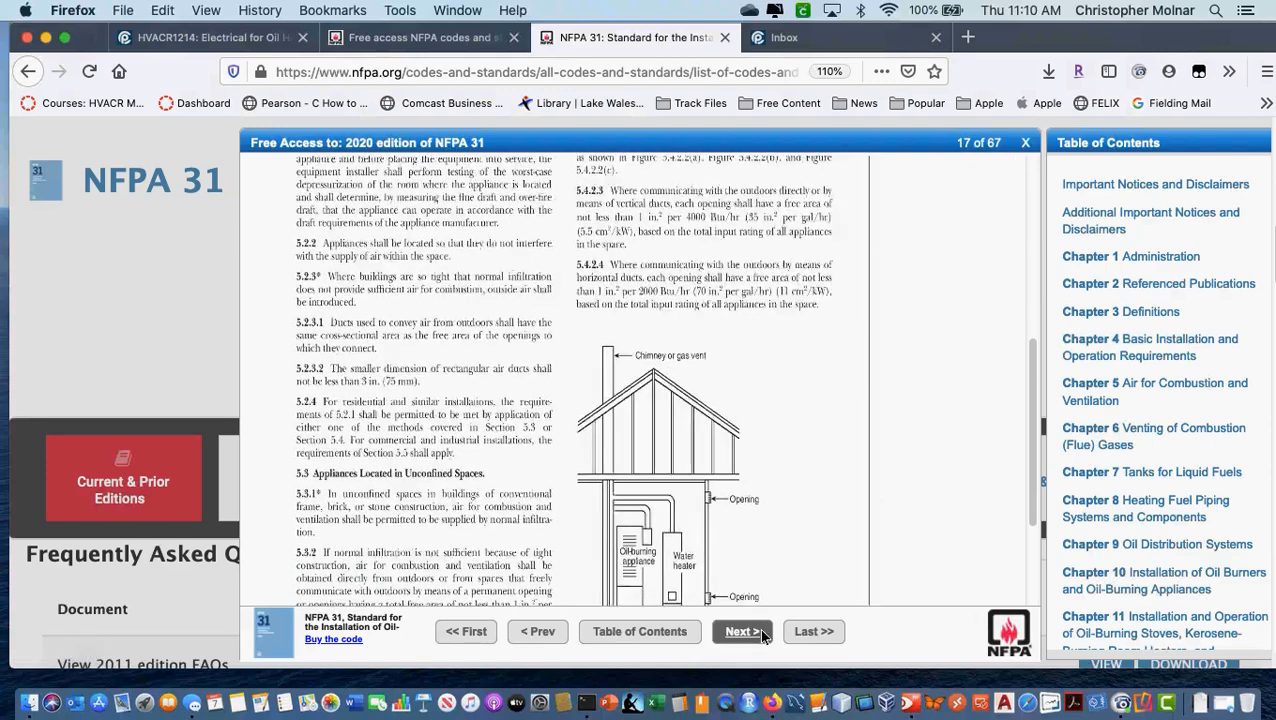
Load page 17 and scroll to Figure 5.4.2.2(b) and Section 5.5 commercial installations
click(742, 632)
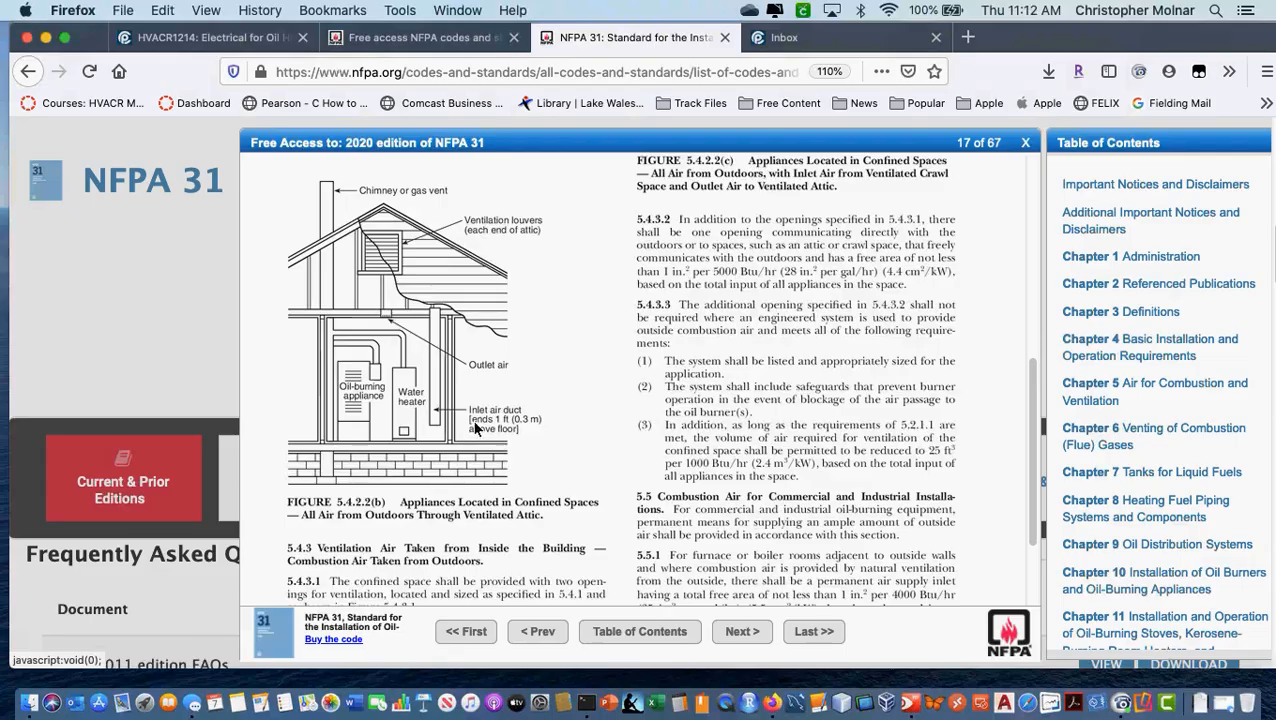
mouse_move(444, 444)
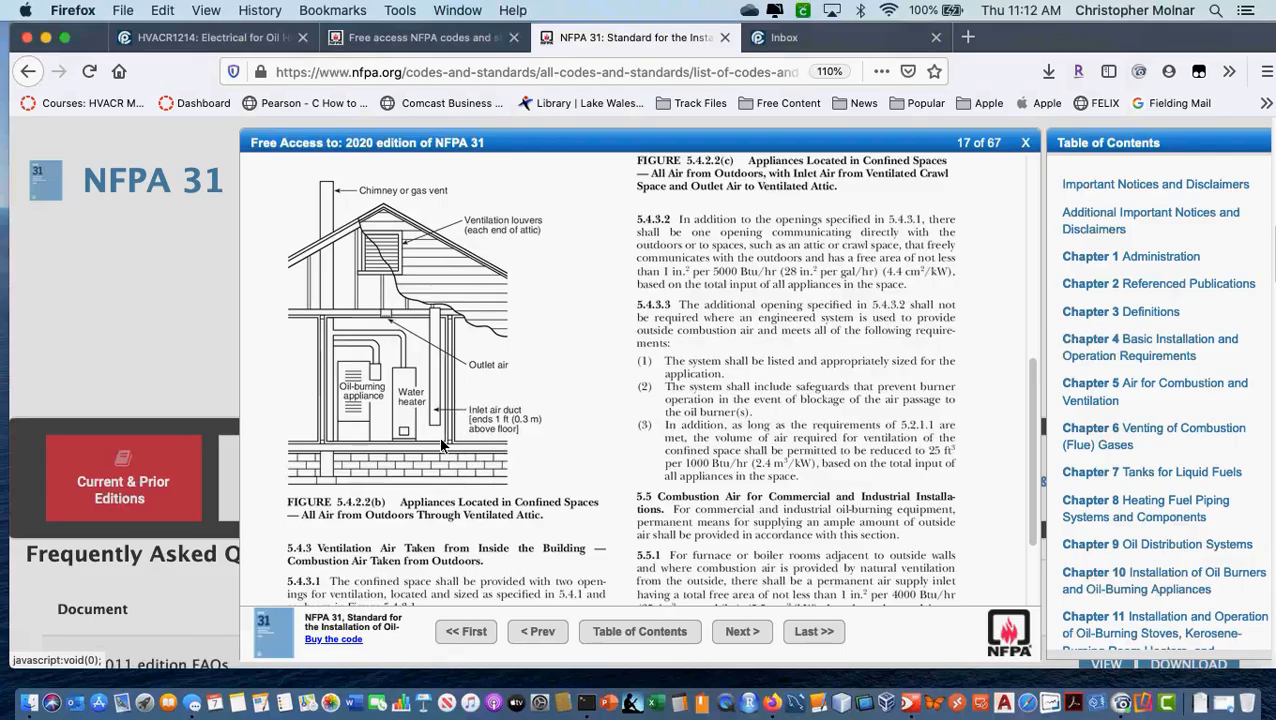
mouse_move(458, 420)
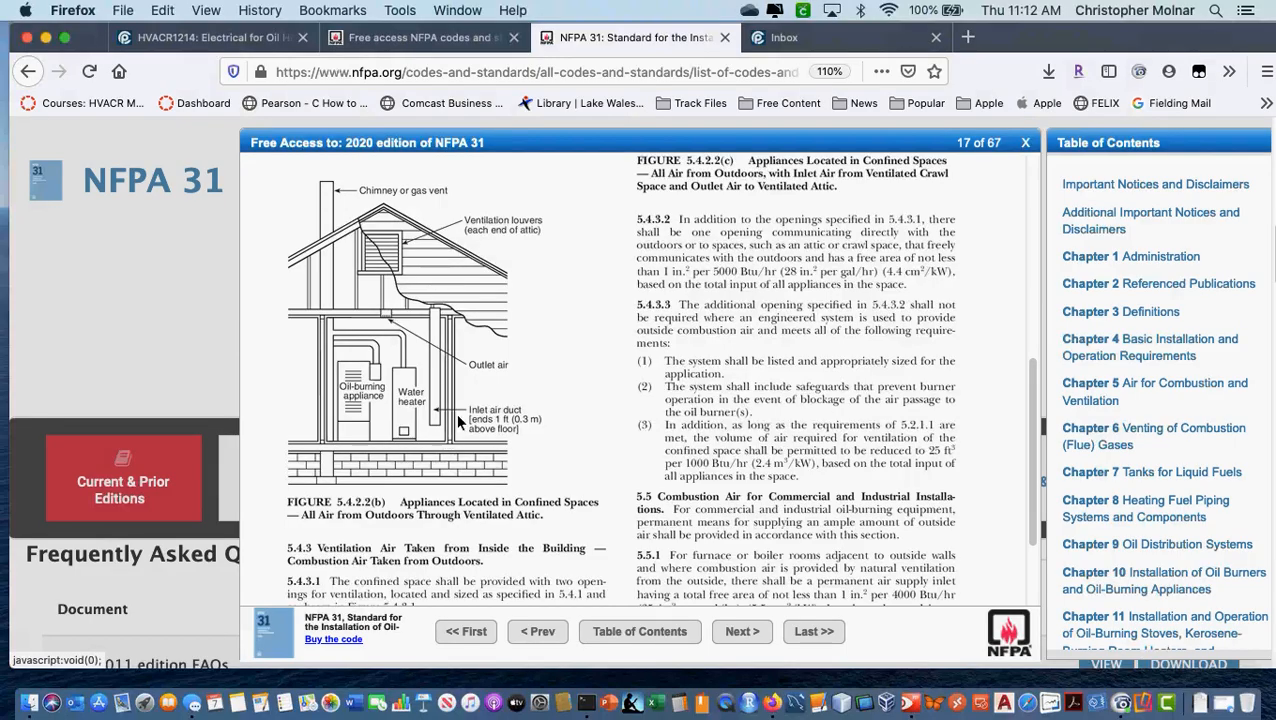
mouse_move(470, 476)
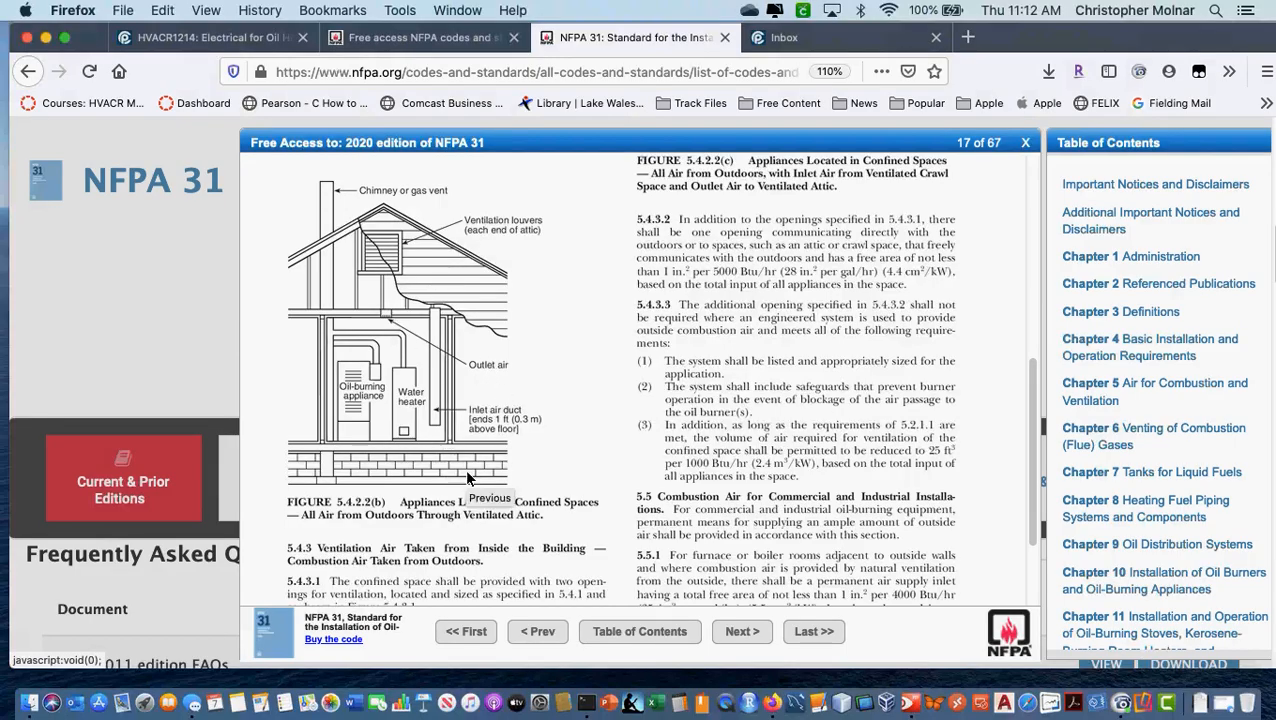
mouse_move(364, 384)
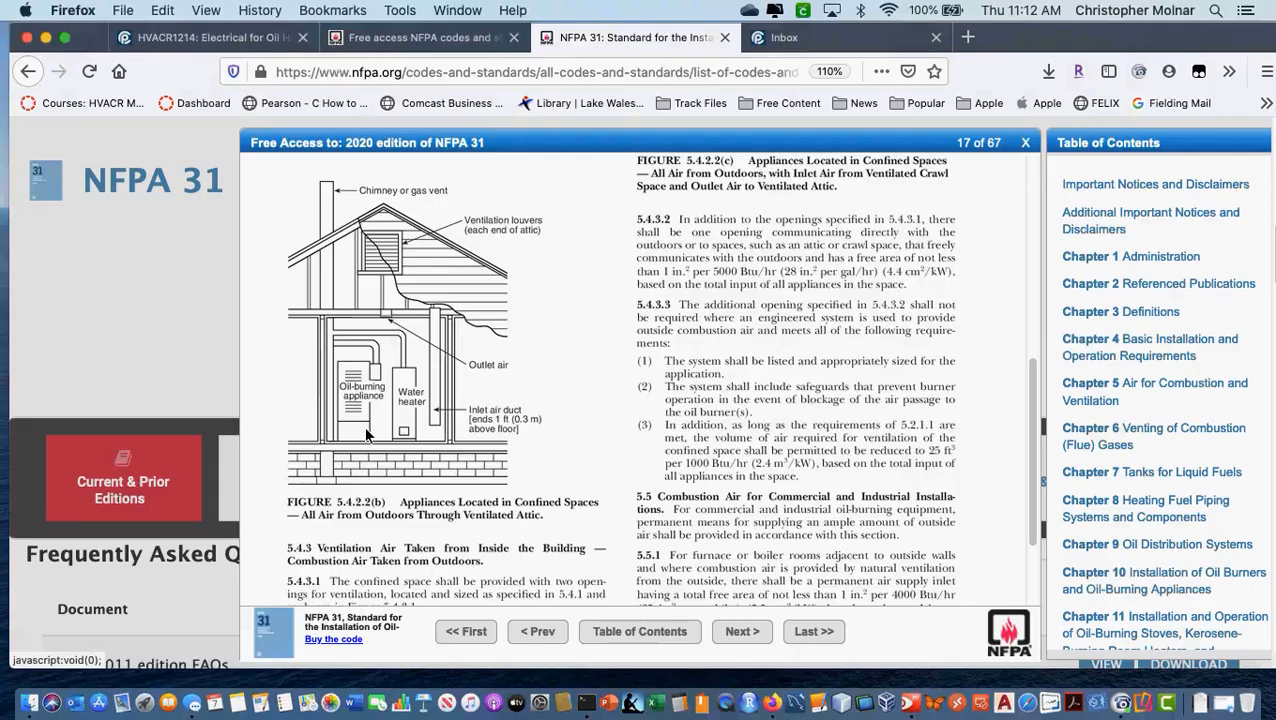
scroll(down, 3)
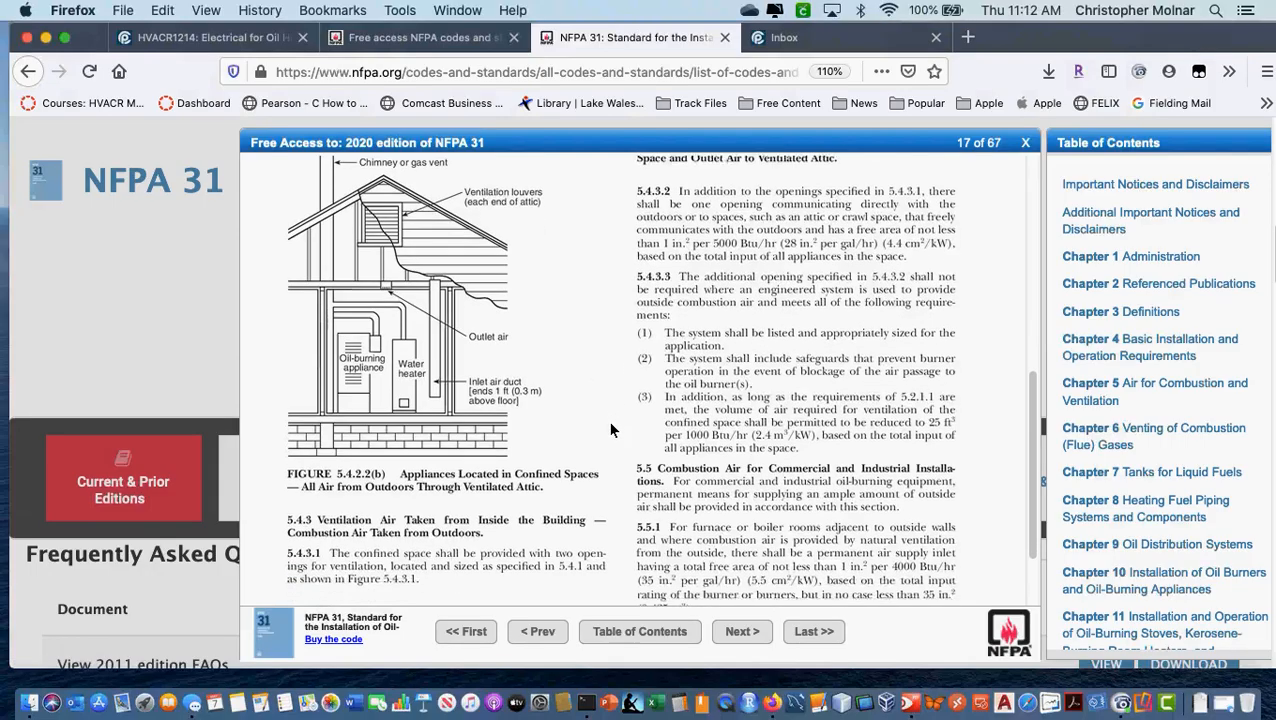
scroll(down, 3)
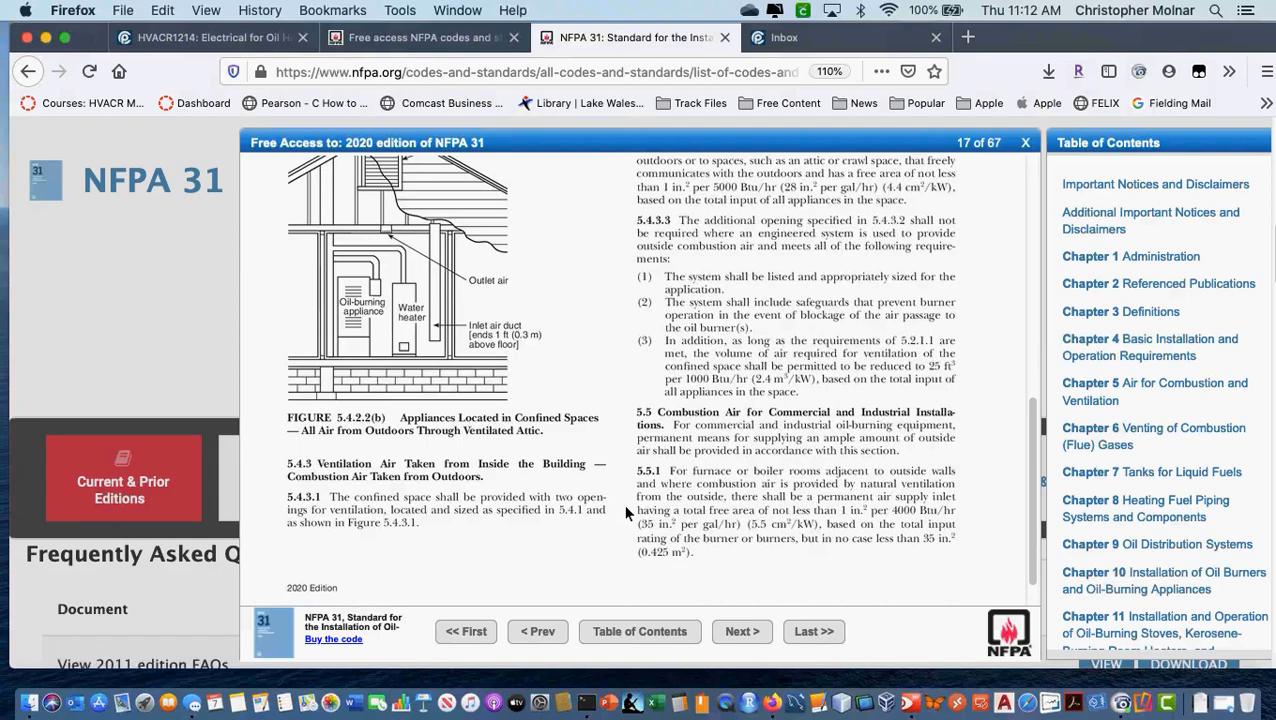
mouse_move(724, 620)
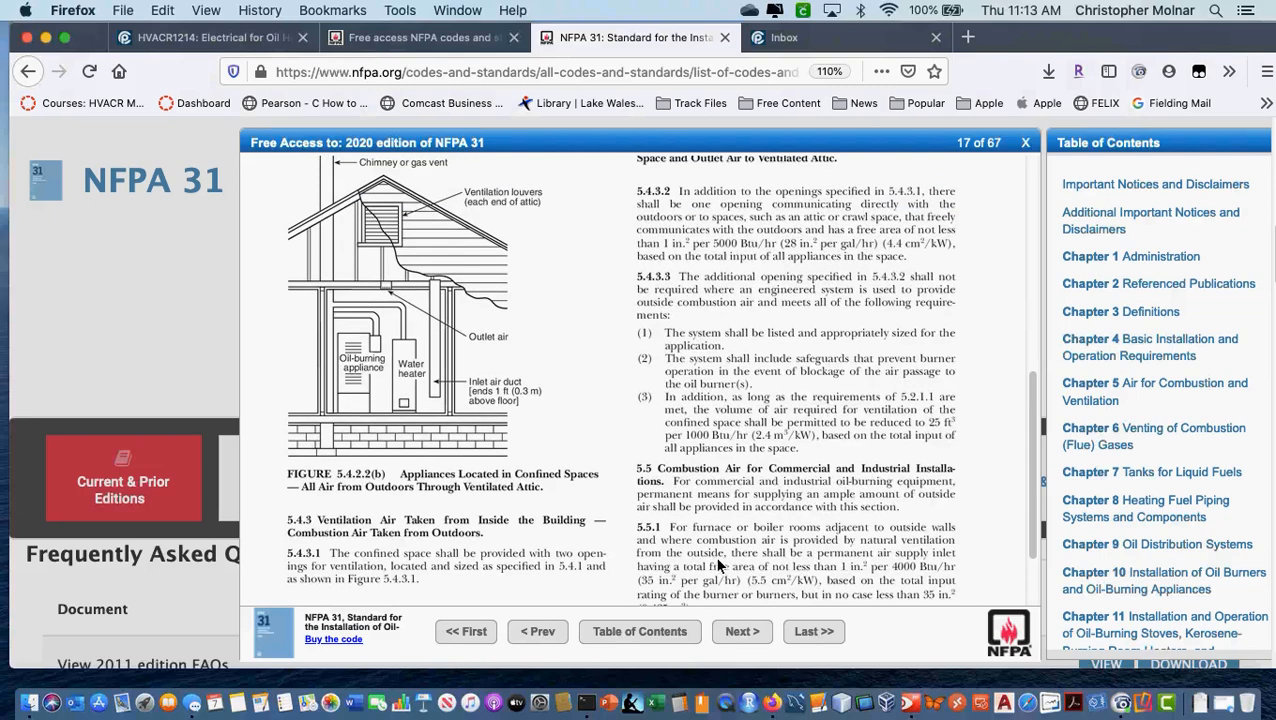
mouse_move(728, 576)
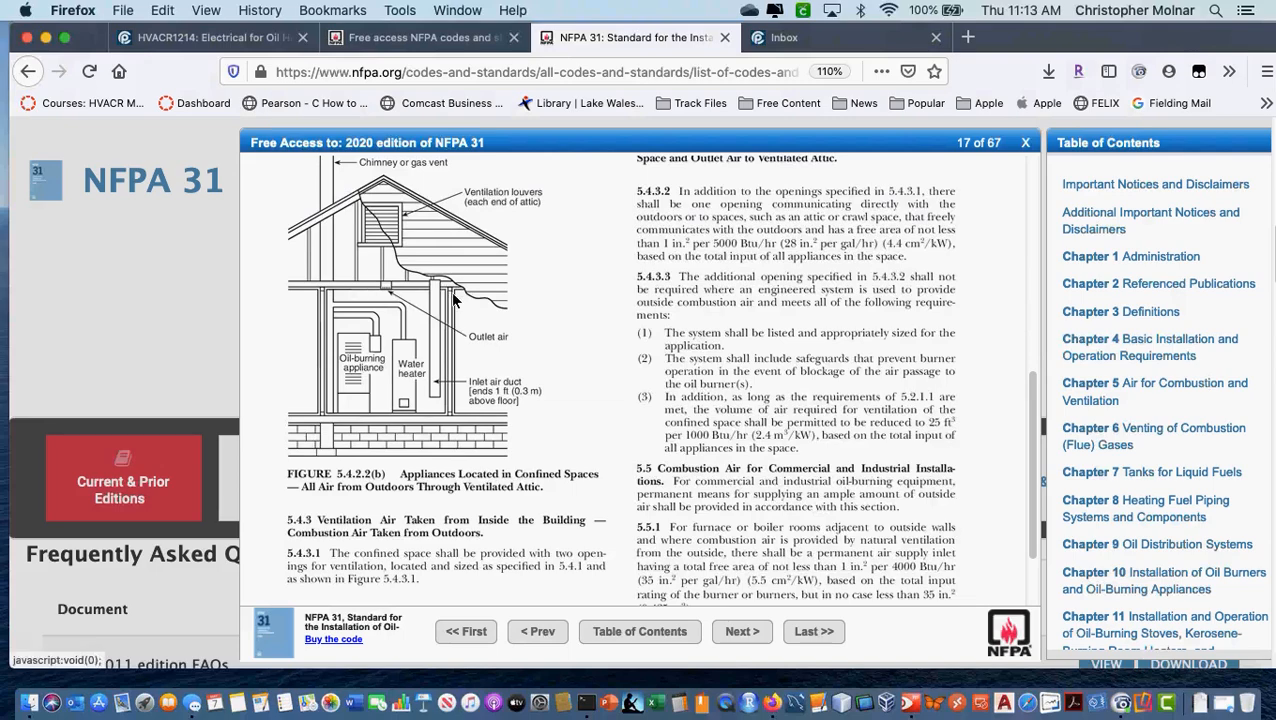
mouse_move(452, 418)
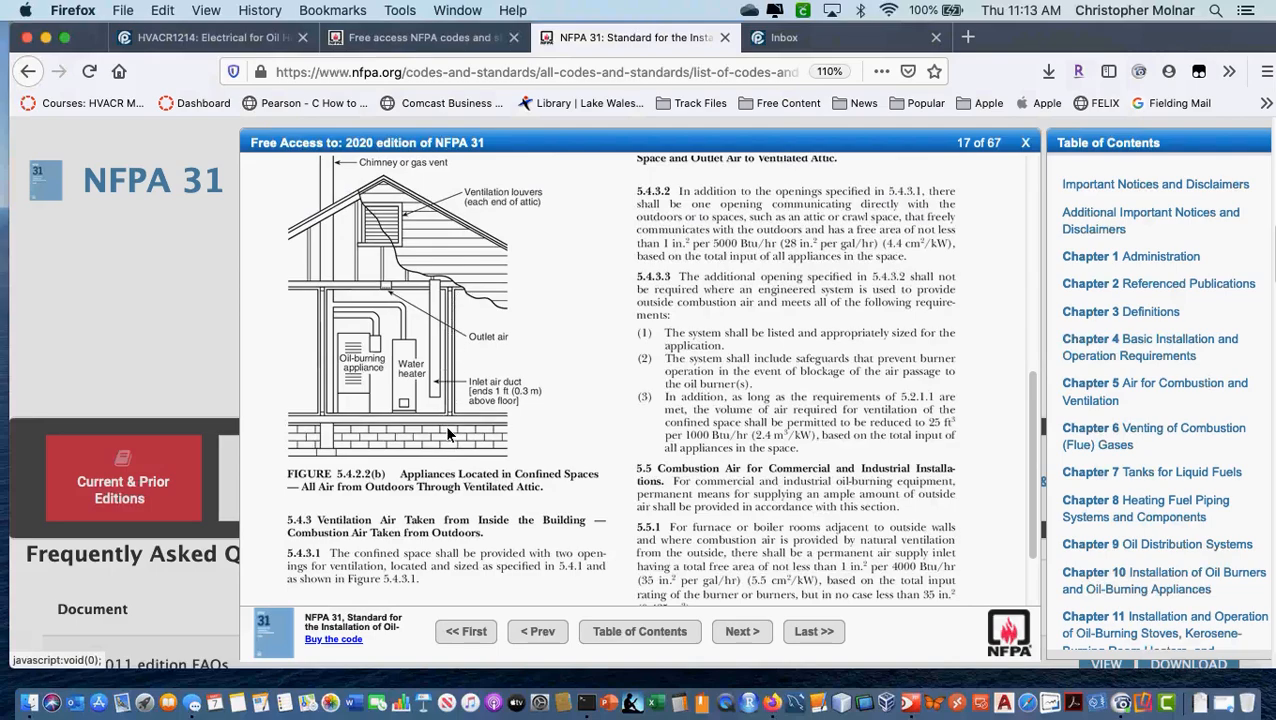
mouse_move(452, 420)
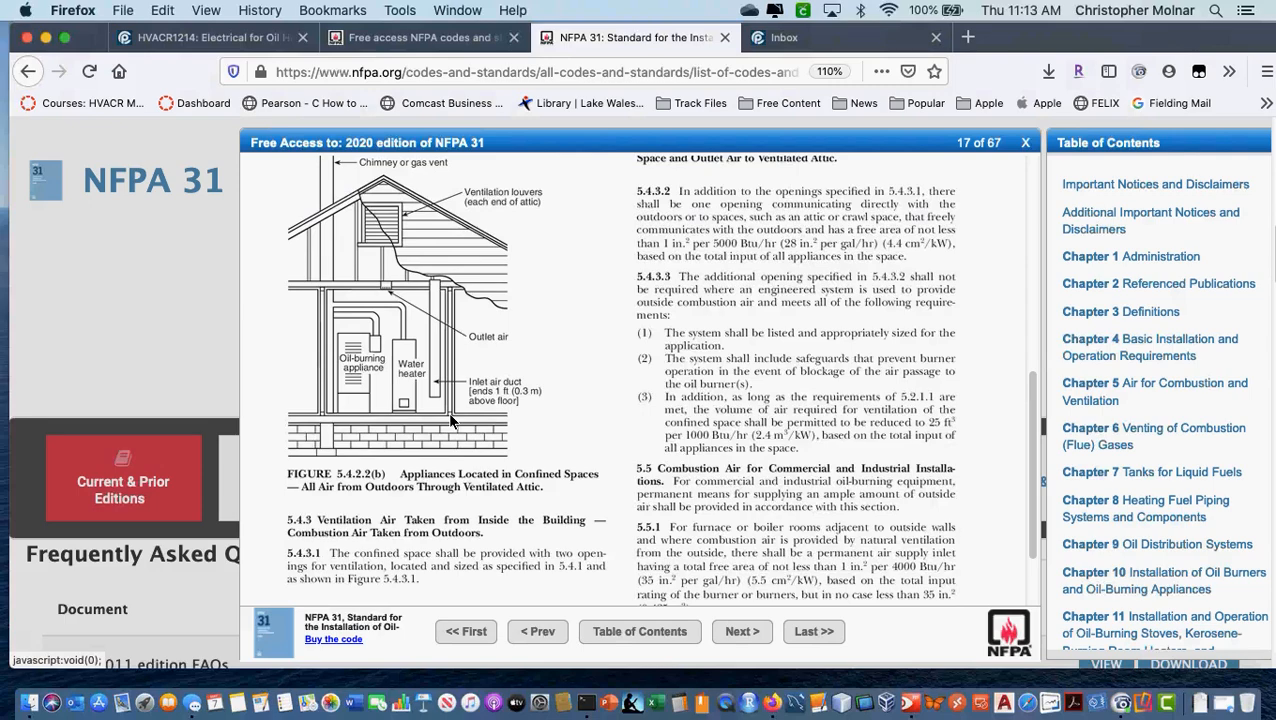
mouse_move(448, 452)
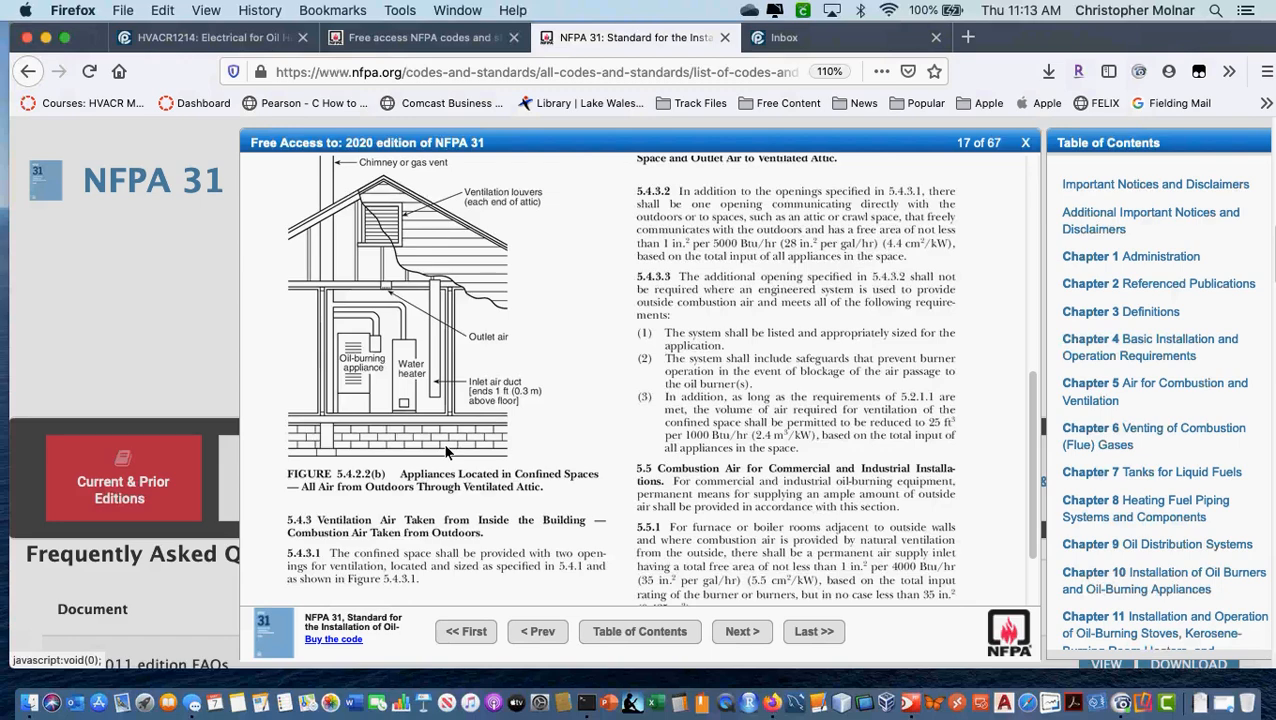
scroll(down, 3)
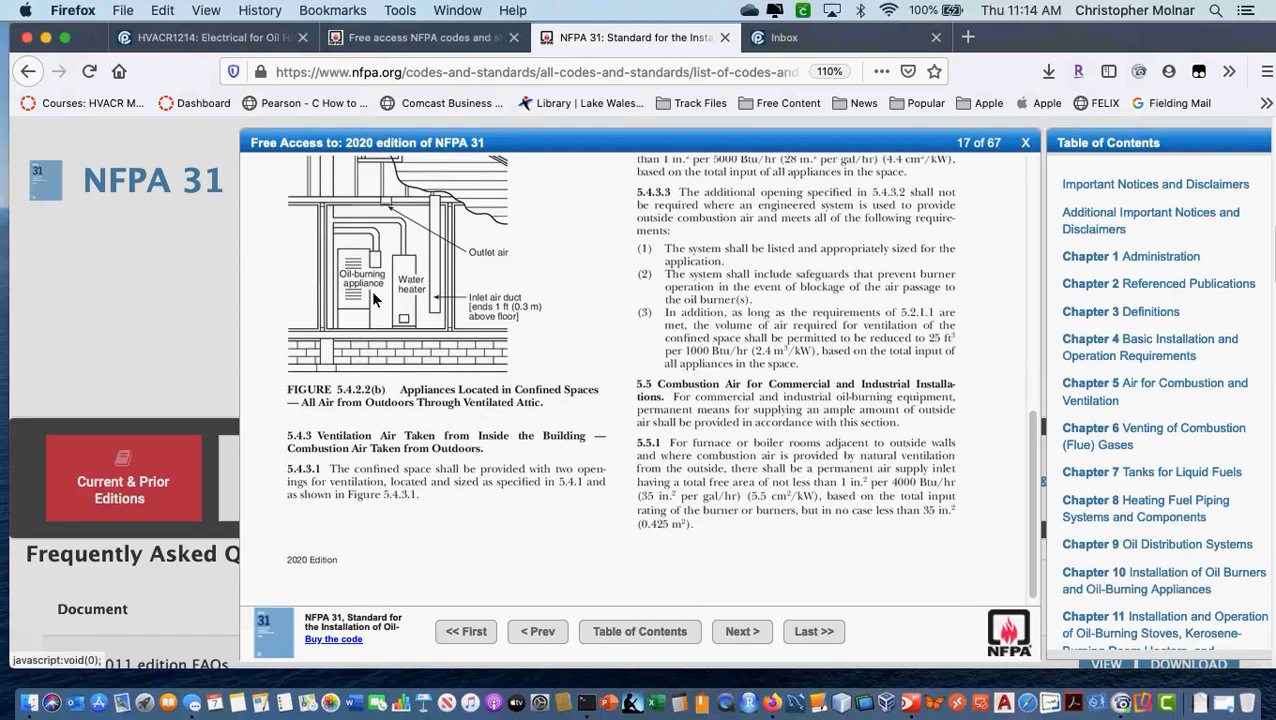
mouse_move(882, 550)
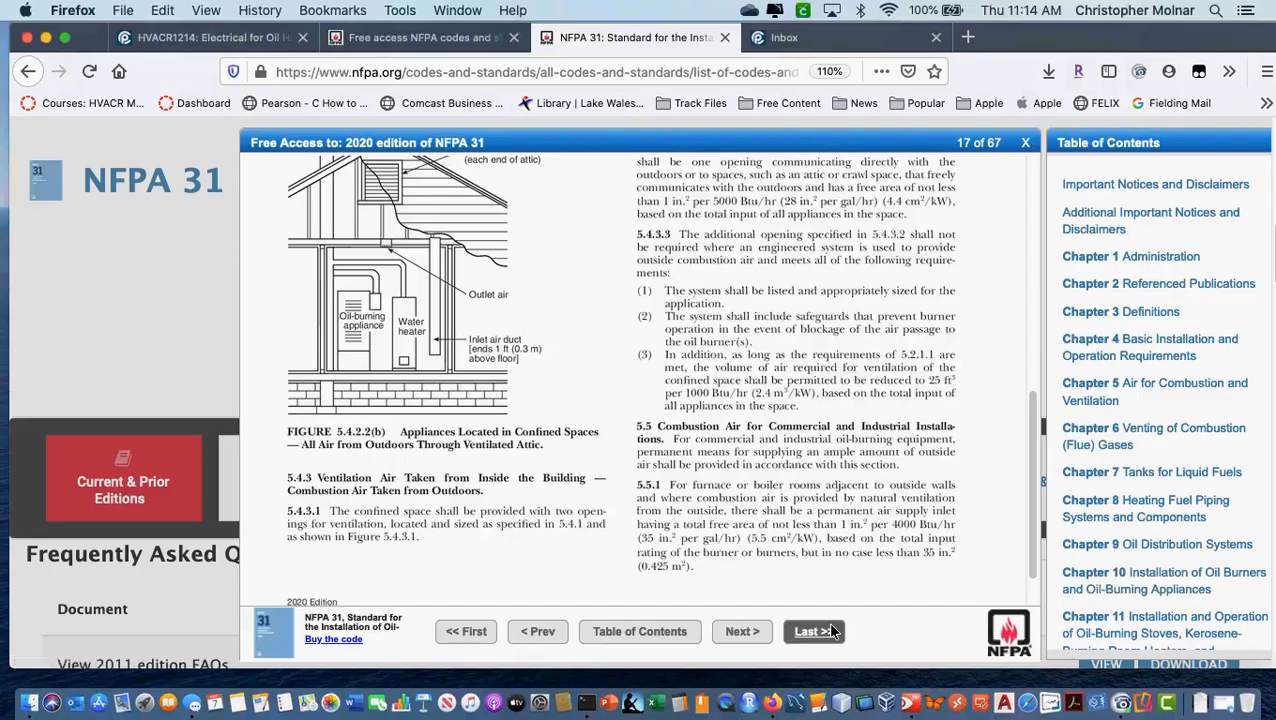
mouse_move(548, 488)
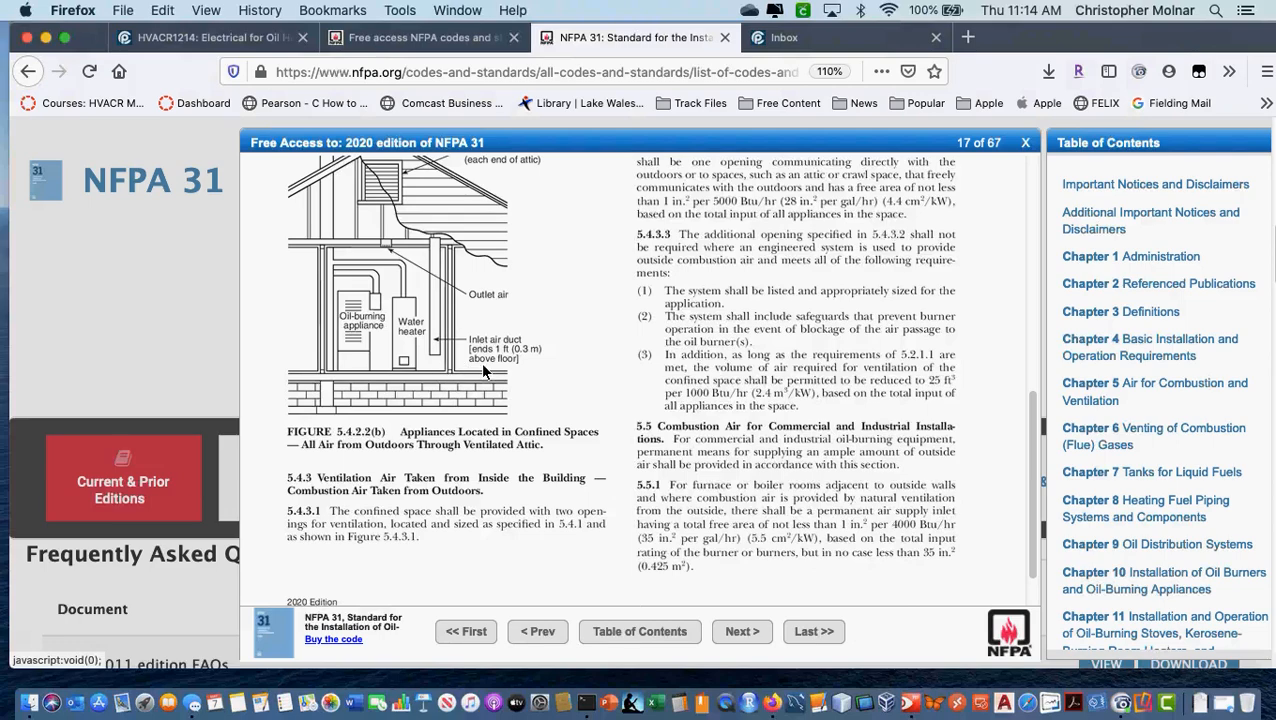
mouse_move(484, 370)
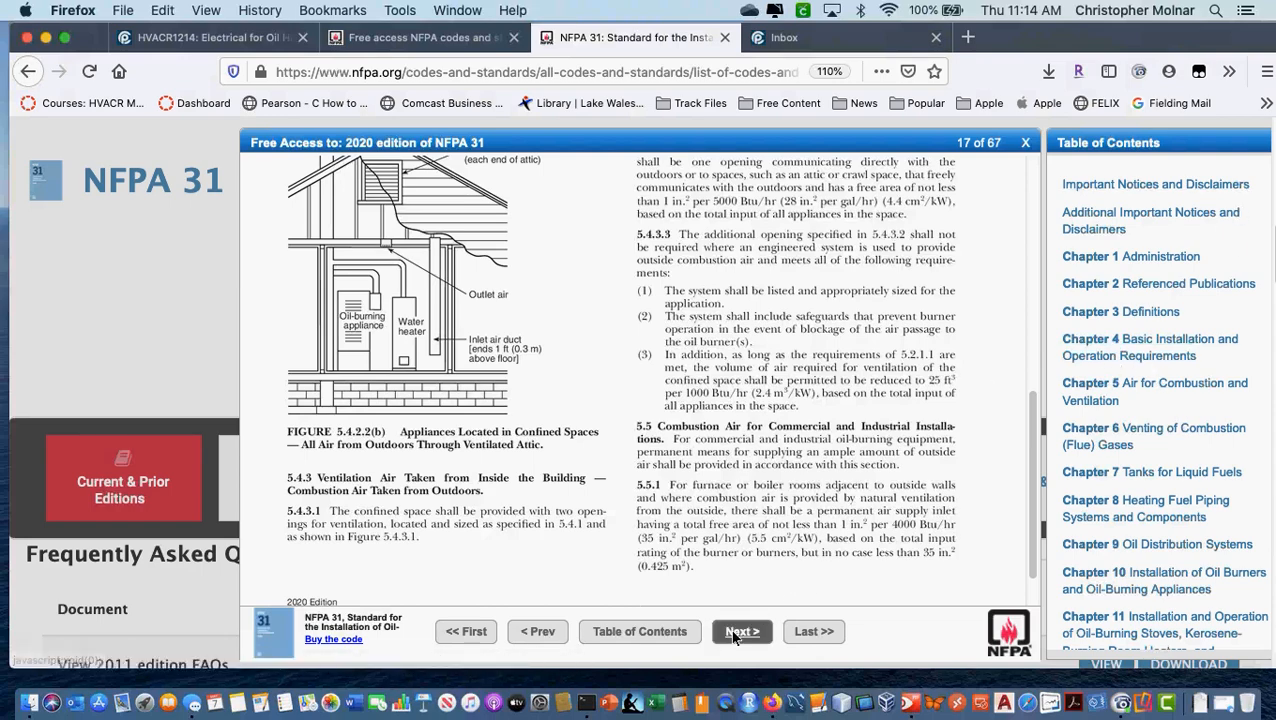
mouse_move(1092, 390)
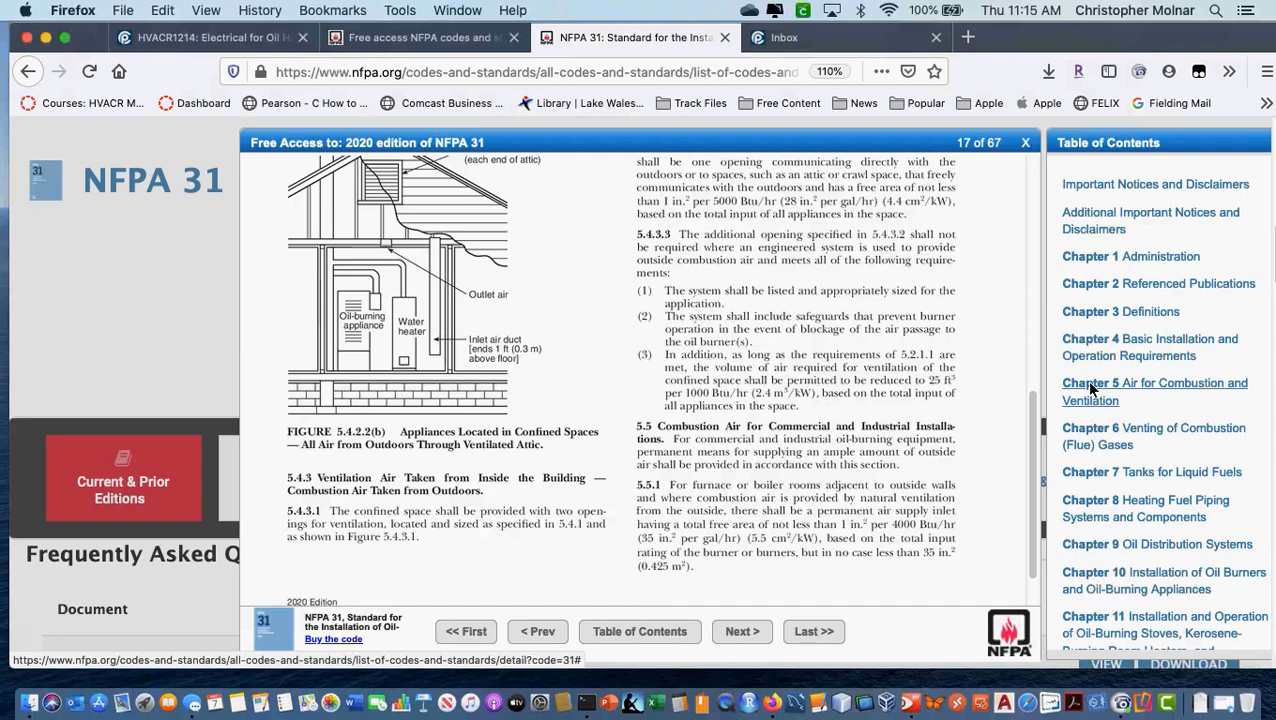
Jump via the Table of Contents to Chapter 5 on page 16 and read down to Section 5.3
click(536, 632)
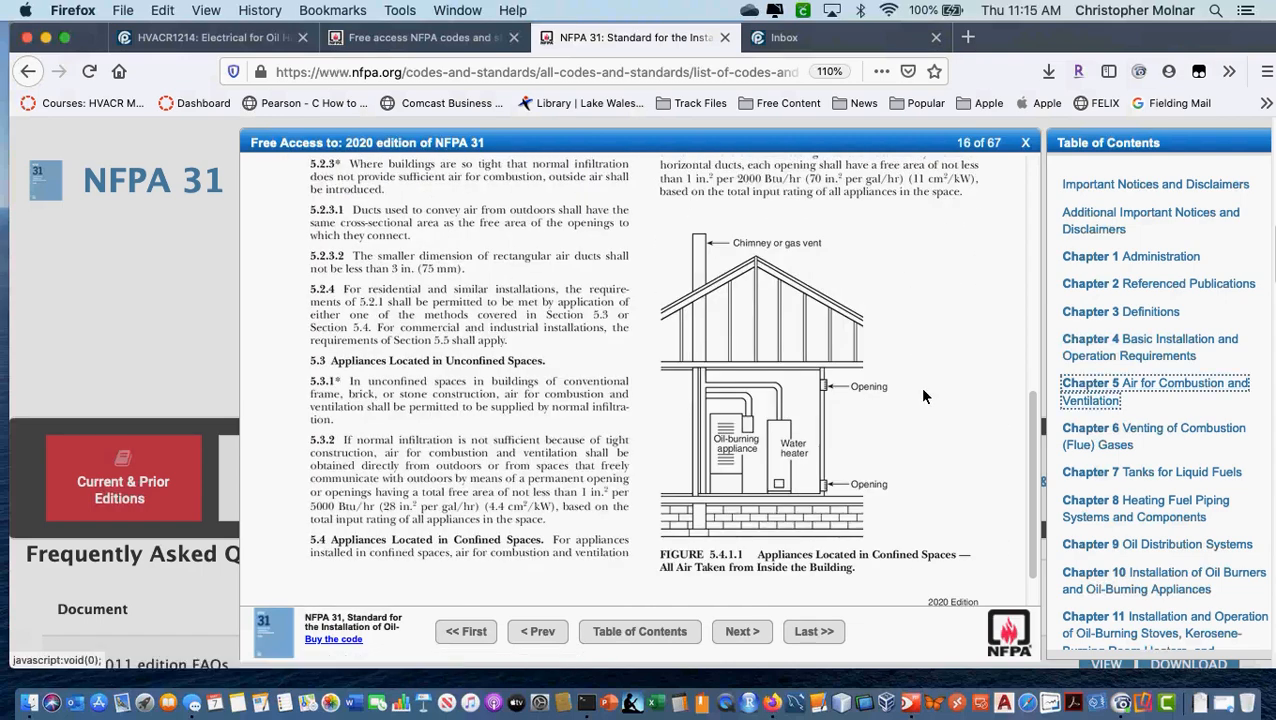
mouse_move(924, 396)
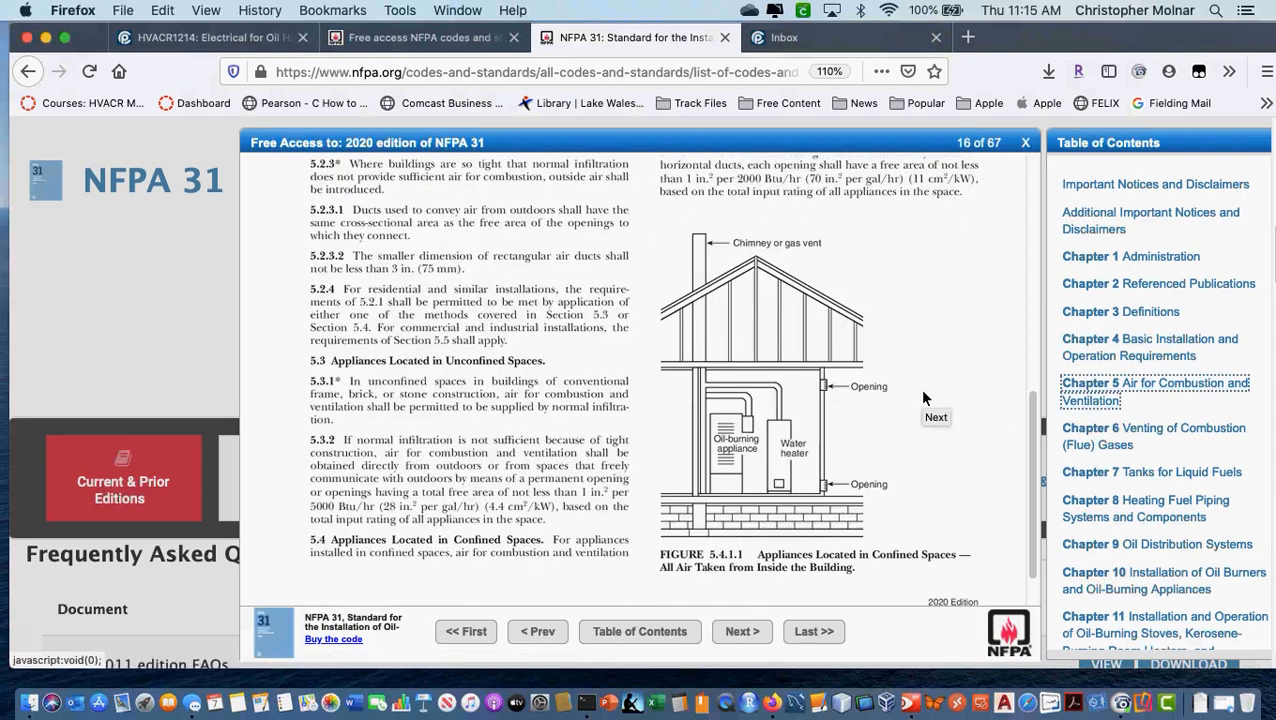
scroll(down, 3)
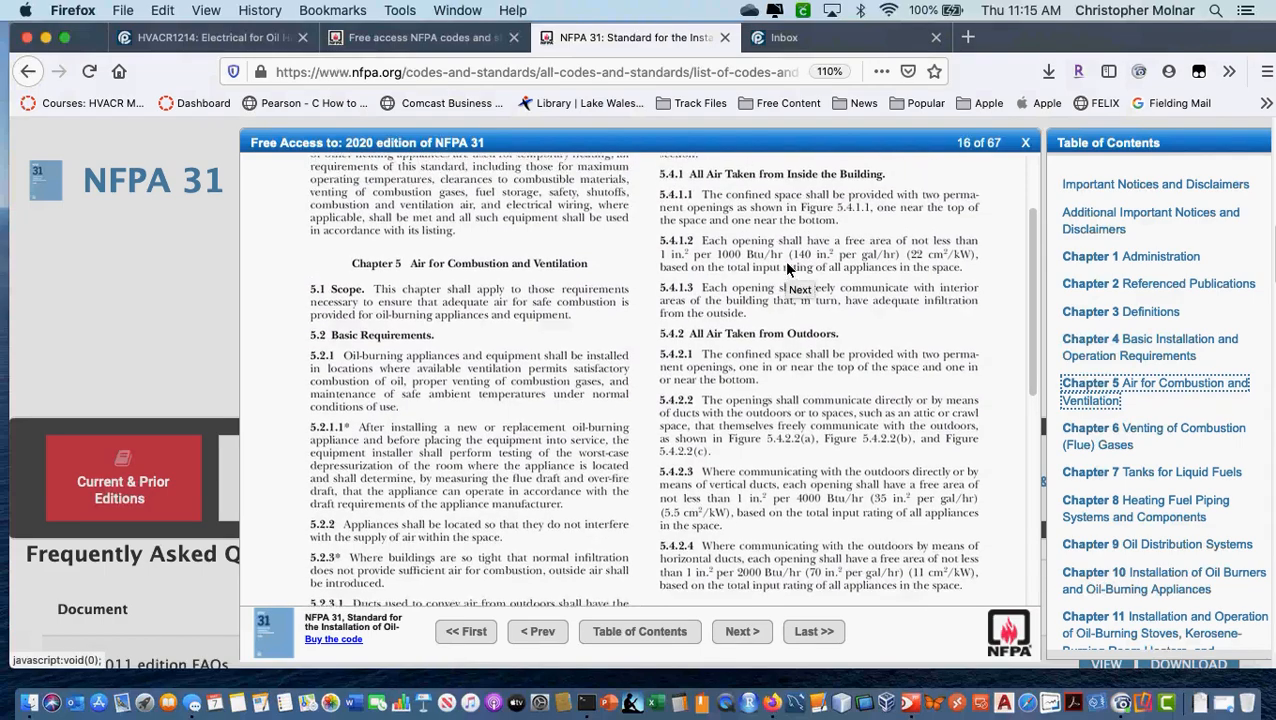
scroll(down, 3)
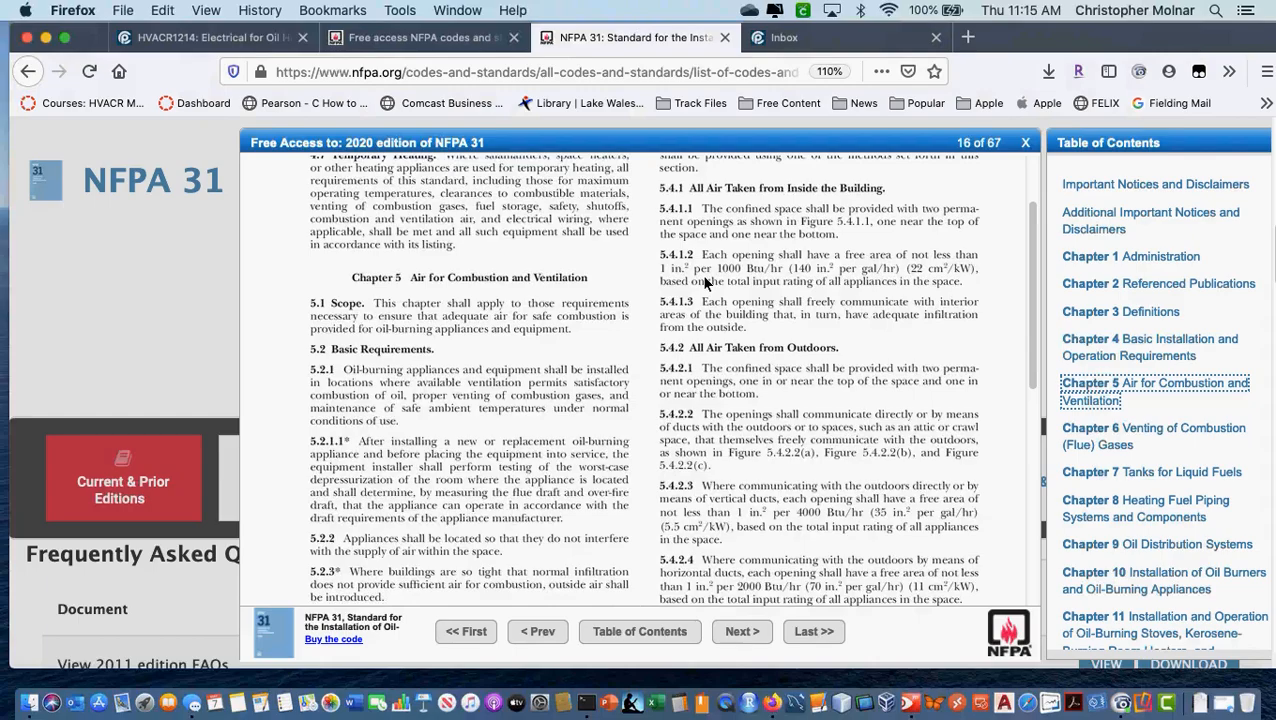
mouse_move(816, 294)
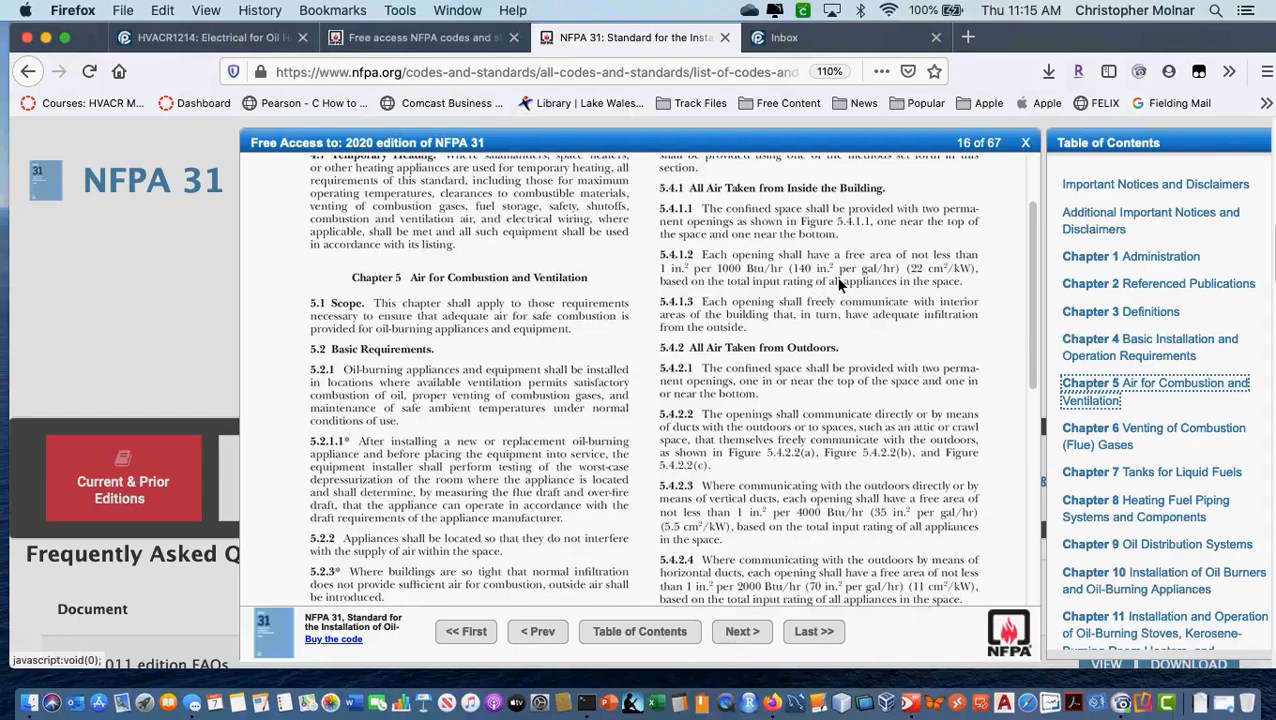
mouse_move(868, 284)
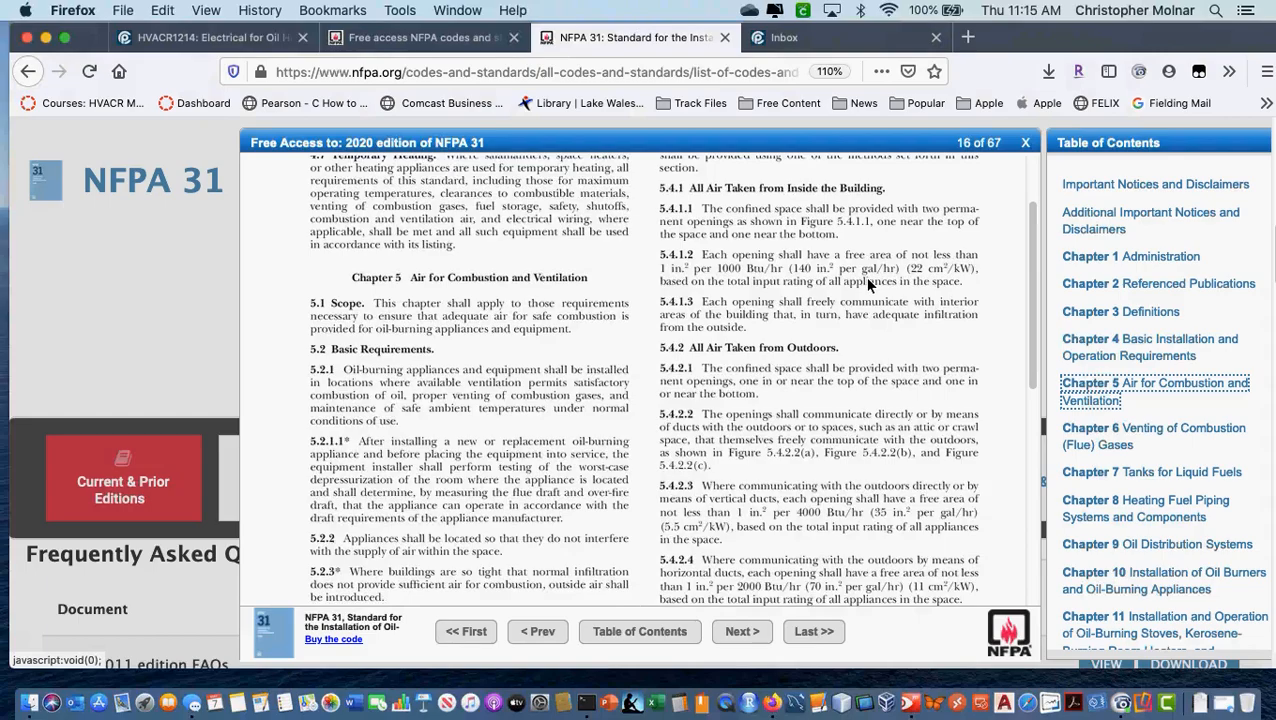
mouse_move(884, 524)
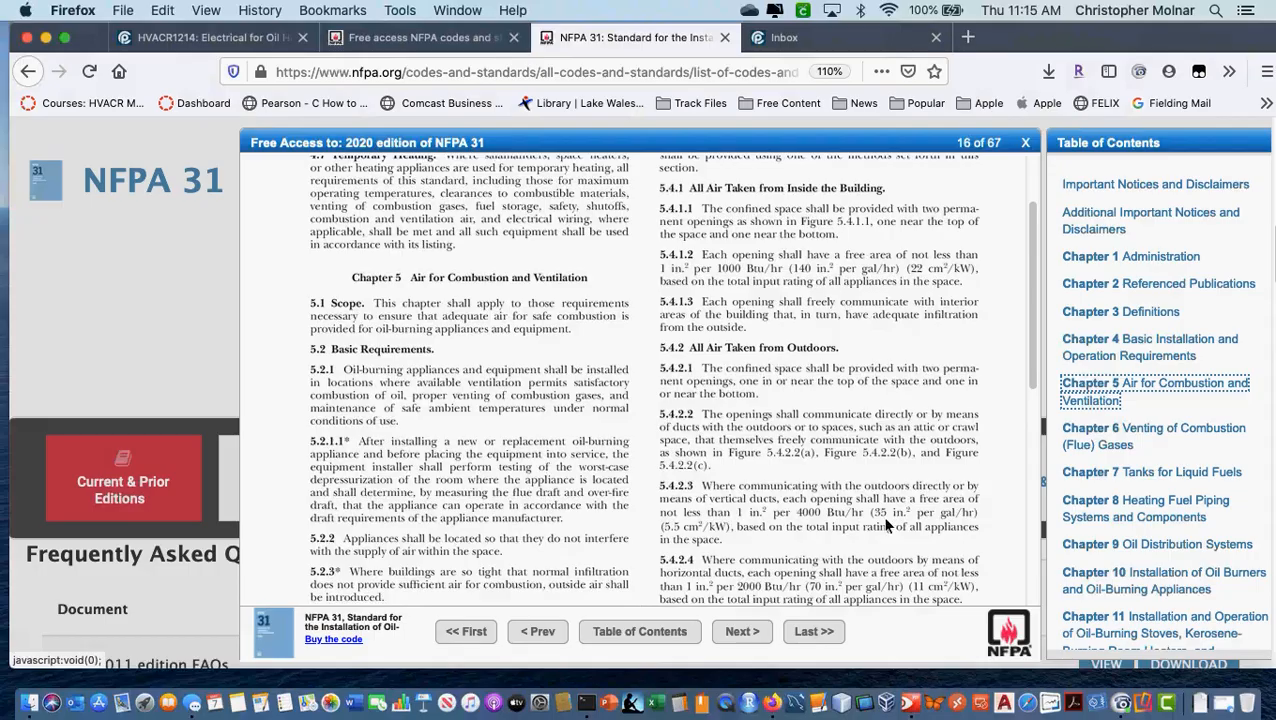
mouse_move(884, 528)
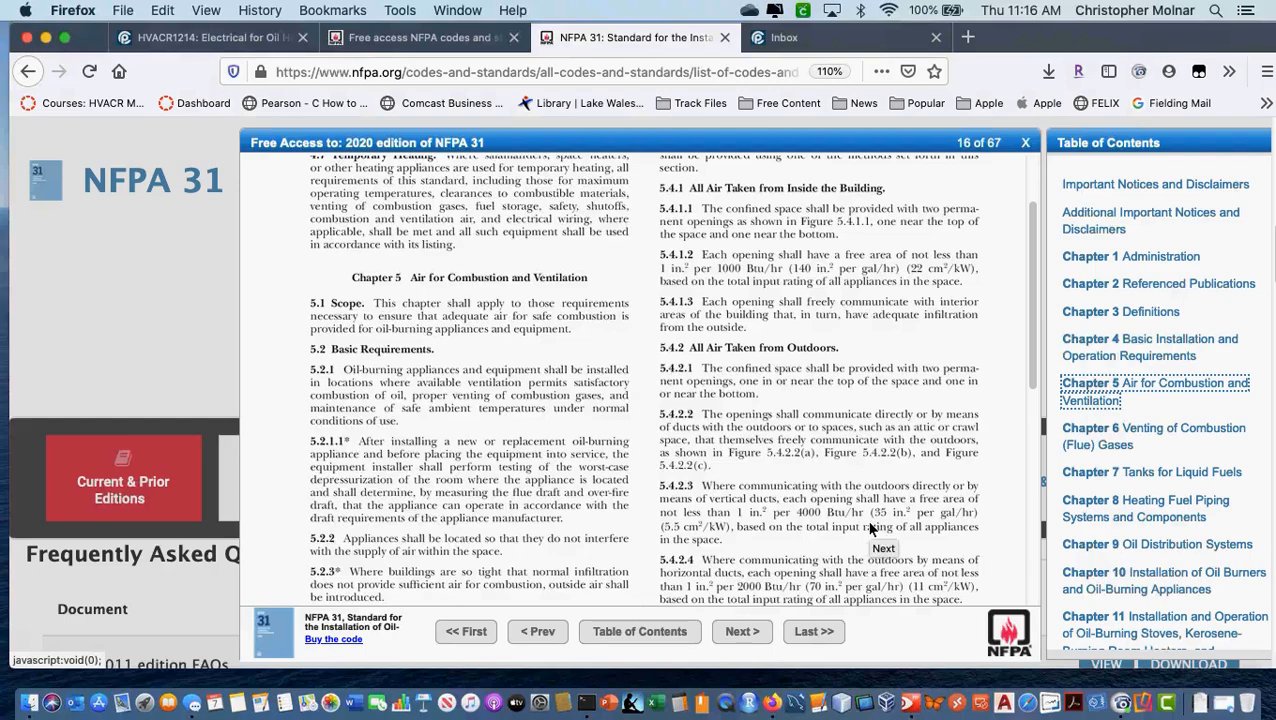
mouse_move(758, 538)
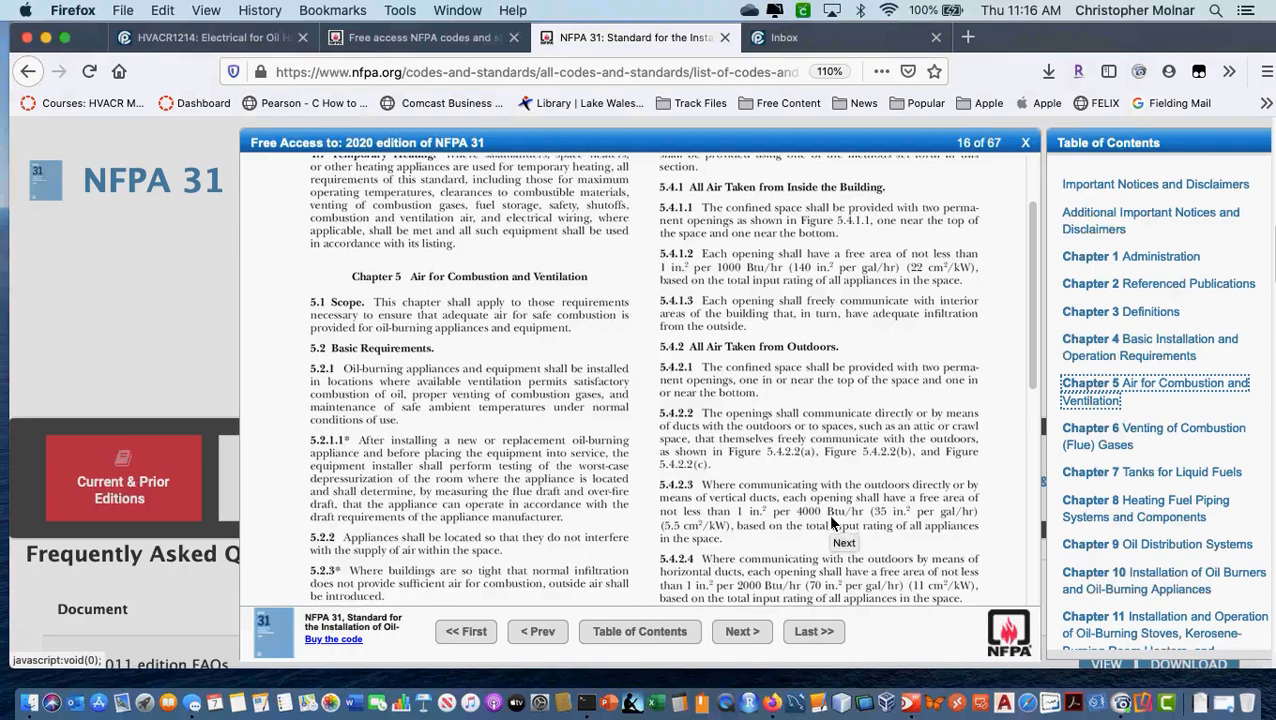
scroll(down, 3)
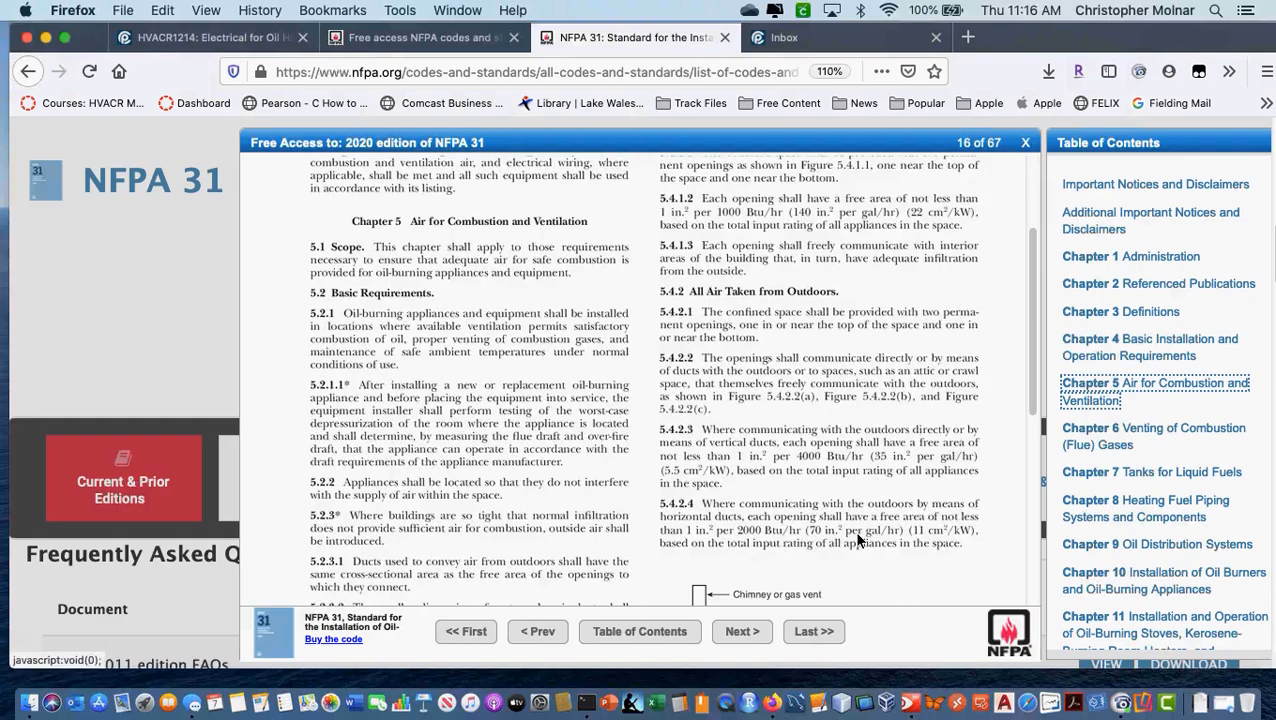
scroll(down, 3)
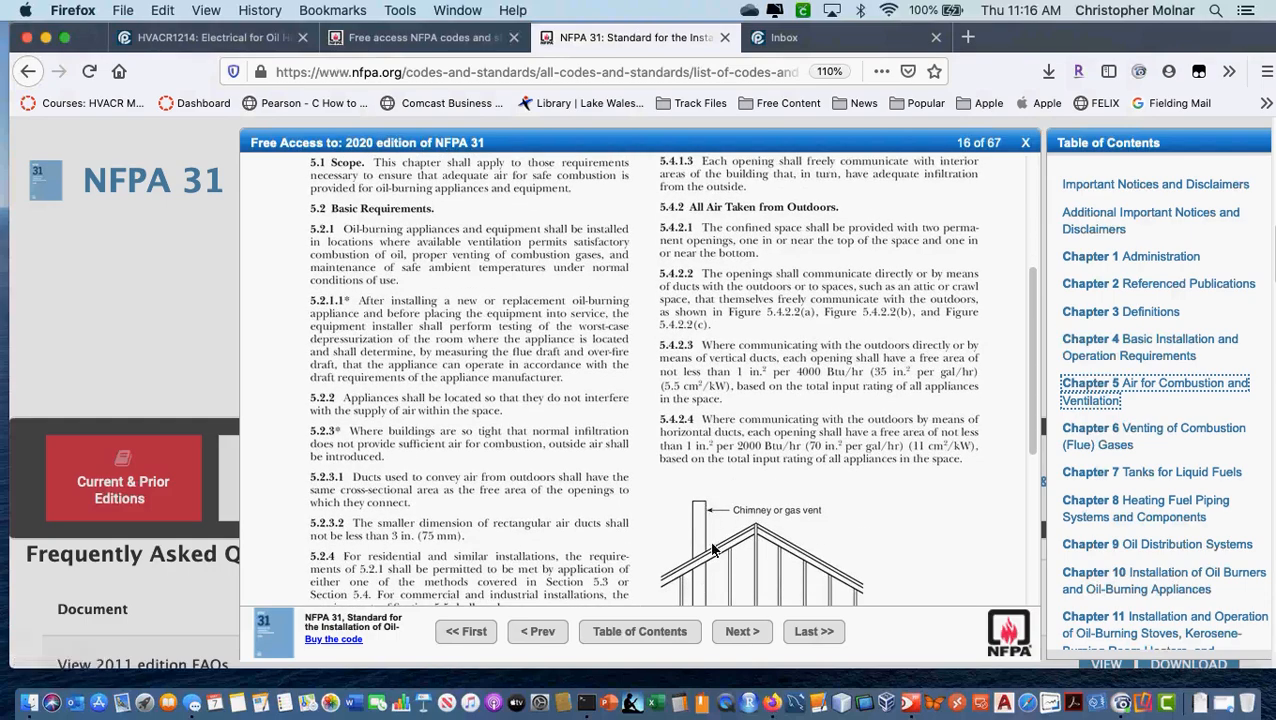
mouse_move(876, 520)
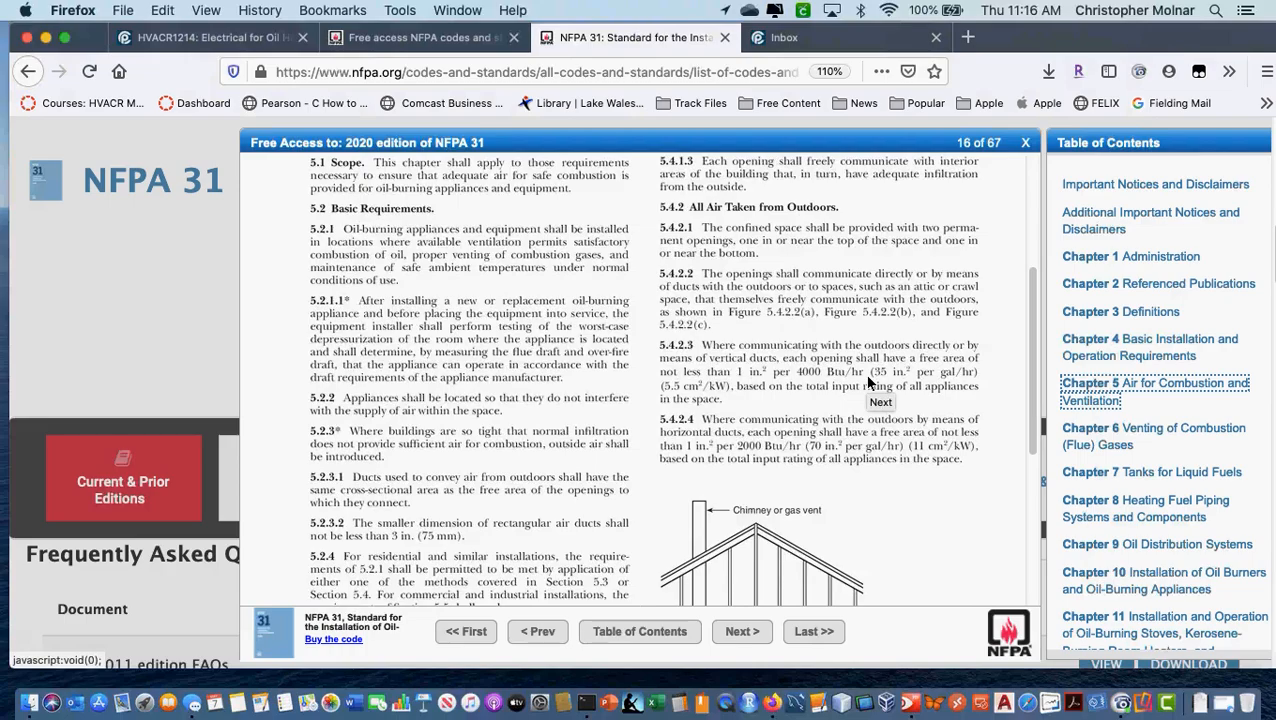
mouse_move(1092, 512)
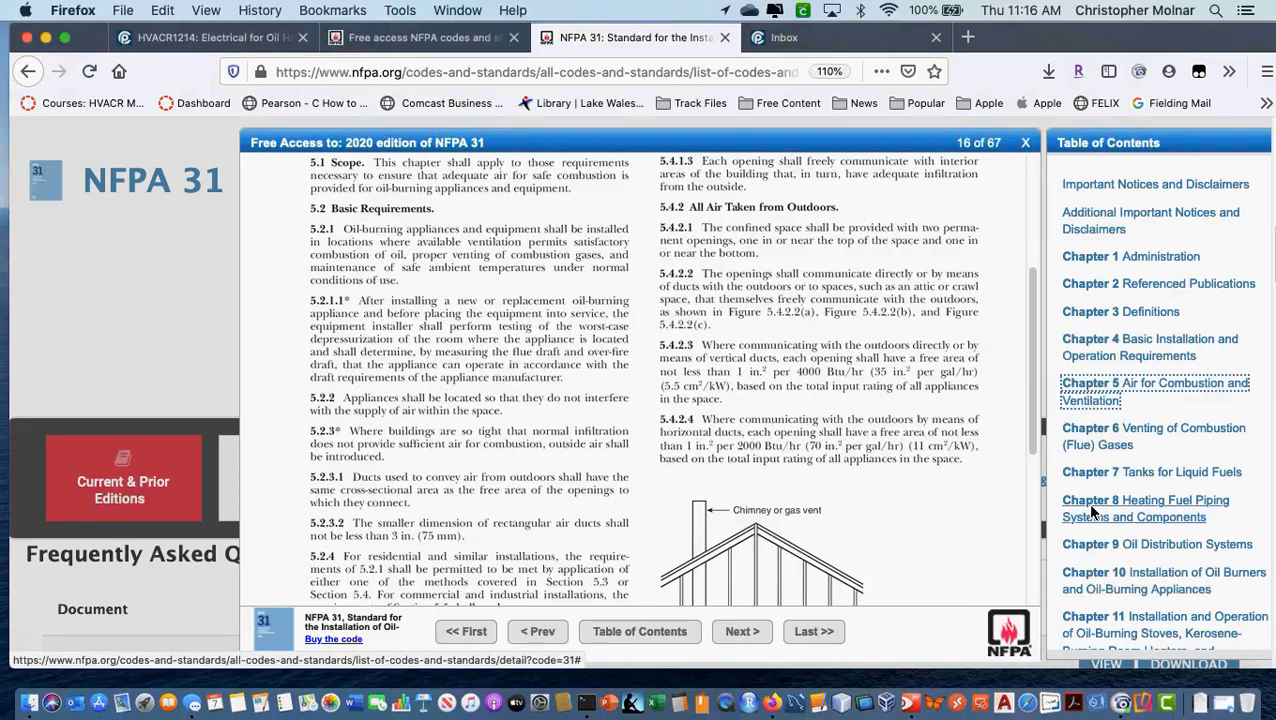
scroll(down, 3)
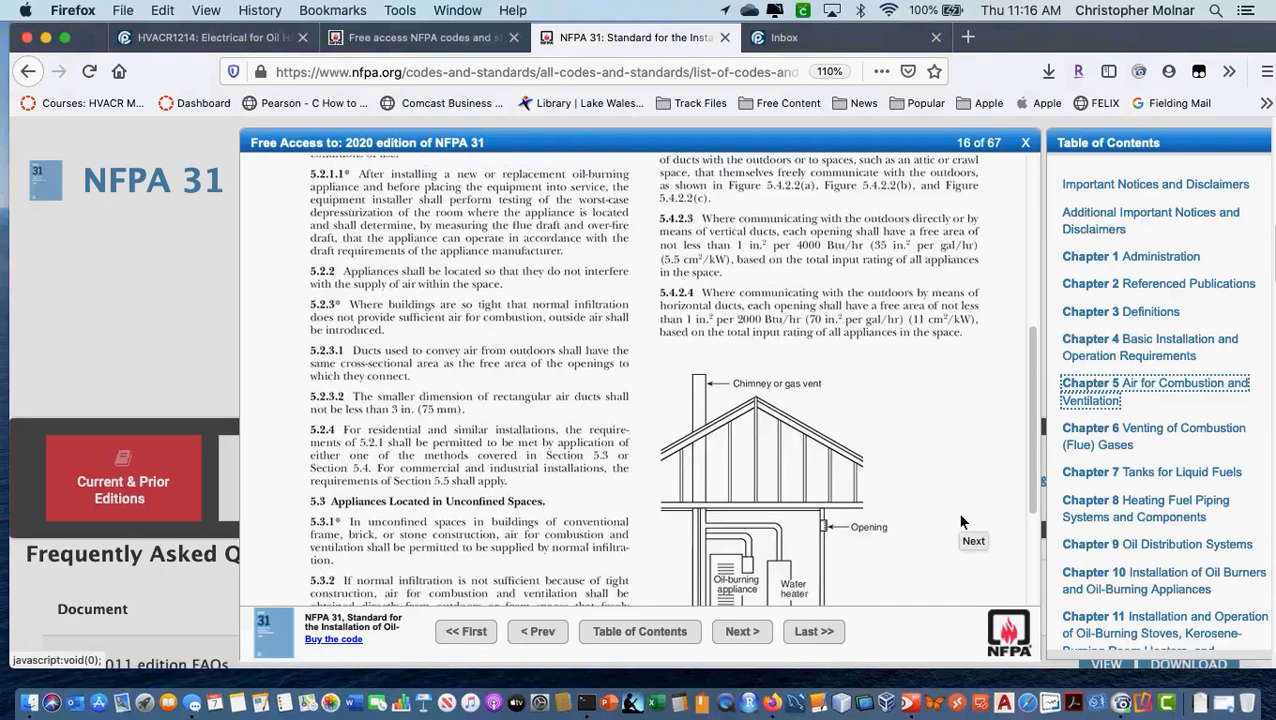
scroll(down, 3)
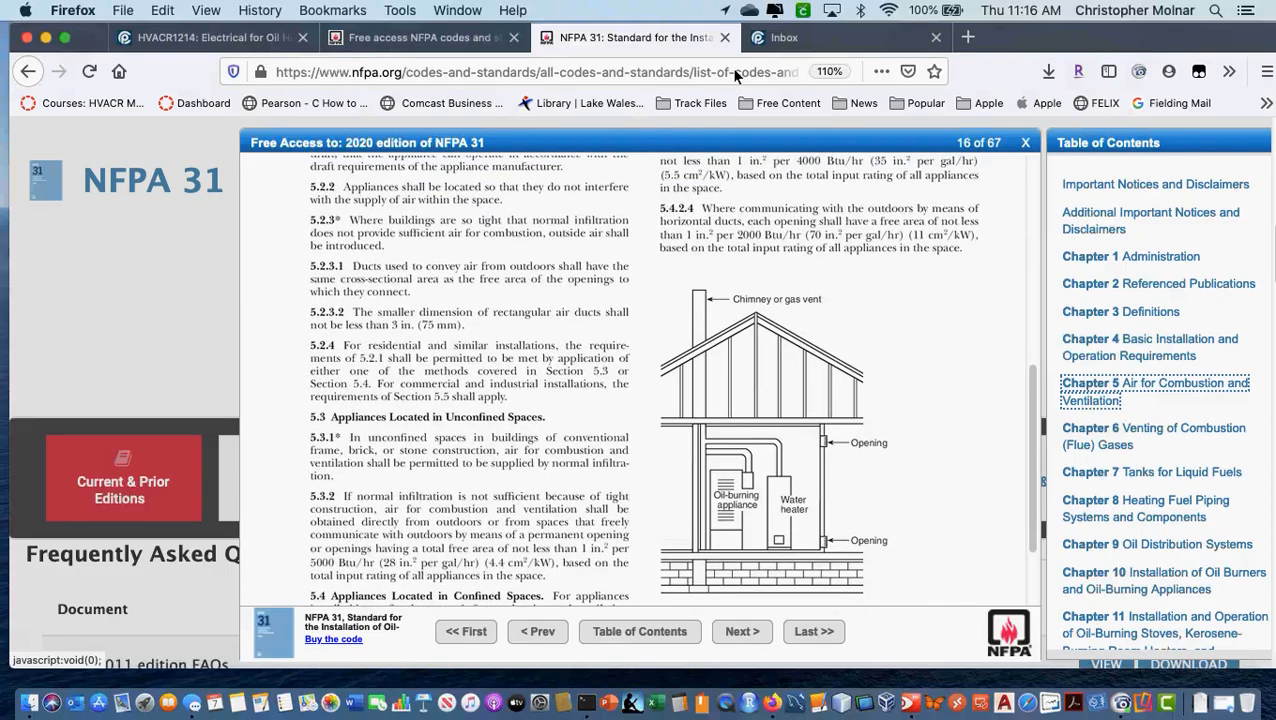
mouse_move(1112, 436)
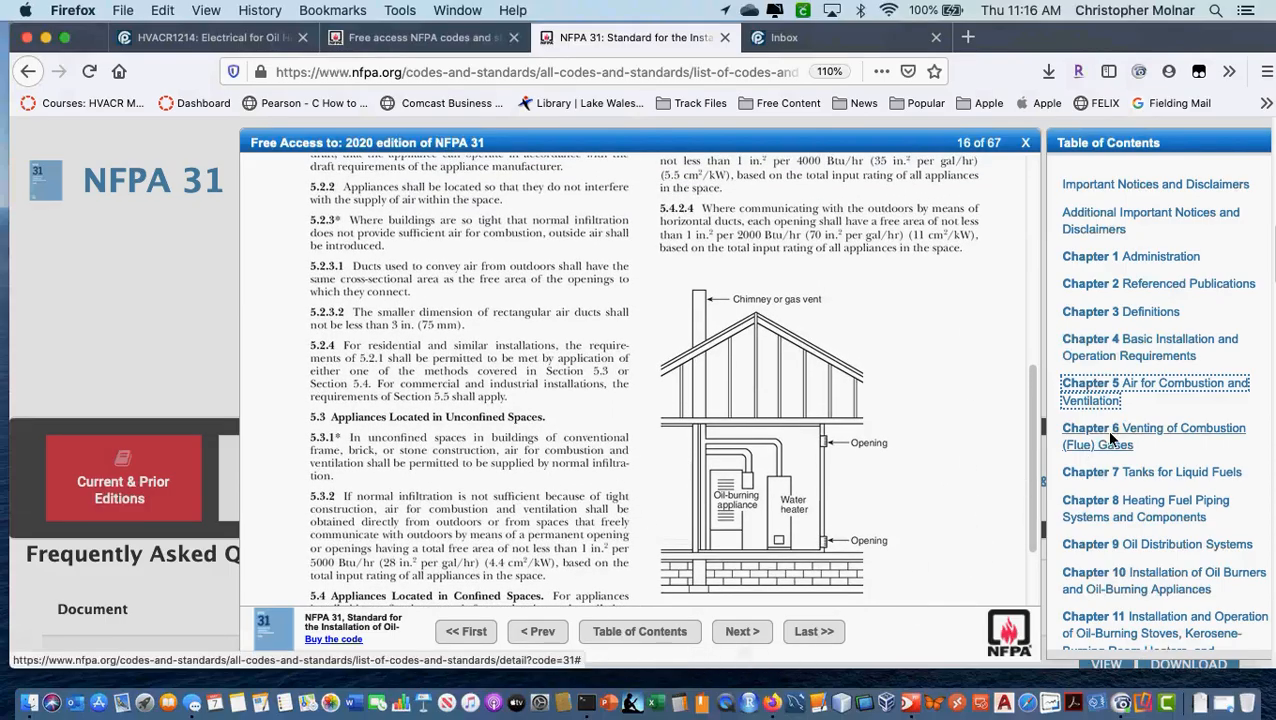
Advance to page 18 and read into Chapter 6 Venting of Combustion (Flue) Gases
click(742, 632)
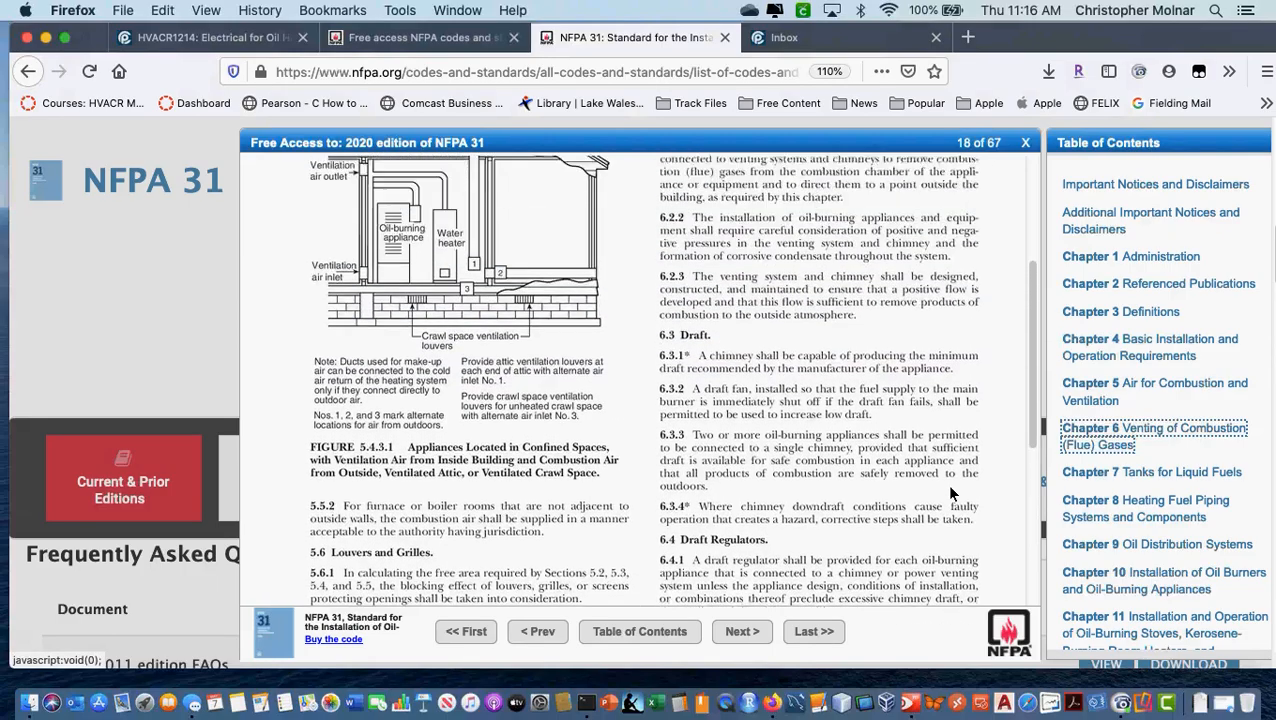
scroll(down, 3)
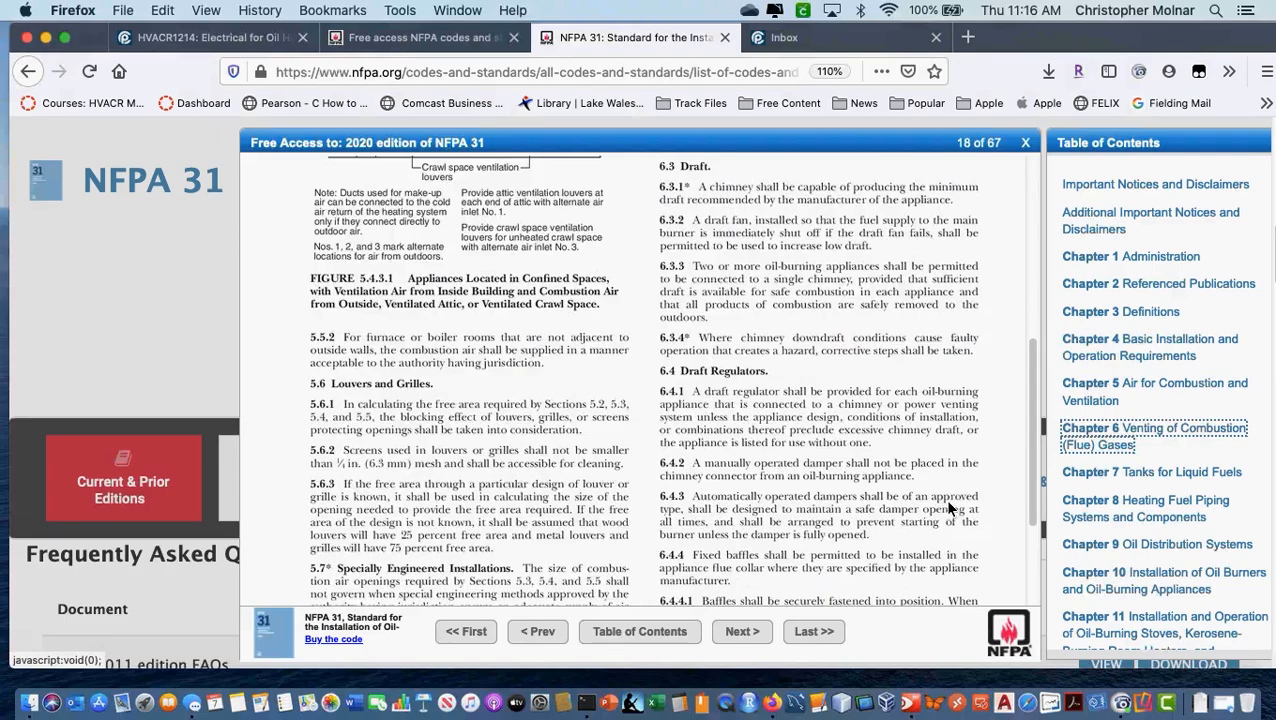
scroll(down, 3)
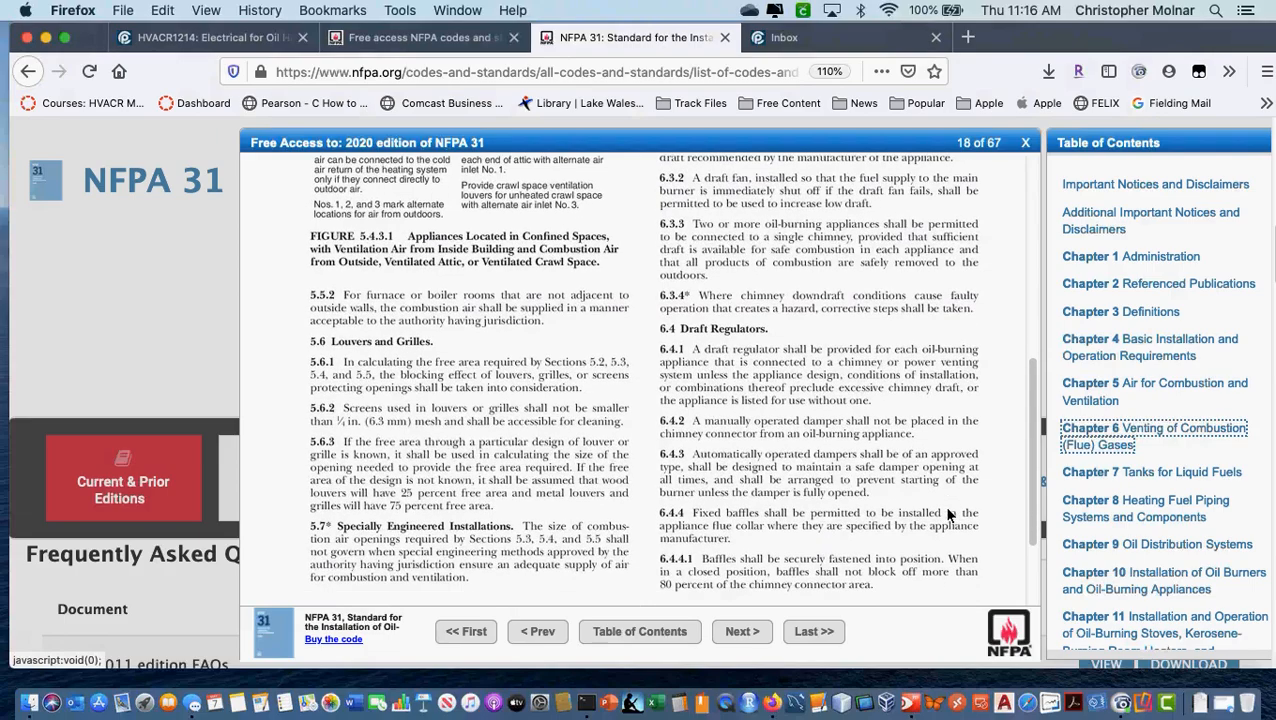
Page through 19 to page 20 and read down to Section 6.7 Special Venting Systems
click(742, 632)
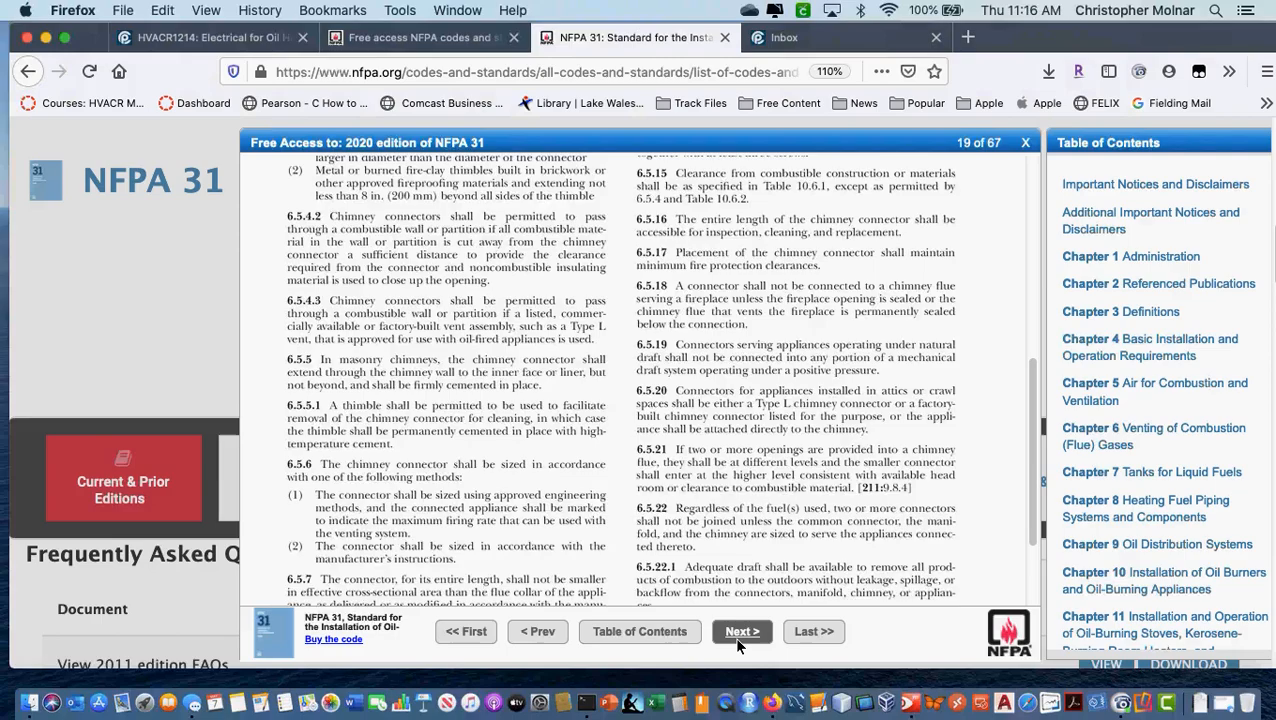
click(742, 632)
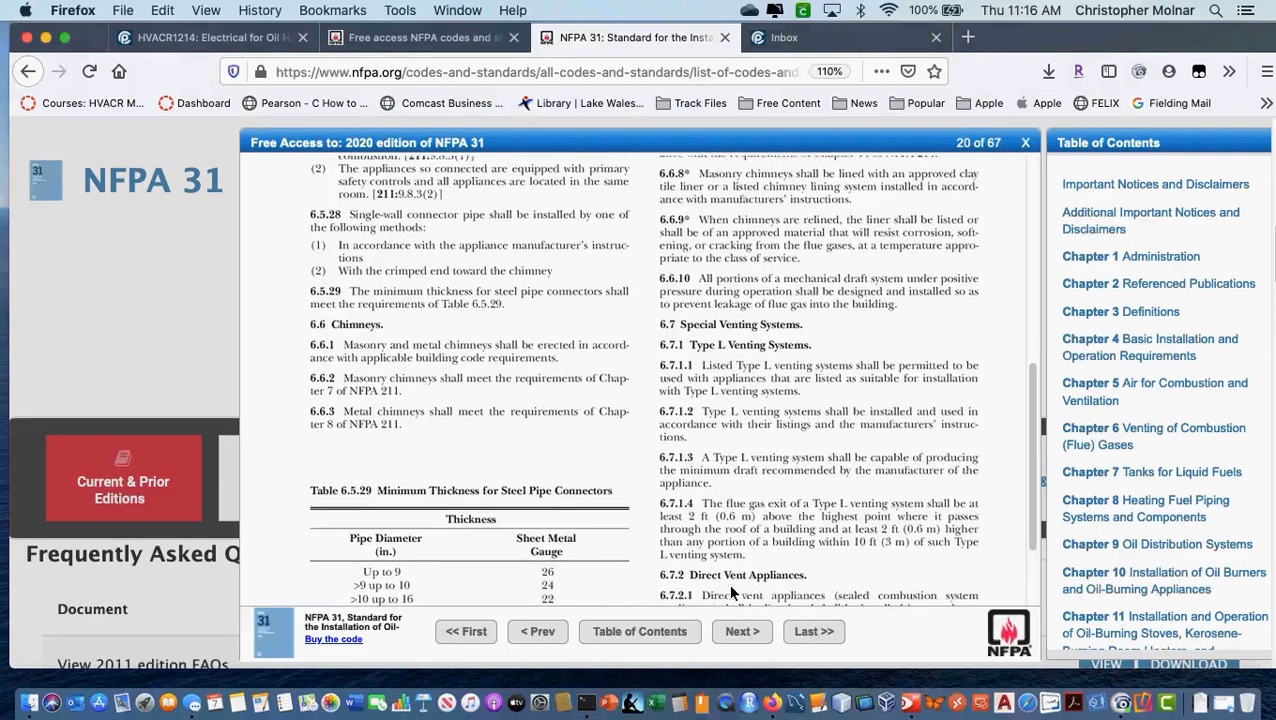
scroll(down, 3)
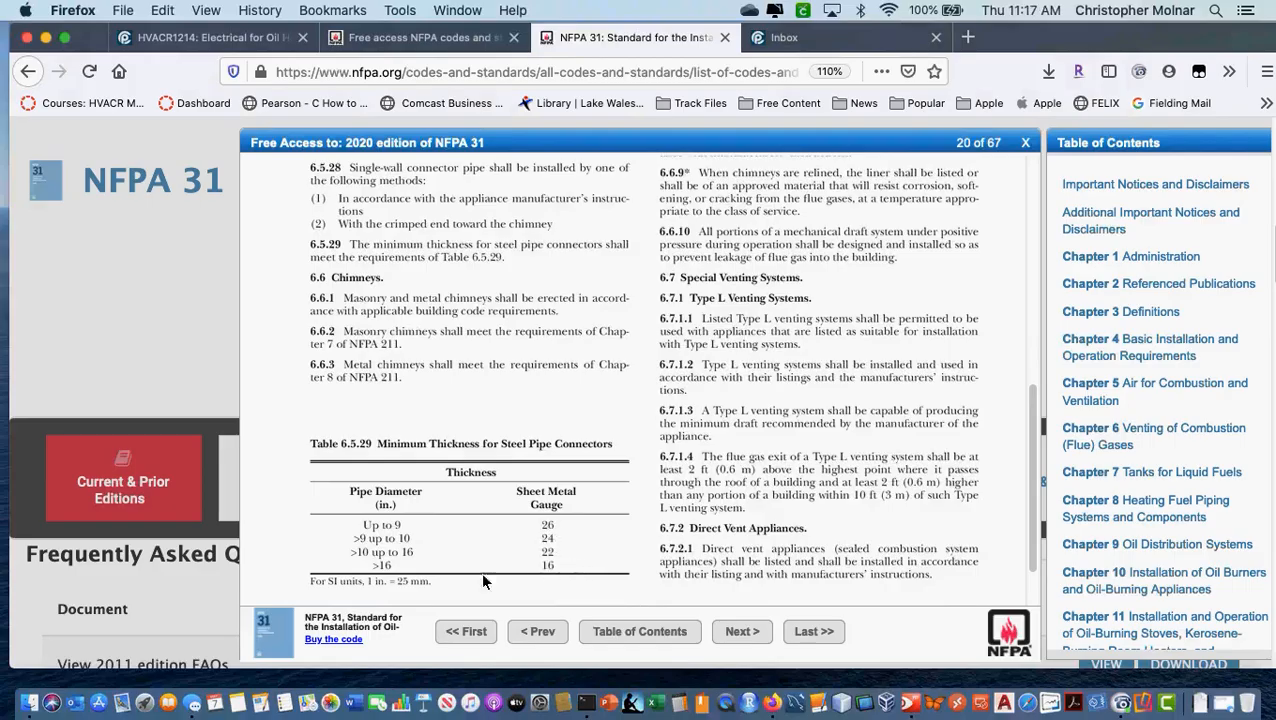
mouse_move(548, 570)
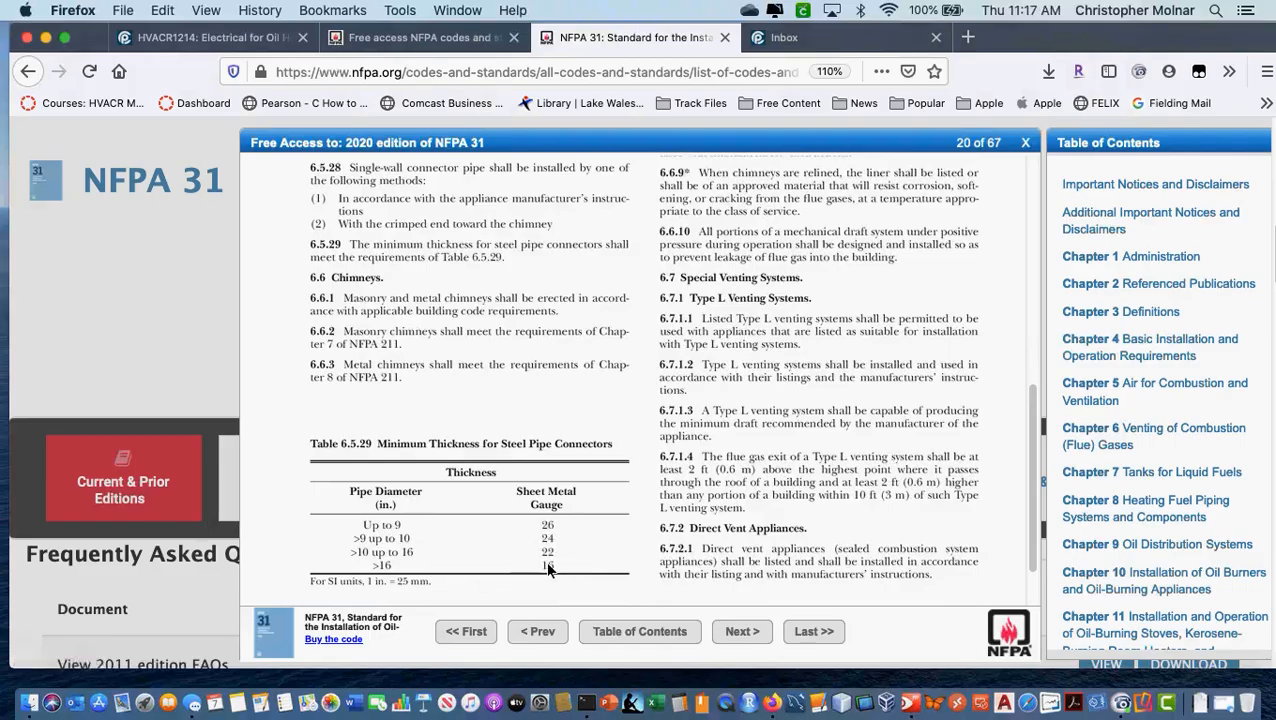
mouse_move(808, 482)
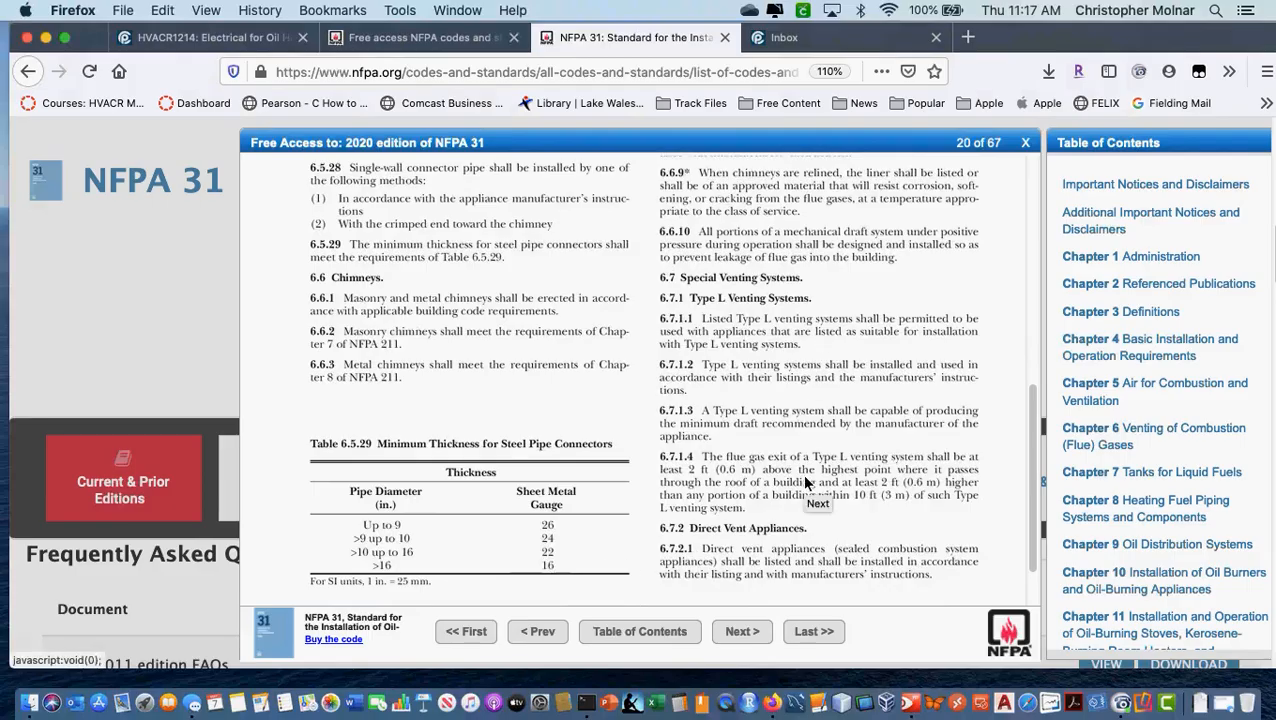
scroll(down, 3)
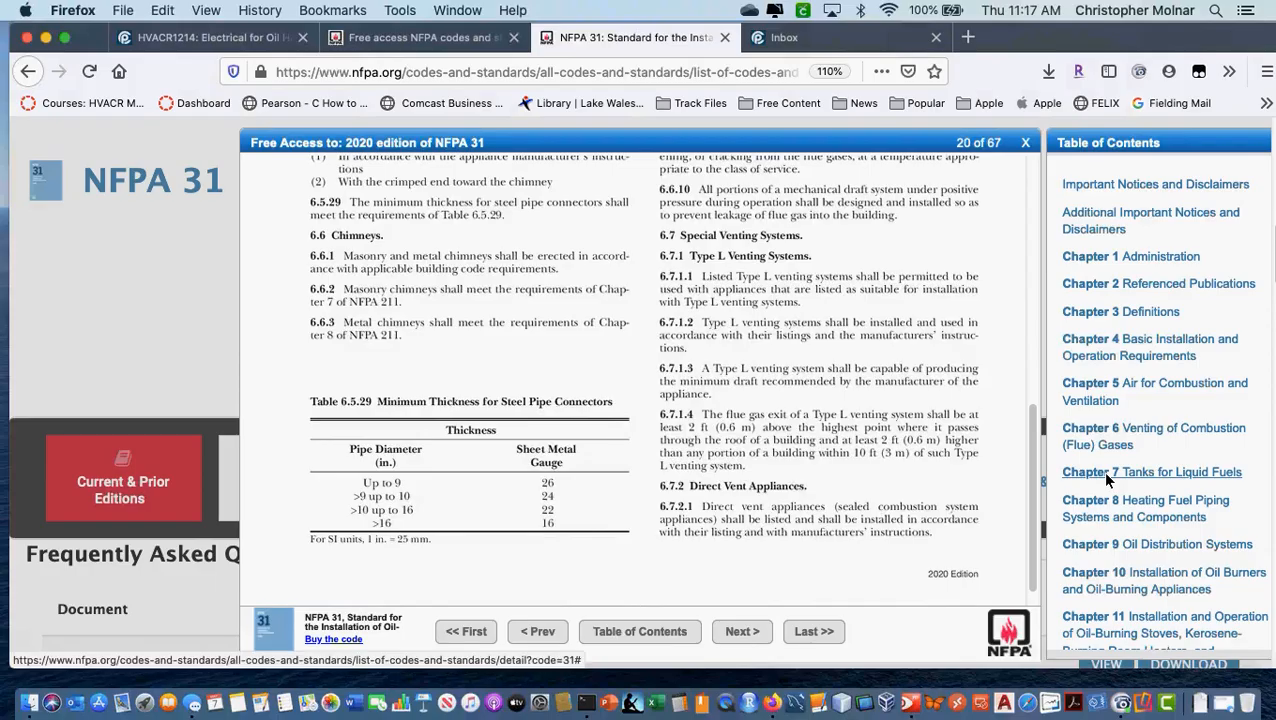
Jump to Chapter 7 Tanks for Liquid Fuels on page 21 and read its design standards list
click(740, 632)
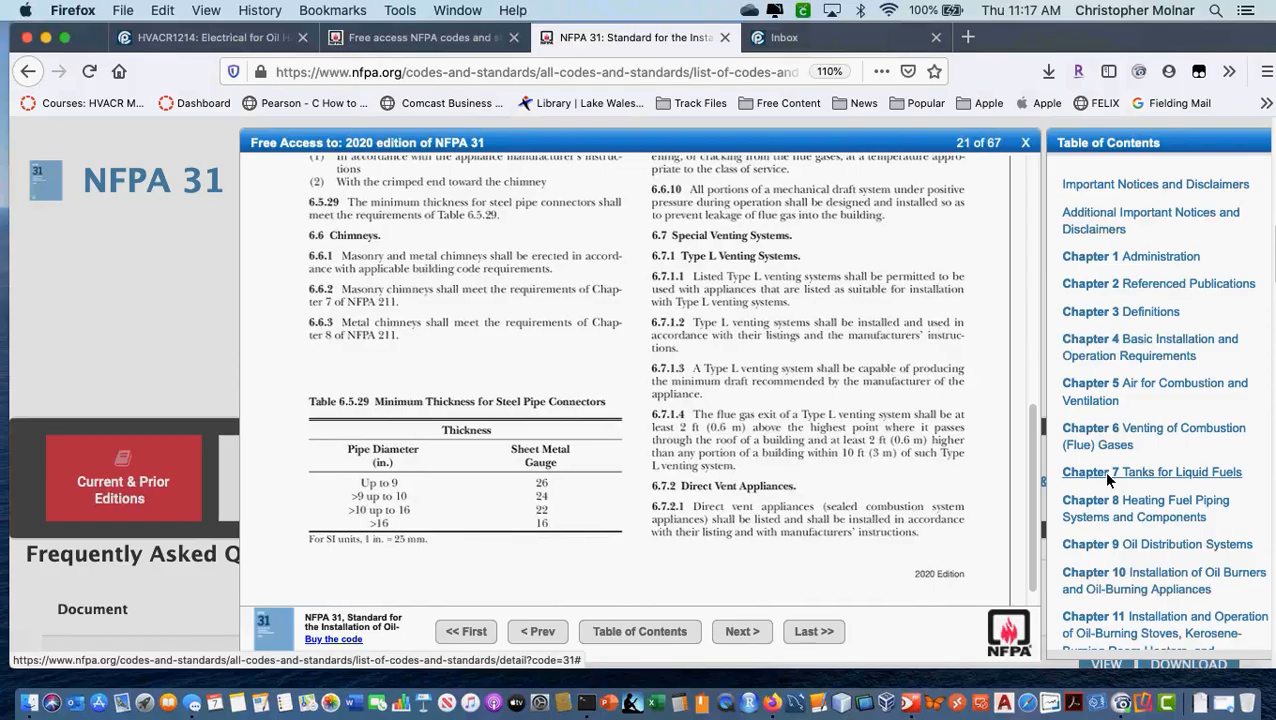
click(1152, 472)
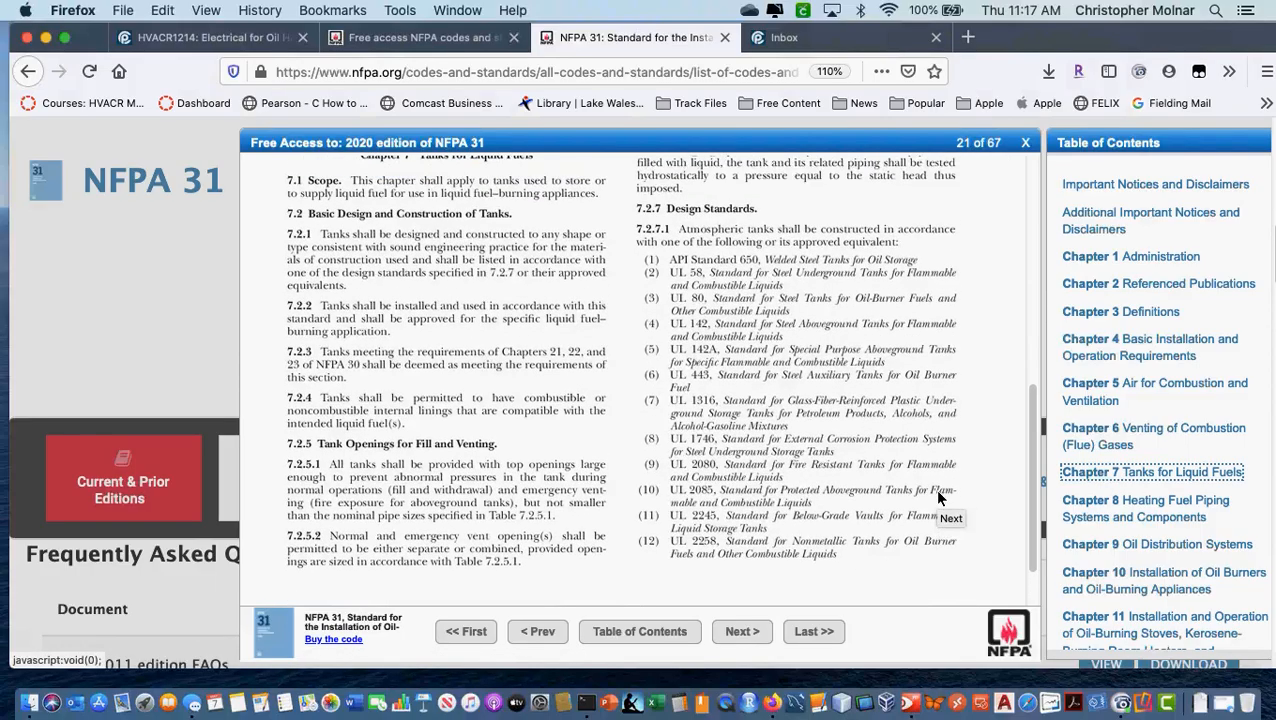
mouse_move(816, 356)
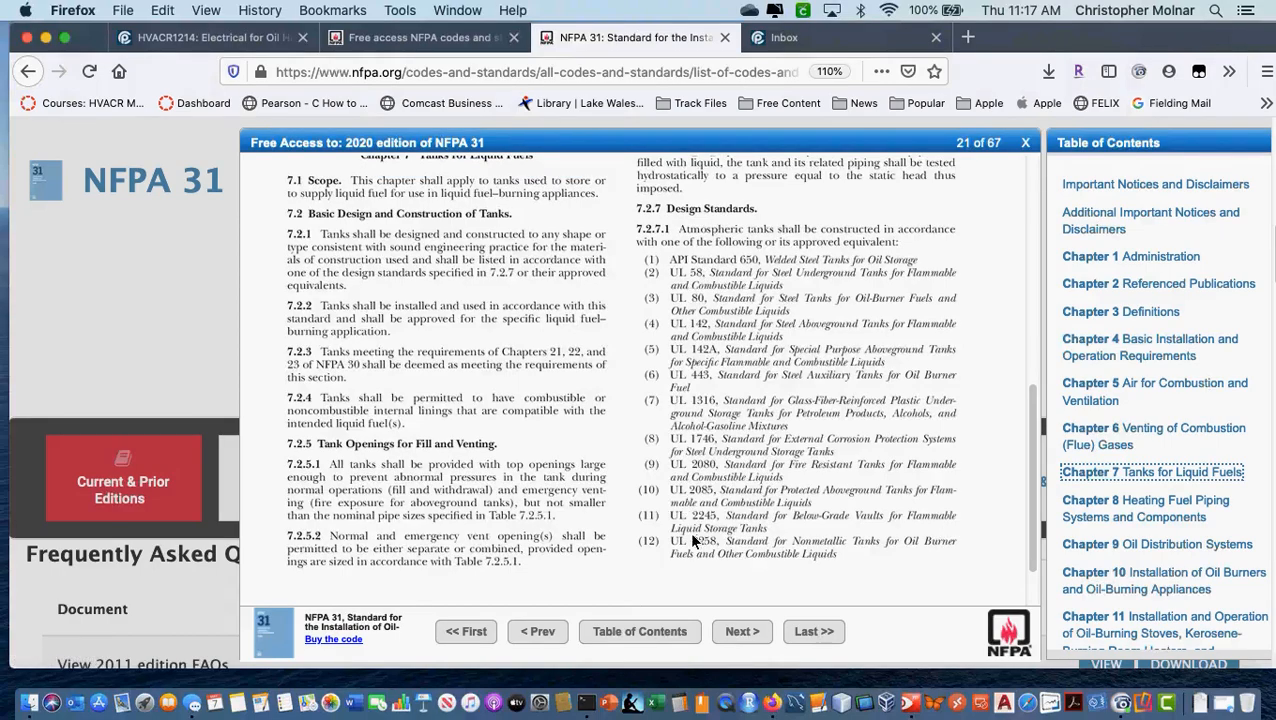
mouse_move(704, 560)
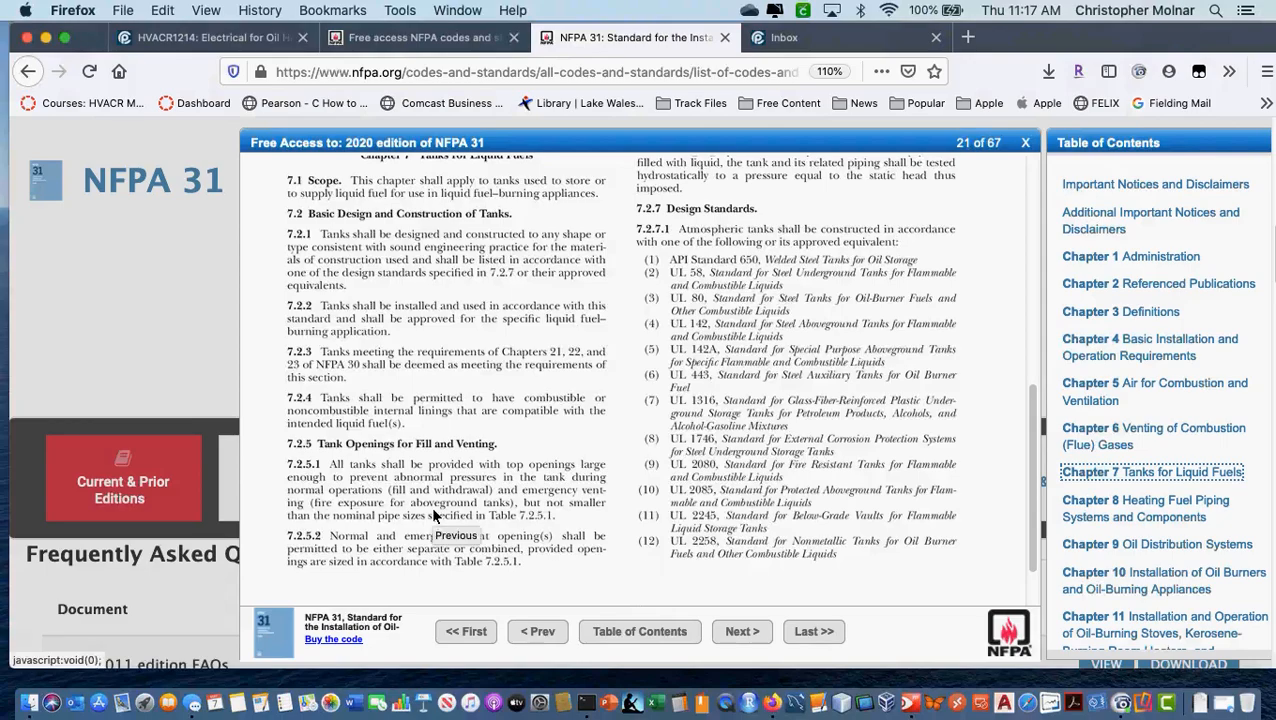
mouse_move(444, 480)
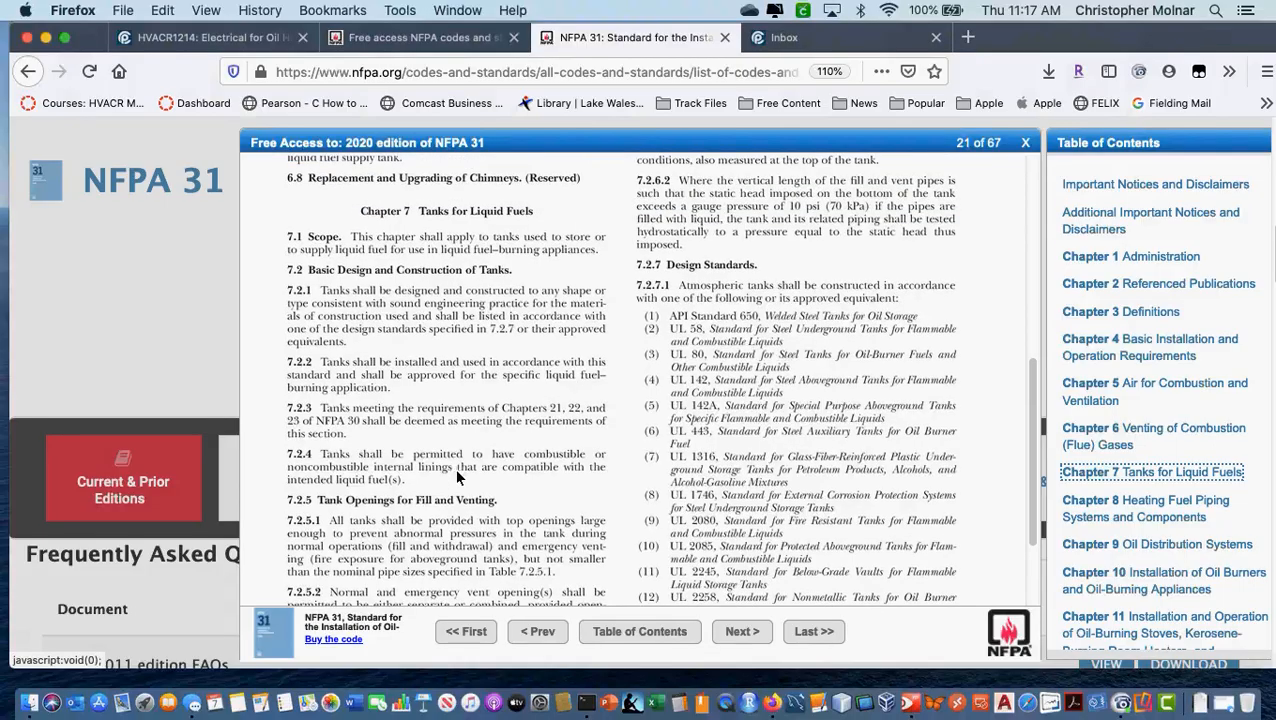
mouse_move(476, 540)
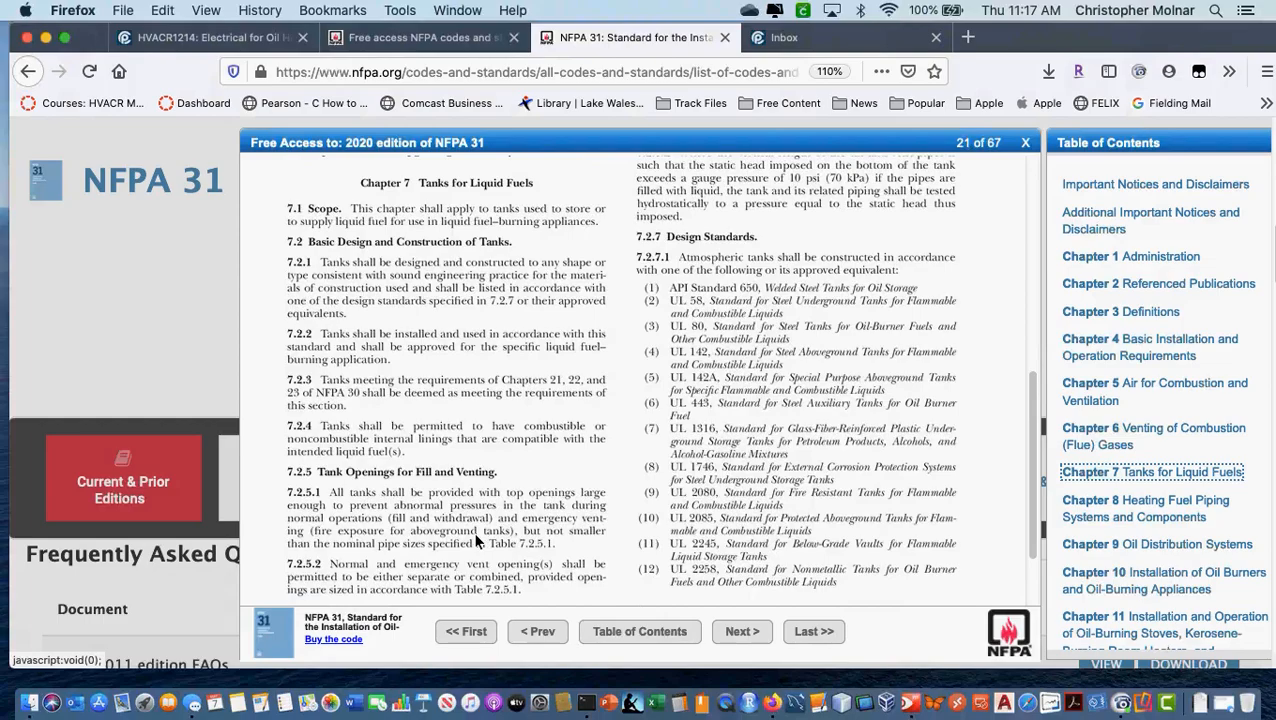
mouse_move(508, 540)
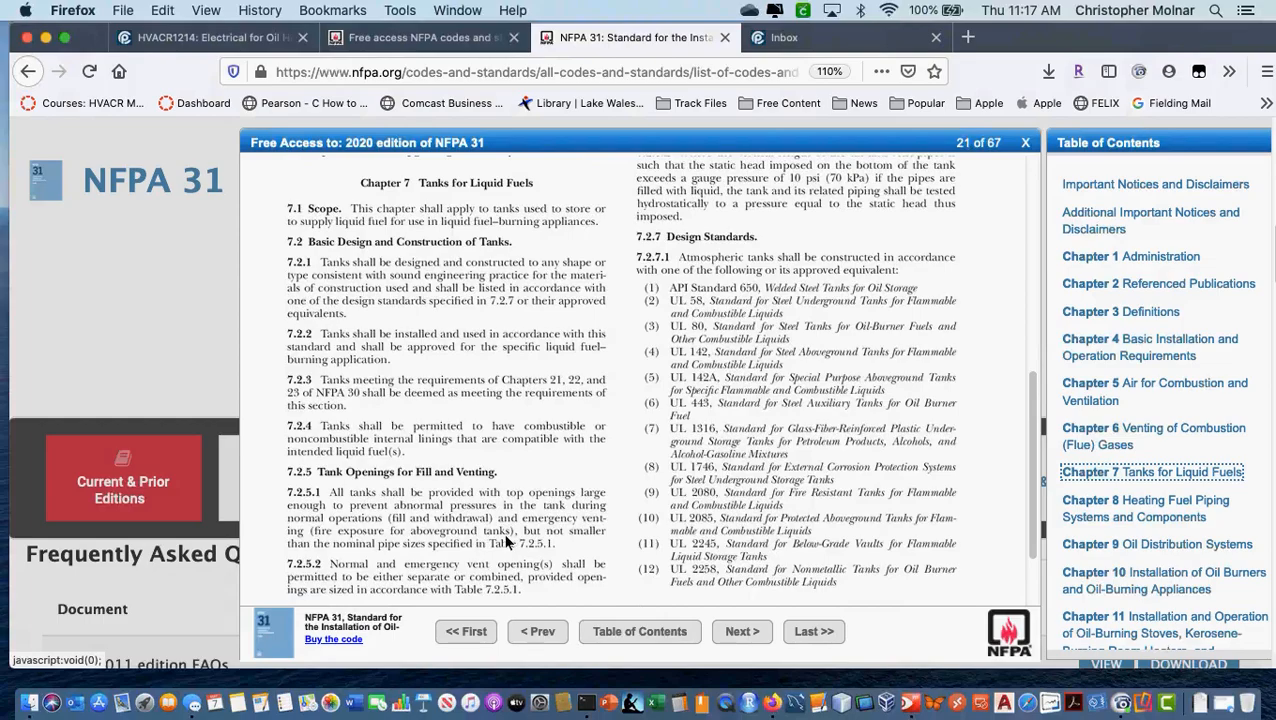
mouse_move(578, 568)
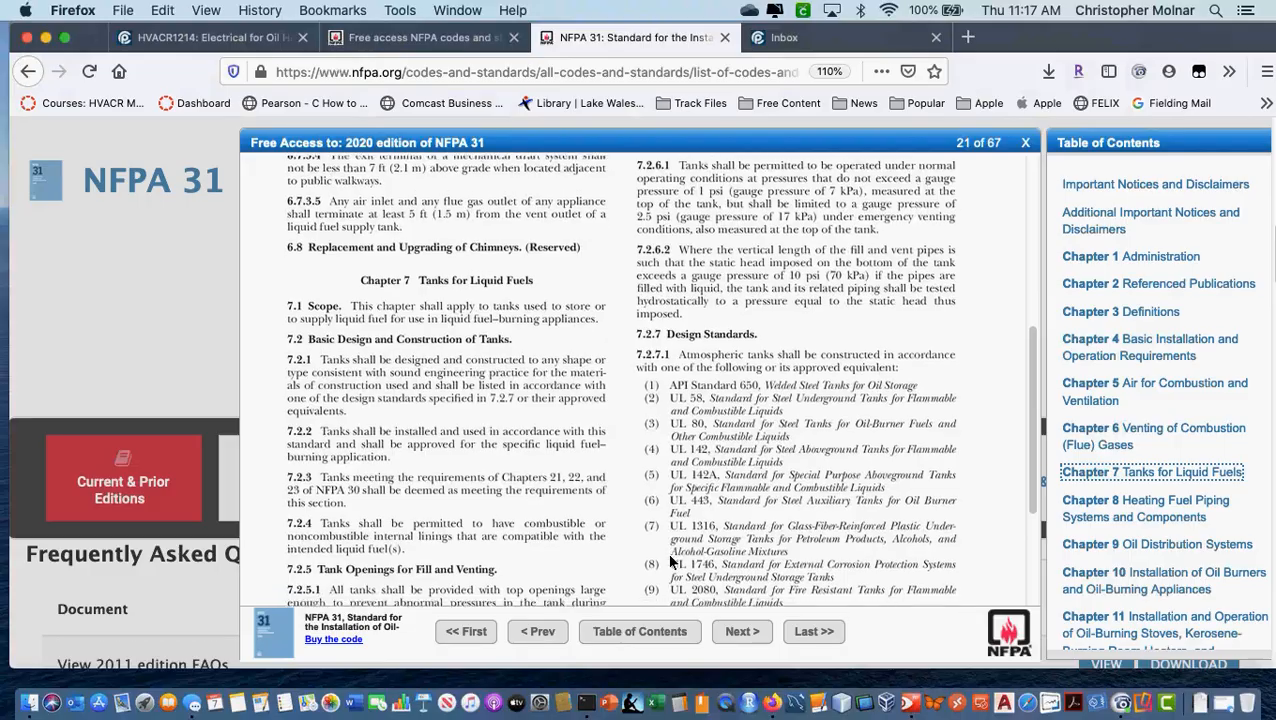
scroll(down, 3)
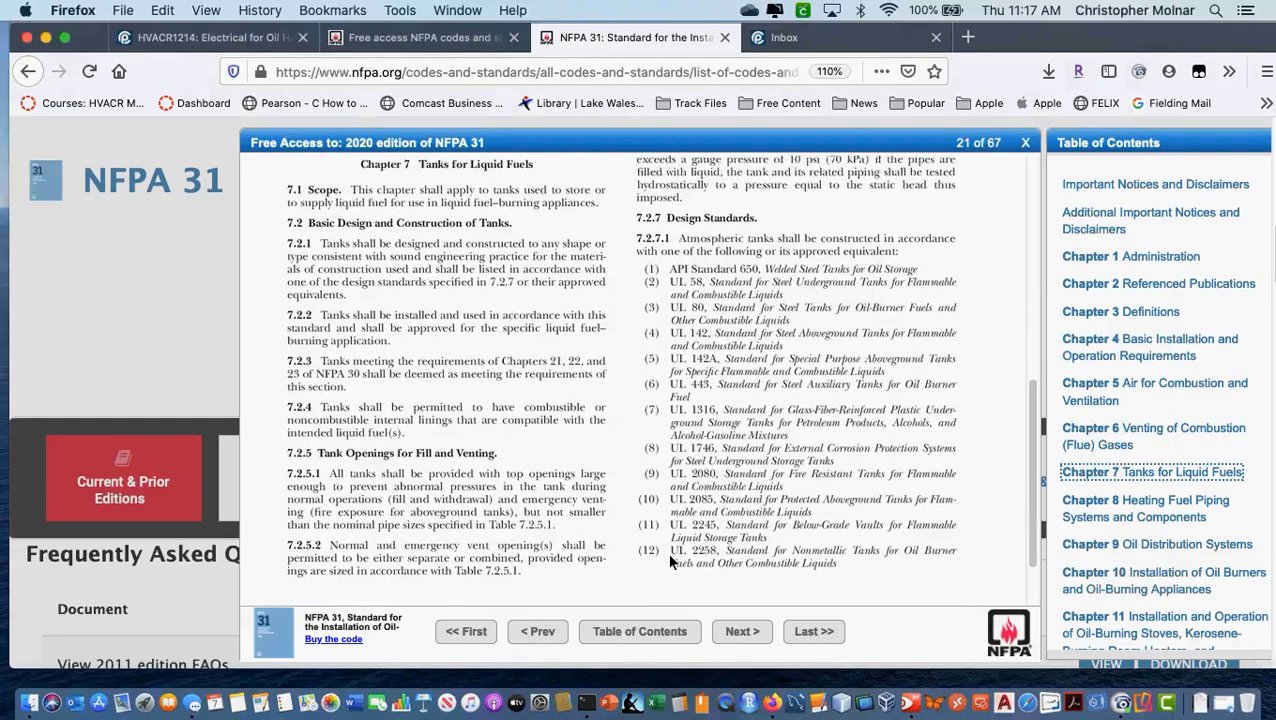
scroll(down, 3)
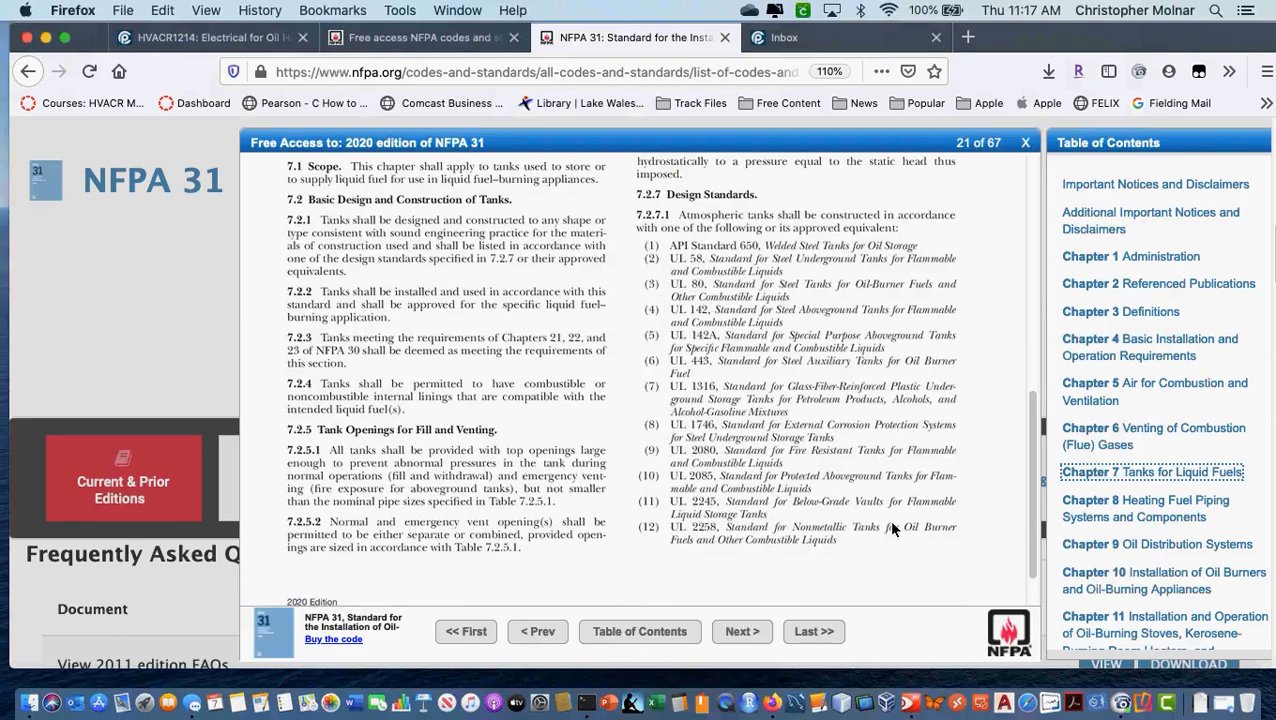
Page ahead to page 24 and scroll to Section 7.9 Tank Heating Systems
click(742, 632)
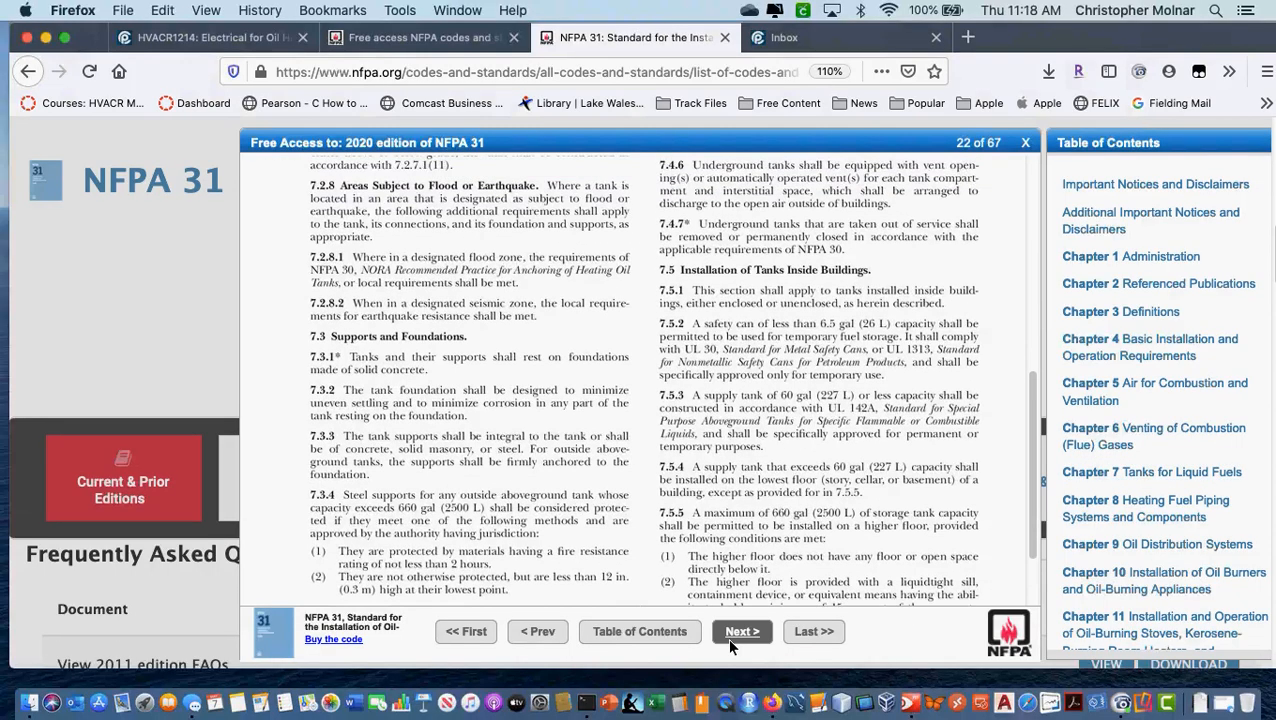
click(742, 632)
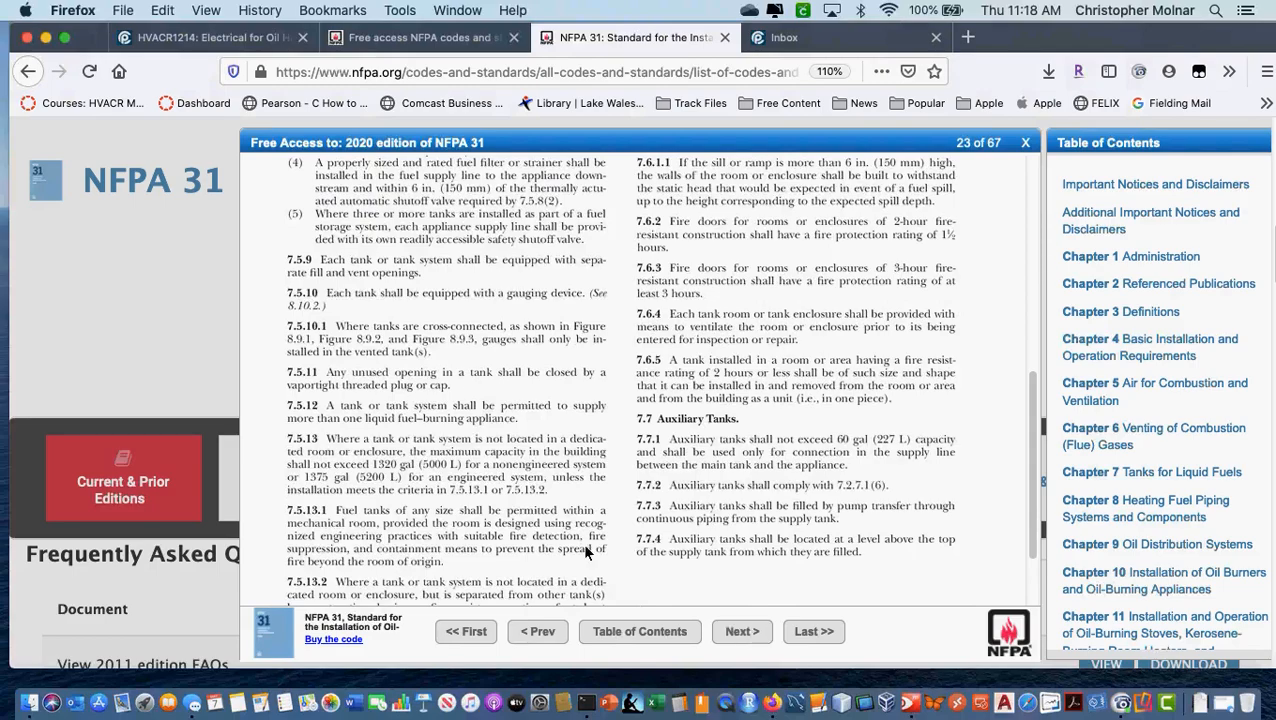
mouse_move(656, 572)
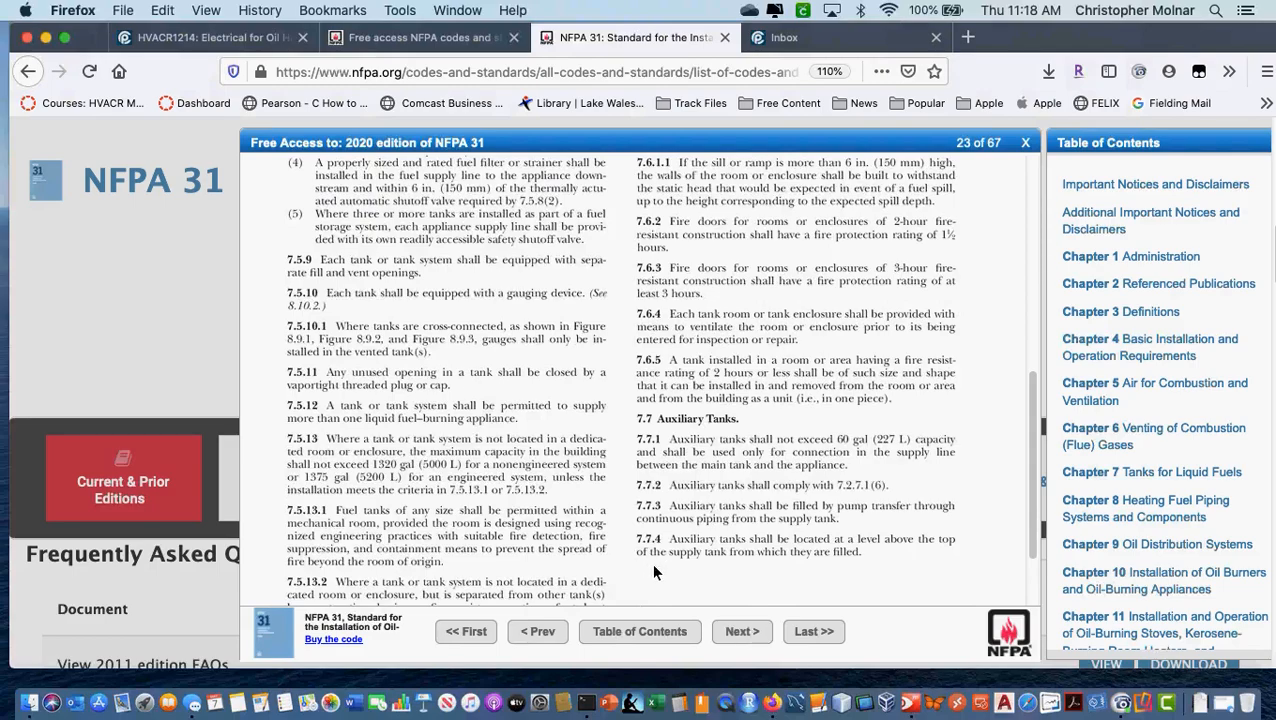
mouse_move(442, 280)
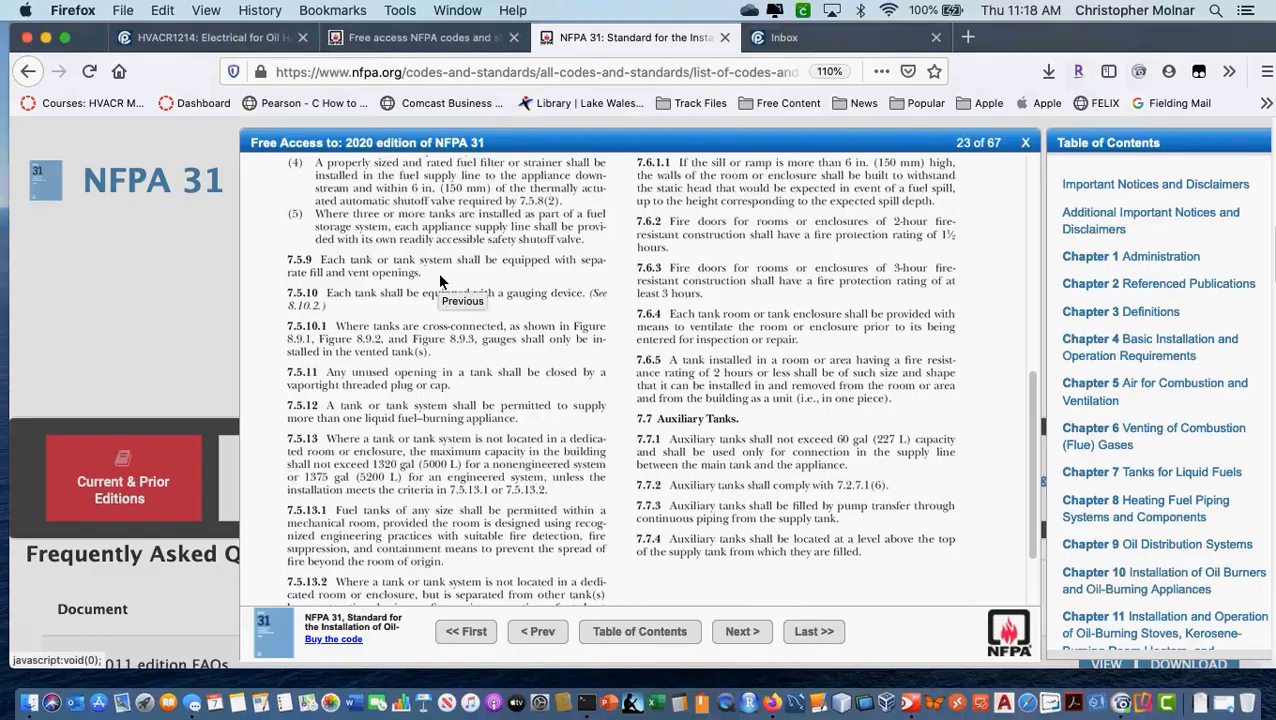
mouse_move(452, 312)
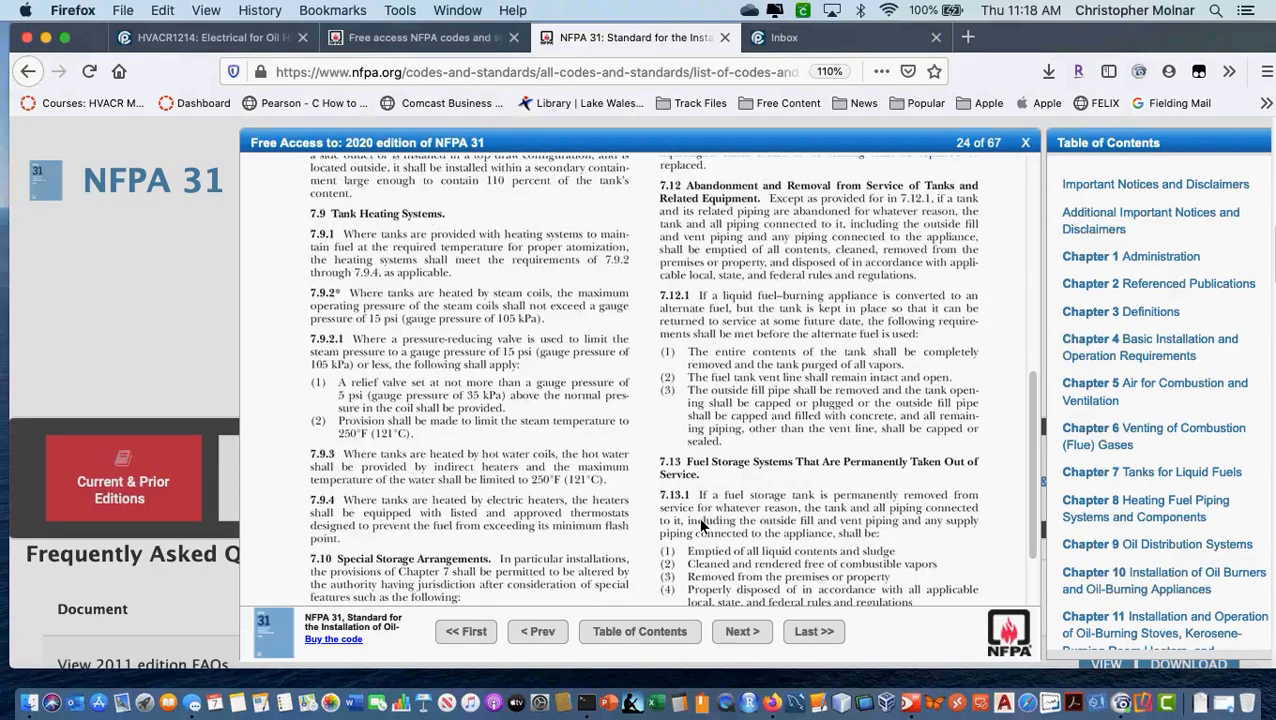
scroll(down, 3)
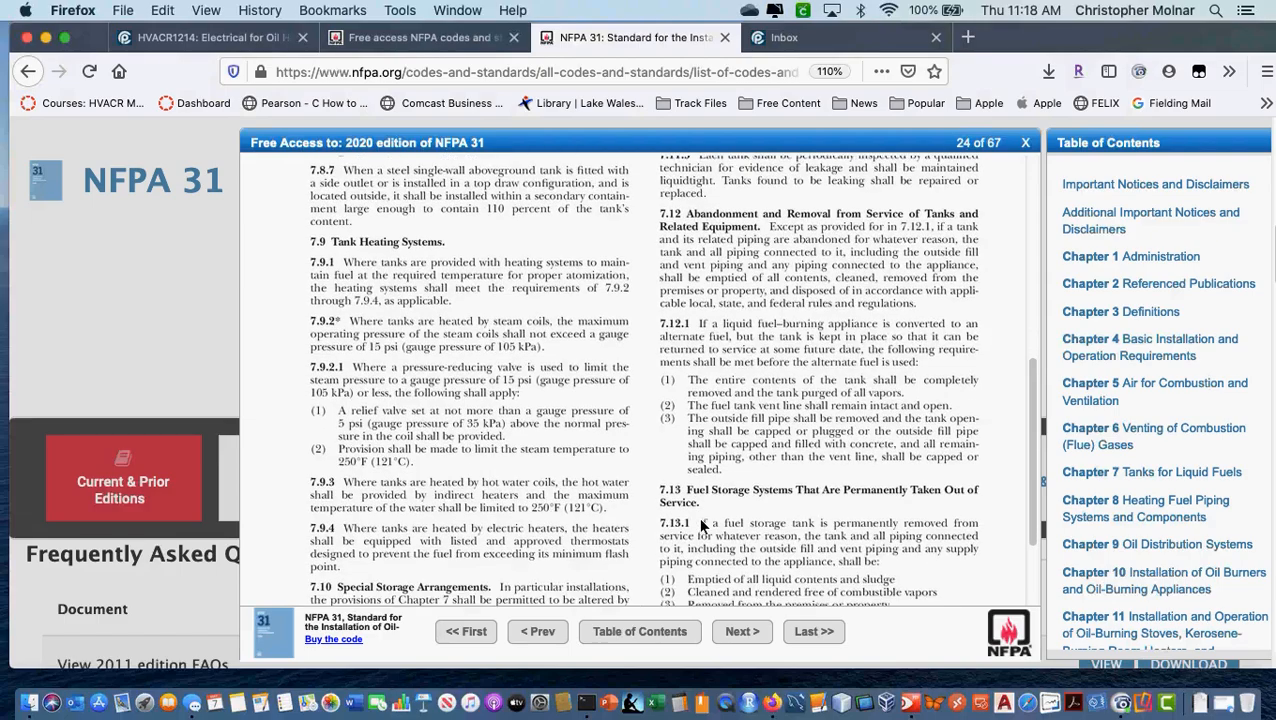
mouse_move(716, 250)
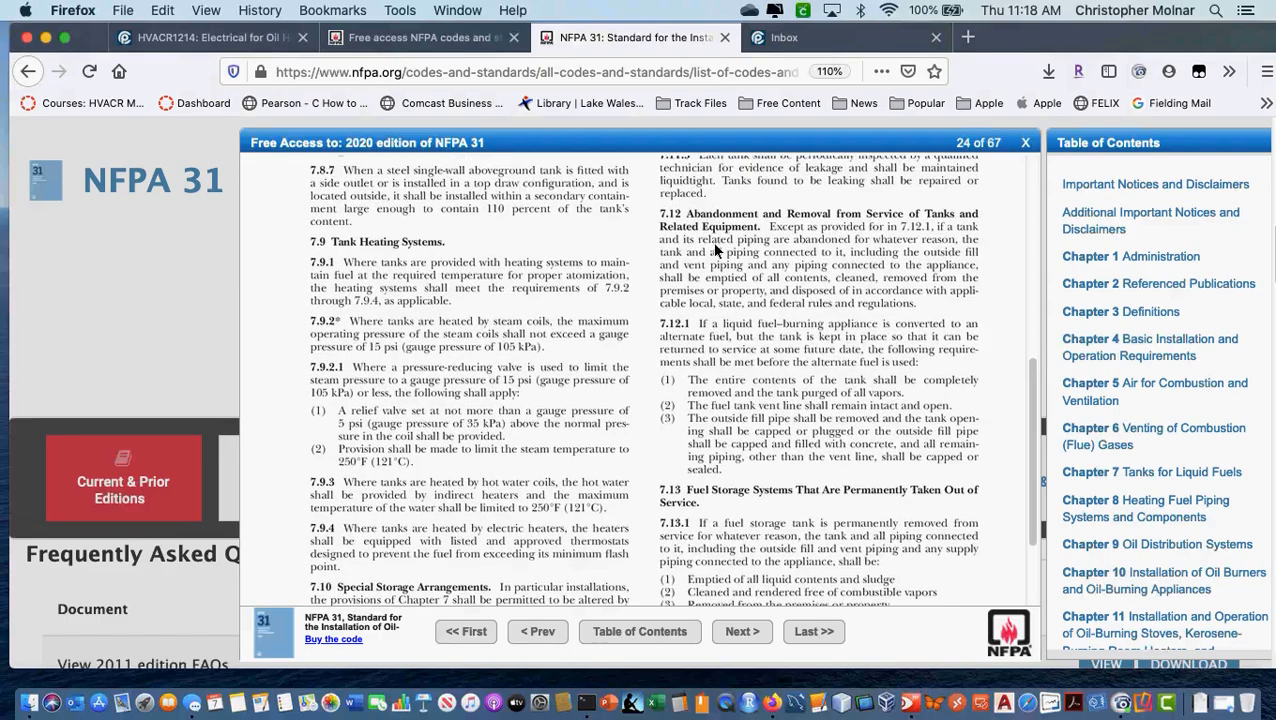
mouse_move(730, 656)
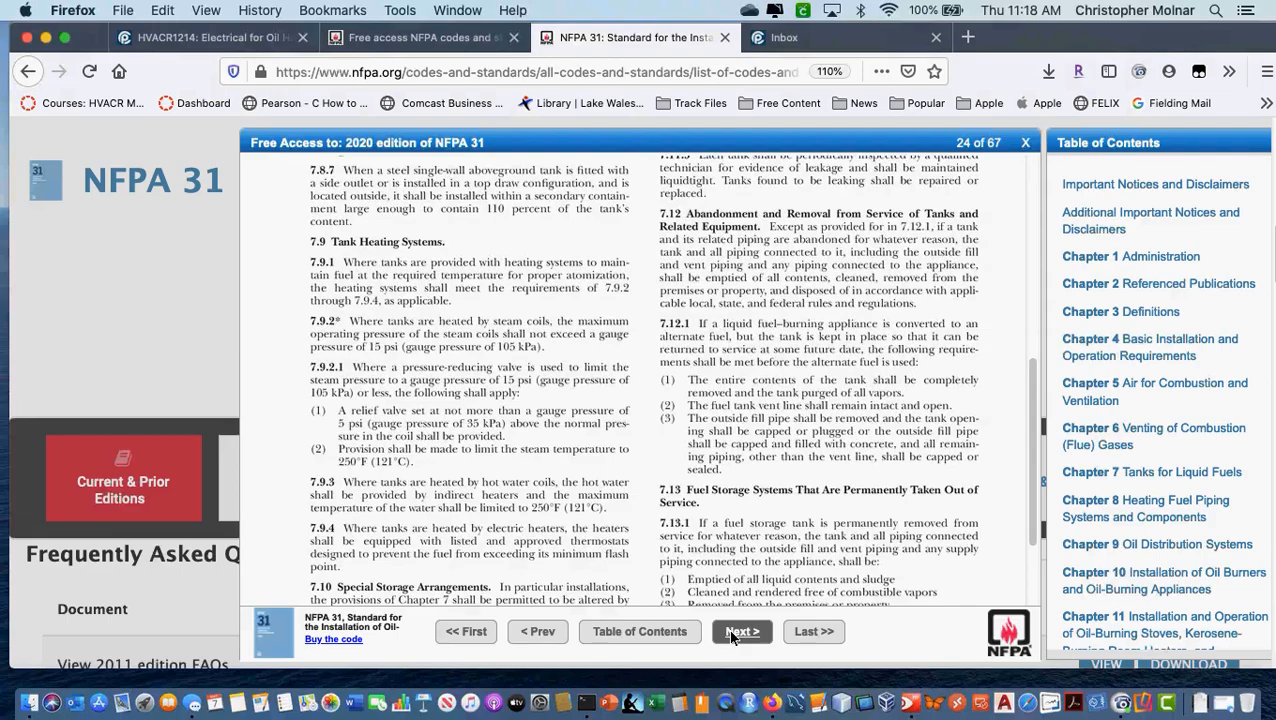
Page through 25 to page 26 showing Sections 8.5 Tank Fill Piping and 8.7 Fuel Supply Piping
click(740, 632)
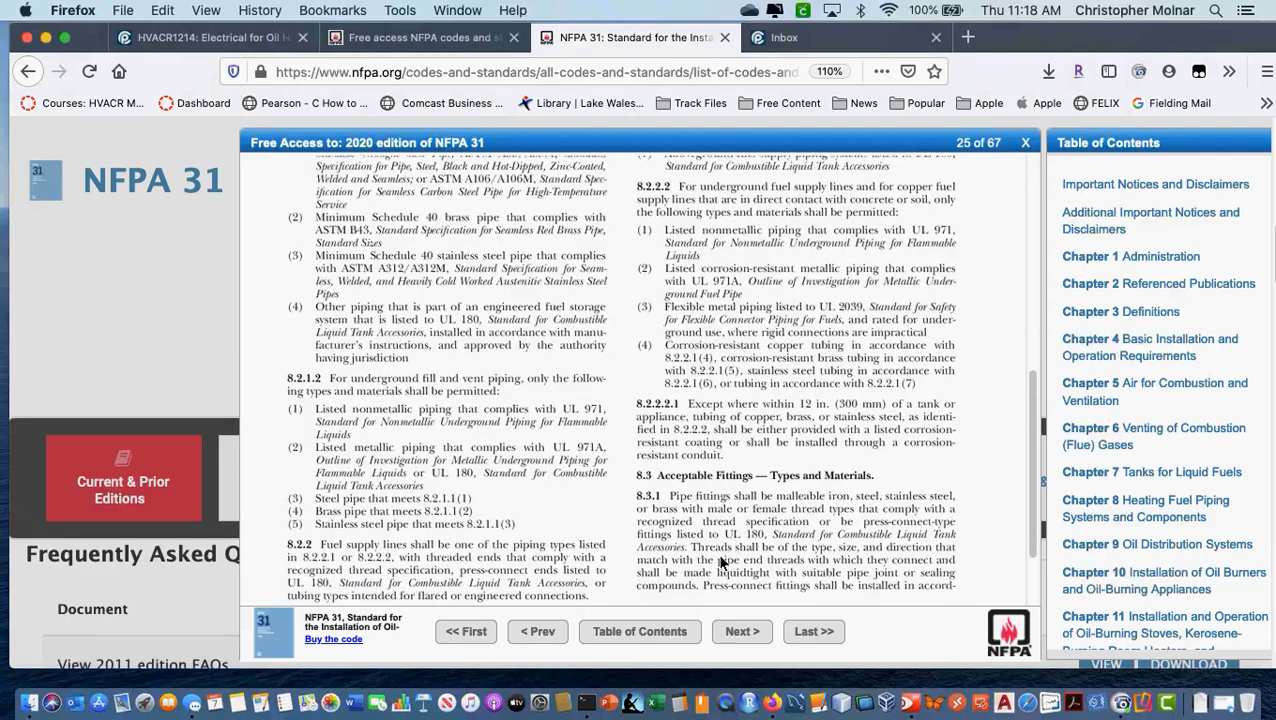
scroll(down, 3)
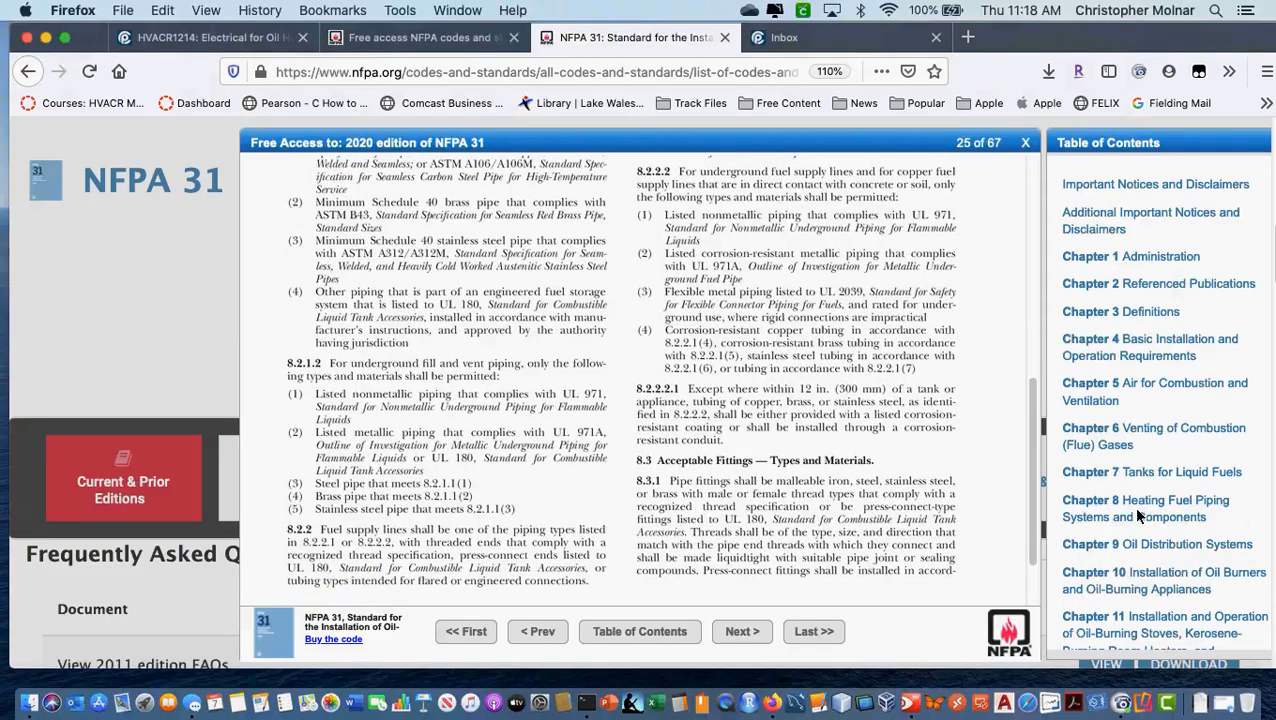
mouse_move(848, 590)
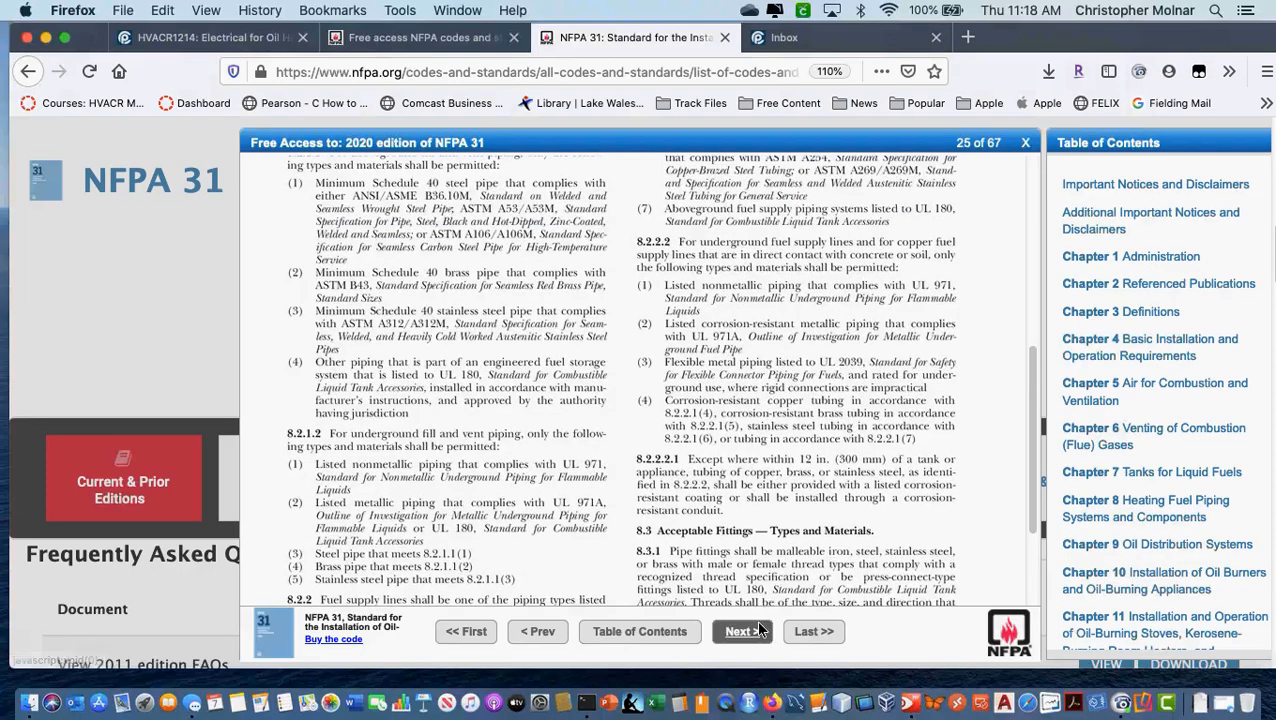
click(742, 632)
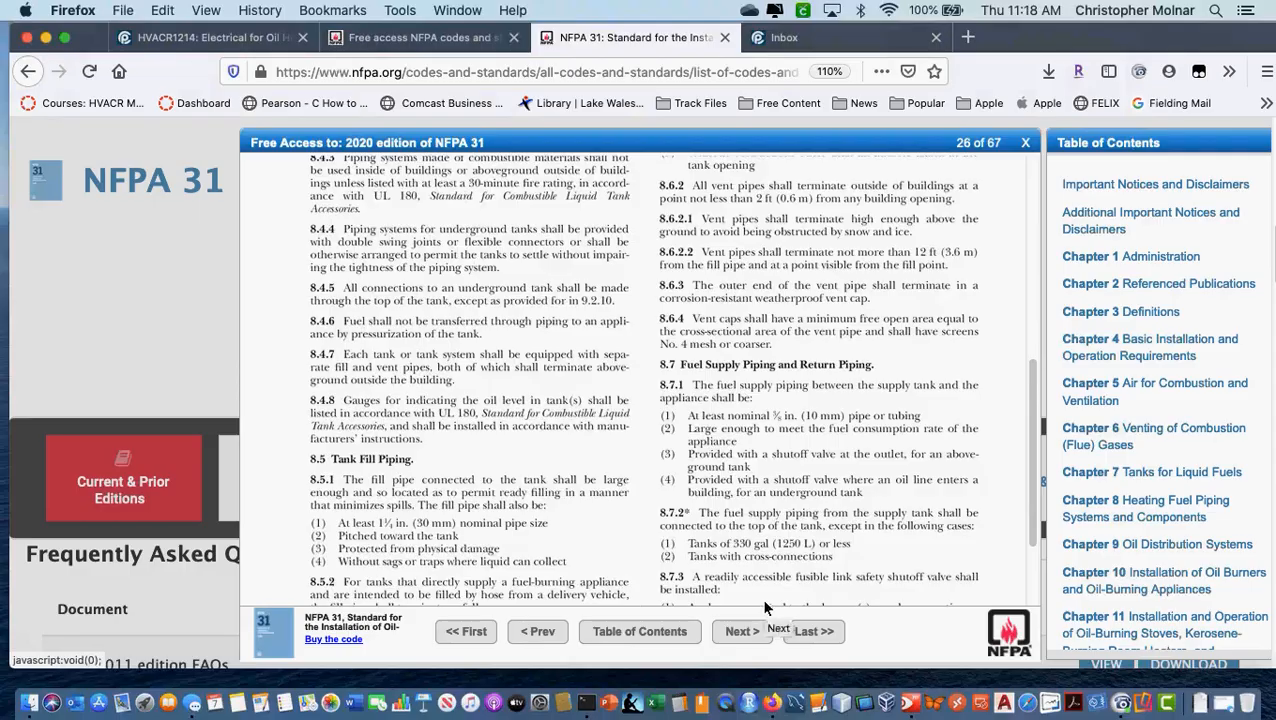
mouse_move(1108, 544)
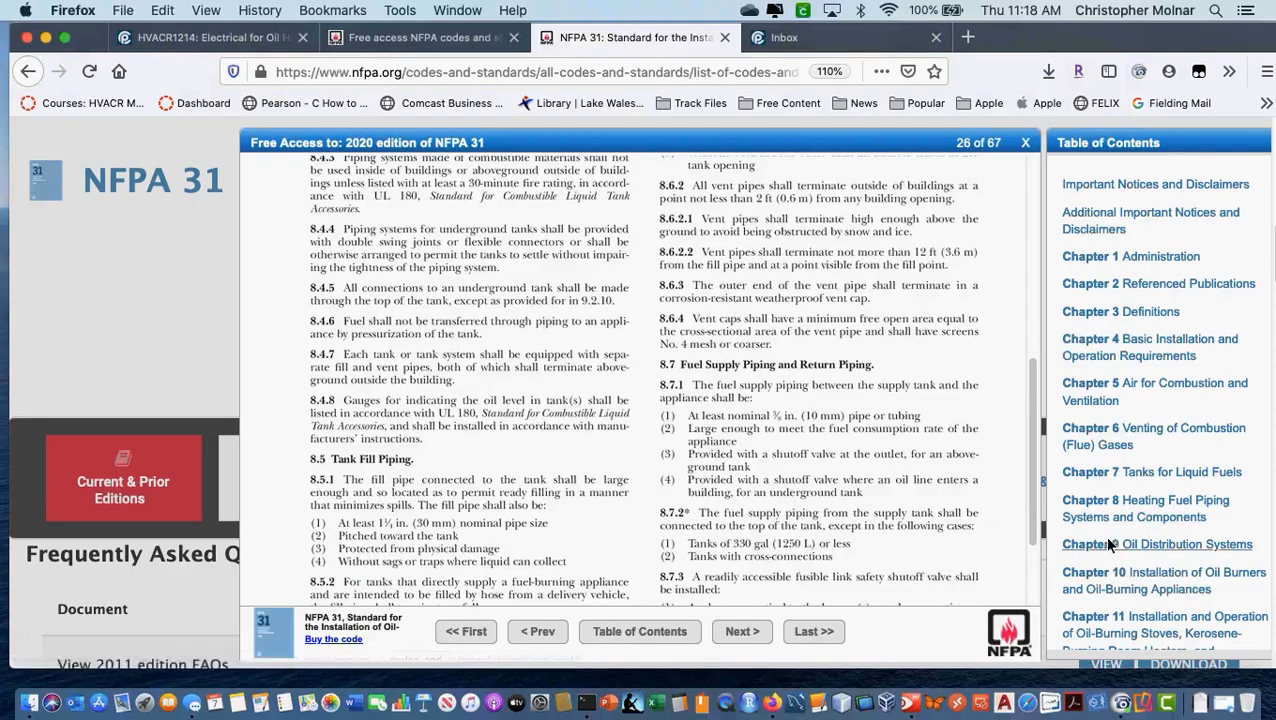
Jump to Chapter 9 Oil Distribution Systems and advance to page 30 of NFPA 31
click(1156, 544)
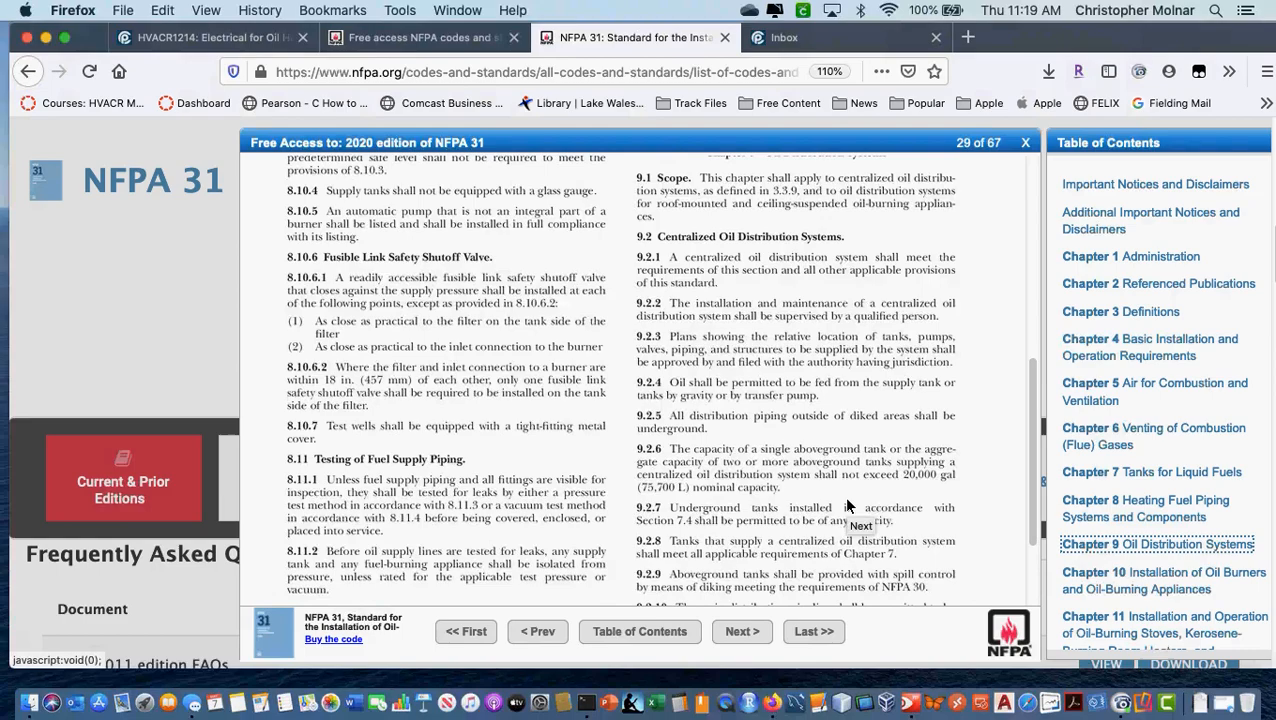
scroll(down, 3)
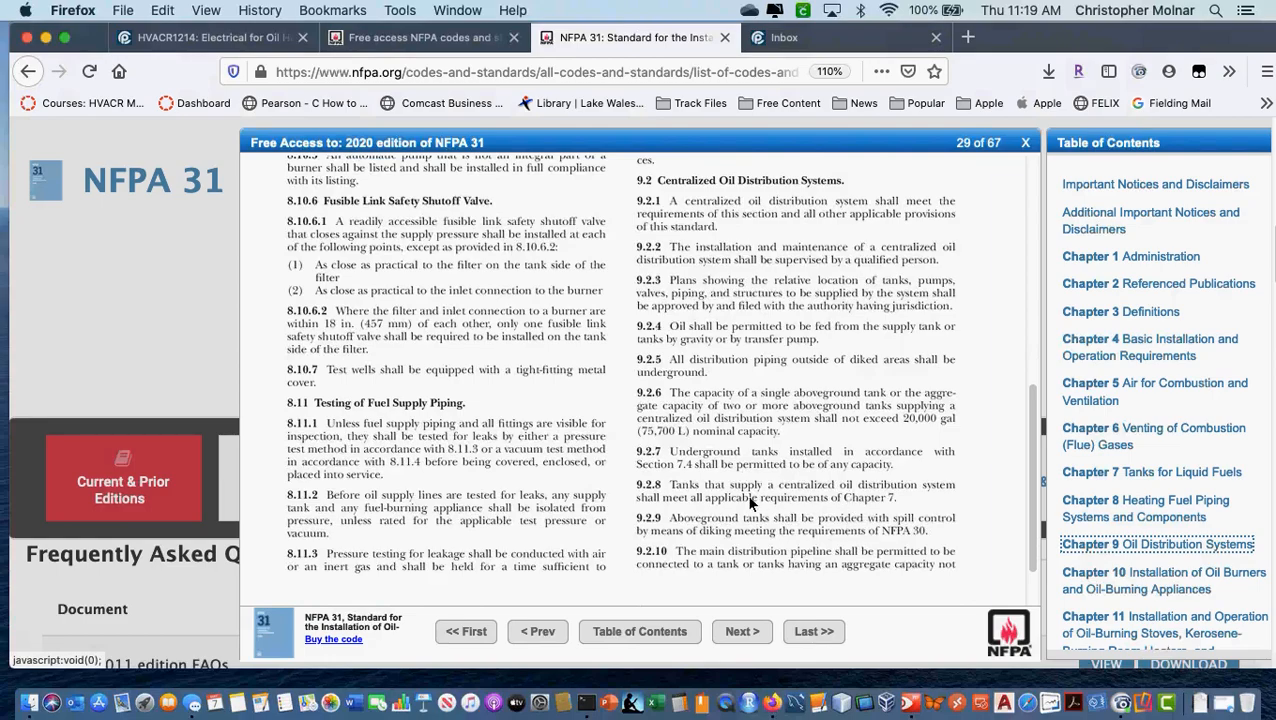
mouse_move(924, 430)
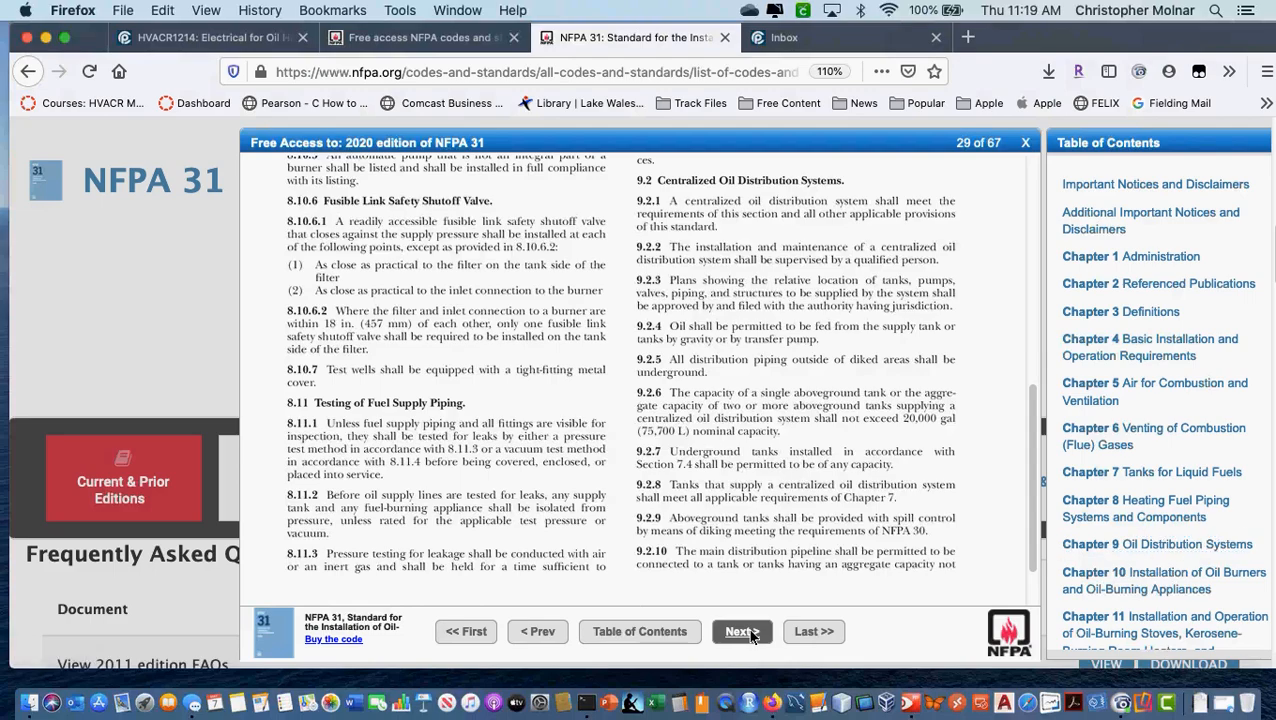
click(740, 632)
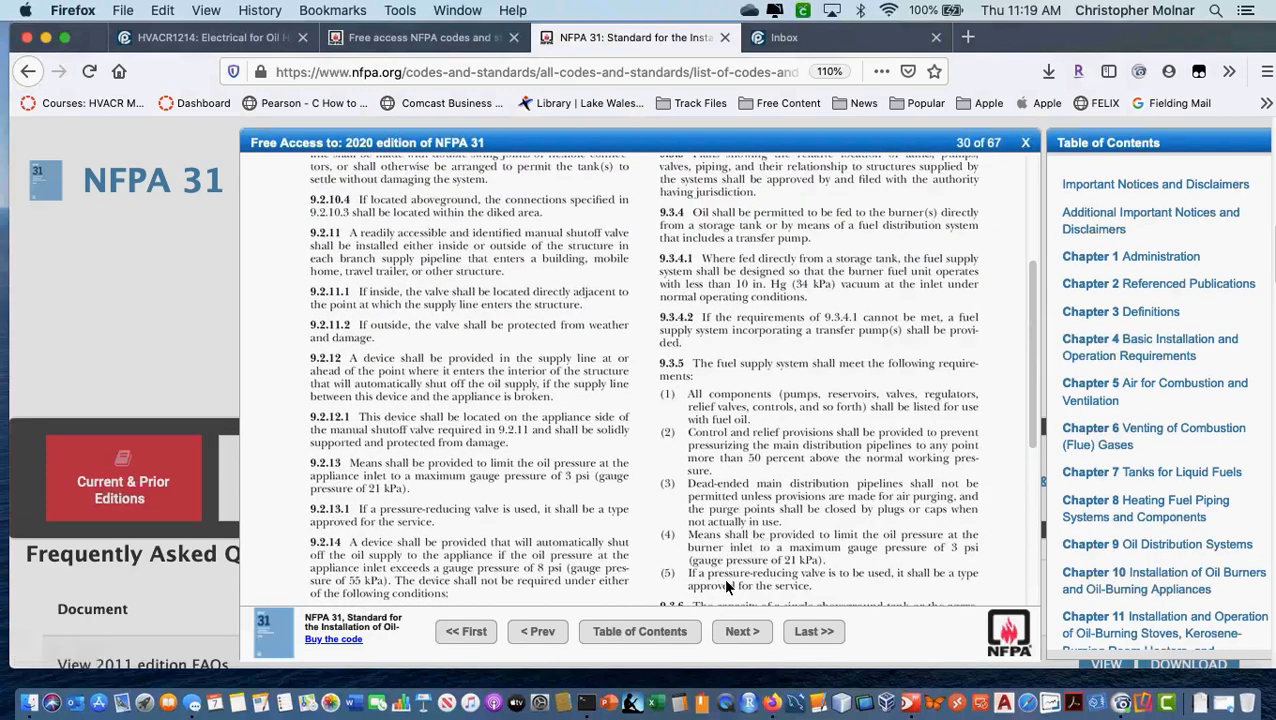
mouse_move(736, 362)
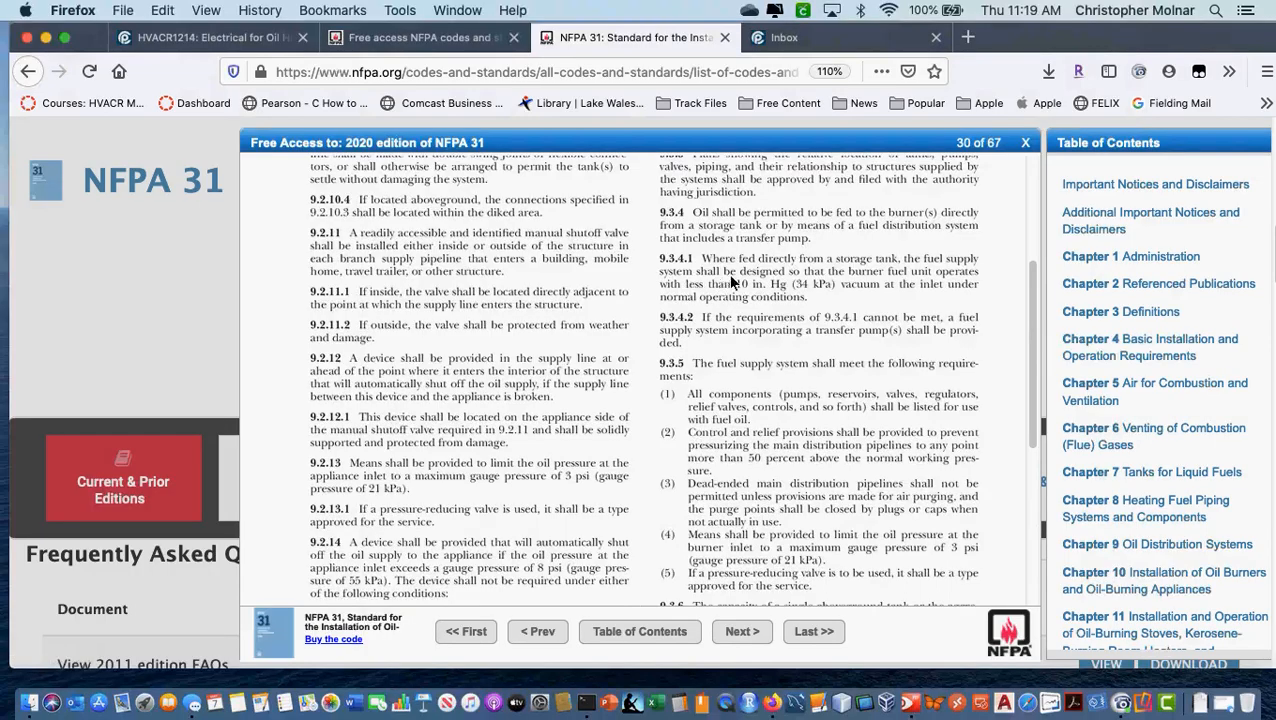
mouse_move(770, 284)
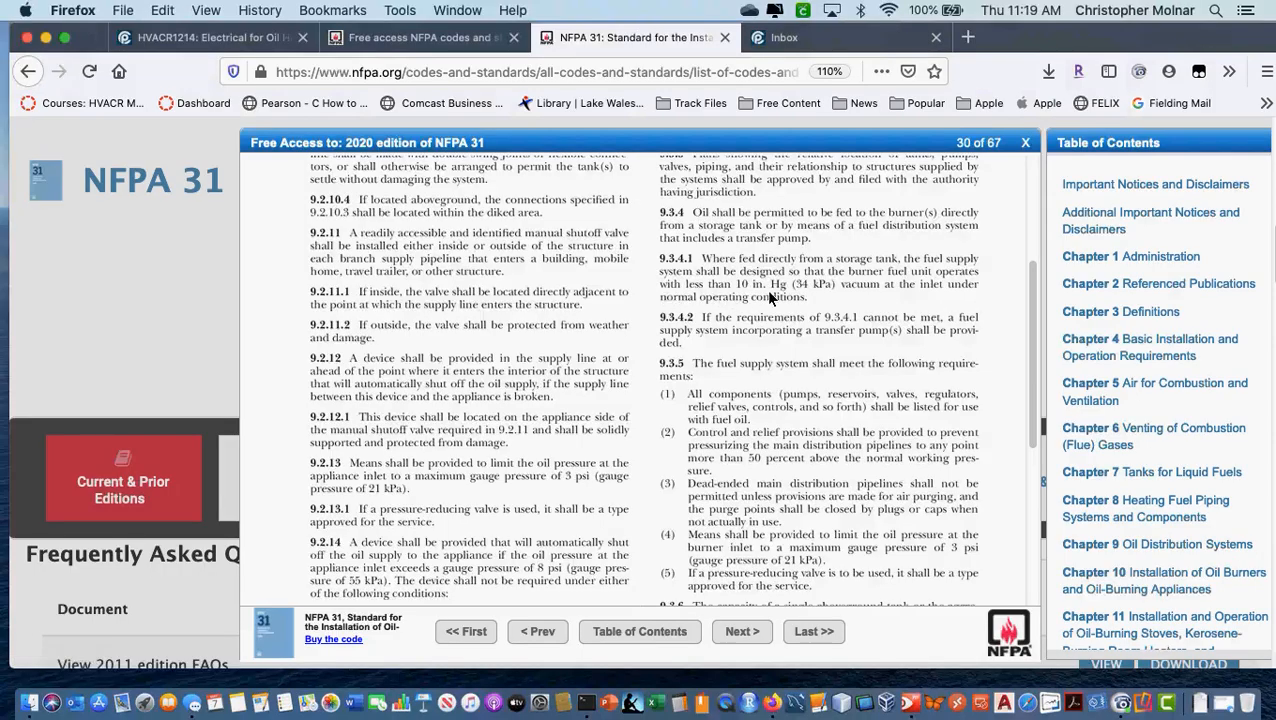
mouse_move(880, 304)
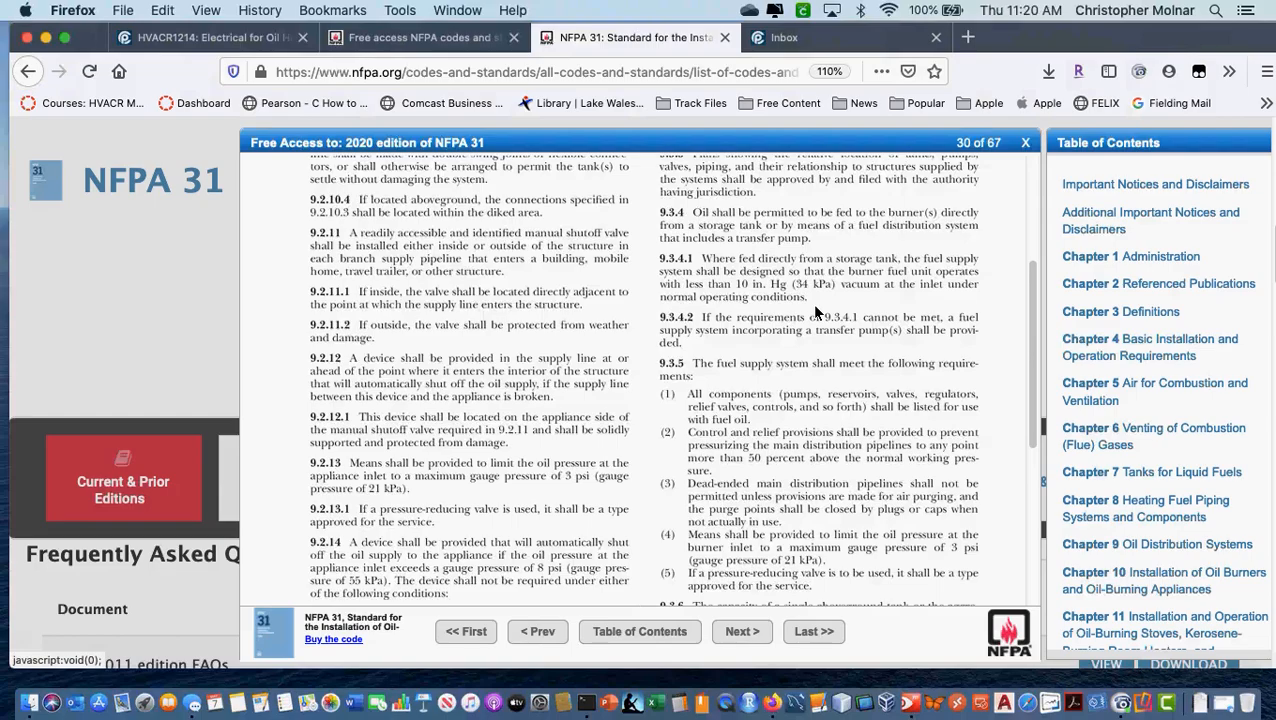
Read down page 30 through Section 9.2 valves to Section 9.3 fuel supply systems
scroll(down, 3)
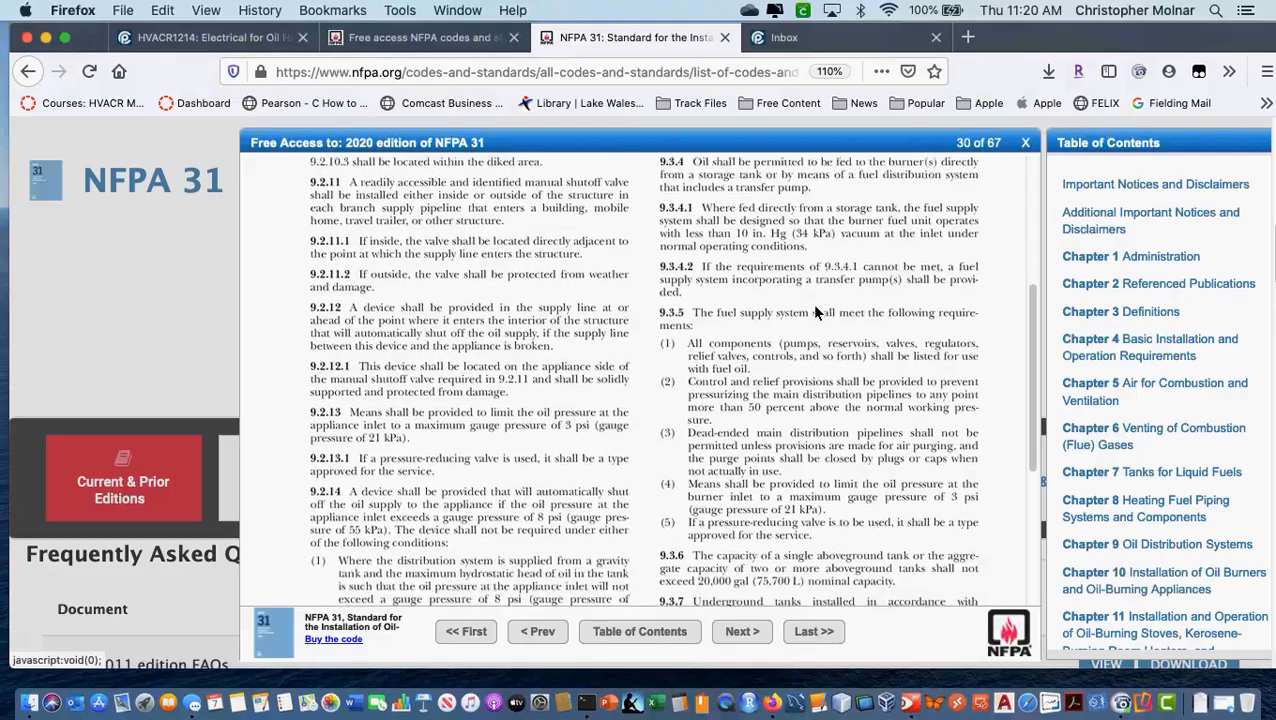
scroll(down, 3)
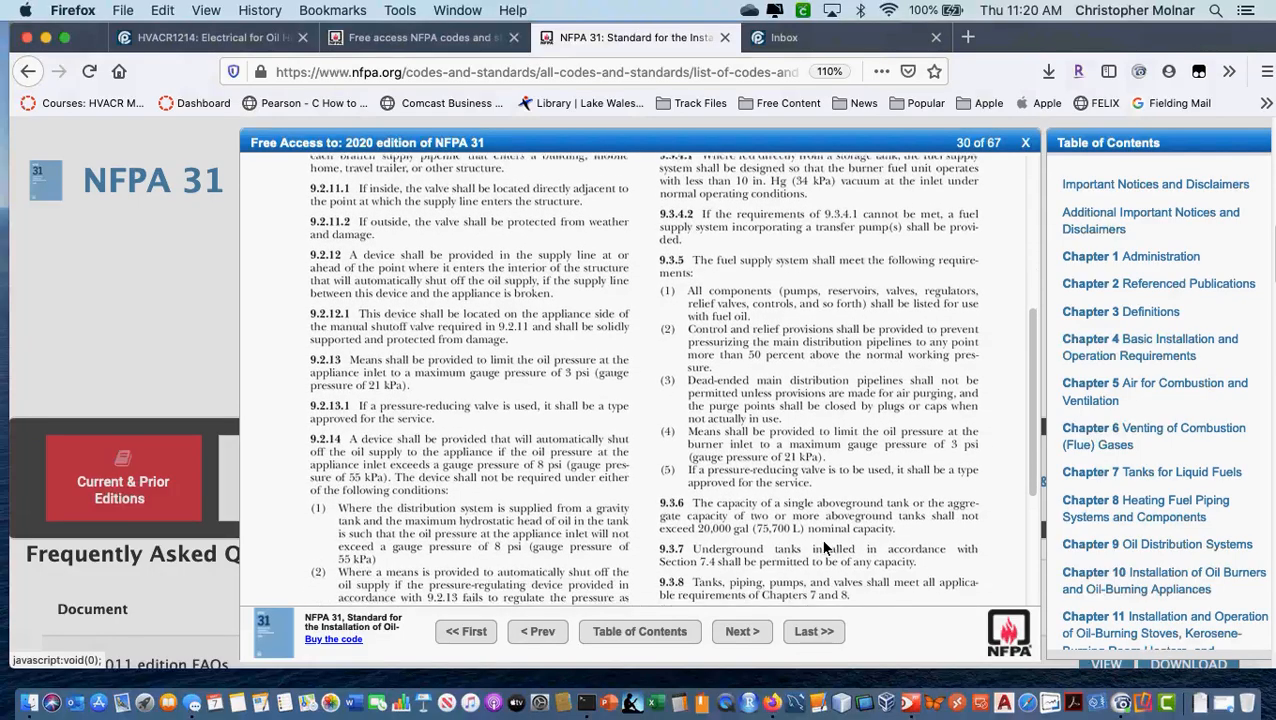
scroll(down, 3)
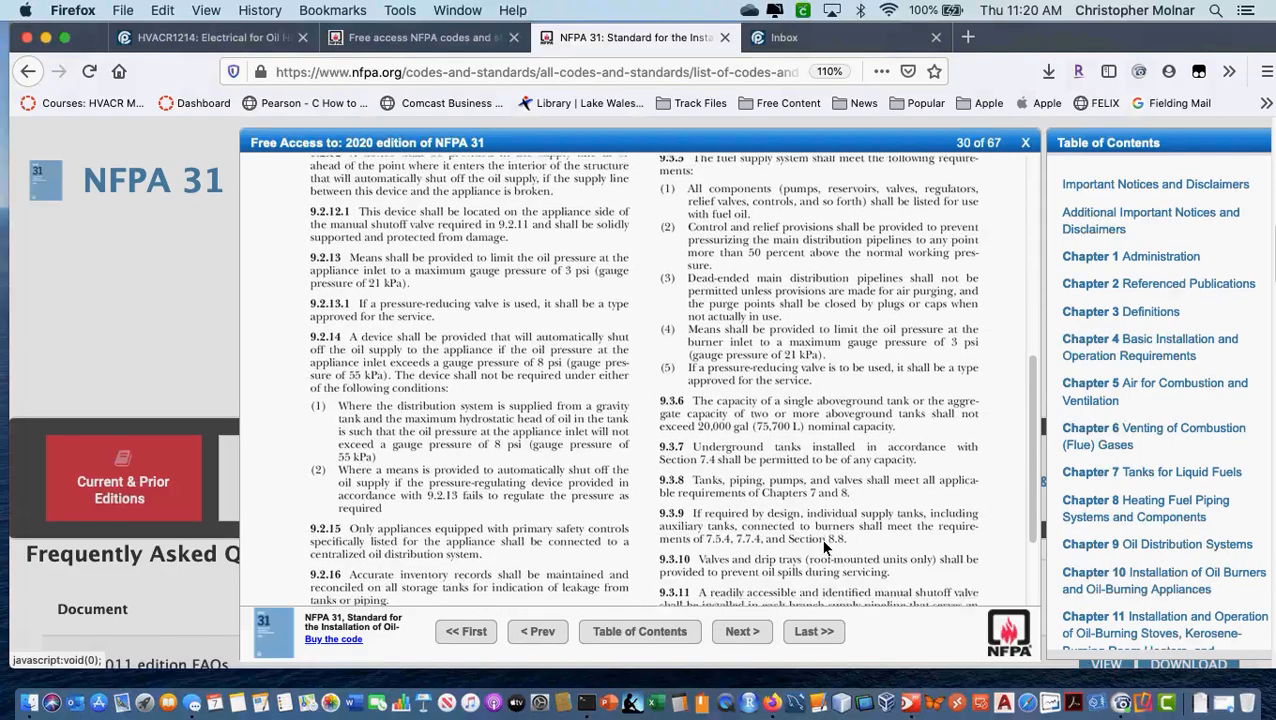
click(742, 632)
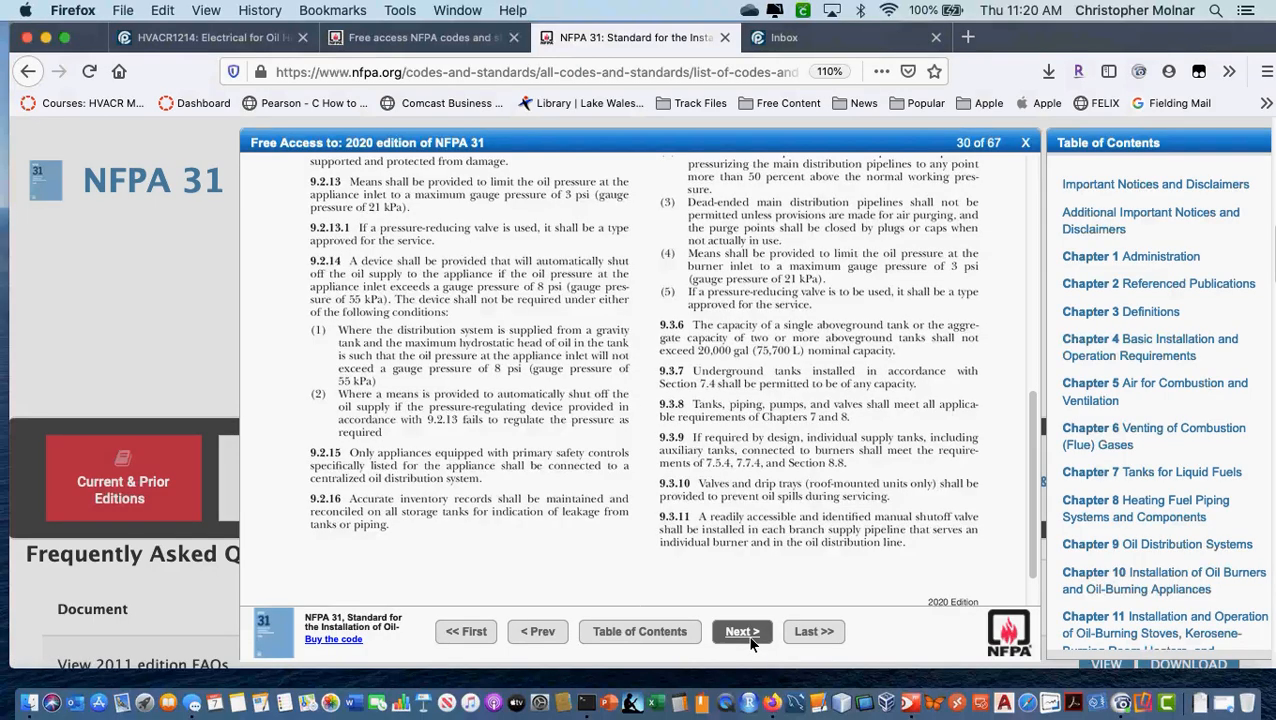
Move to page 31 where Chapter 10 on installing oil burners begins, scrolling the Table of Contents down
click(742, 632)
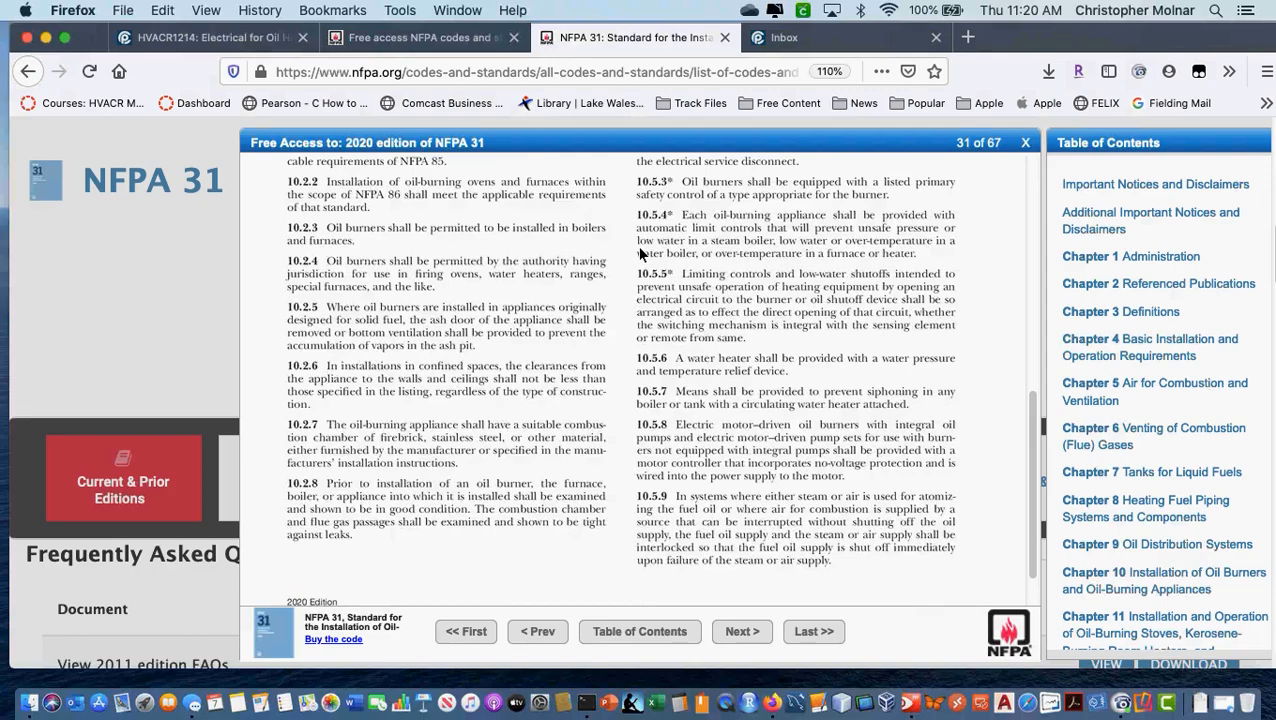
mouse_move(970, 444)
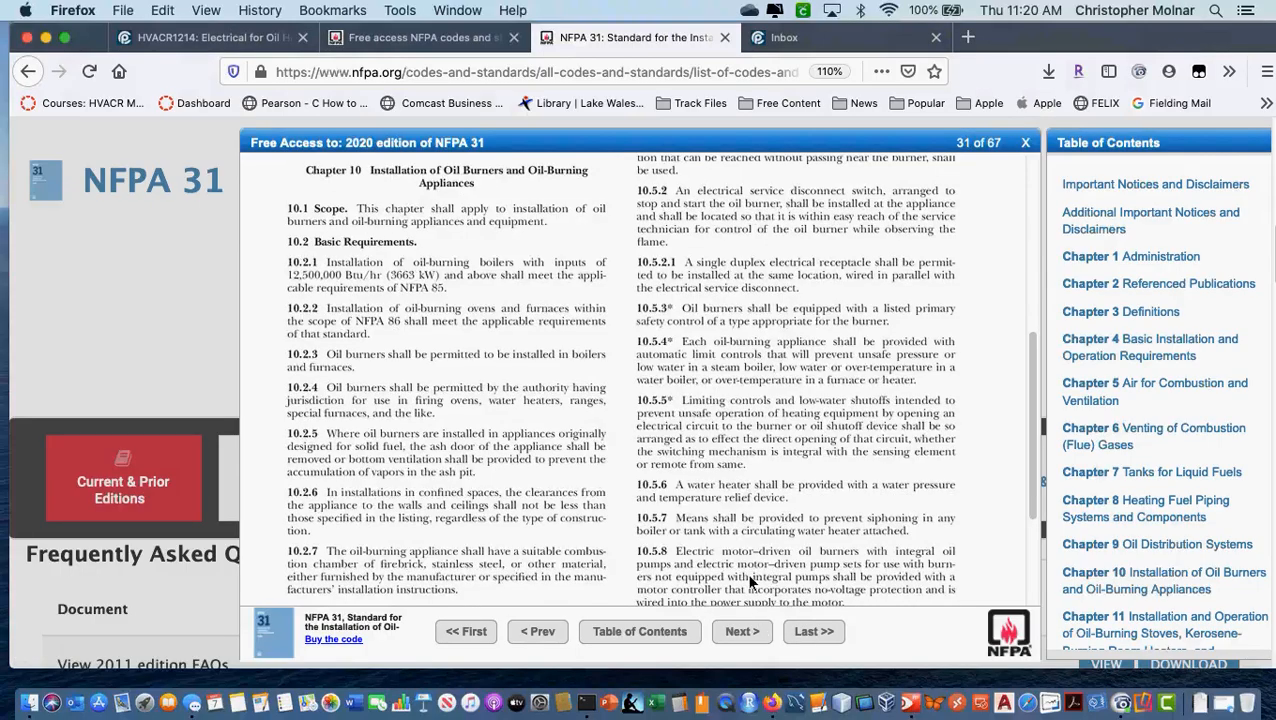
scroll(down, 3)
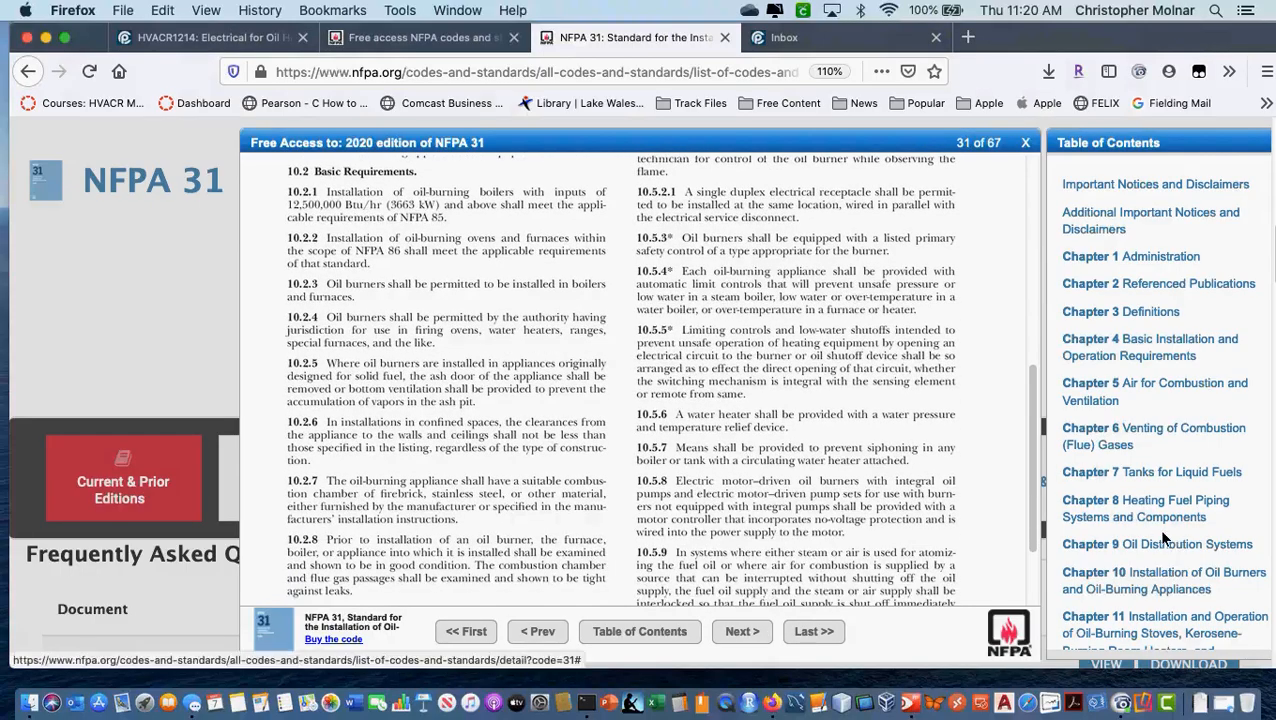
scroll(down, 3)
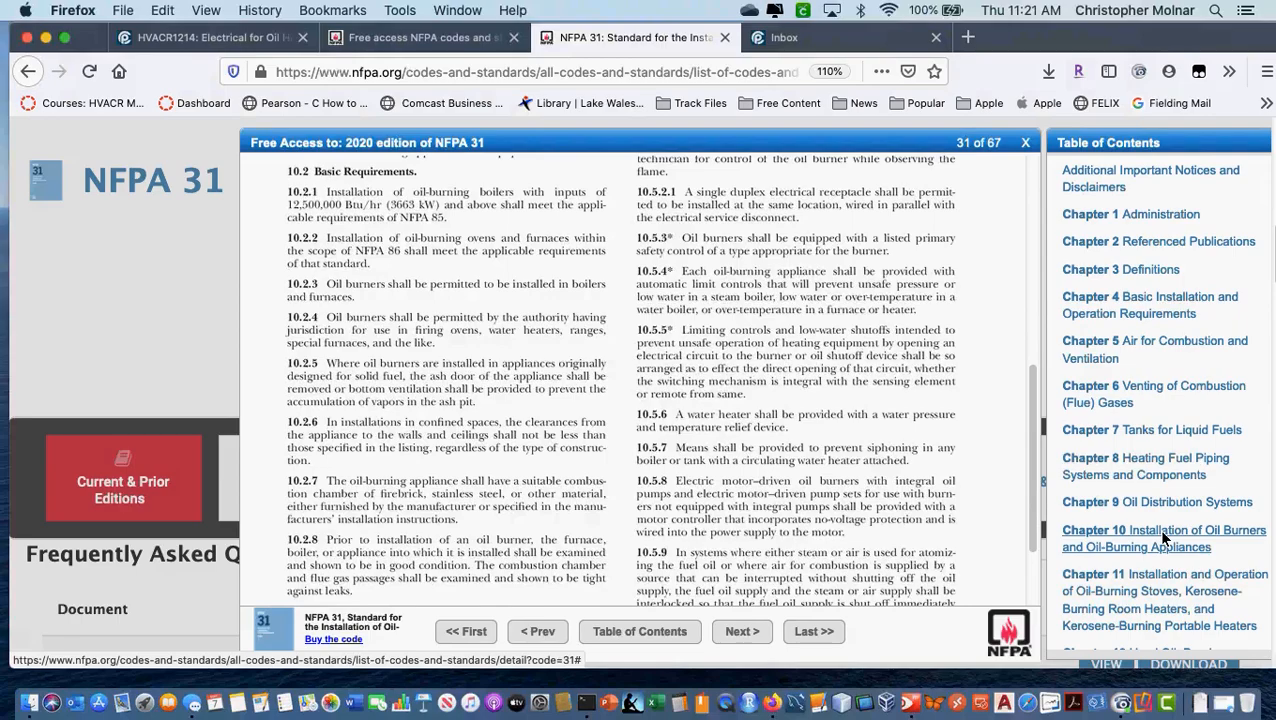
scroll(down, 3)
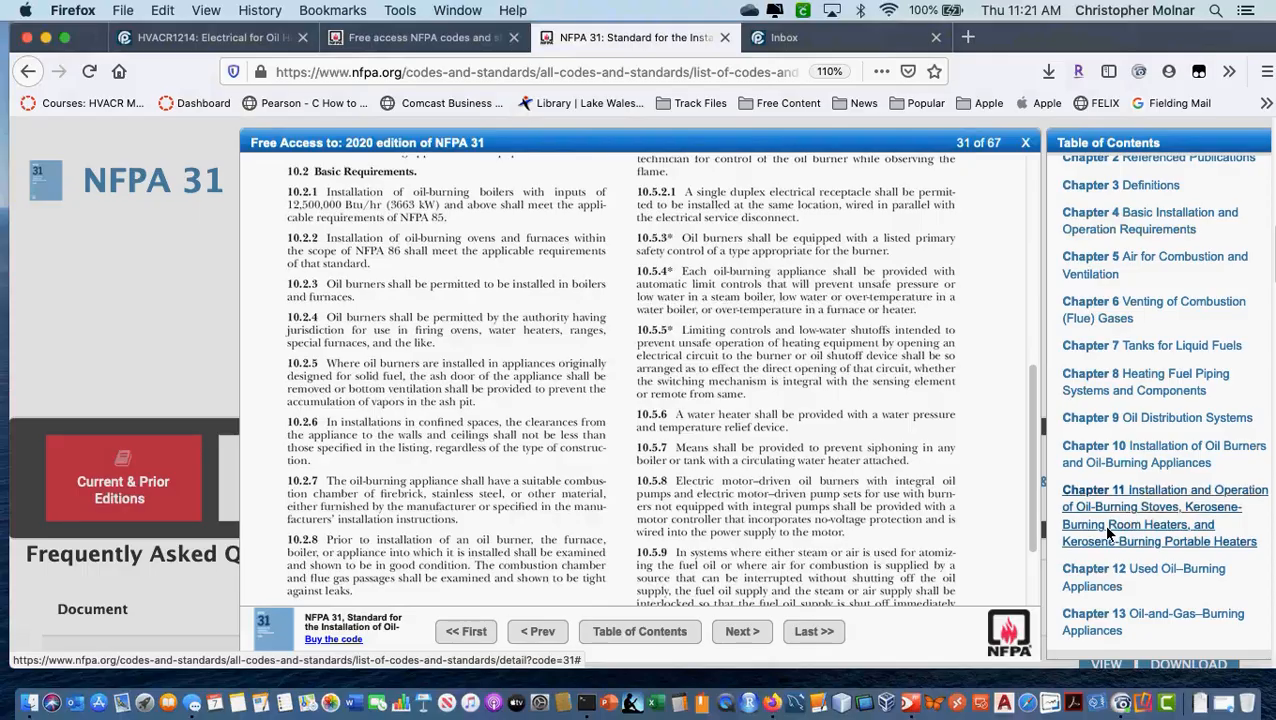
Jump to Chapter 12 Used Oil-Burning Appliances and read down page 39
click(1160, 516)
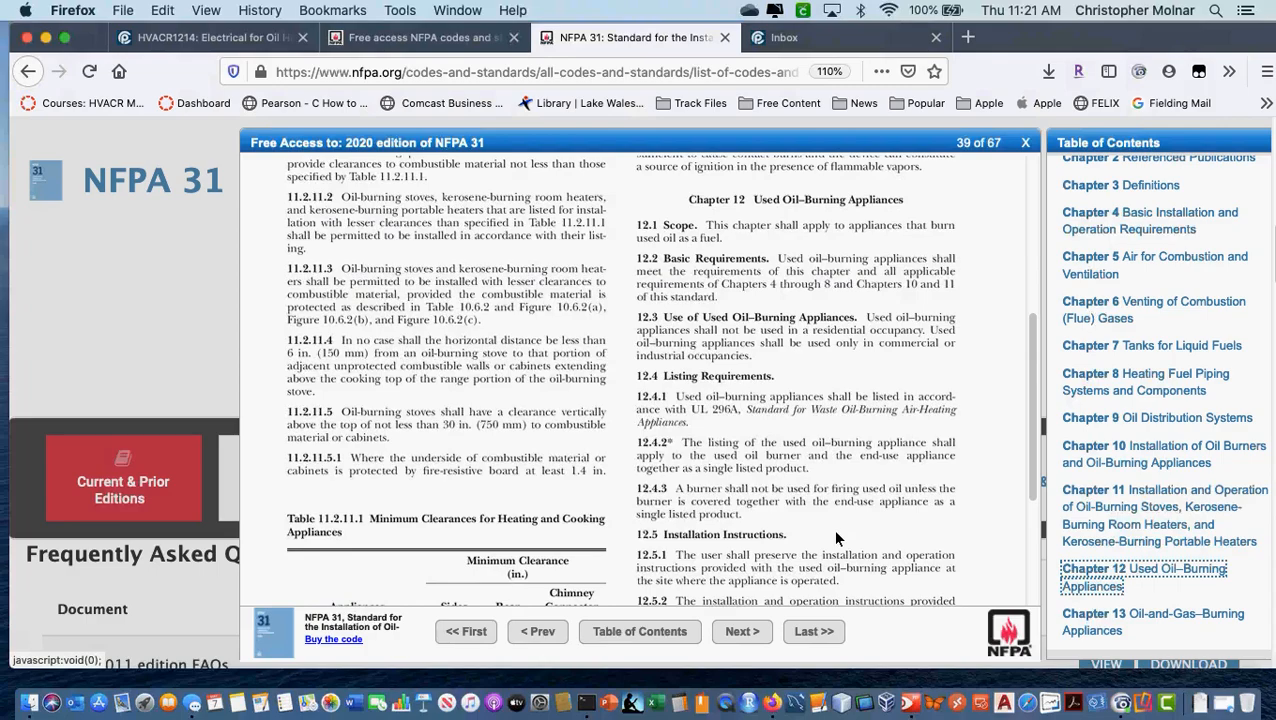
scroll(down, 3)
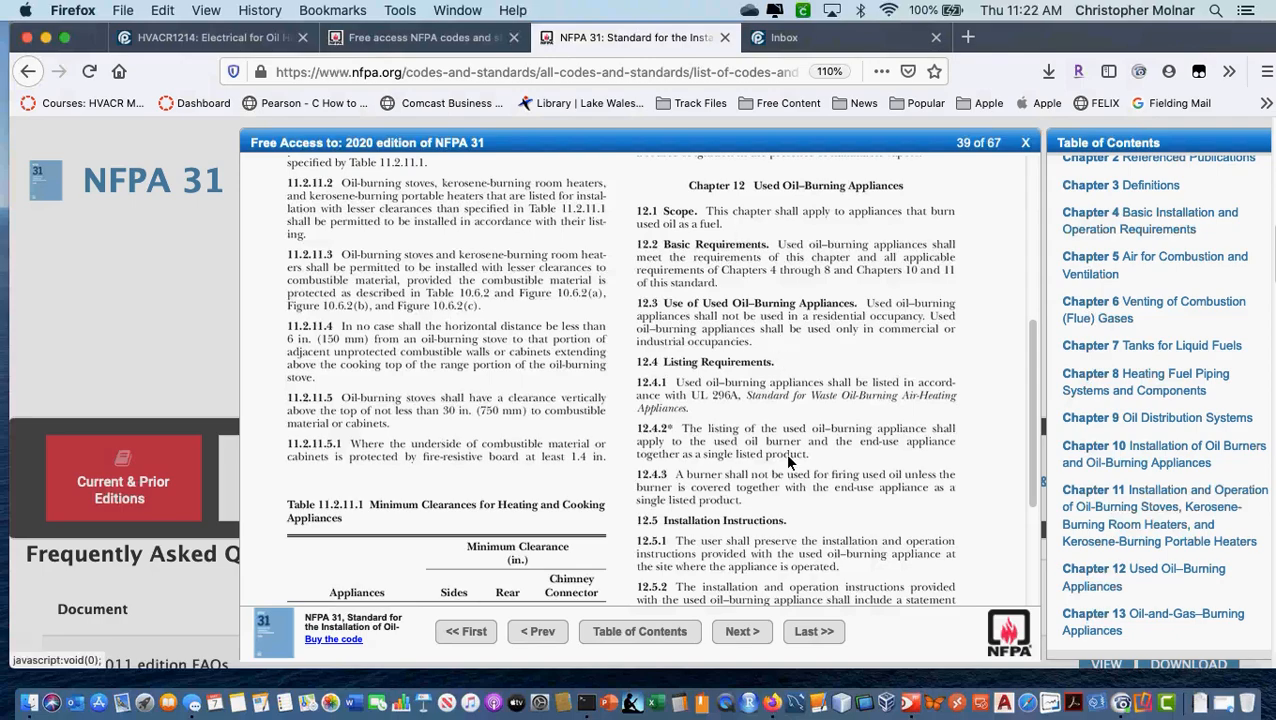
mouse_move(910, 576)
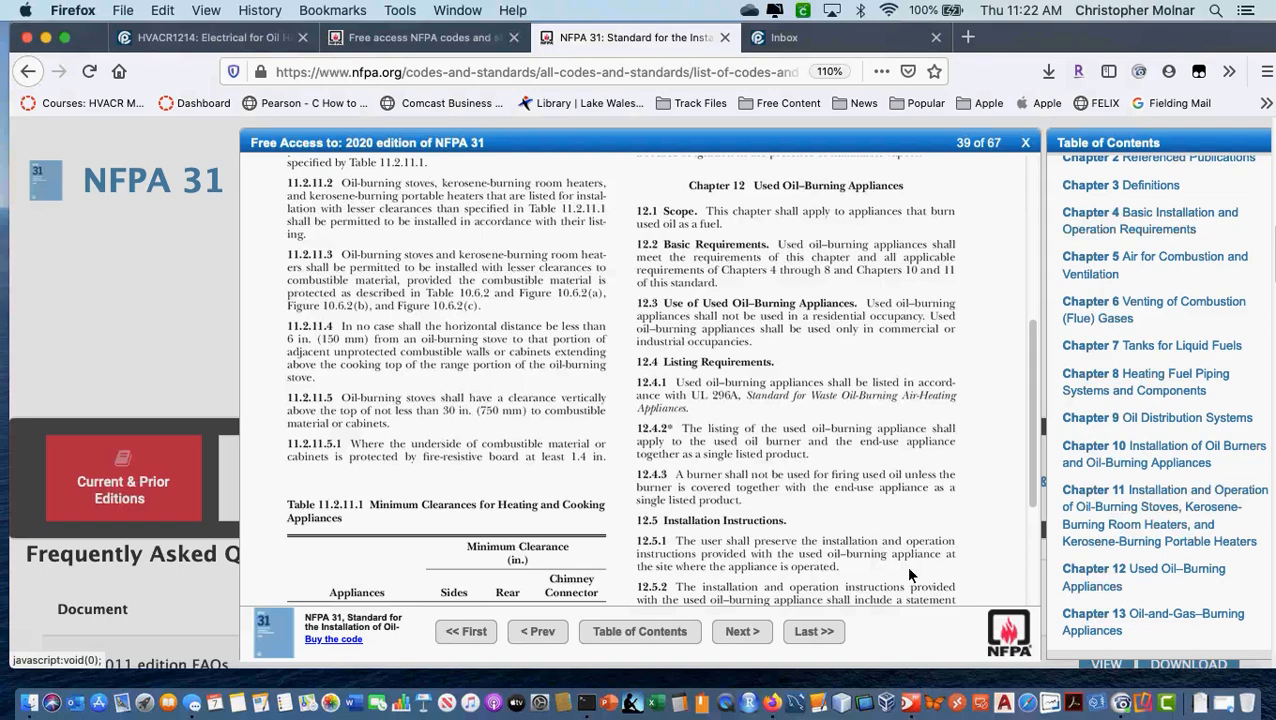
scroll(down, 3)
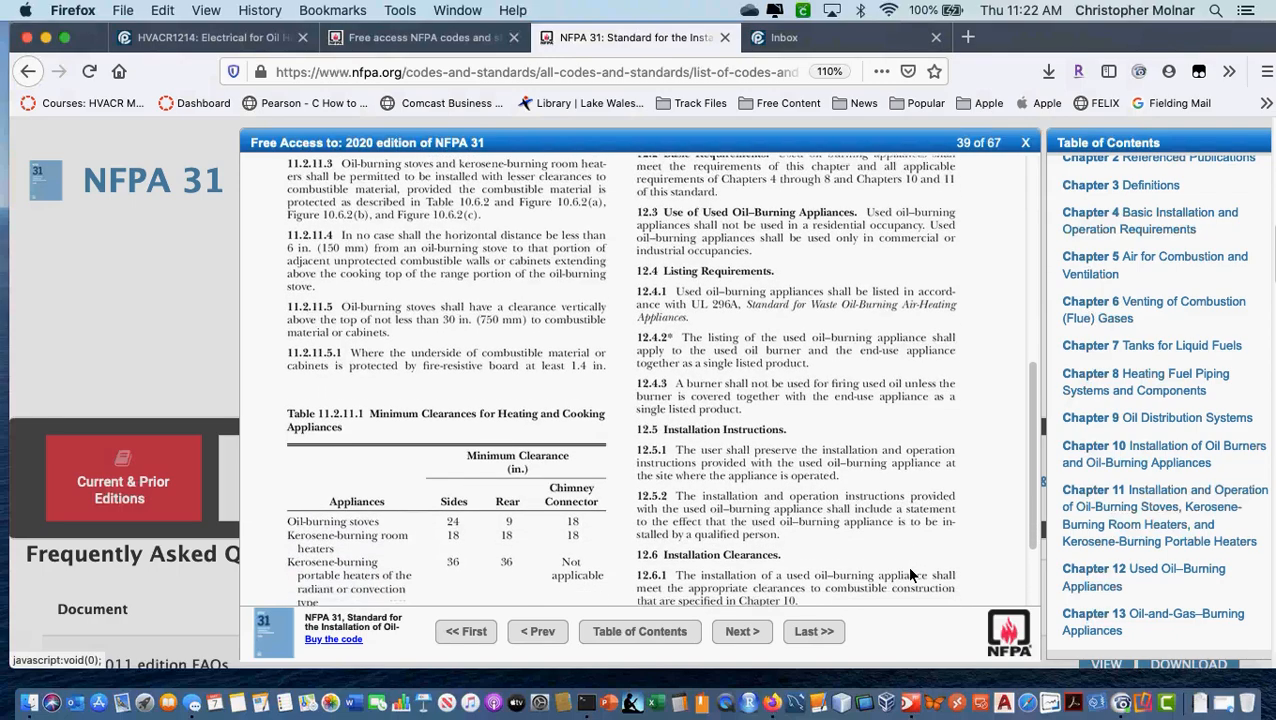
scroll(down, 3)
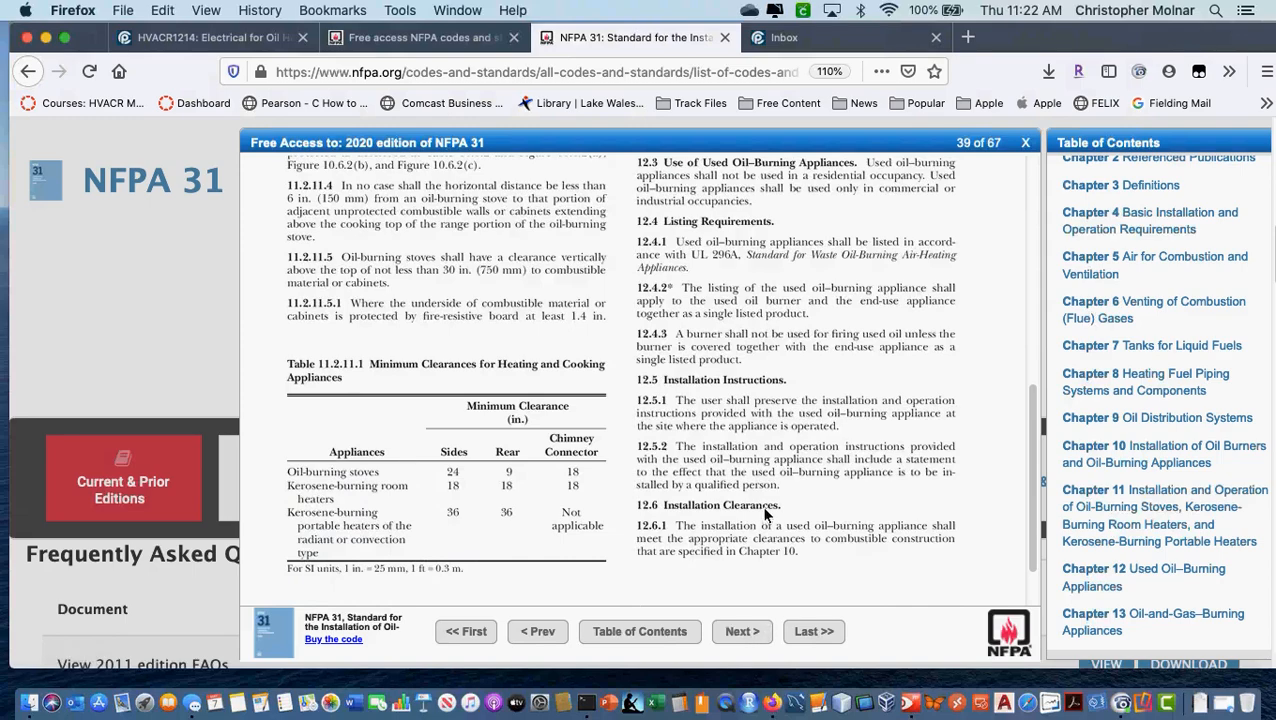
mouse_move(784, 602)
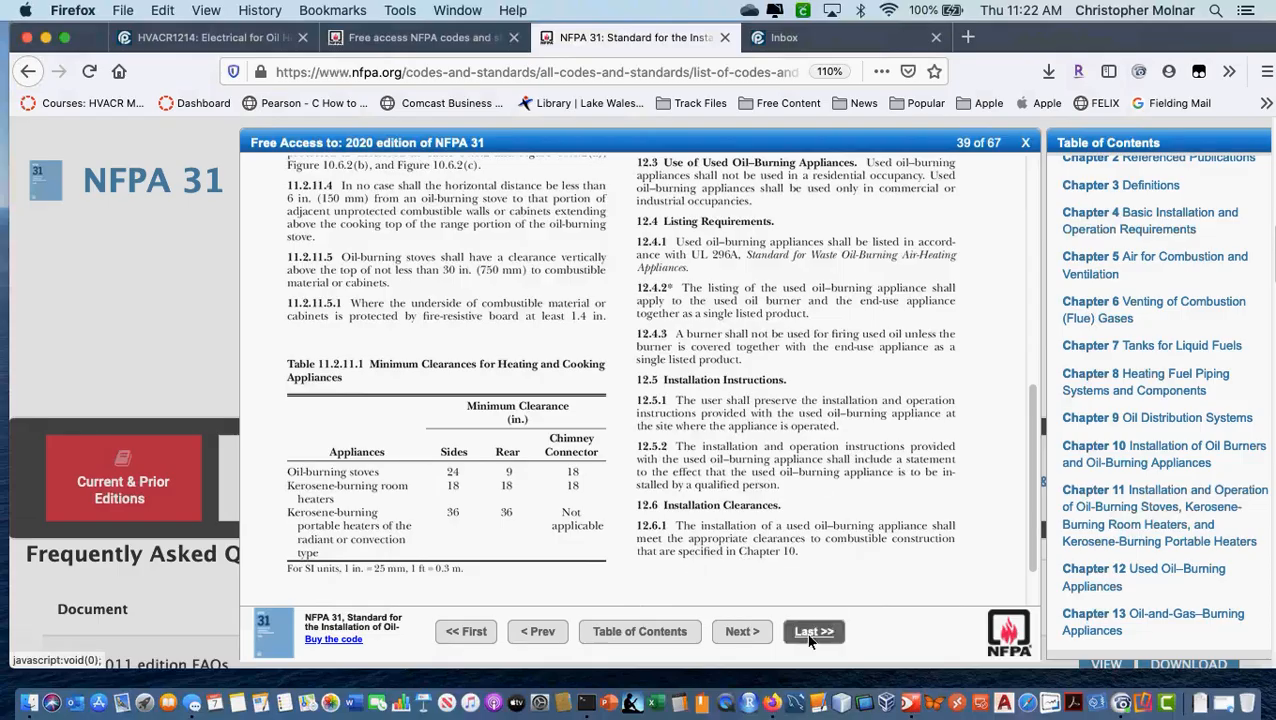
Advance to page 40 and read to the bottom of Chapter 12's final sections
click(742, 632)
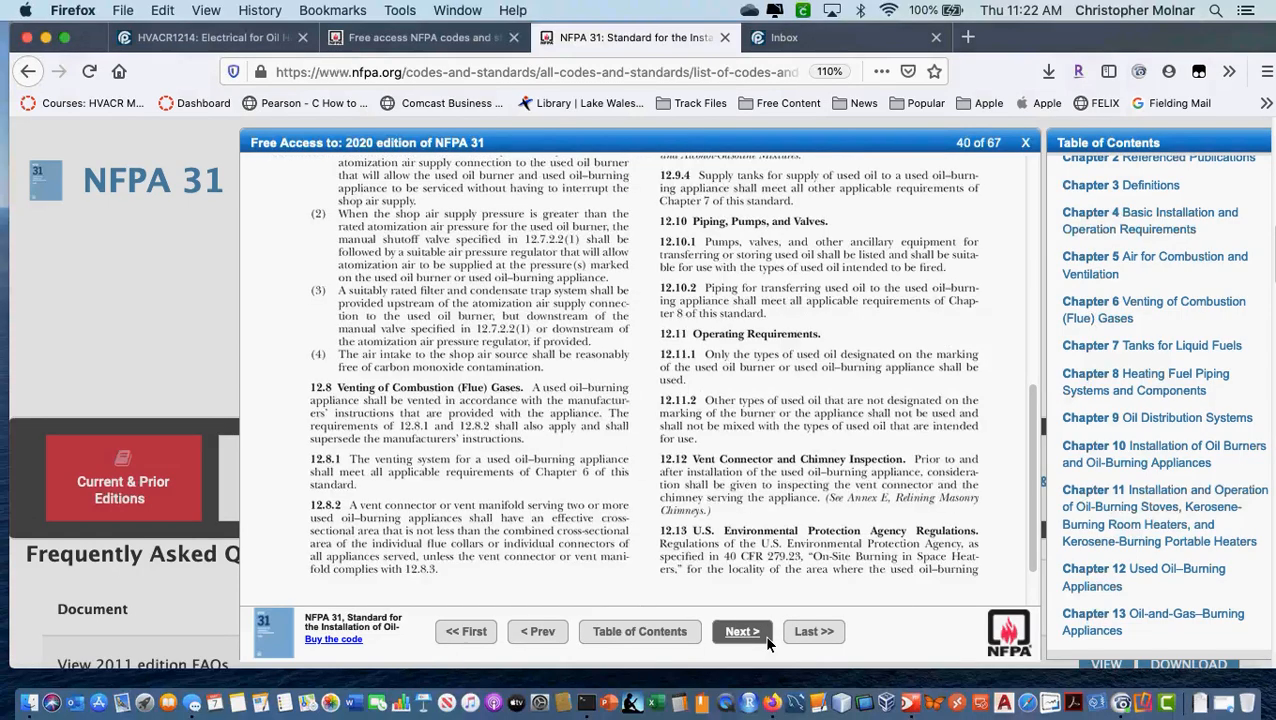
click(740, 632)
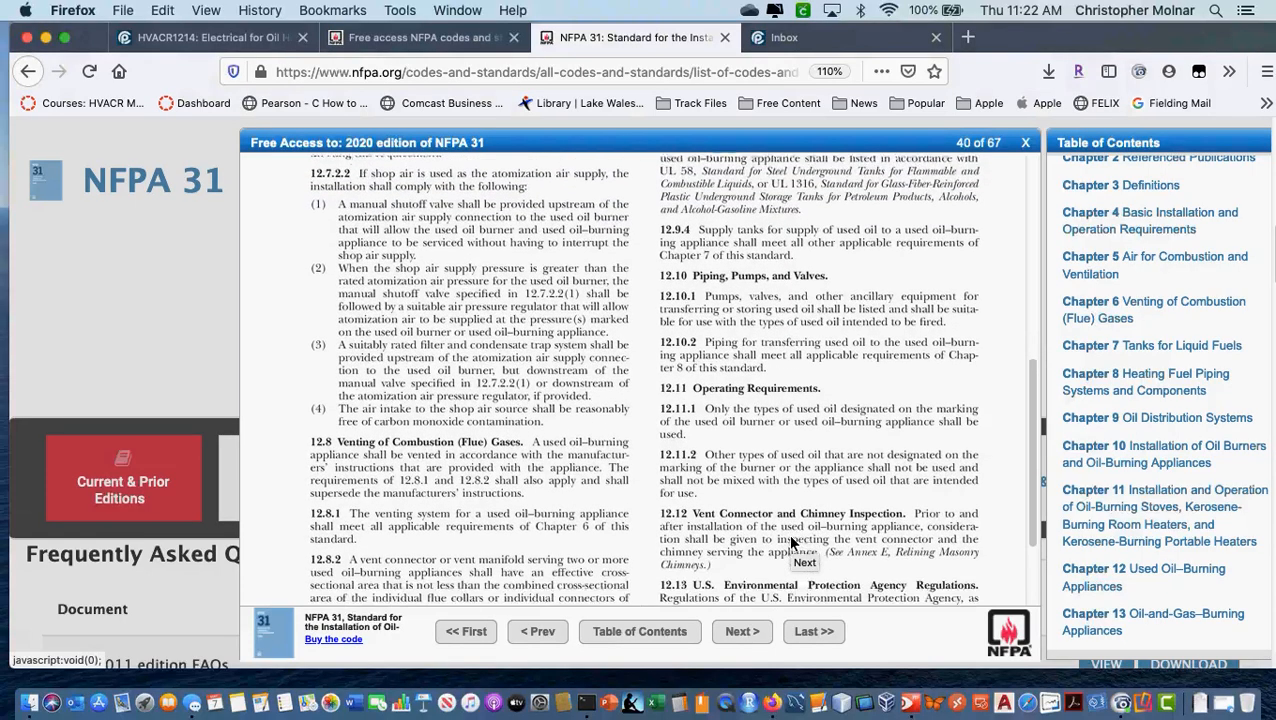
scroll(down, 3)
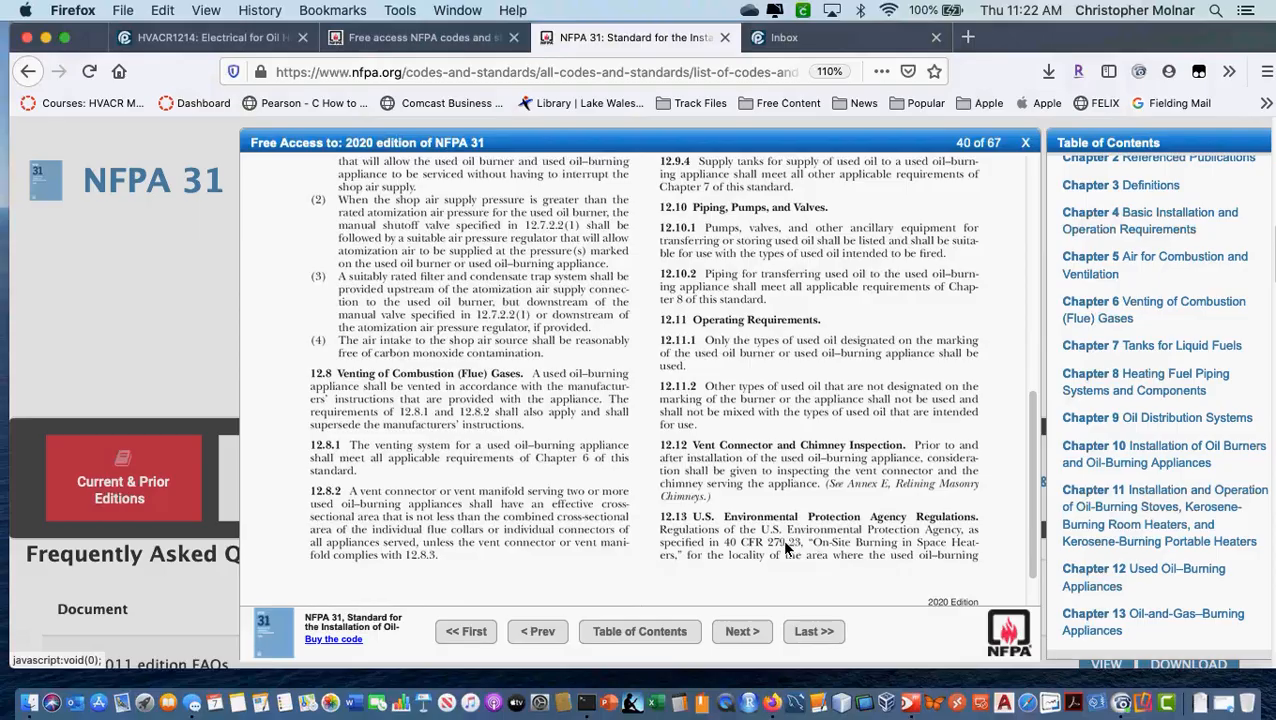
mouse_move(868, 536)
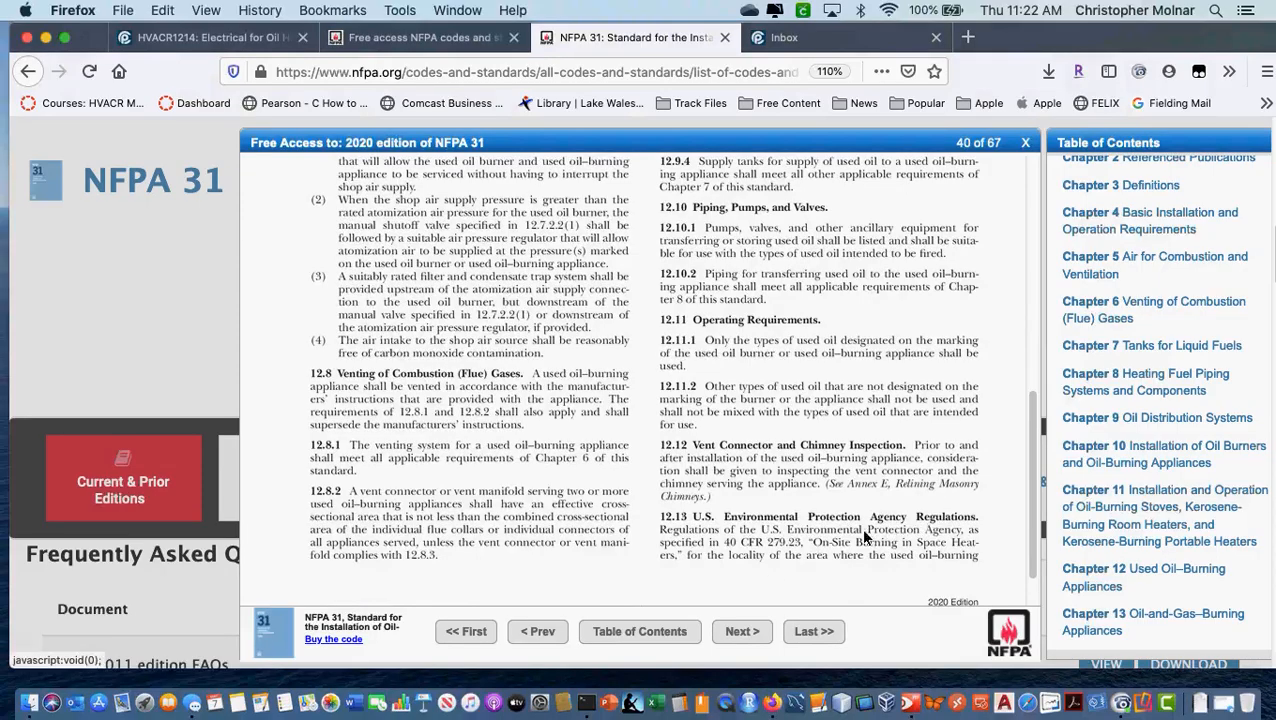
mouse_move(936, 530)
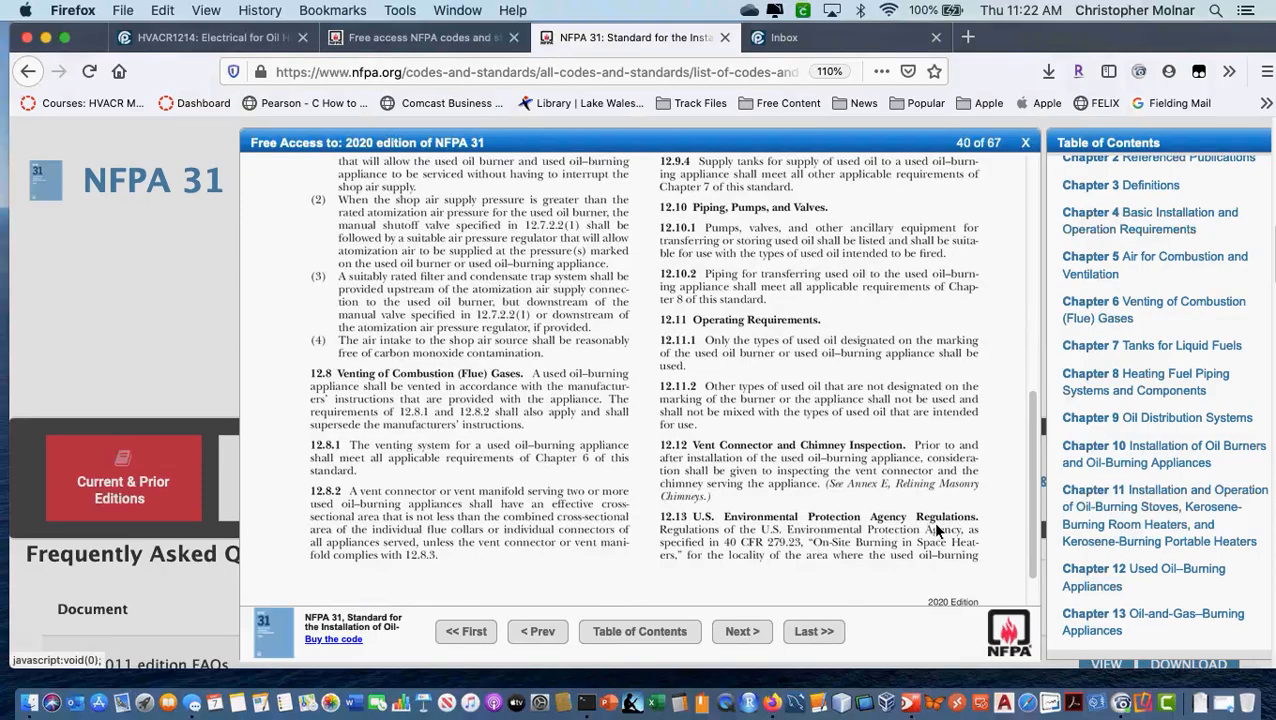
scroll(down, 3)
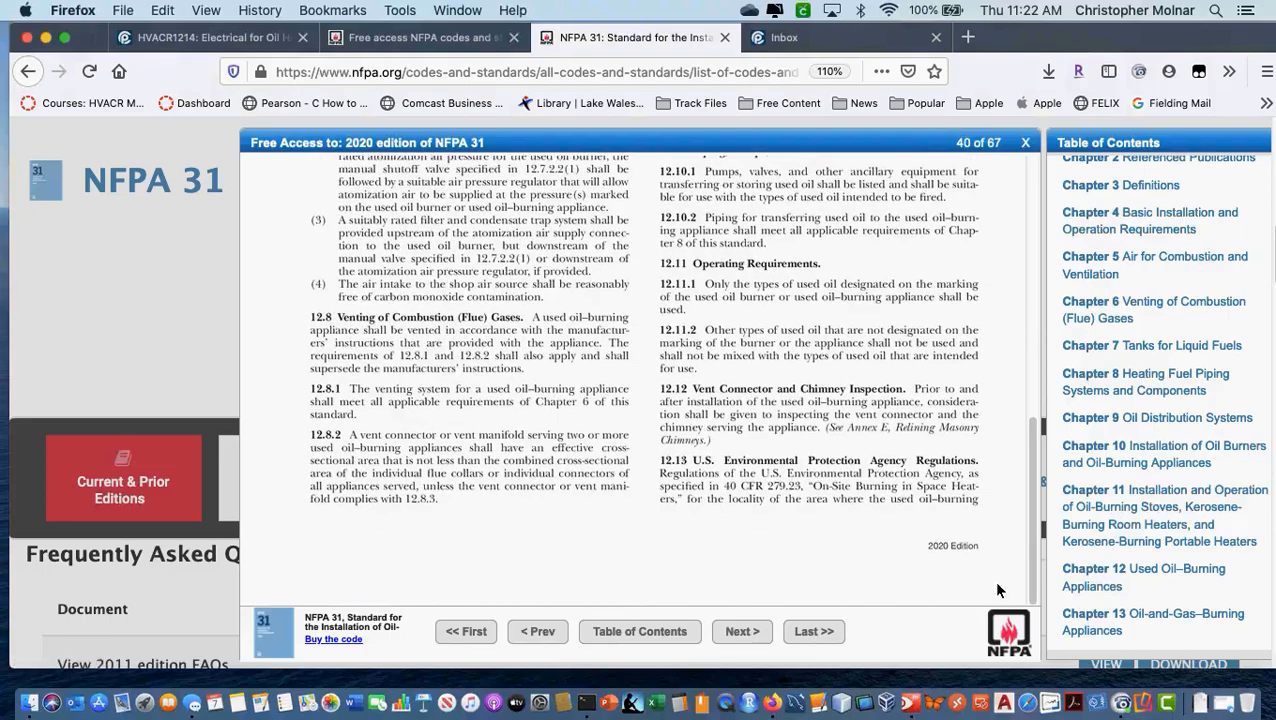
scroll(down, 3)
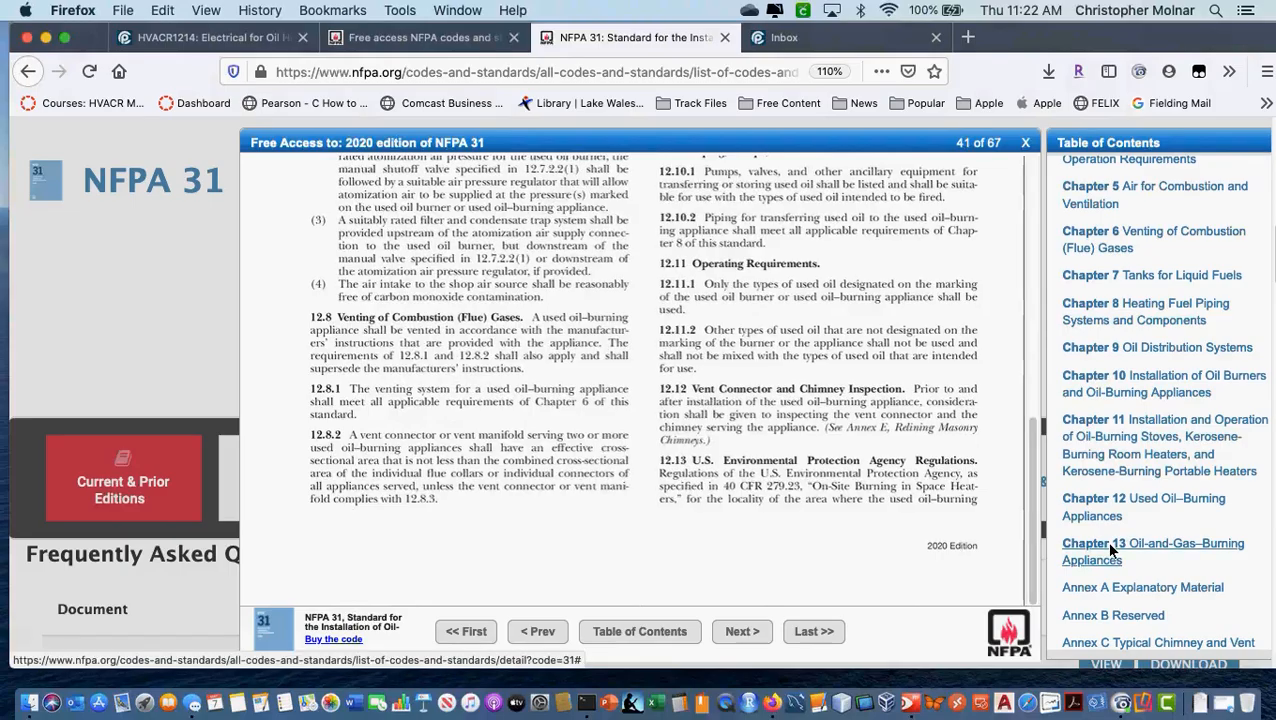
Jump to Chapter 13 Oil-and-Gas-Burning Appliances on page 41 and read down to the Annex A heading
click(1152, 552)
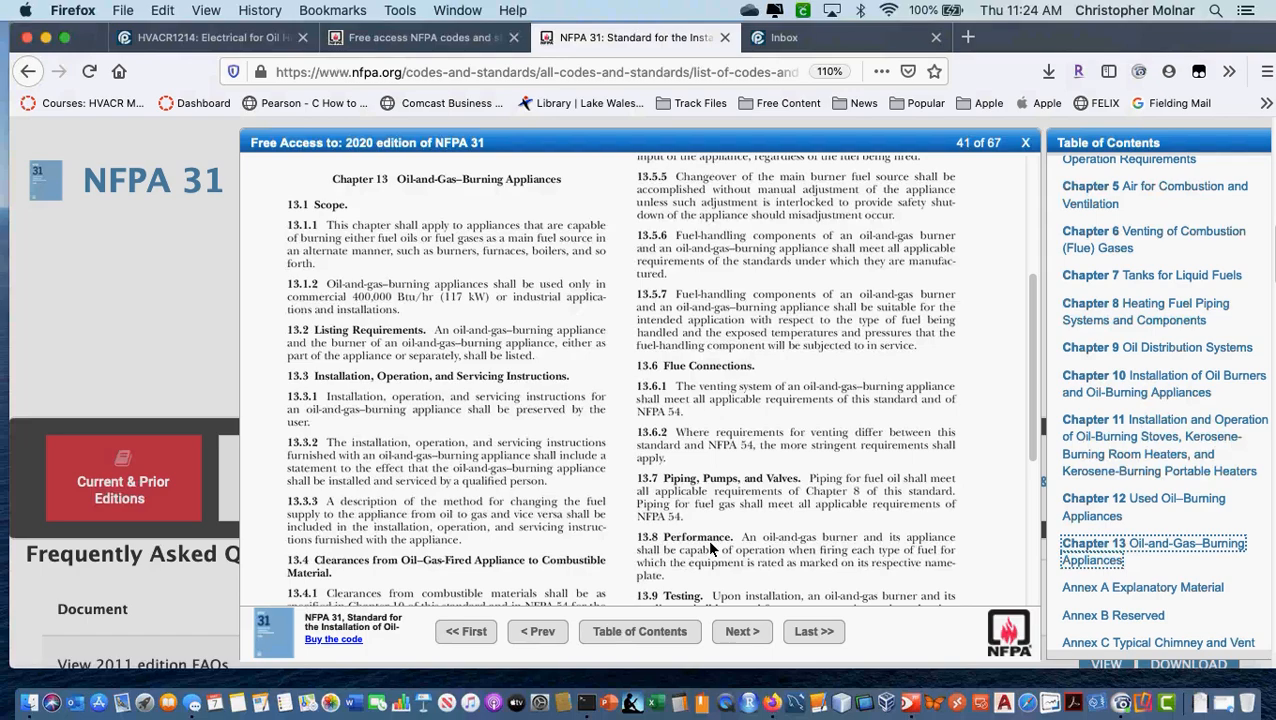
scroll(down, 3)
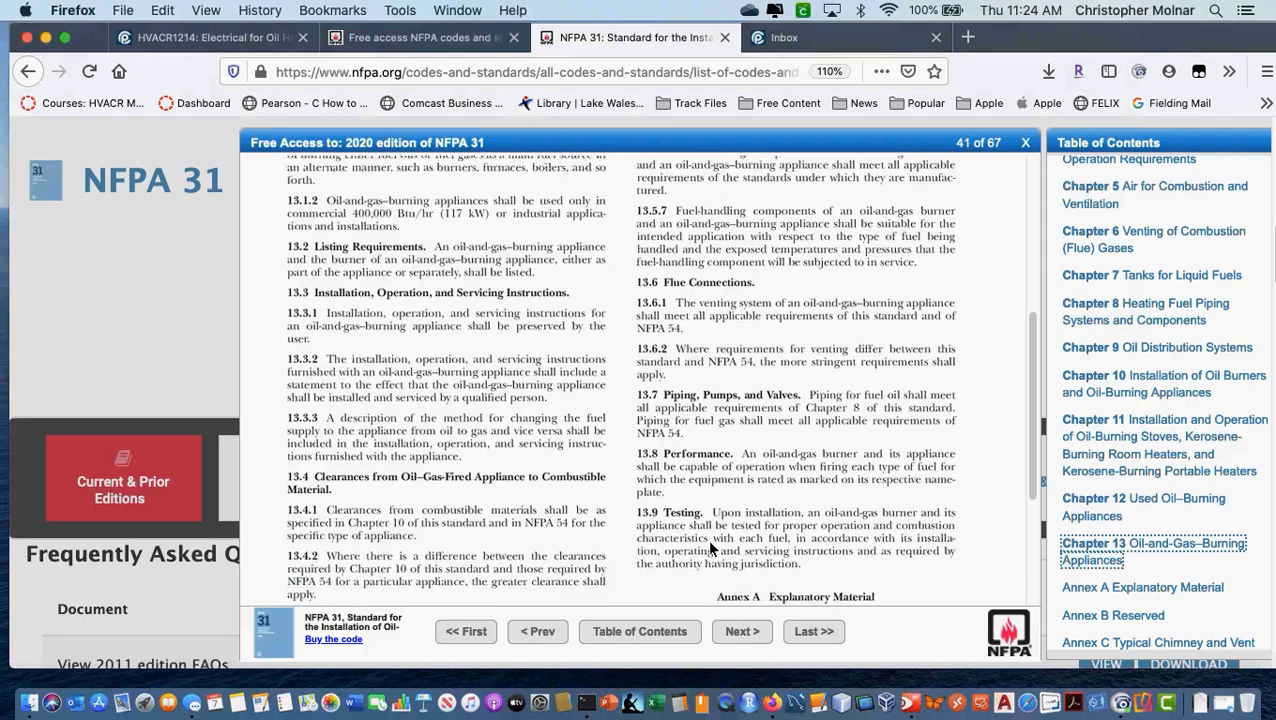
scroll(down, 3)
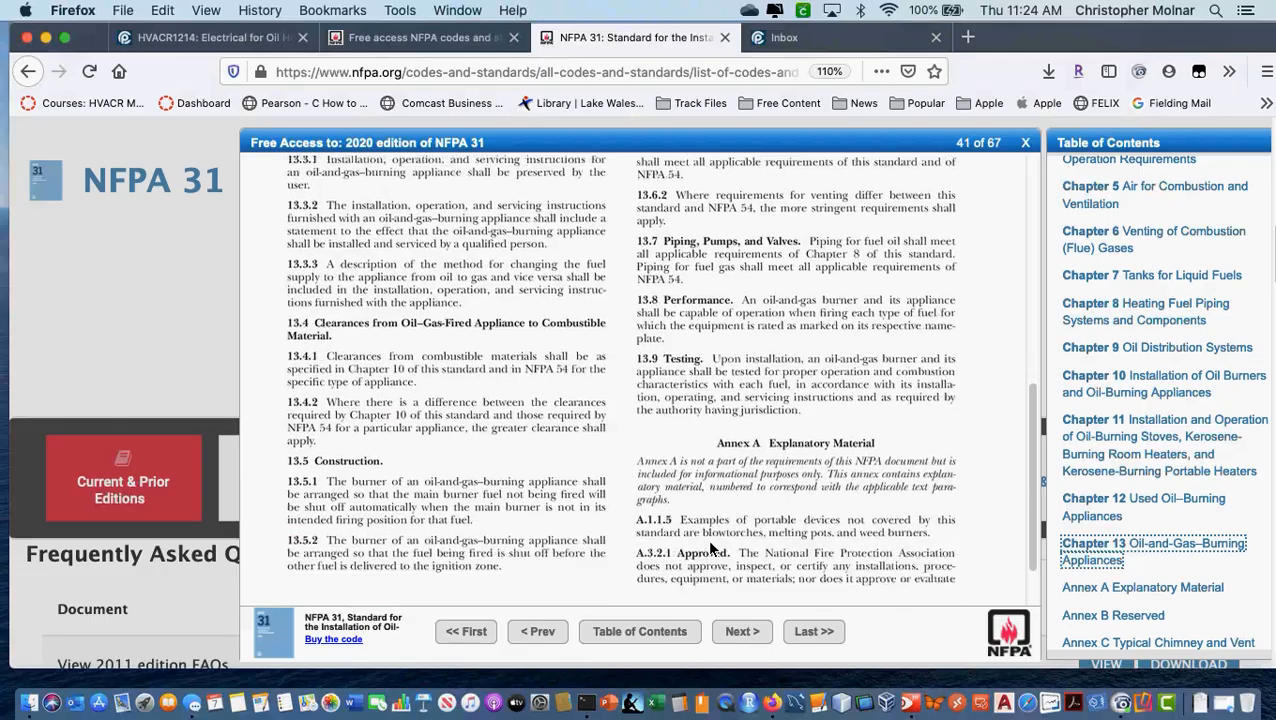
scroll(down, 3)
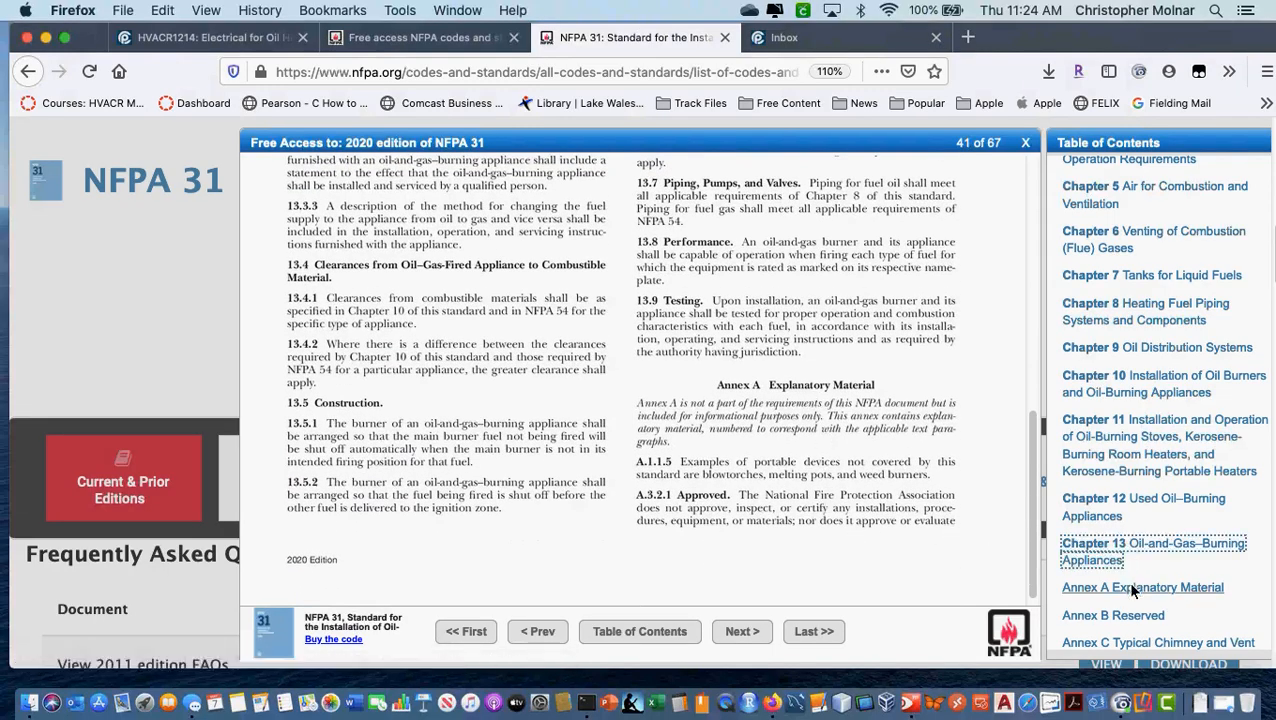
mouse_move(988, 568)
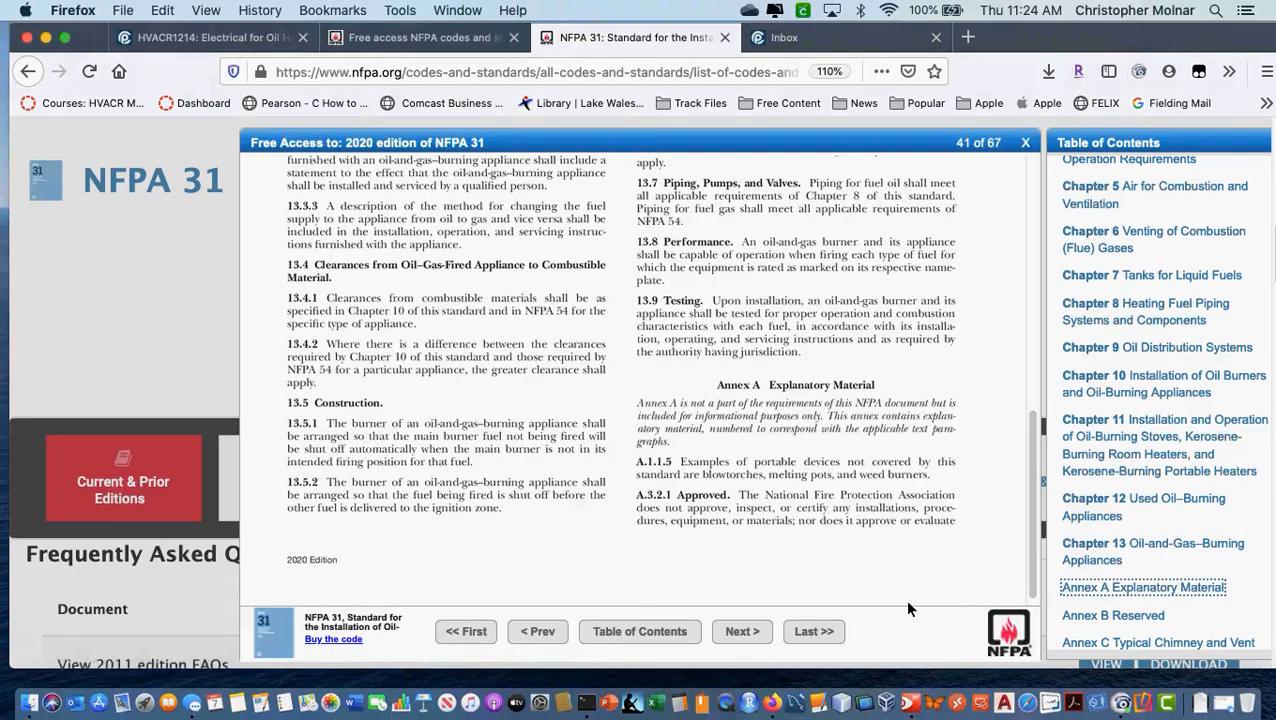
Move into the Annex A explanatory material on heating appliances, oil burners and liquid fuels
click(740, 632)
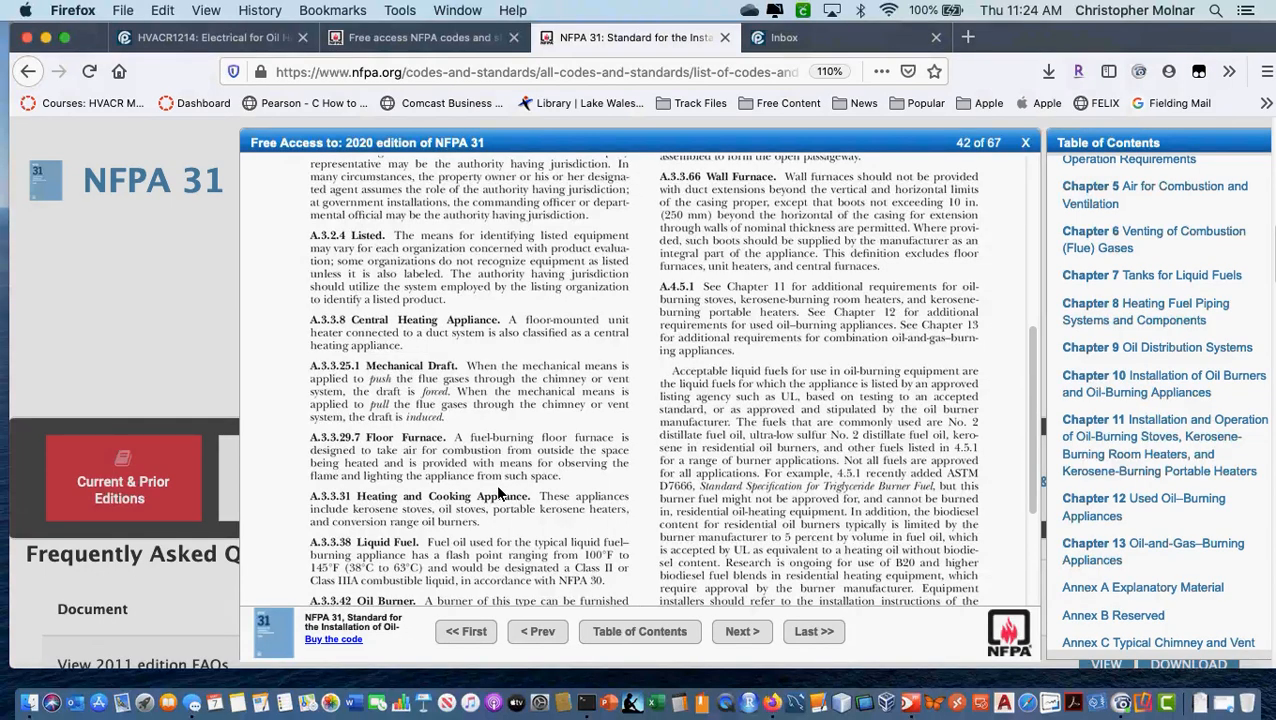
mouse_move(618, 474)
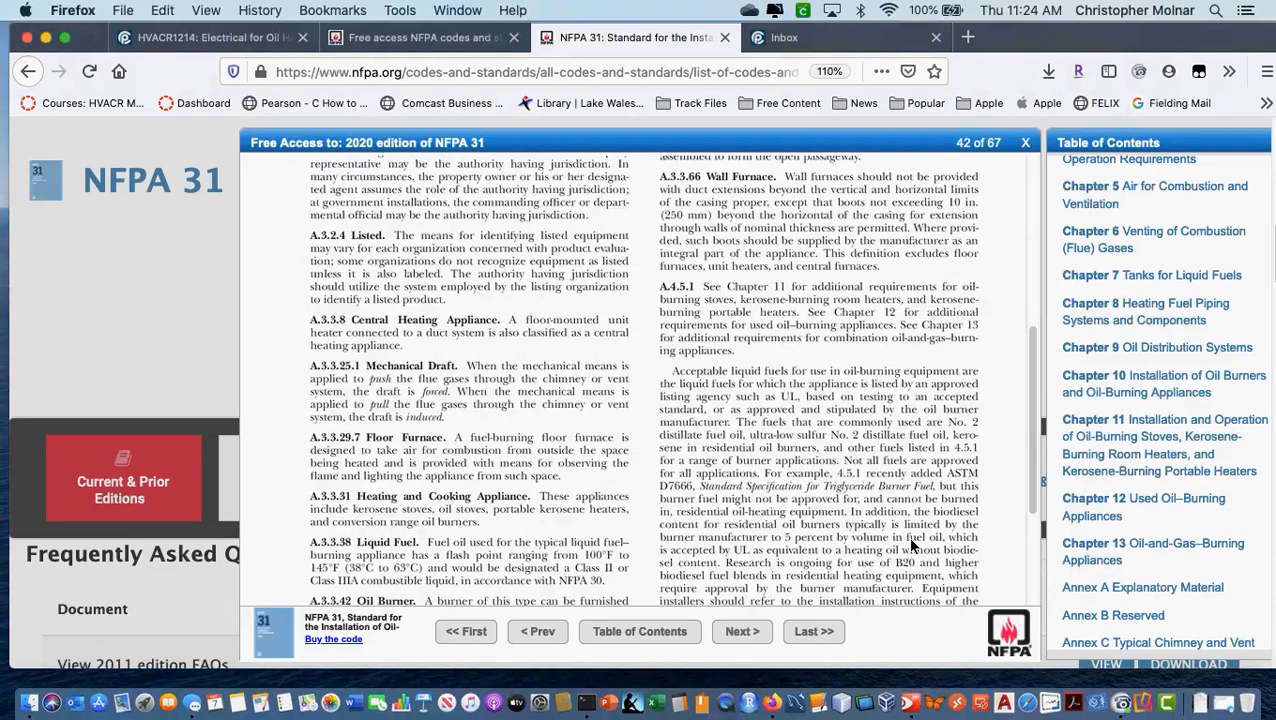
scroll(down, 3)
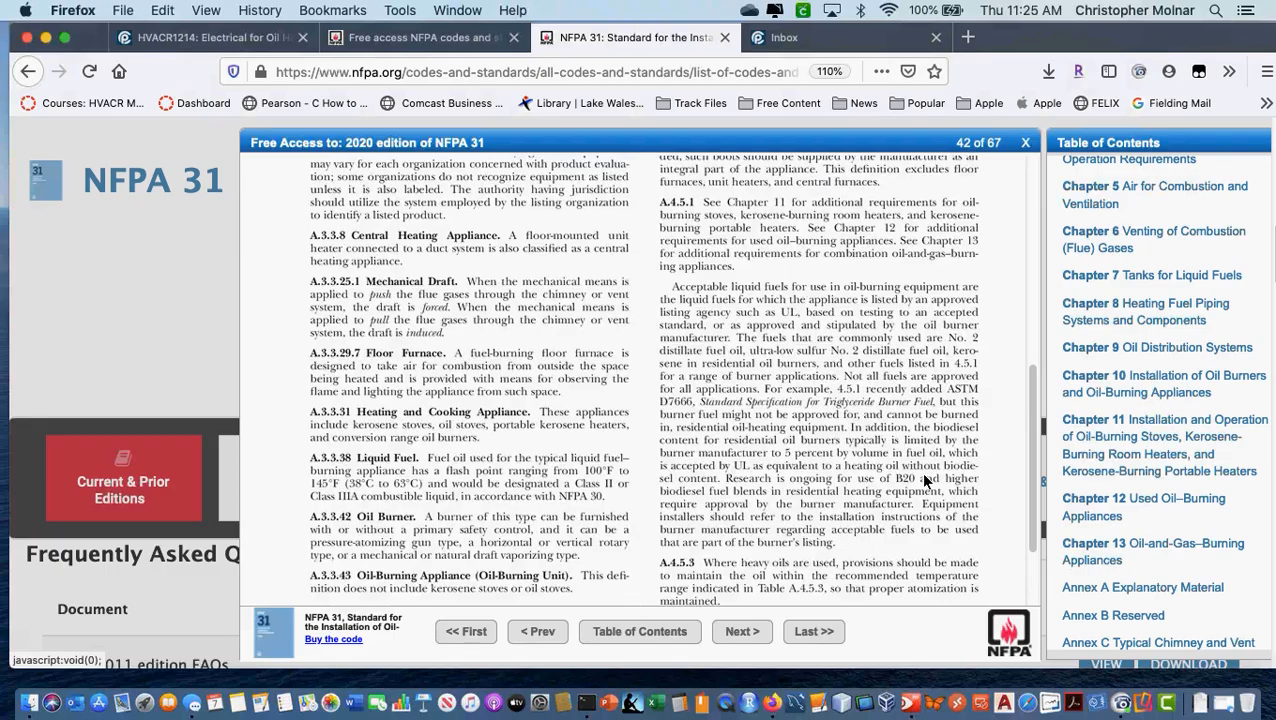
mouse_move(1064, 576)
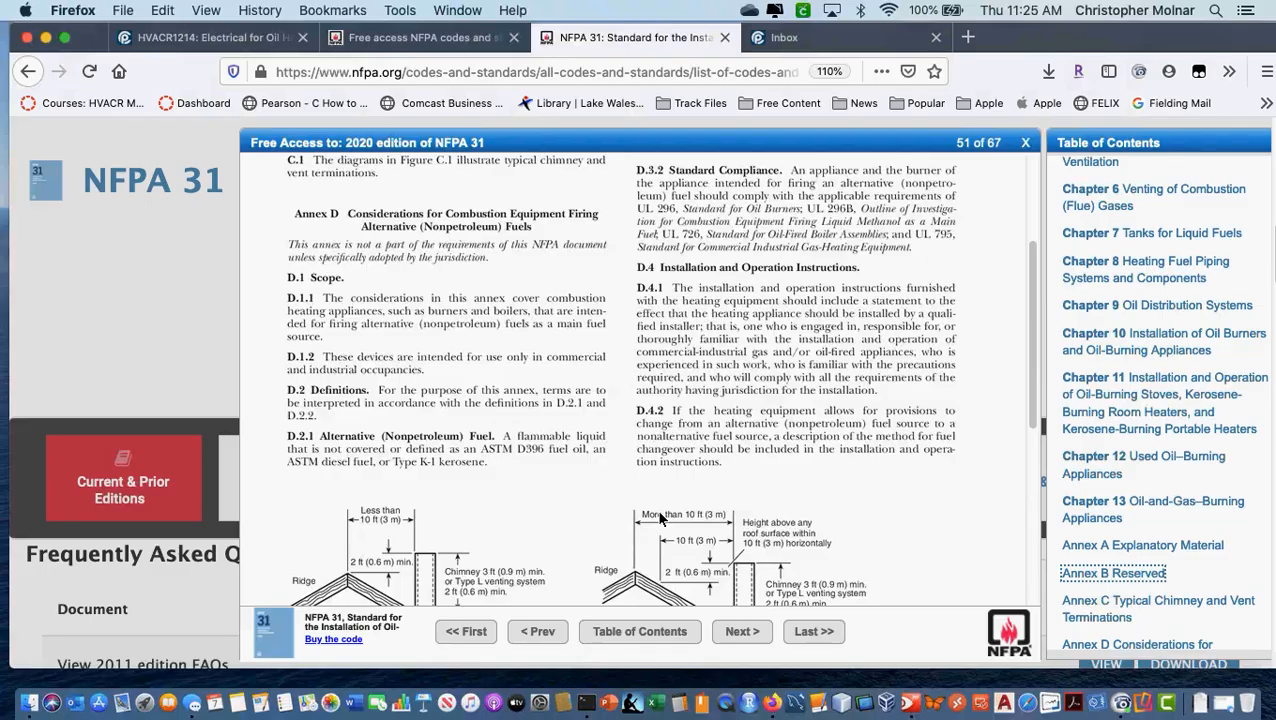
Read down to Figure C.1 on page 51, then advance to page 52 where Annex E begins
scroll(down, 3)
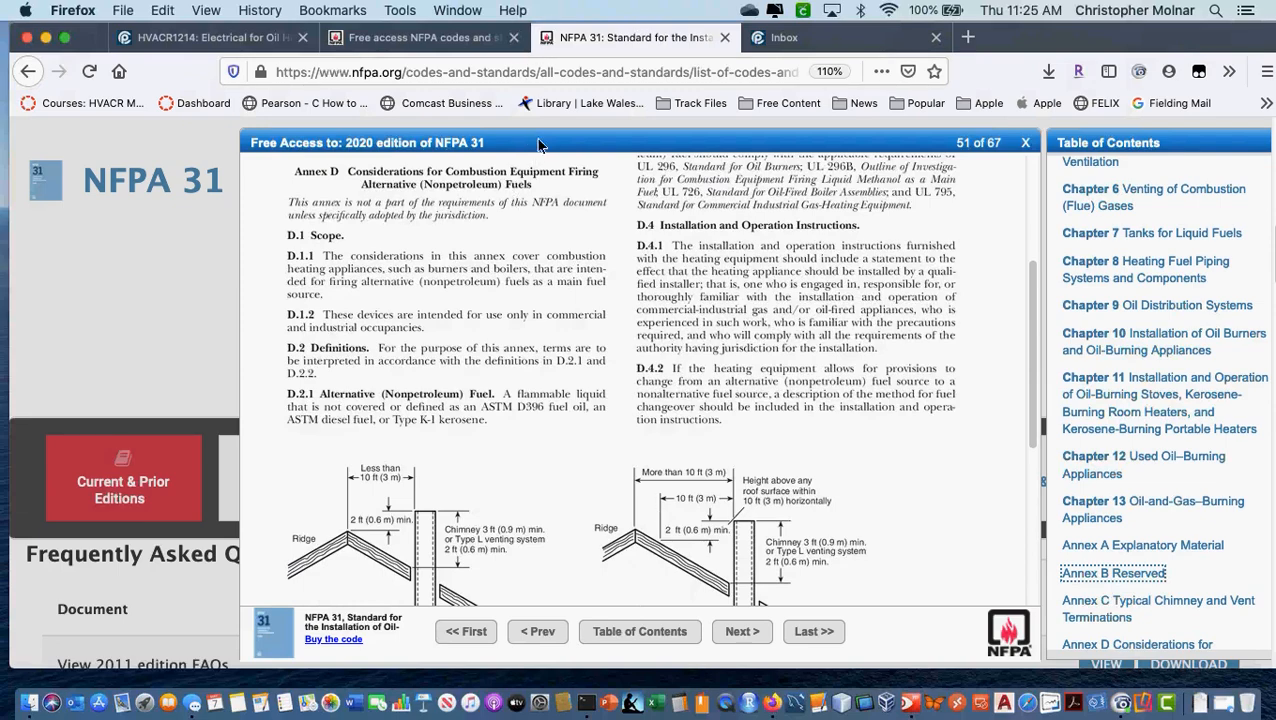
mouse_move(504, 238)
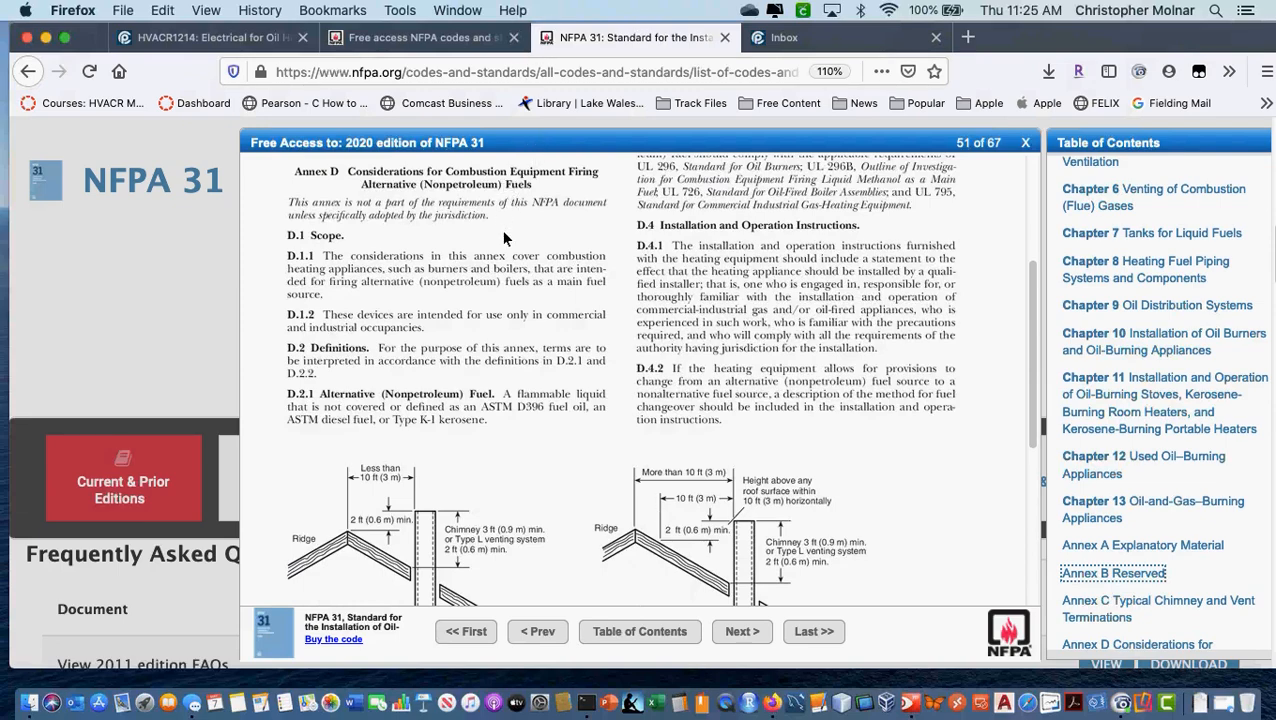
scroll(down, 3)
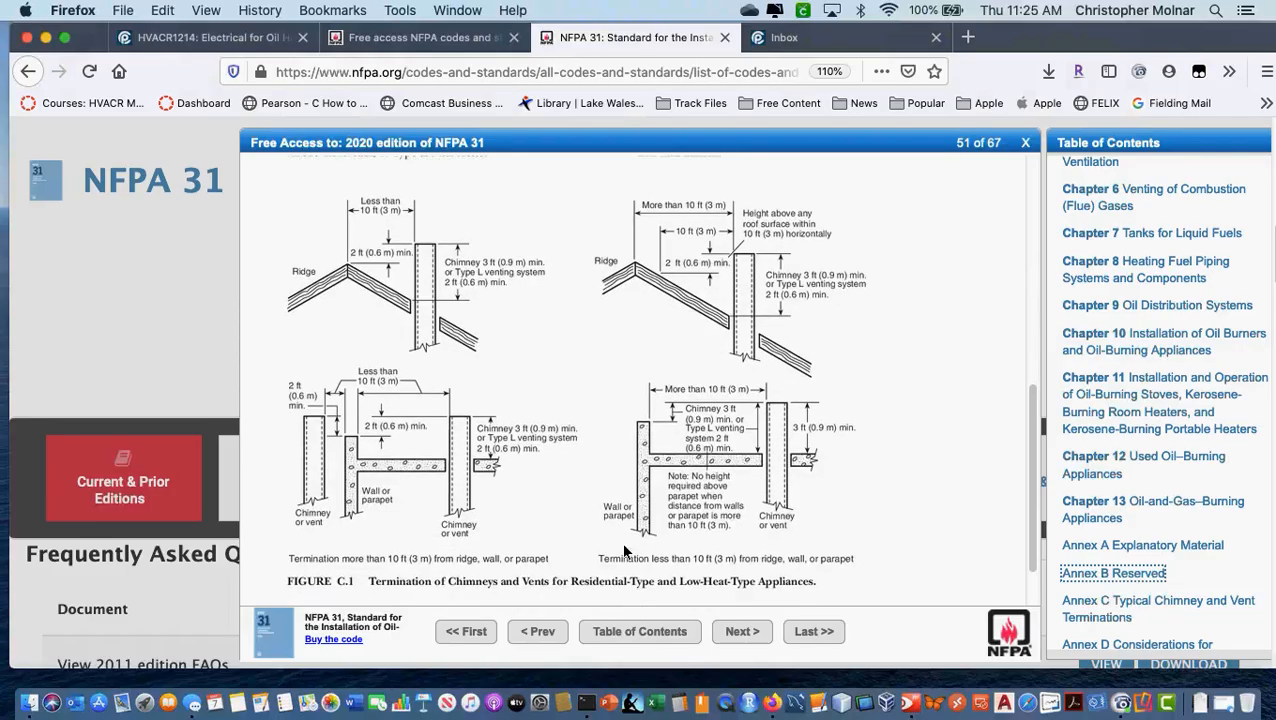
mouse_move(812, 536)
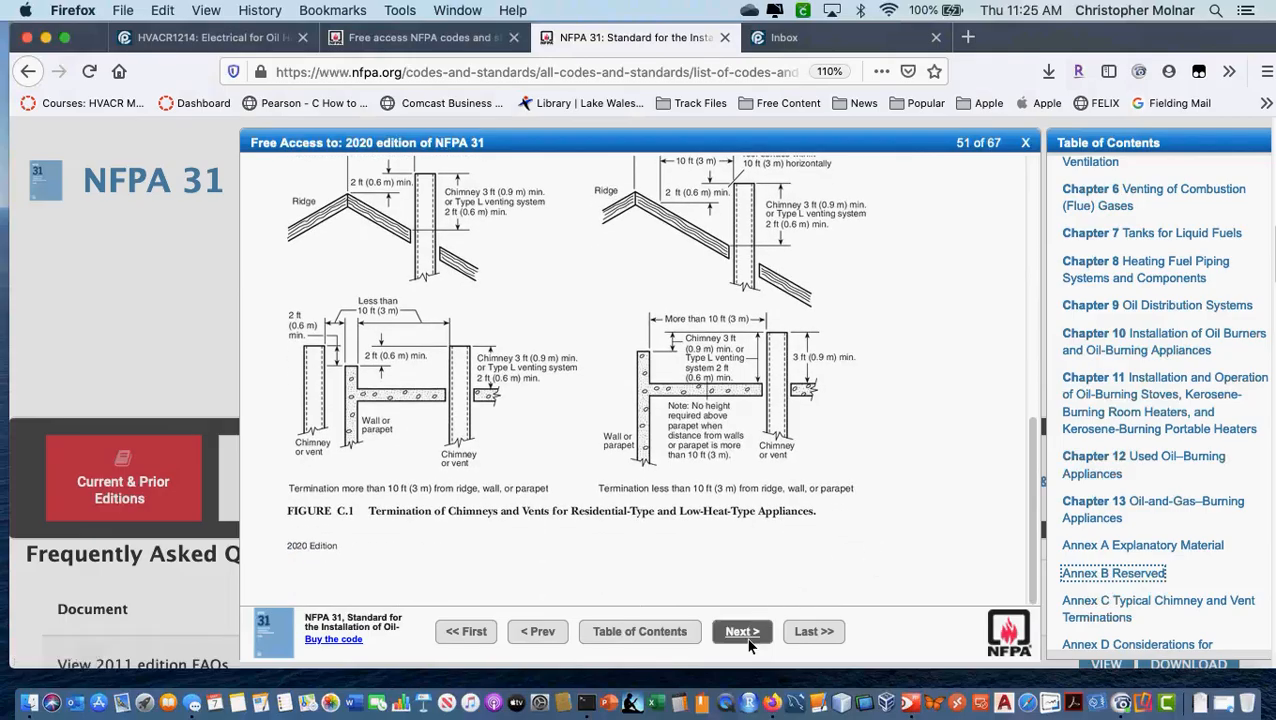
click(742, 632)
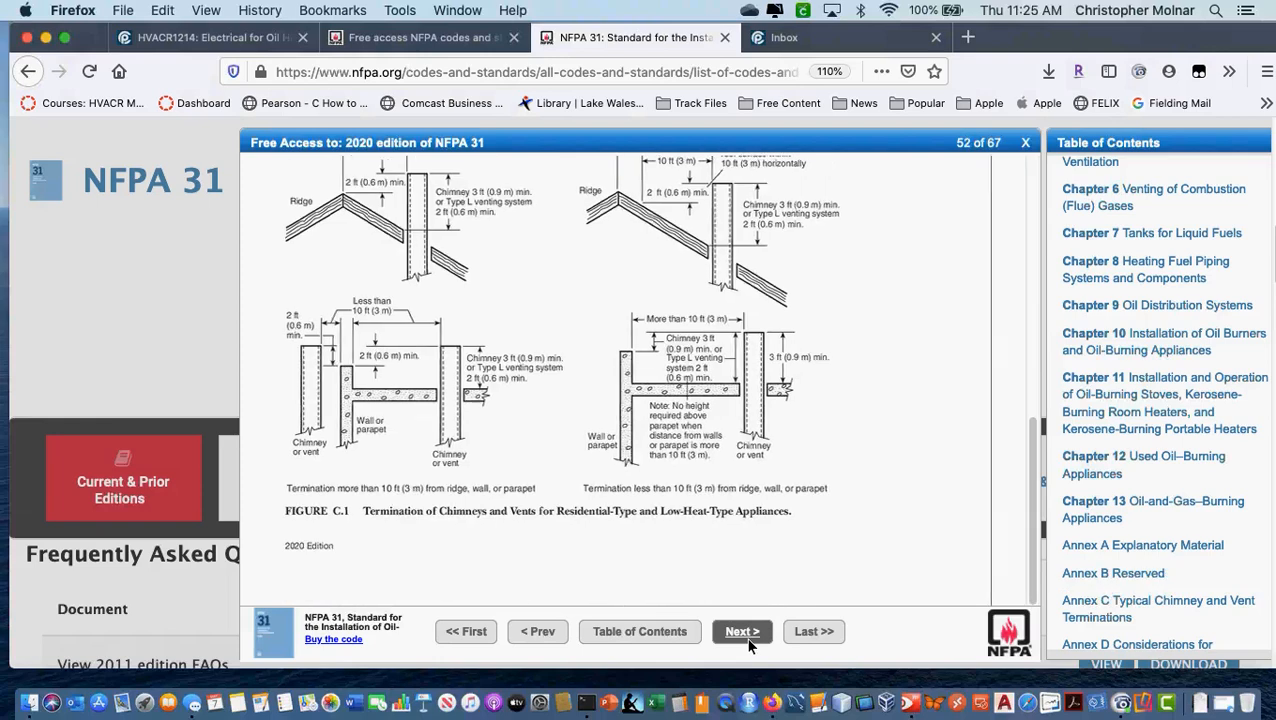
click(742, 632)
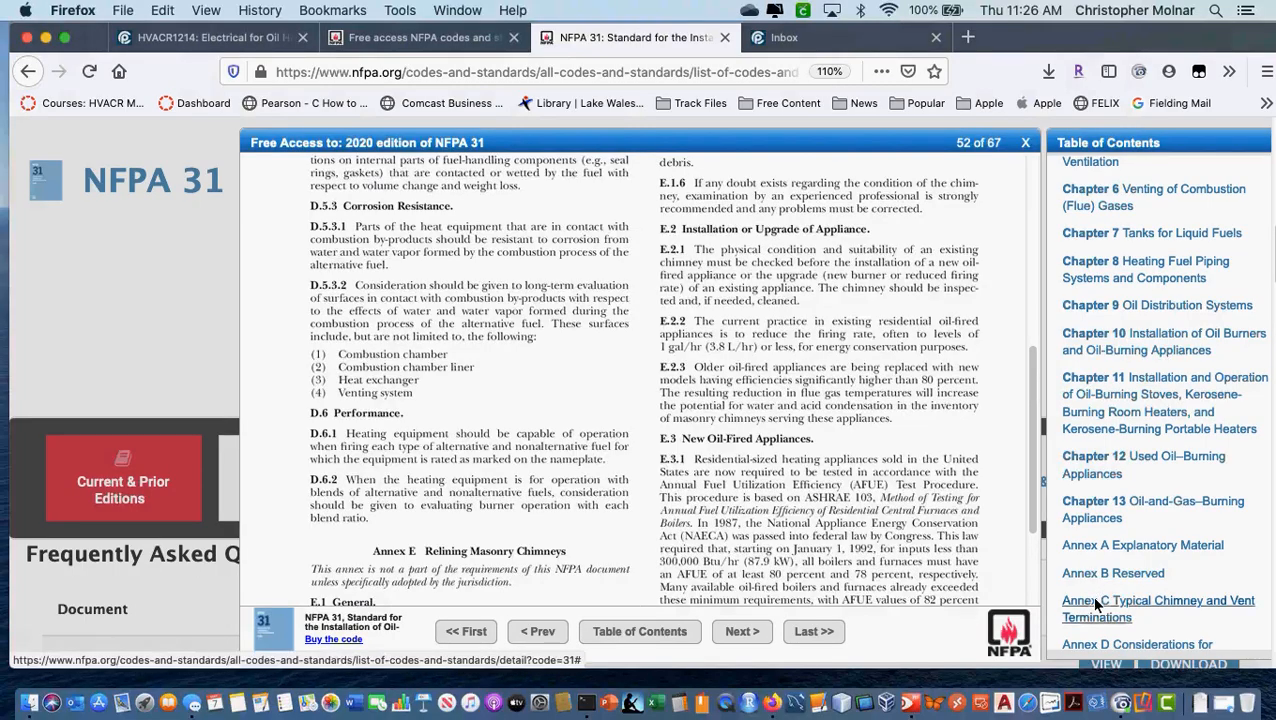
Return to Annex C on page 51 to review Figure C.1's chimney and vent termination drawings
click(538, 632)
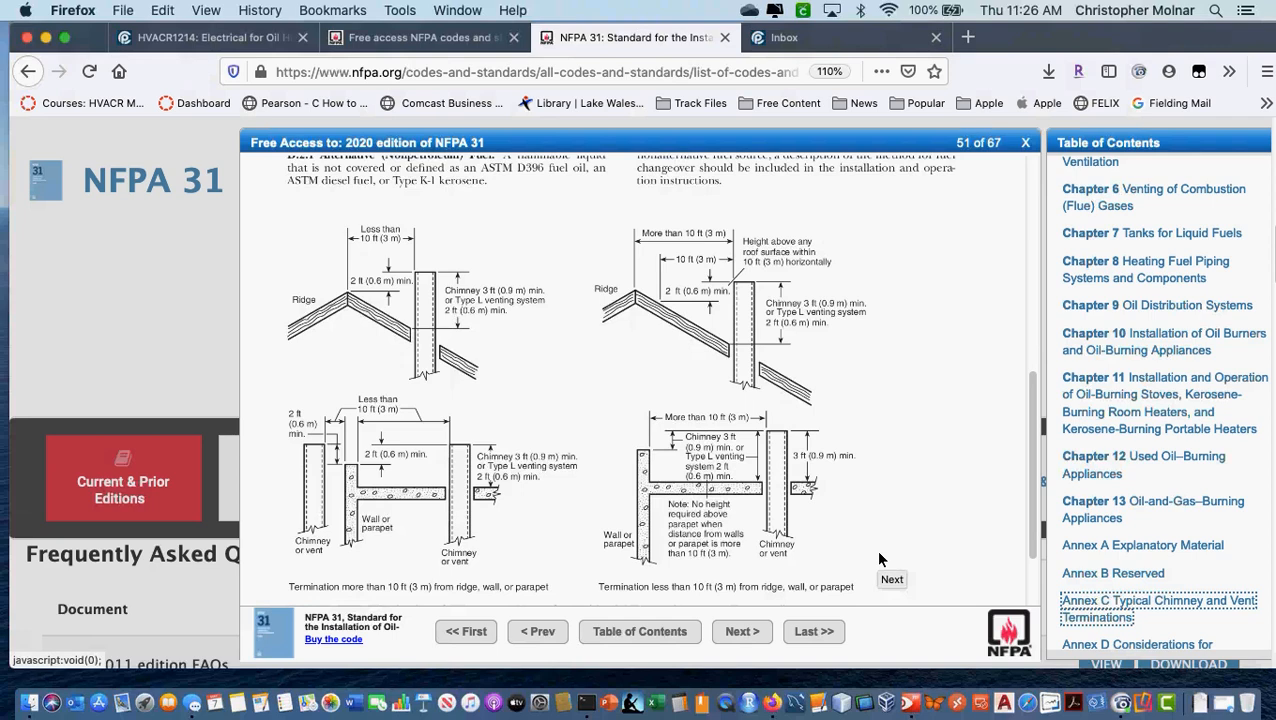
mouse_move(412, 304)
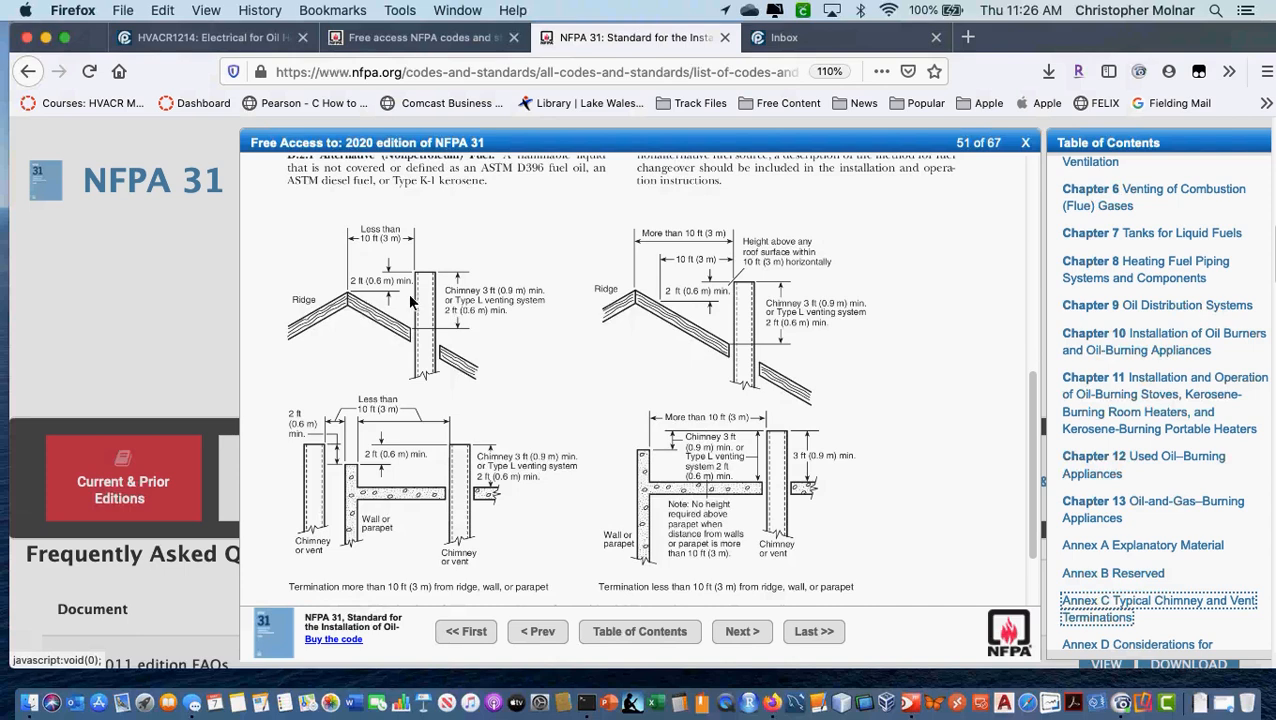
mouse_move(452, 310)
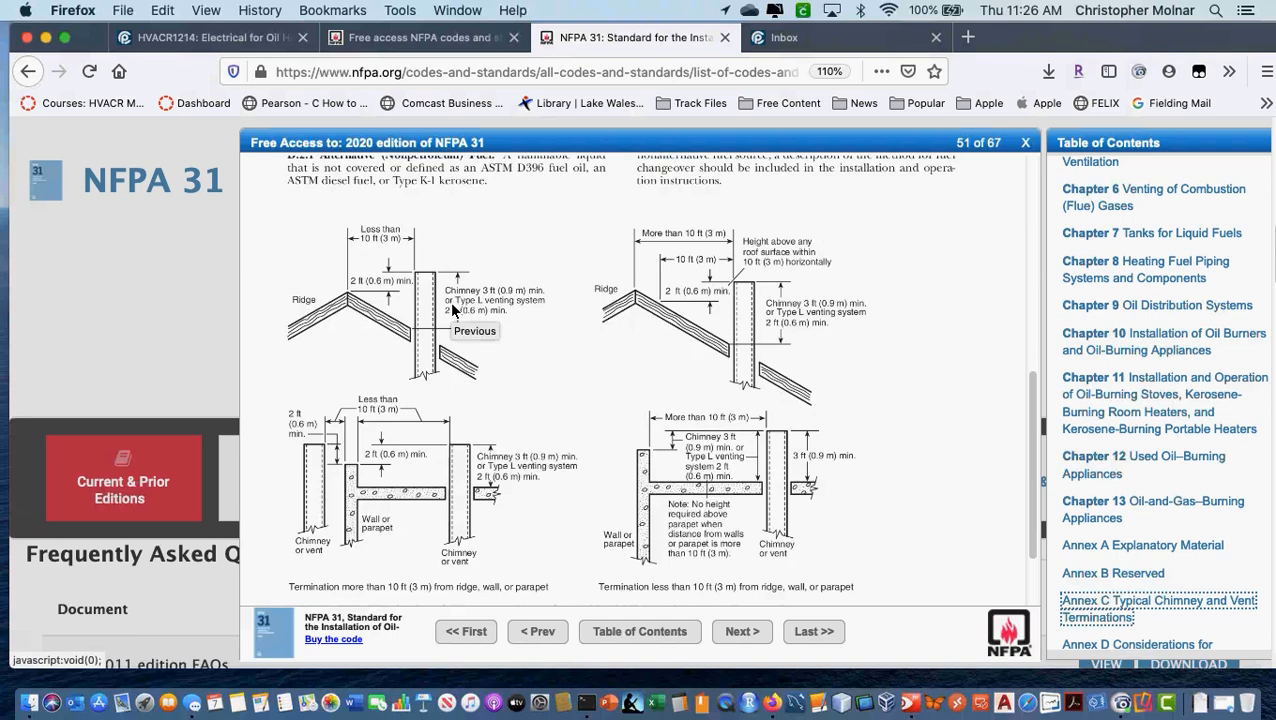
mouse_move(724, 8)
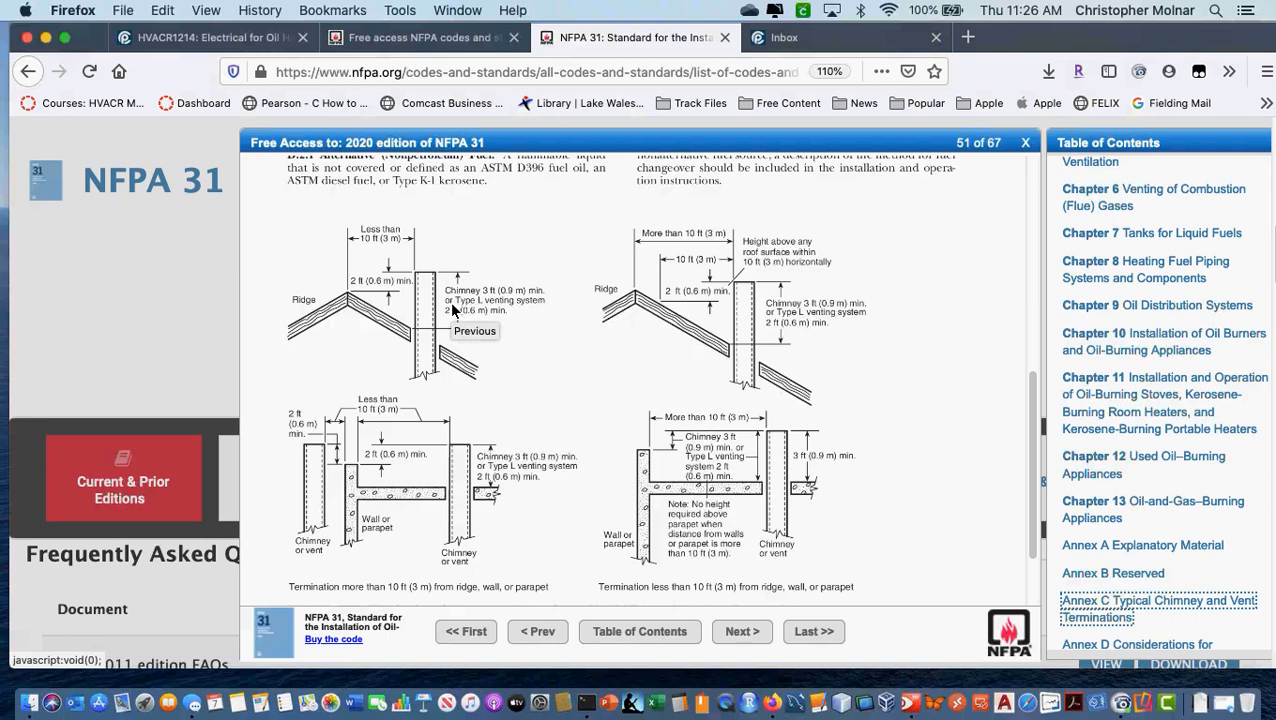
mouse_move(404, 300)
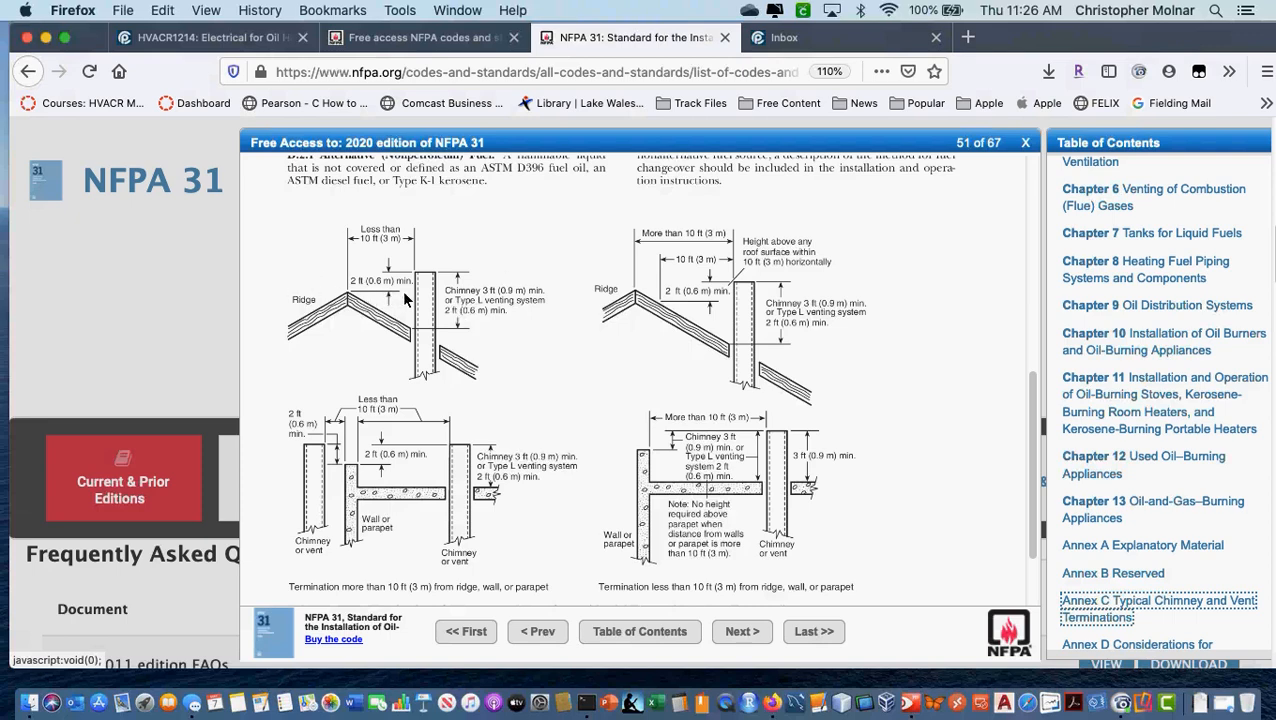
mouse_move(420, 268)
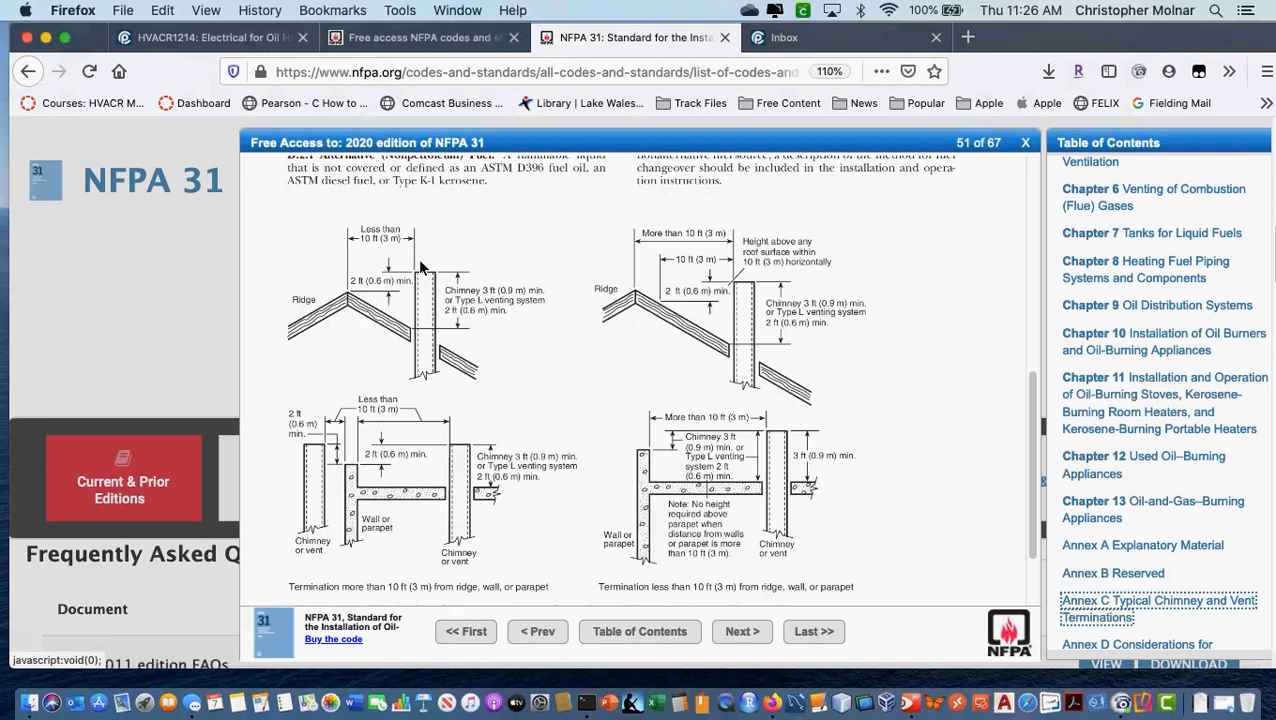
mouse_move(350, 268)
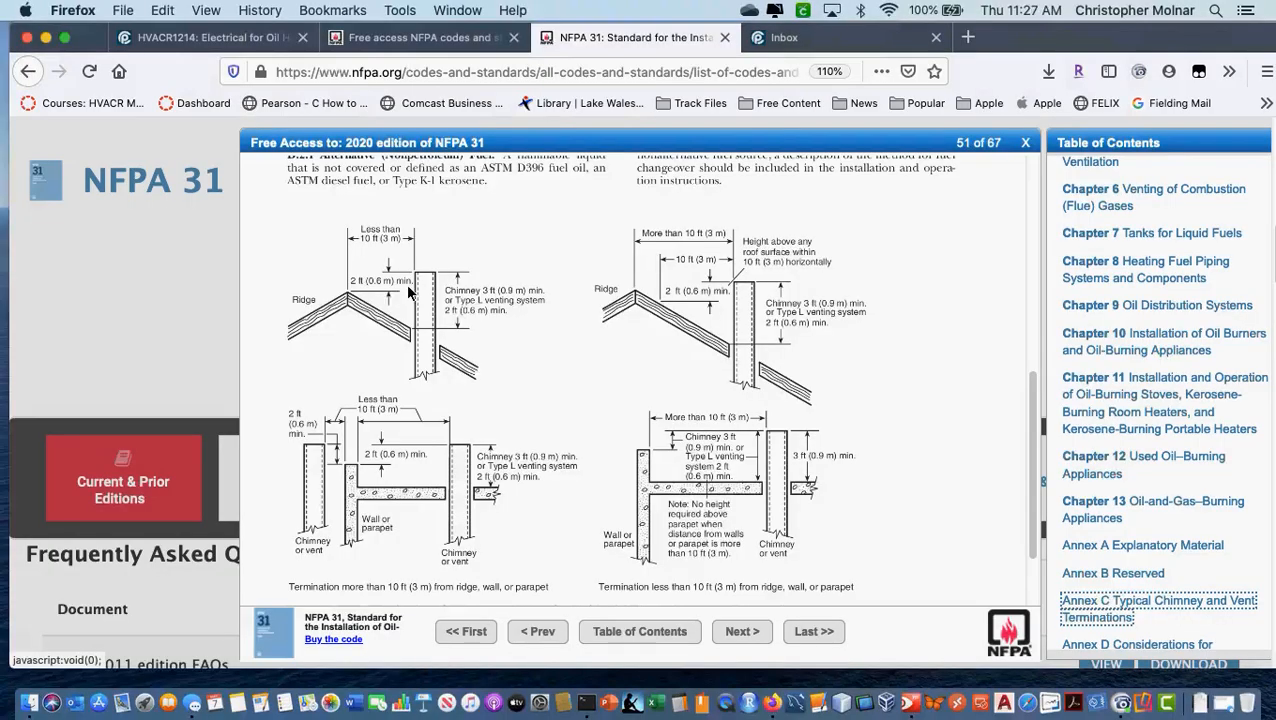
mouse_move(410, 284)
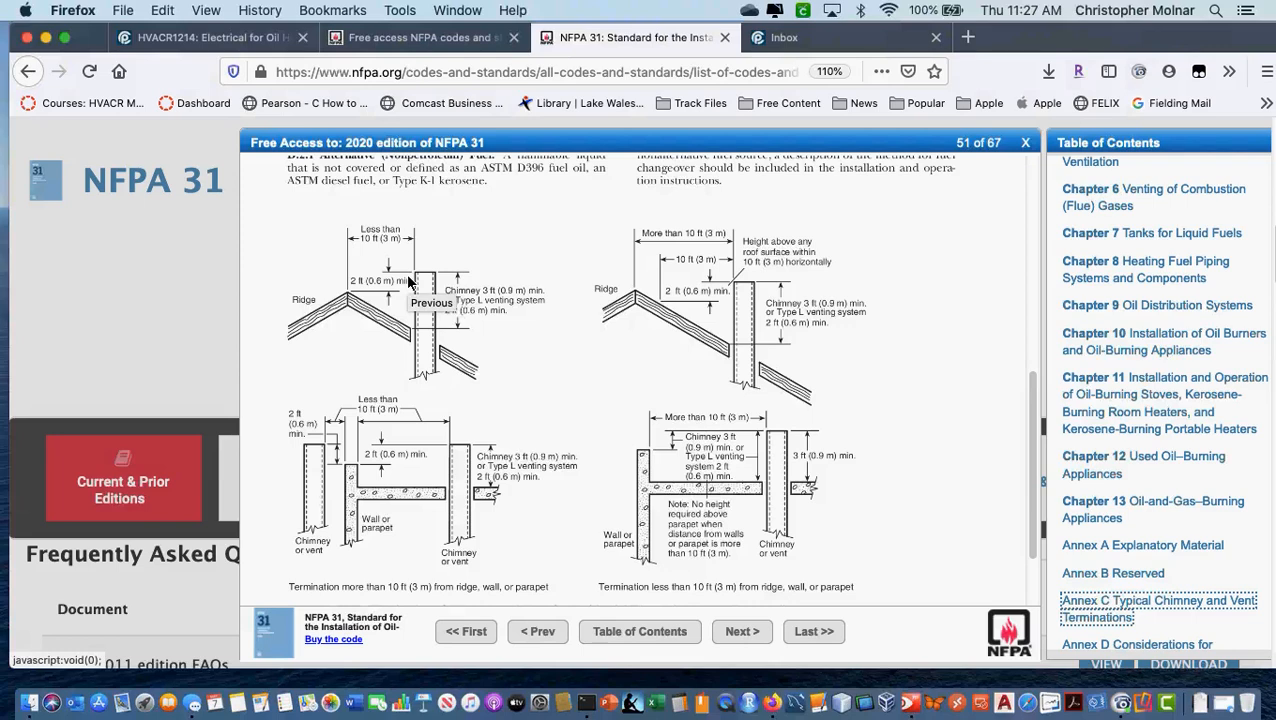
mouse_move(352, 254)
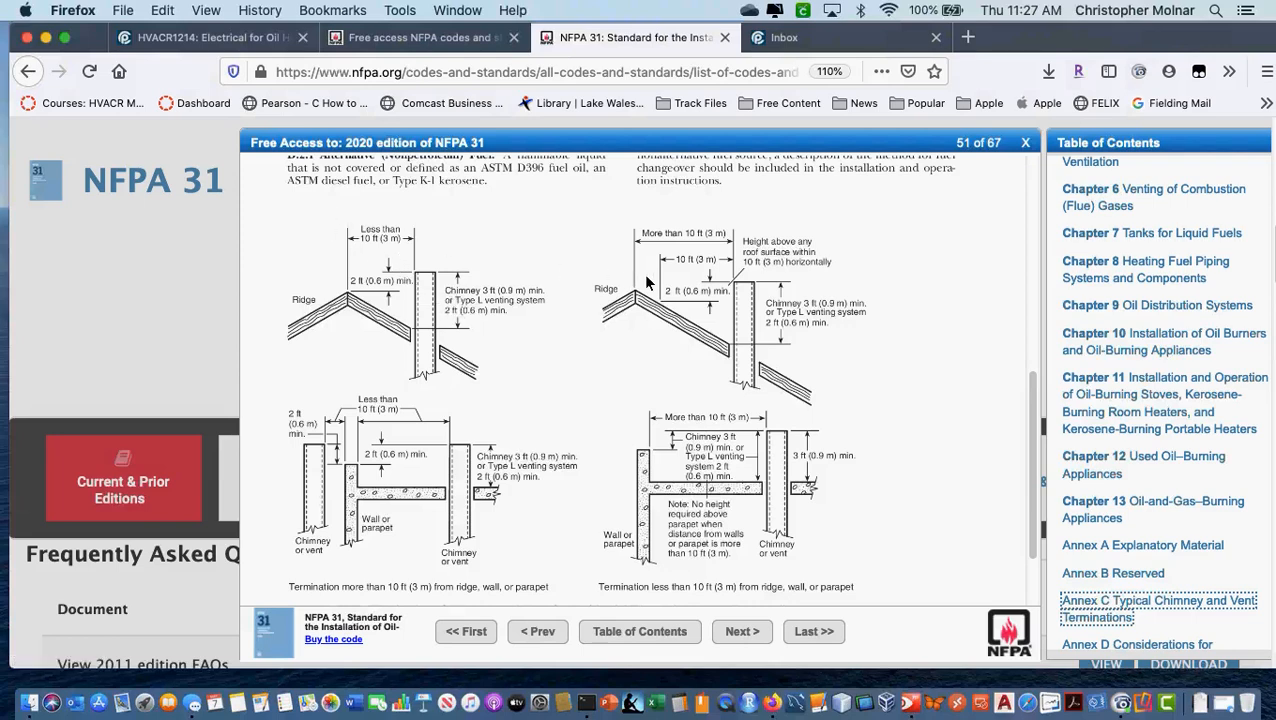
mouse_move(784, 284)
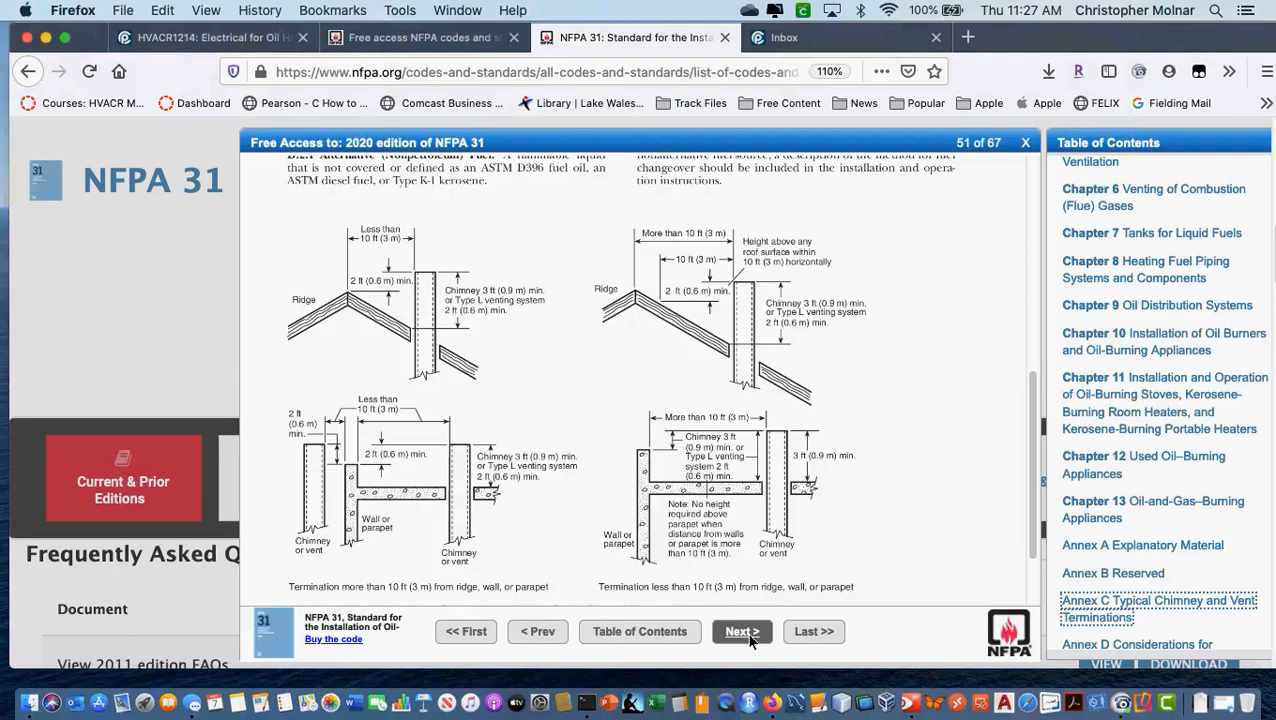
Jump to Annex E Relining Masonry Chimneys on page 52 via the Table of Contents
scroll(down, 3)
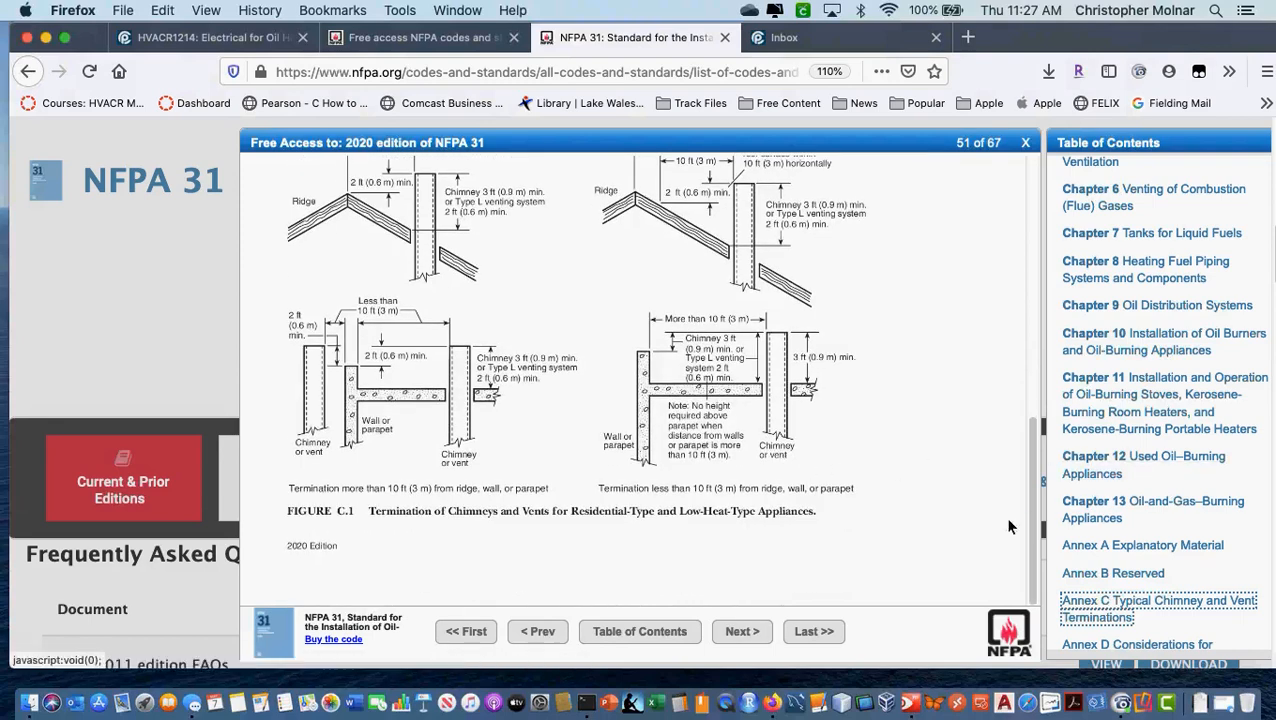
scroll(down, 3)
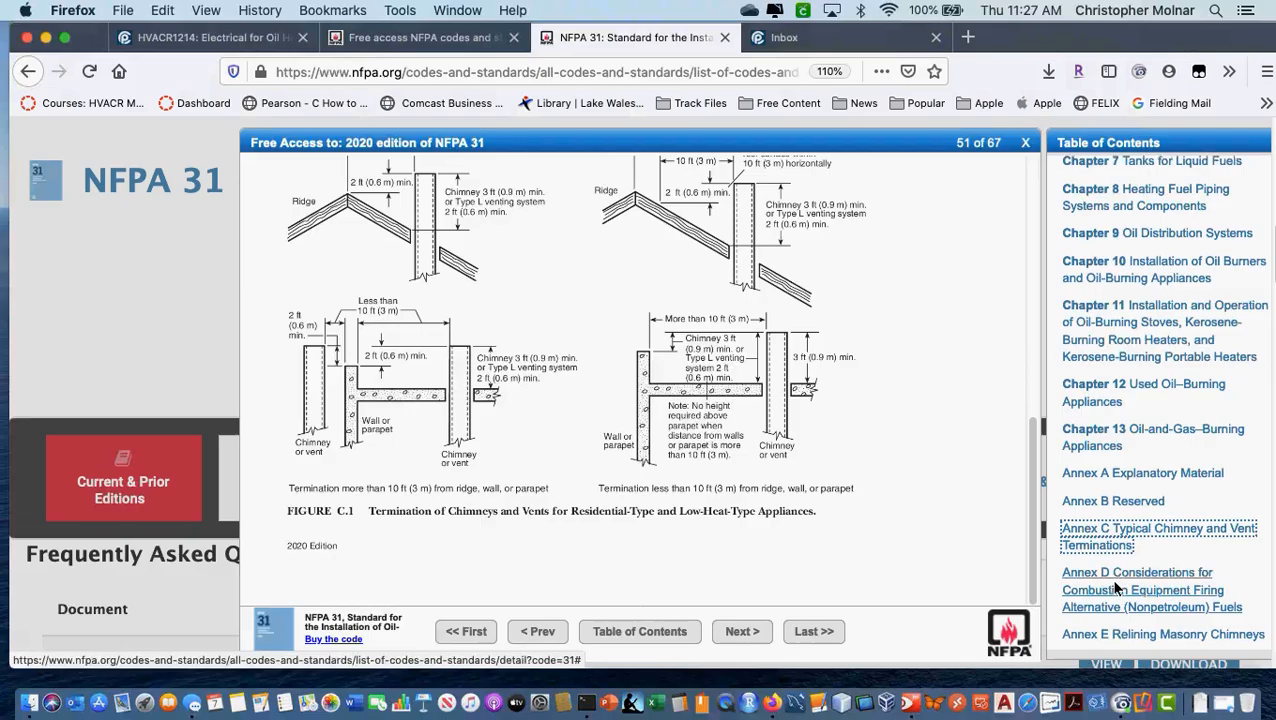
scroll(down, 3)
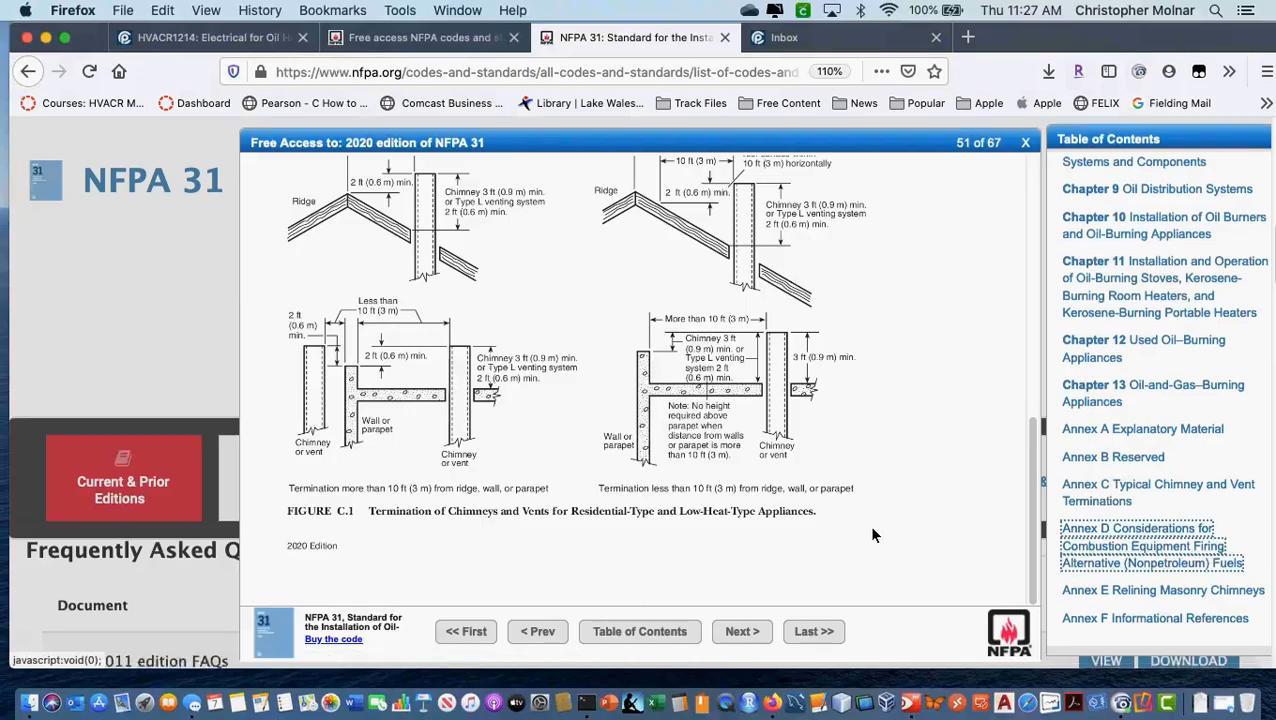
click(740, 632)
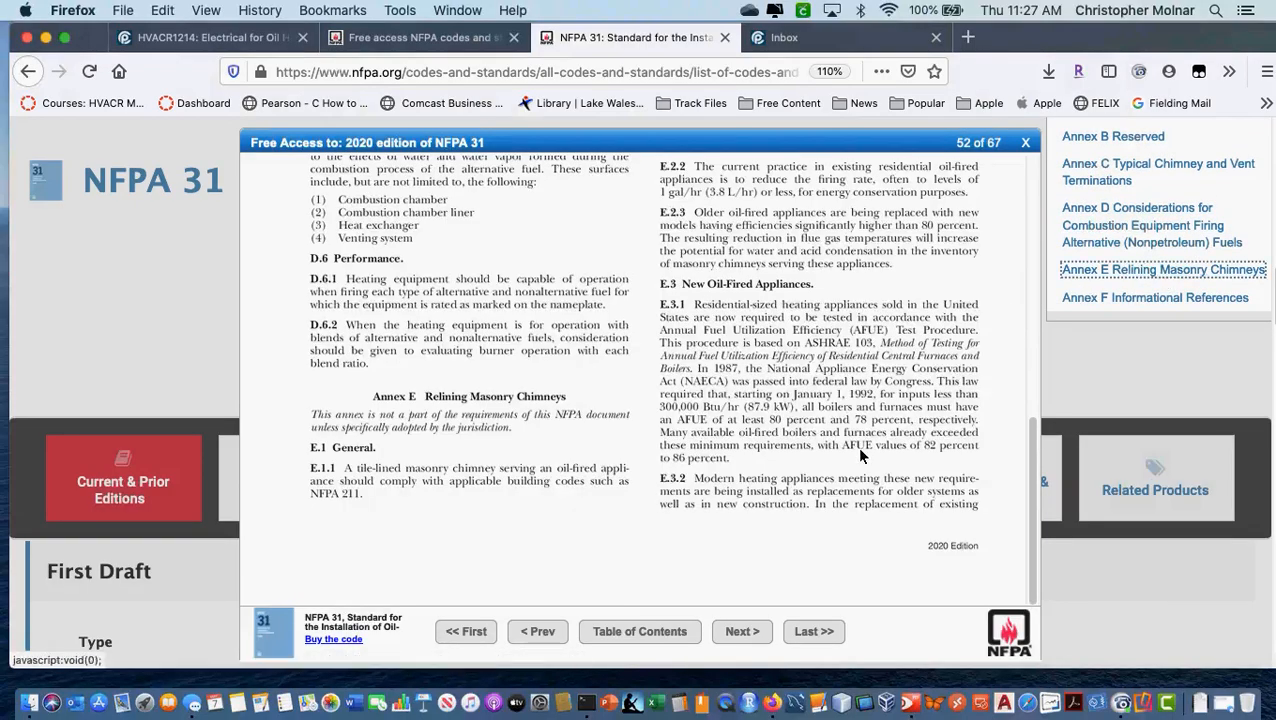
mouse_move(816, 488)
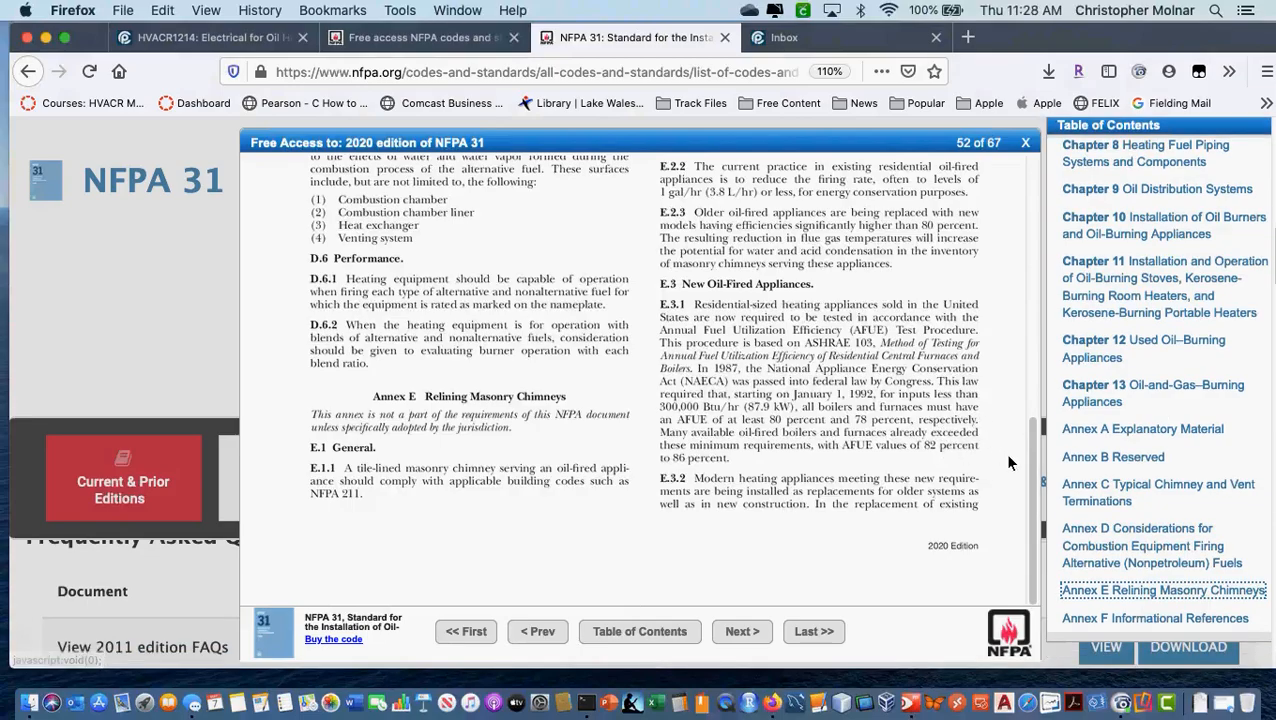
mouse_move(896, 440)
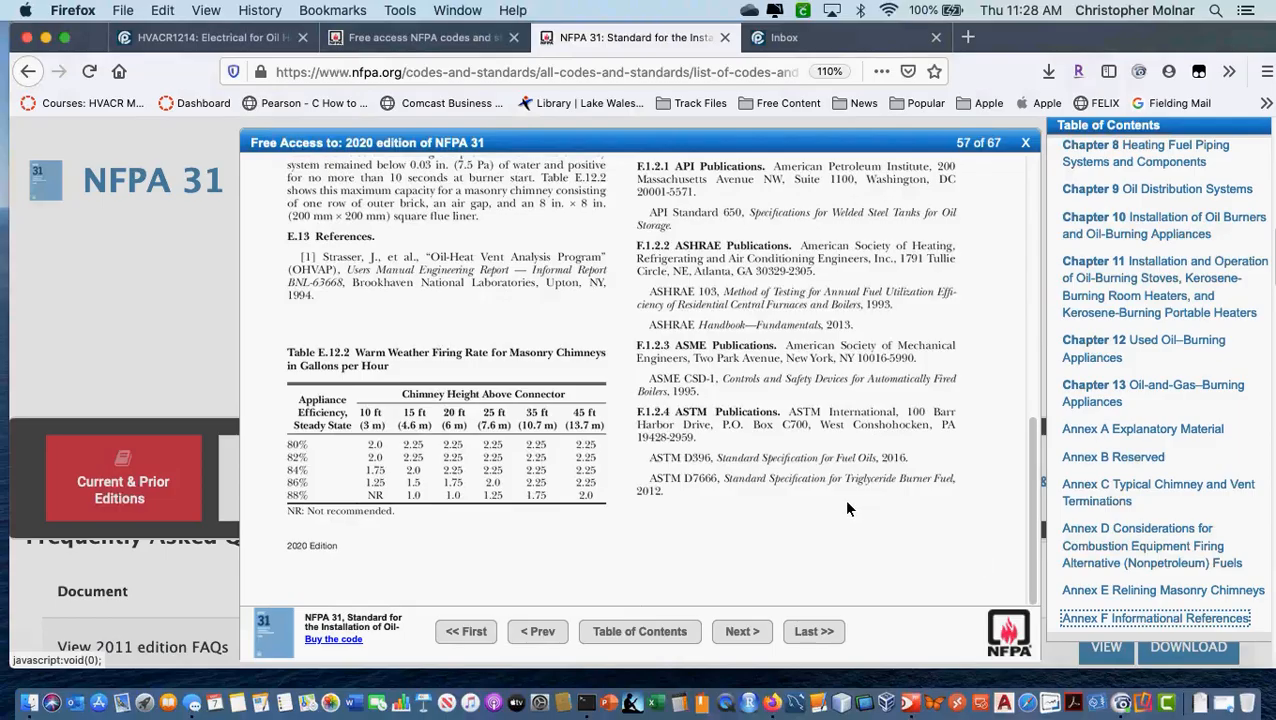
mouse_move(848, 508)
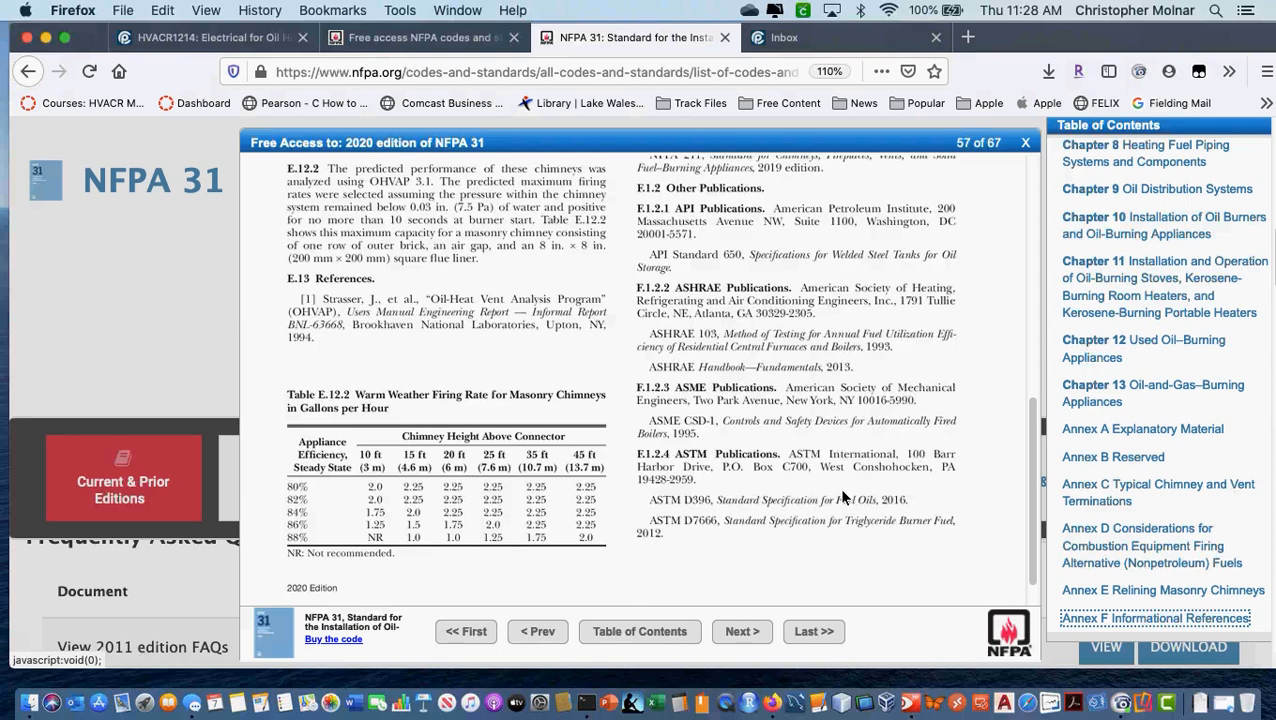
mouse_move(1116, 494)
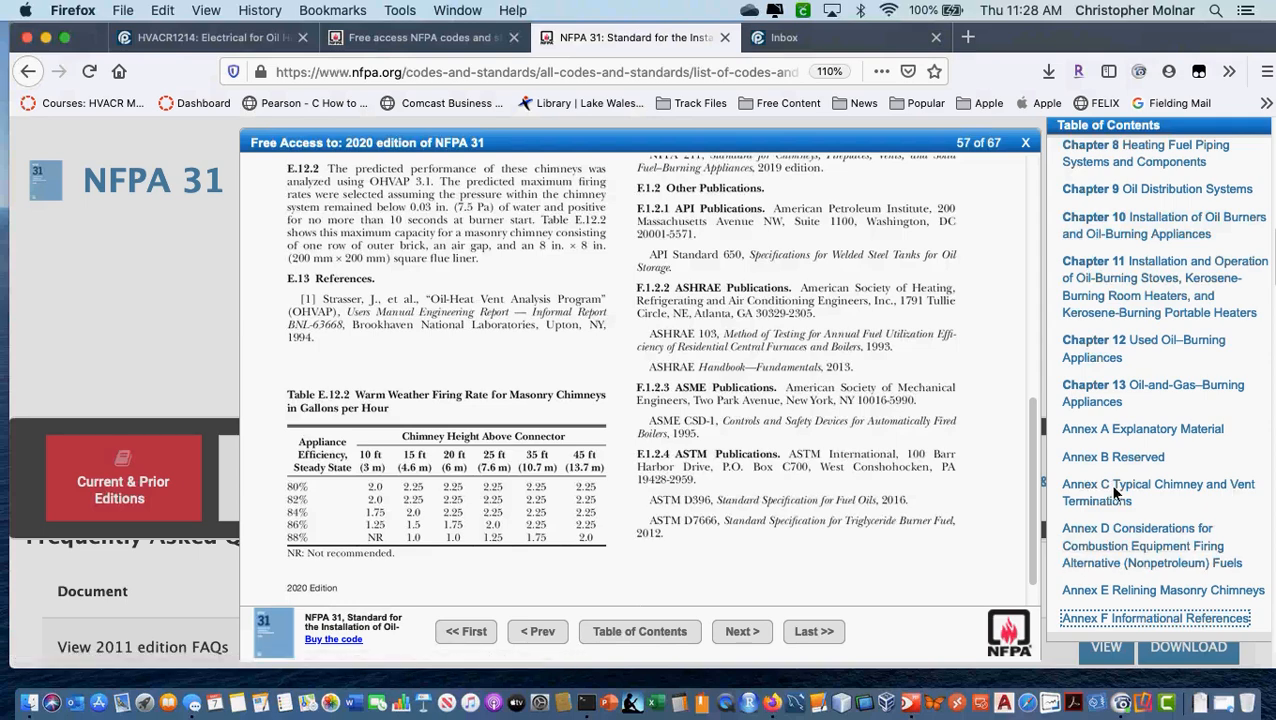
mouse_move(1174, 600)
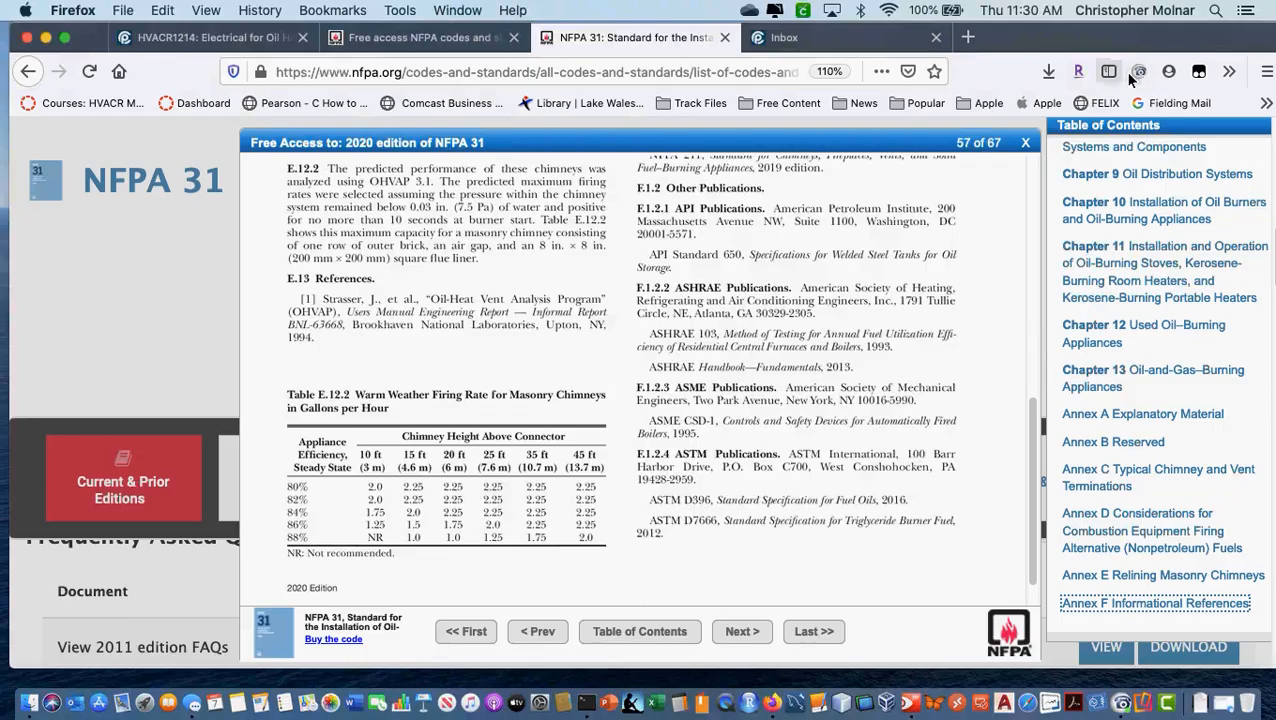
mouse_move(1024, 142)
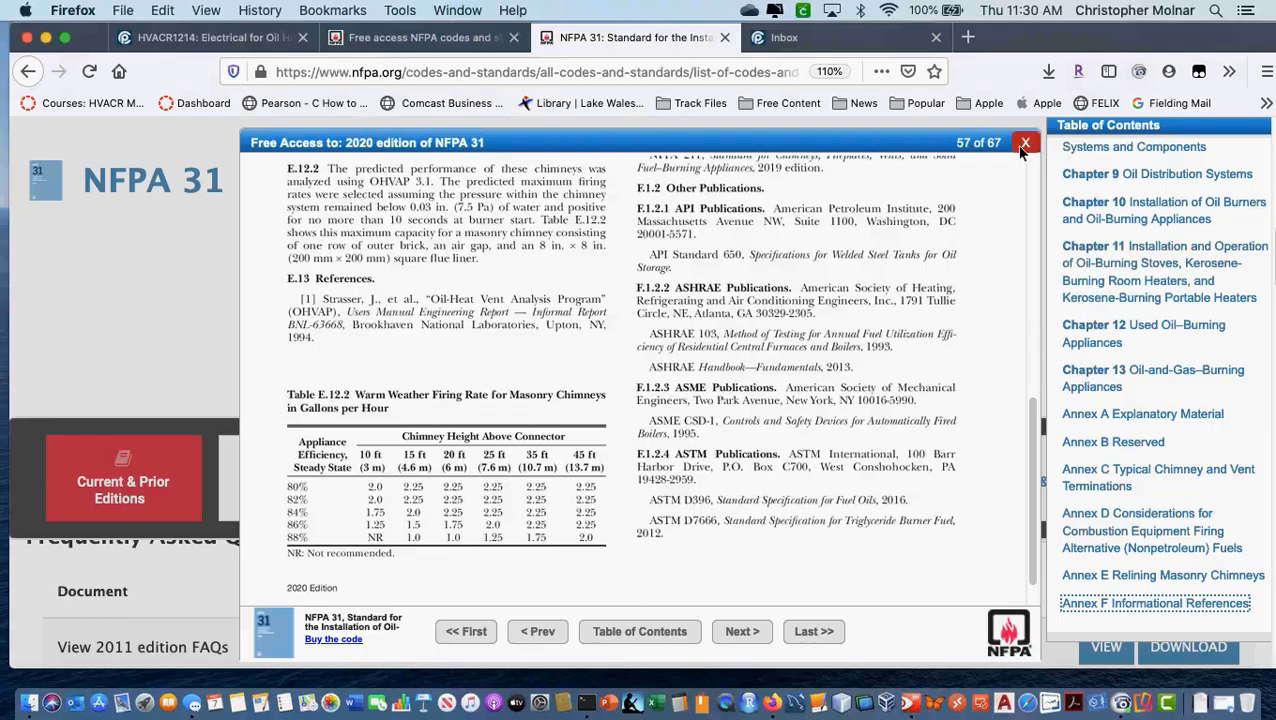
Close the NFPA 31 free-access viewer, returning to the Canvas course modules tab
click(210, 36)
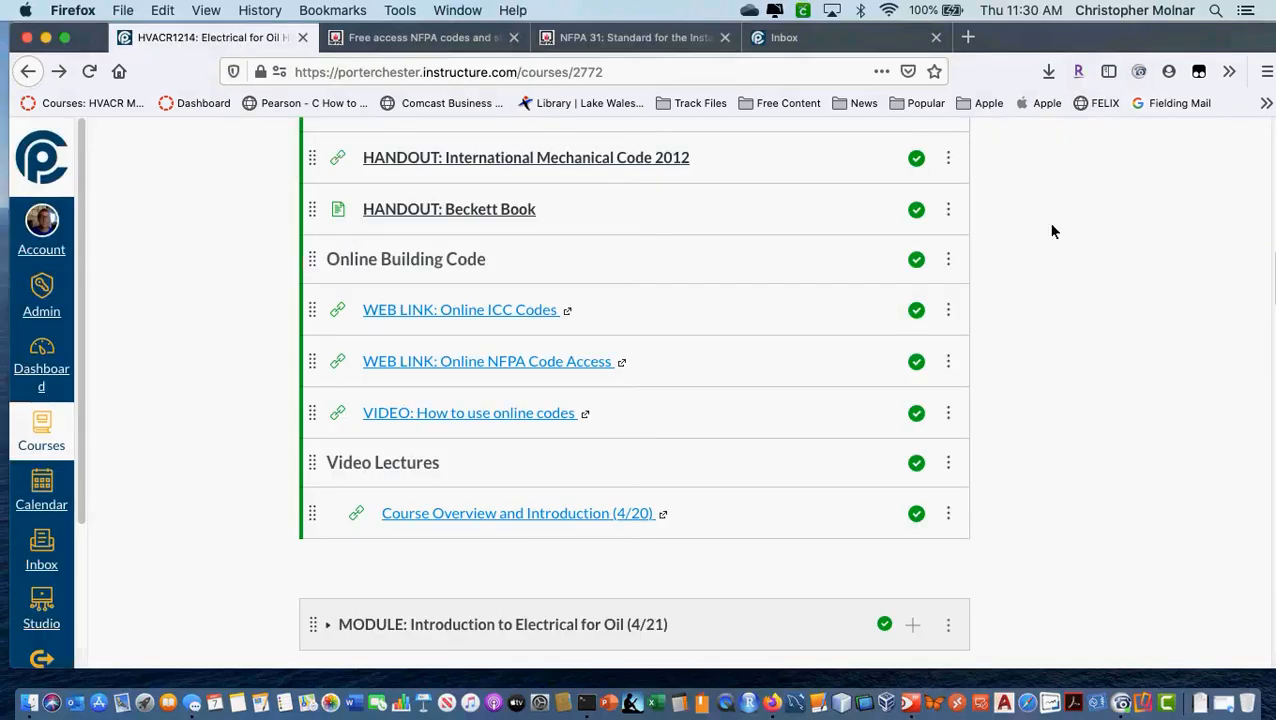